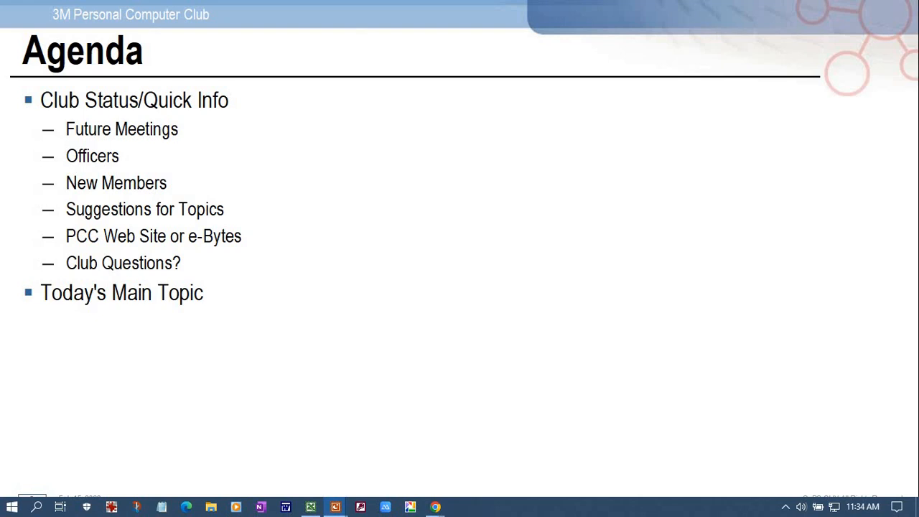
Advance the slideshow from the Agenda to the Members New & Old slide
{"action": "key", "text": "right"}
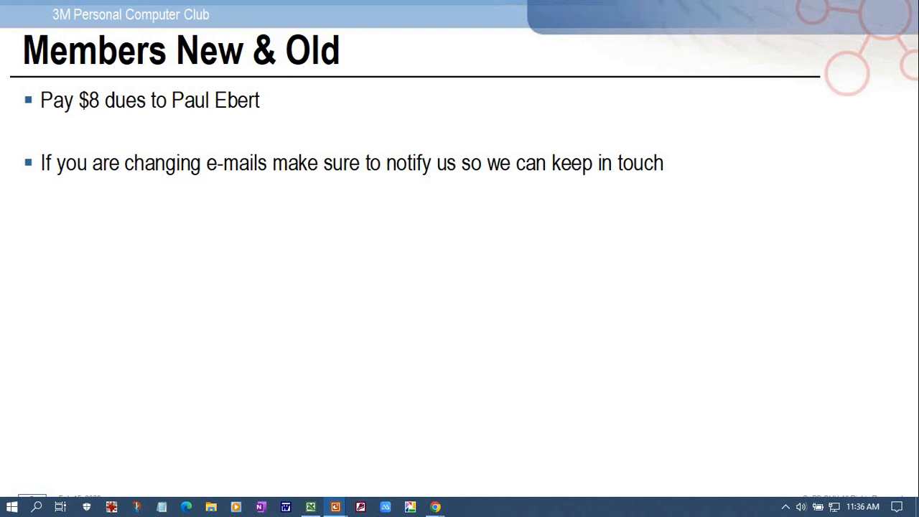
{"action": "key", "text": "right"}
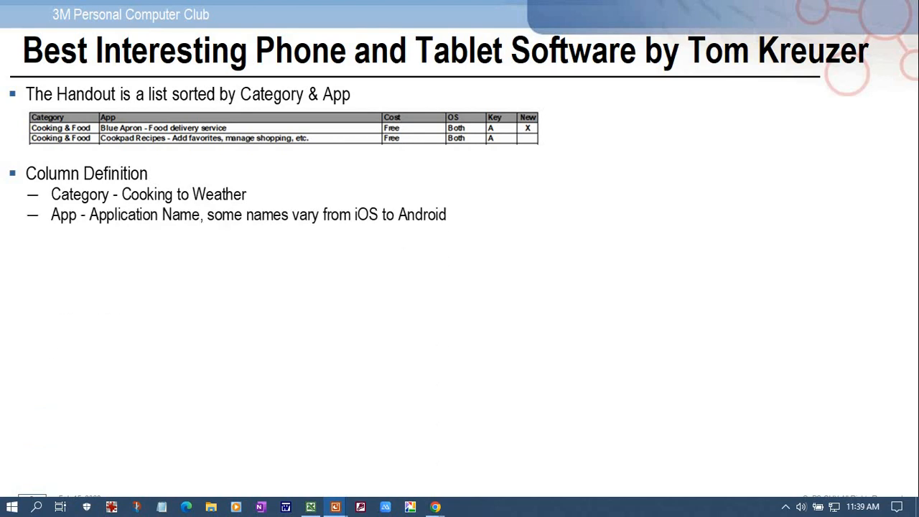
{"action": "mouse_move", "coordinate": [66, 128]}
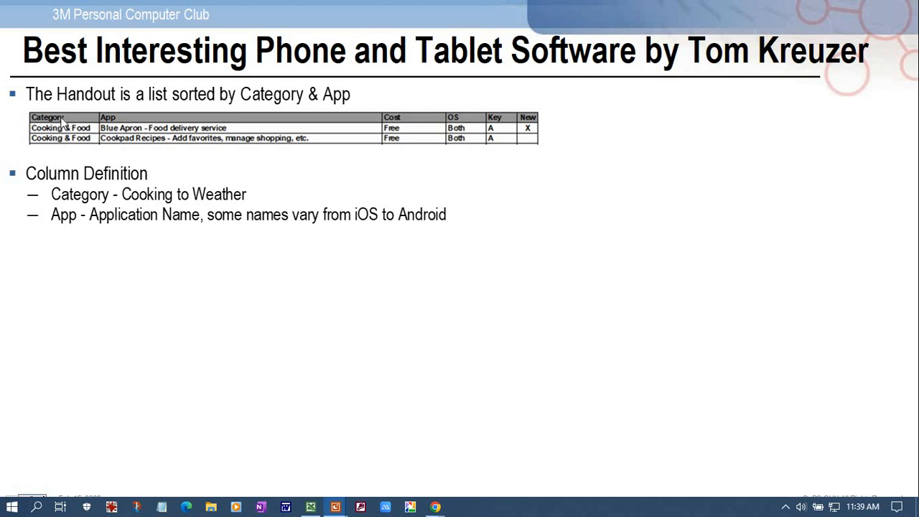
{"action": "mouse_move", "coordinate": [64, 141]}
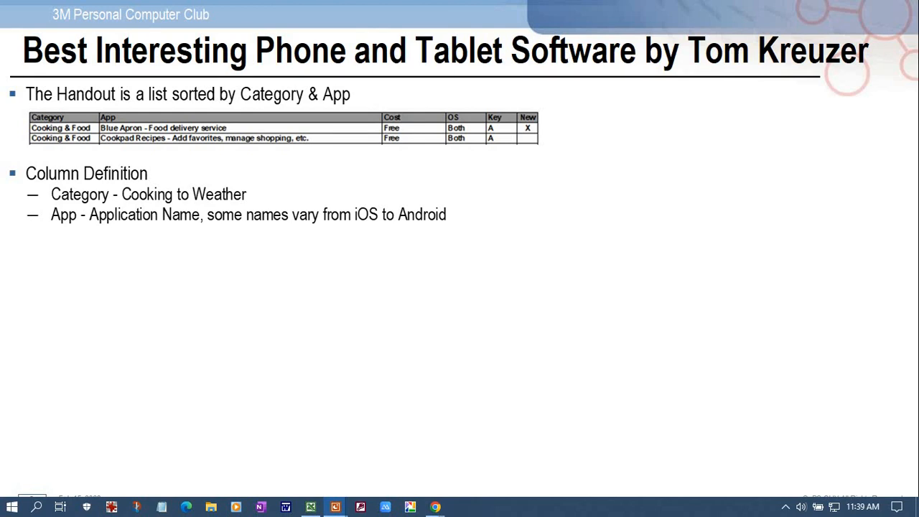
{"action": "mouse_move", "coordinate": [125, 127]}
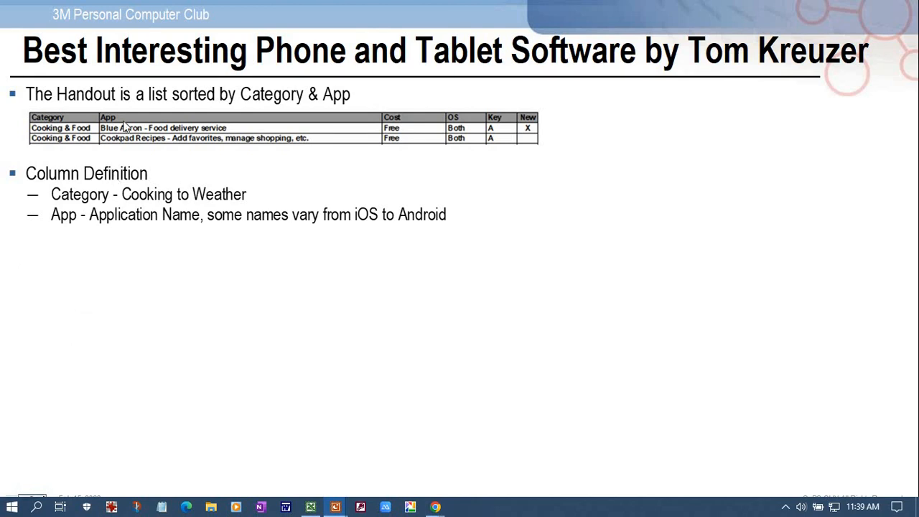
{"action": "mouse_move", "coordinate": [143, 136]}
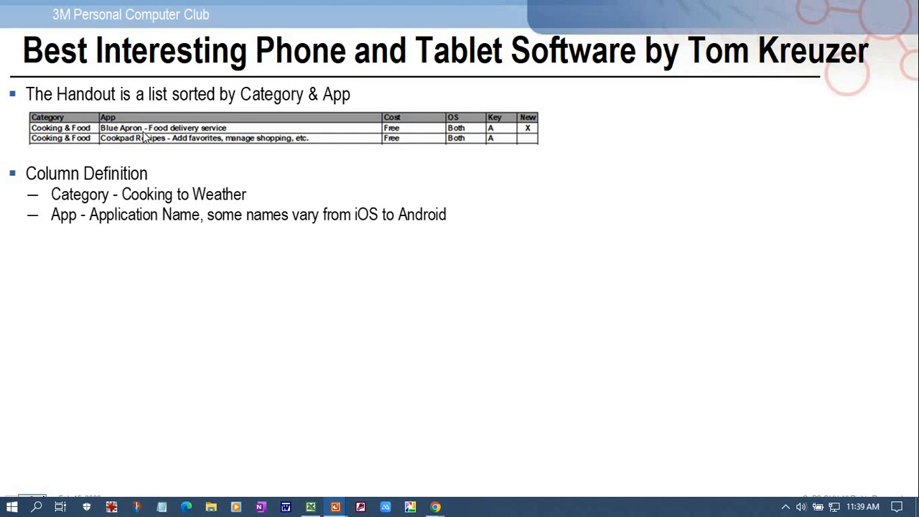
{"action": "mouse_move", "coordinate": [152, 133]}
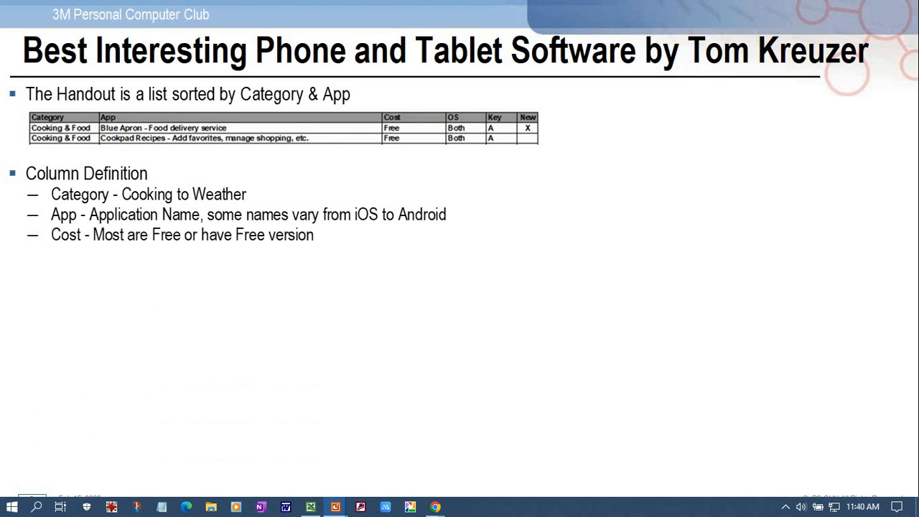
{"action": "mouse_move", "coordinate": [477, 169]}
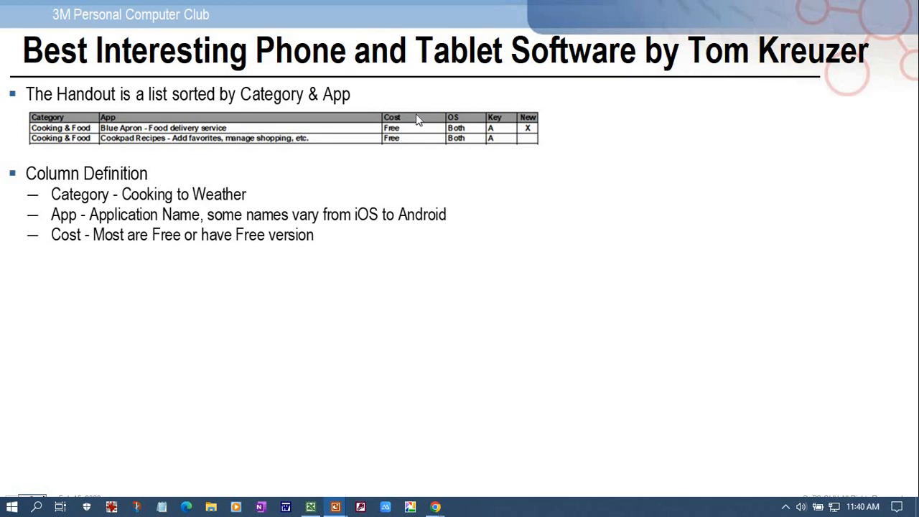
{"action": "mouse_move", "coordinate": [399, 129]}
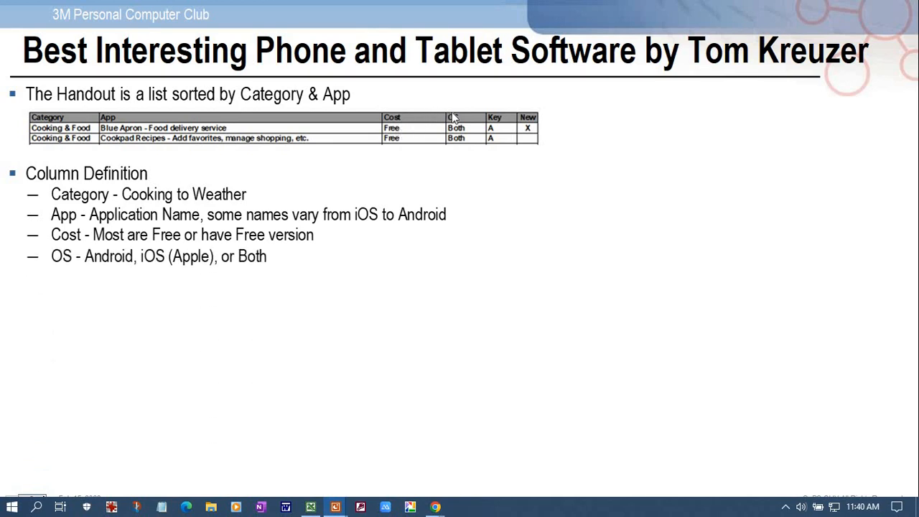
{"action": "mouse_move", "coordinate": [462, 120]}
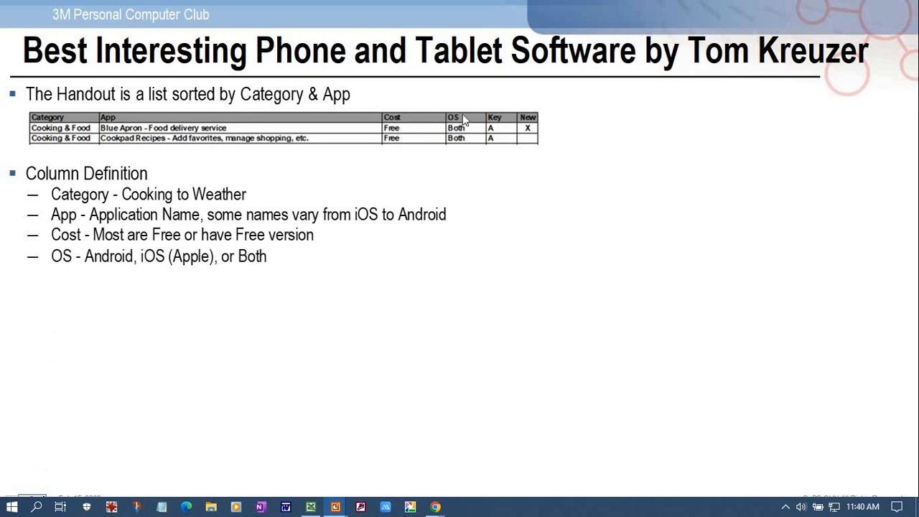
{"action": "mouse_move", "coordinate": [468, 115]}
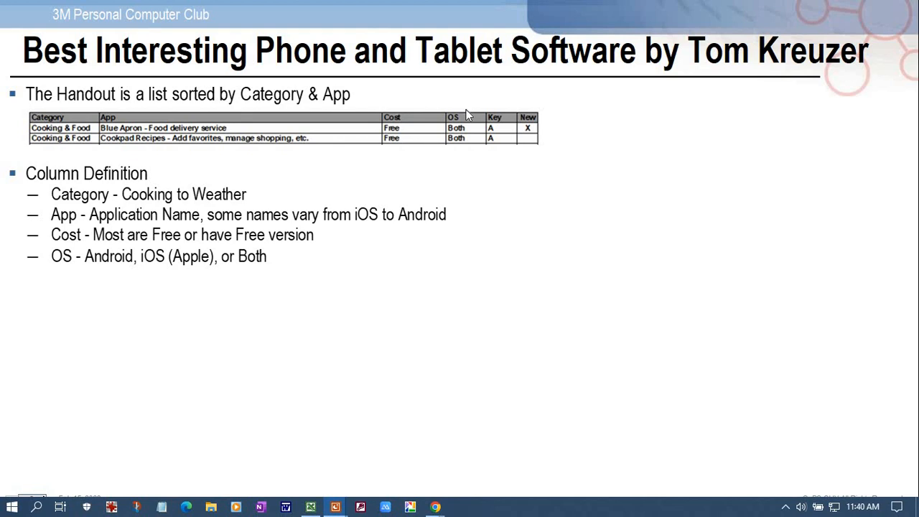
{"action": "mouse_move", "coordinate": [468, 142]}
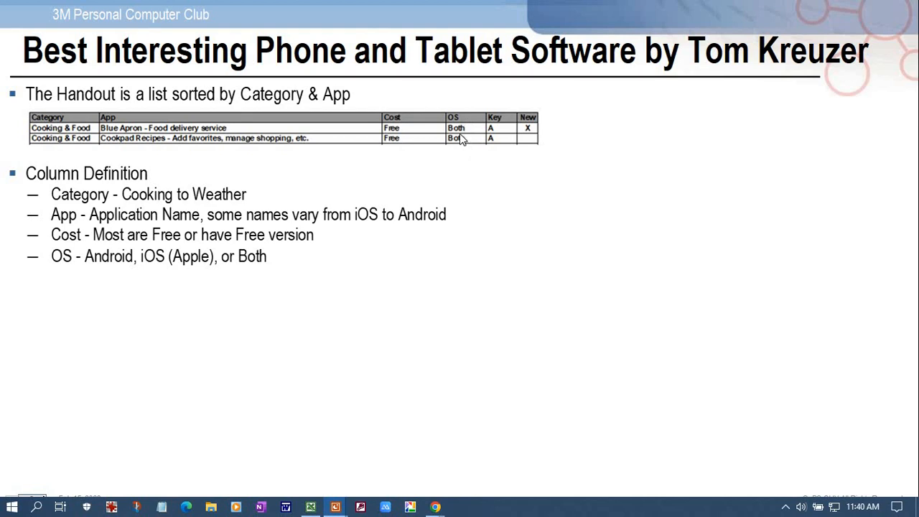
{"action": "mouse_move", "coordinate": [460, 139]}
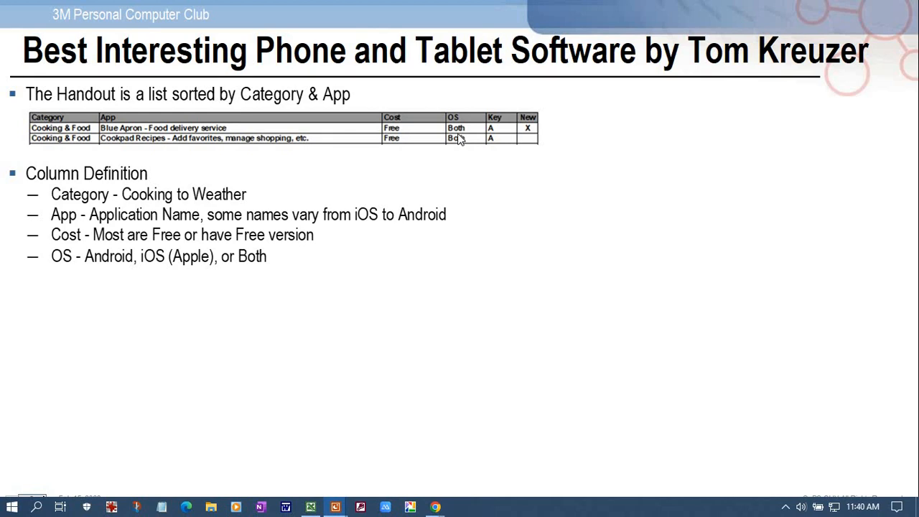
{"action": "mouse_move", "coordinate": [488, 135]}
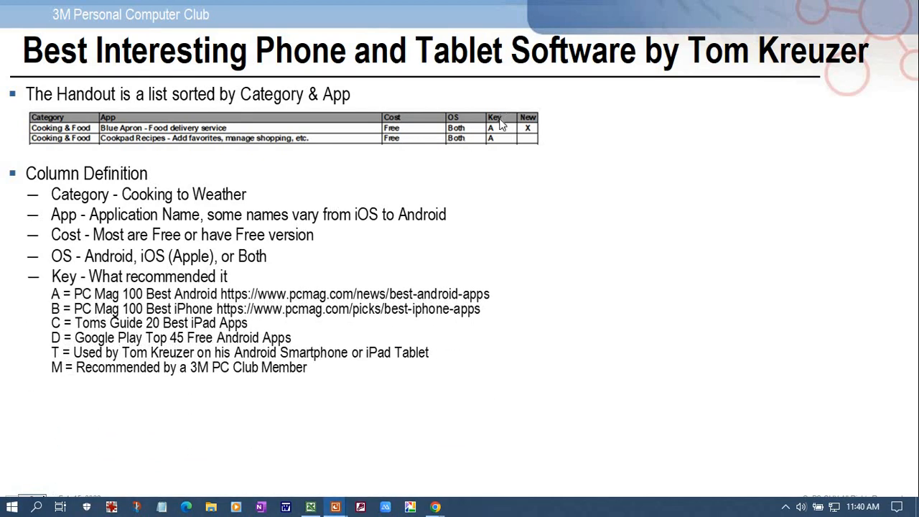
{"action": "mouse_move", "coordinate": [500, 121]}
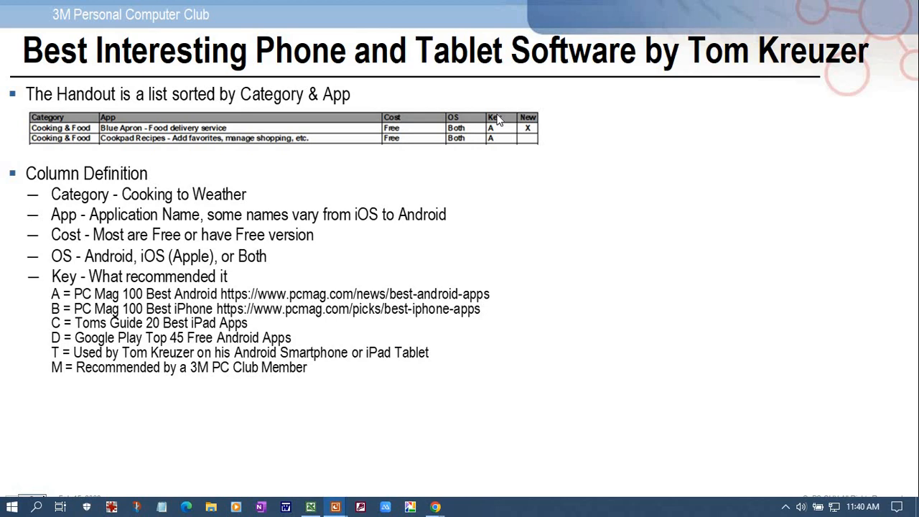
{"action": "mouse_move", "coordinate": [143, 300]}
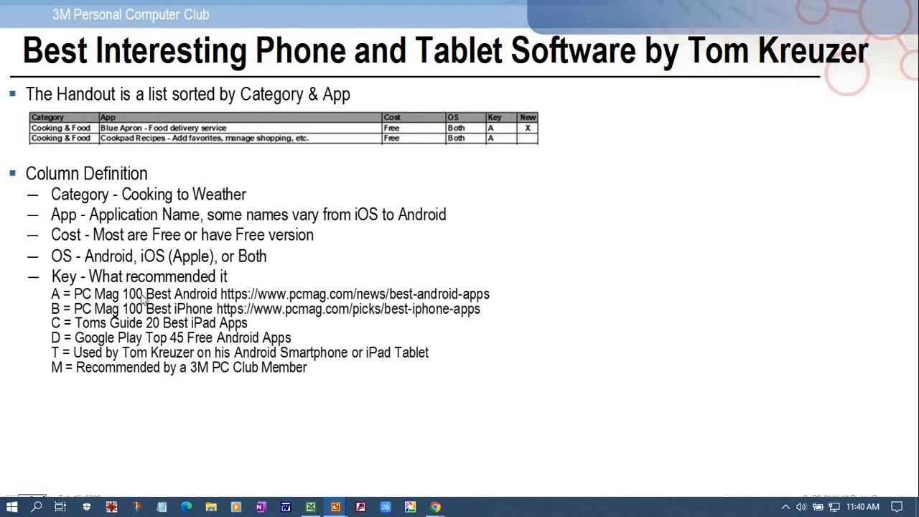
{"action": "mouse_move", "coordinate": [252, 227]}
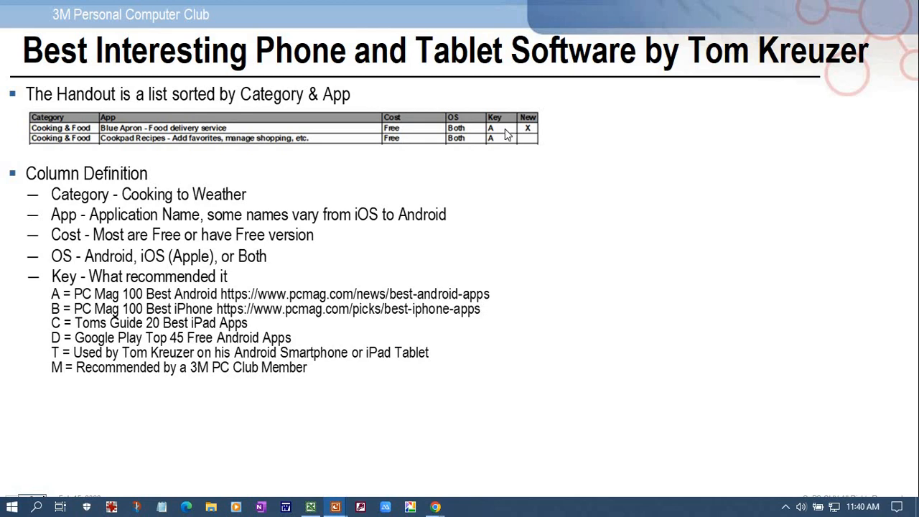
{"action": "mouse_move", "coordinate": [414, 181]}
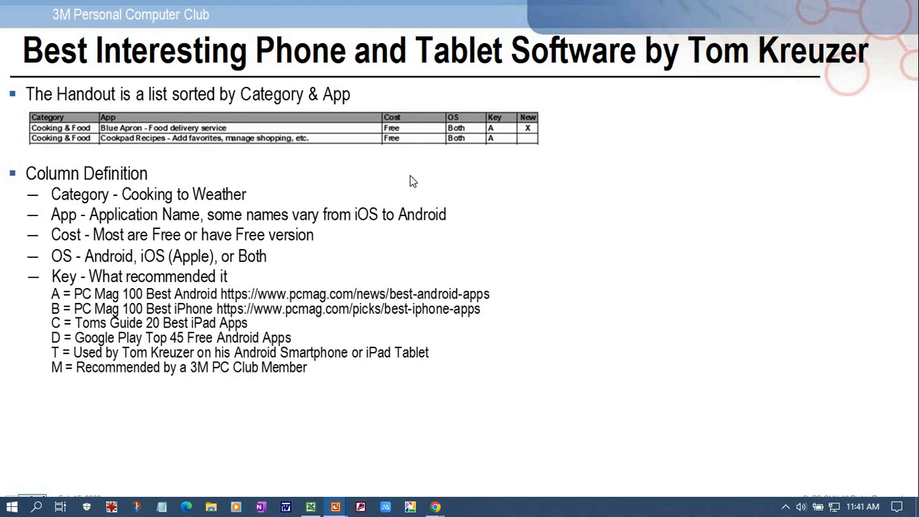
{"action": "mouse_move", "coordinate": [104, 290]}
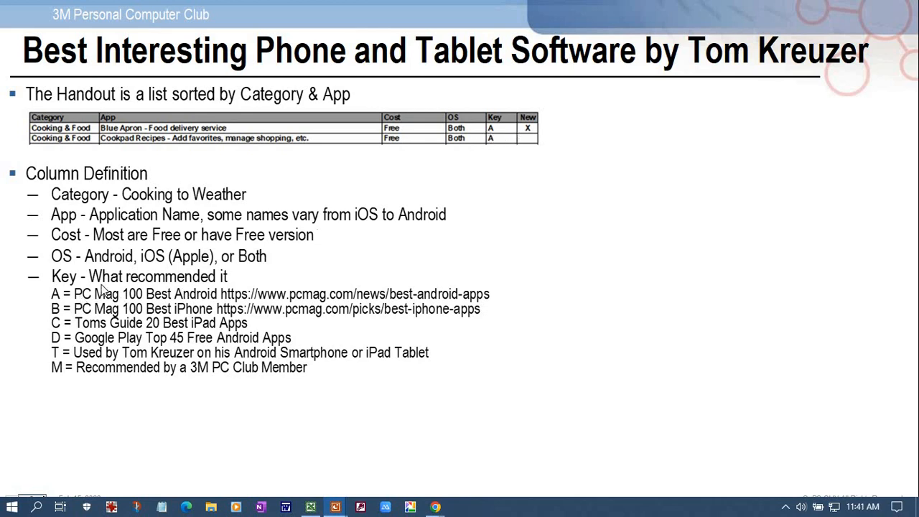
{"action": "mouse_move", "coordinate": [129, 300]}
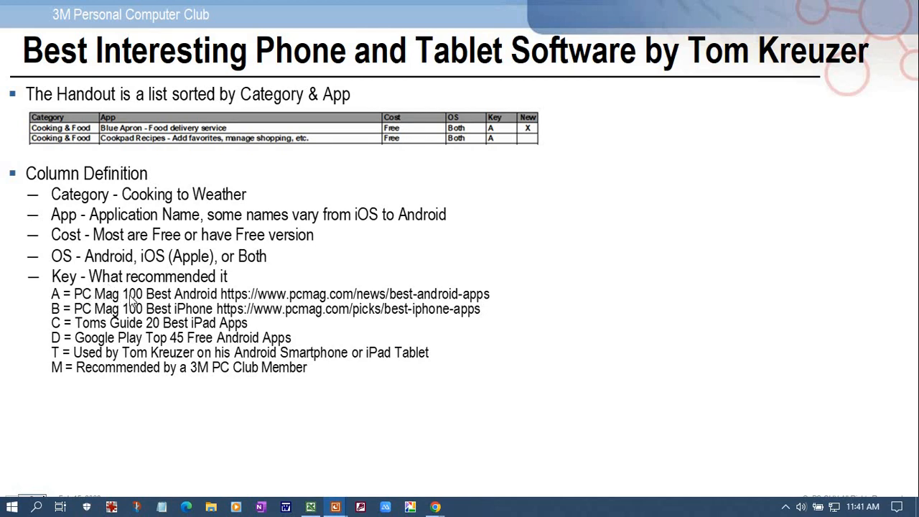
{"action": "mouse_move", "coordinate": [204, 290]}
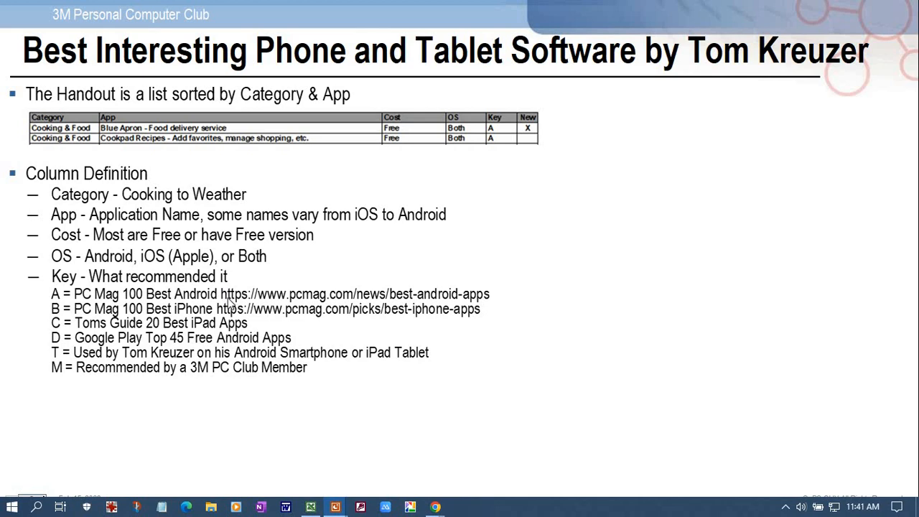
{"action": "mouse_move", "coordinate": [251, 305]}
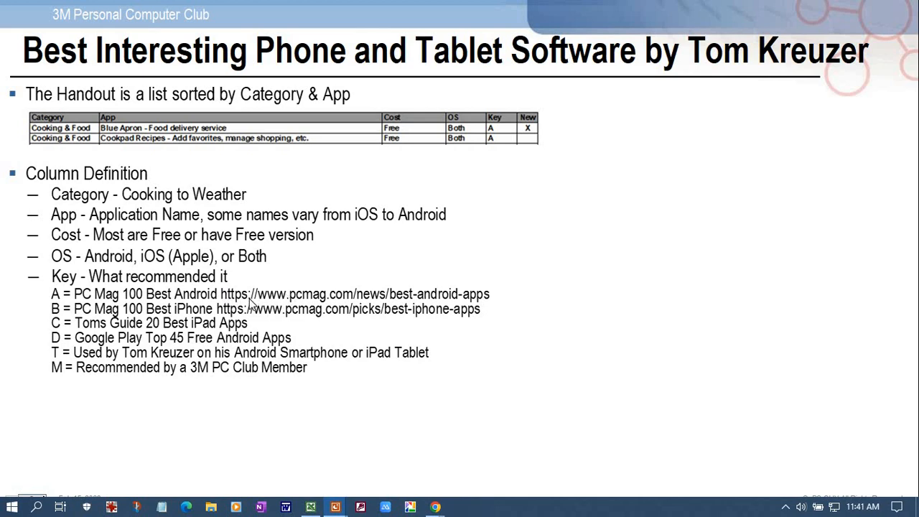
{"action": "mouse_move", "coordinate": [483, 294]}
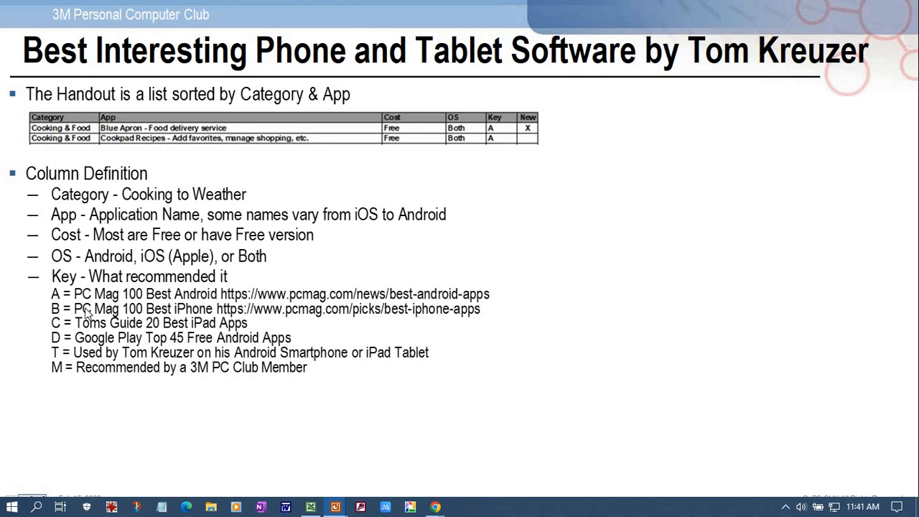
{"action": "mouse_move", "coordinate": [506, 132]}
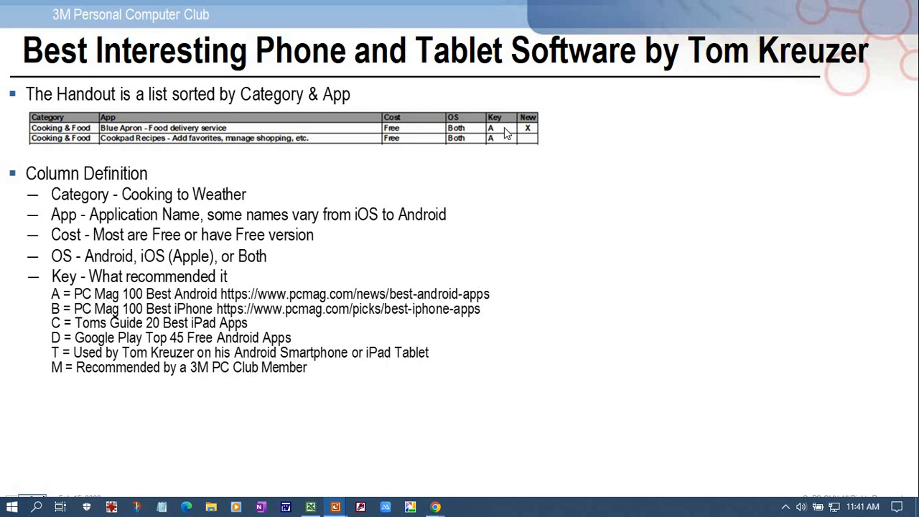
{"action": "mouse_move", "coordinate": [89, 319]}
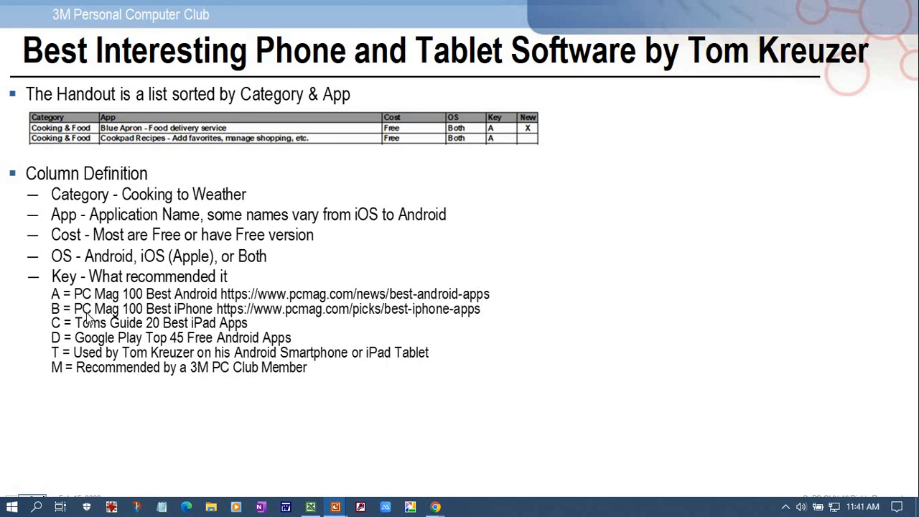
{"action": "mouse_move", "coordinate": [184, 319]}
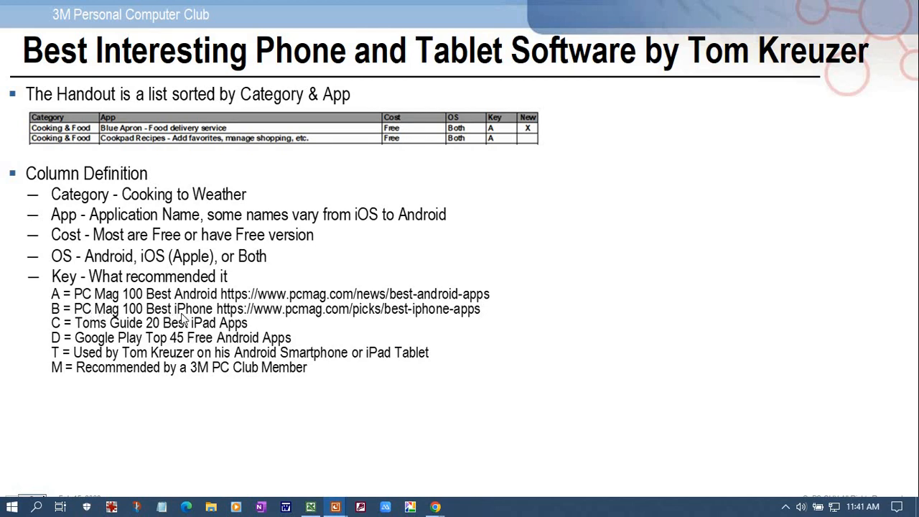
{"action": "mouse_move", "coordinate": [387, 319]}
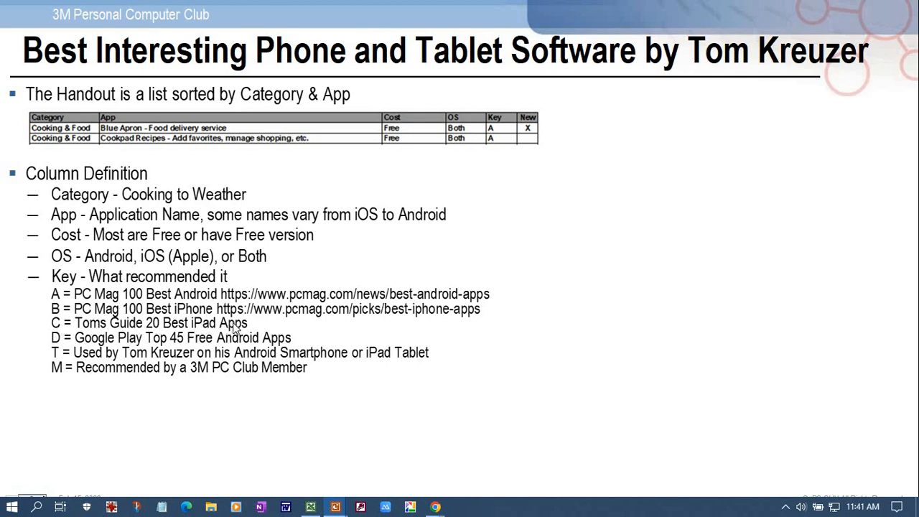
{"action": "mouse_move", "coordinate": [98, 327]}
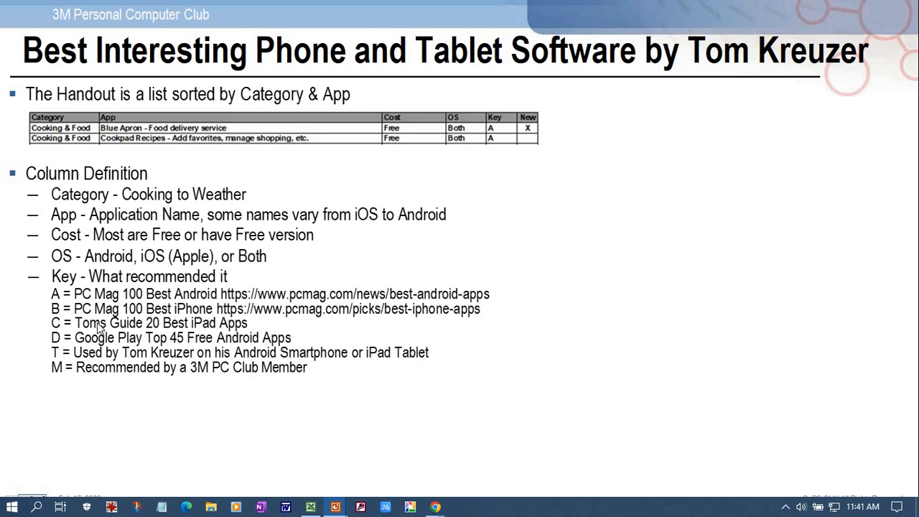
{"action": "mouse_move", "coordinate": [84, 351]}
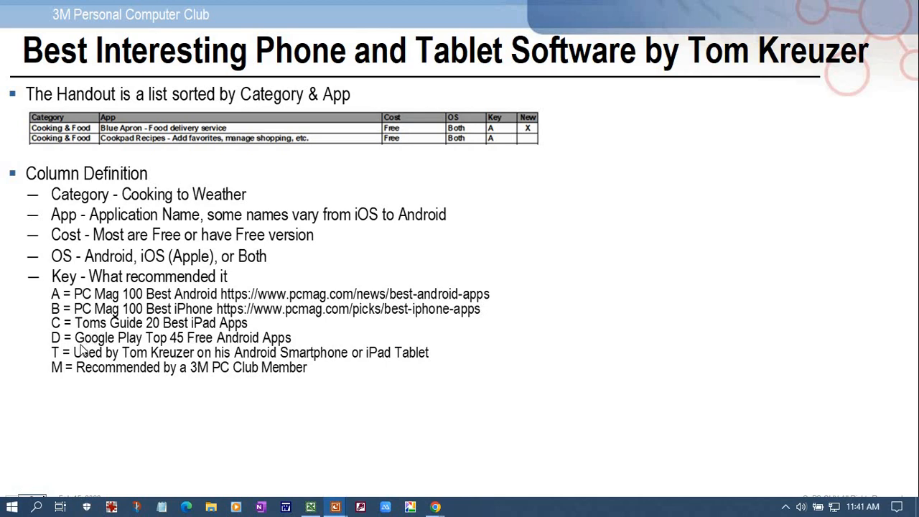
{"action": "mouse_move", "coordinate": [58, 344]}
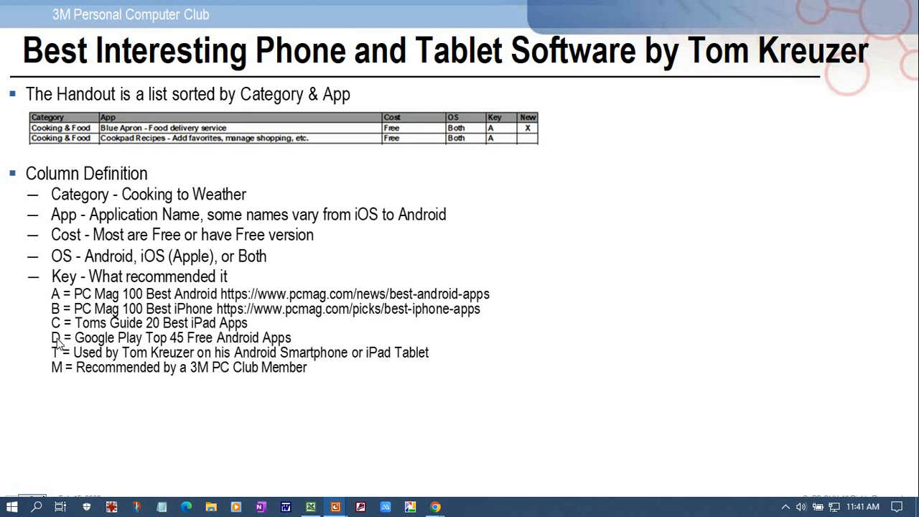
{"action": "mouse_move", "coordinate": [81, 347]}
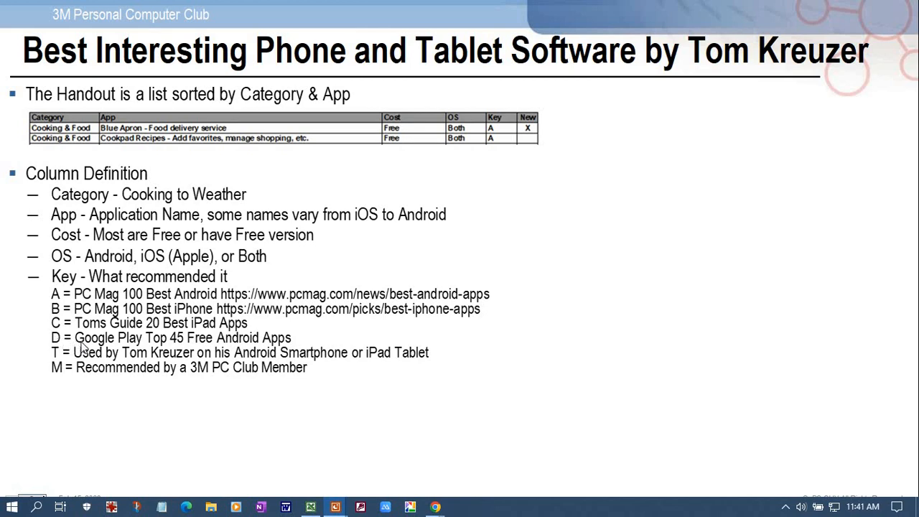
{"action": "mouse_move", "coordinate": [133, 347]}
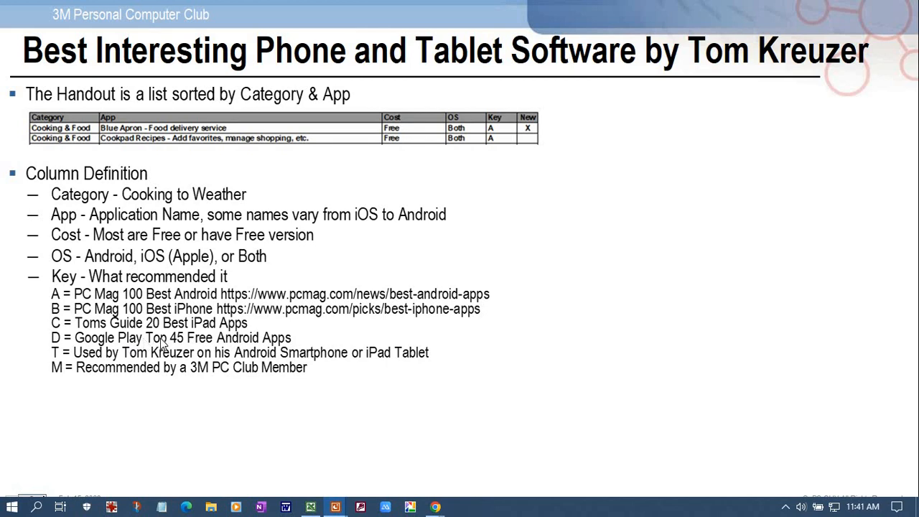
{"action": "mouse_move", "coordinate": [204, 342]}
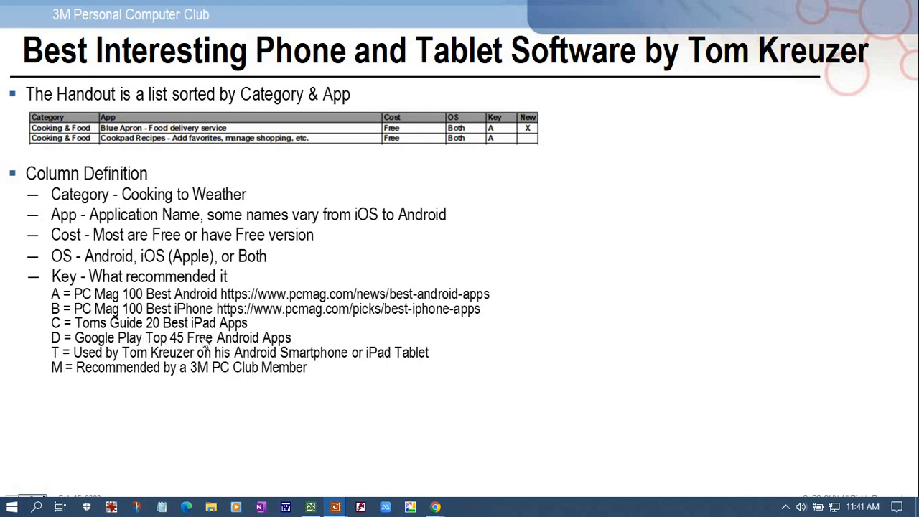
{"action": "mouse_move", "coordinate": [284, 340]}
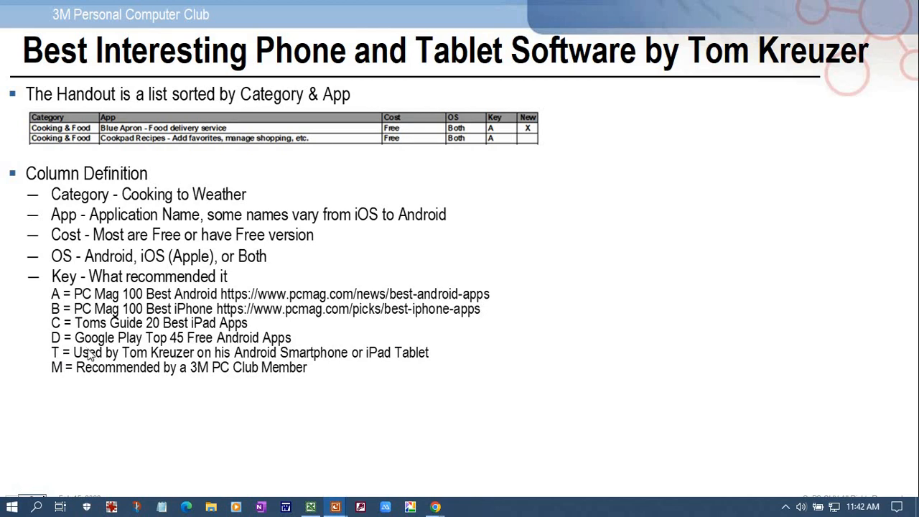
{"action": "mouse_move", "coordinate": [130, 356]}
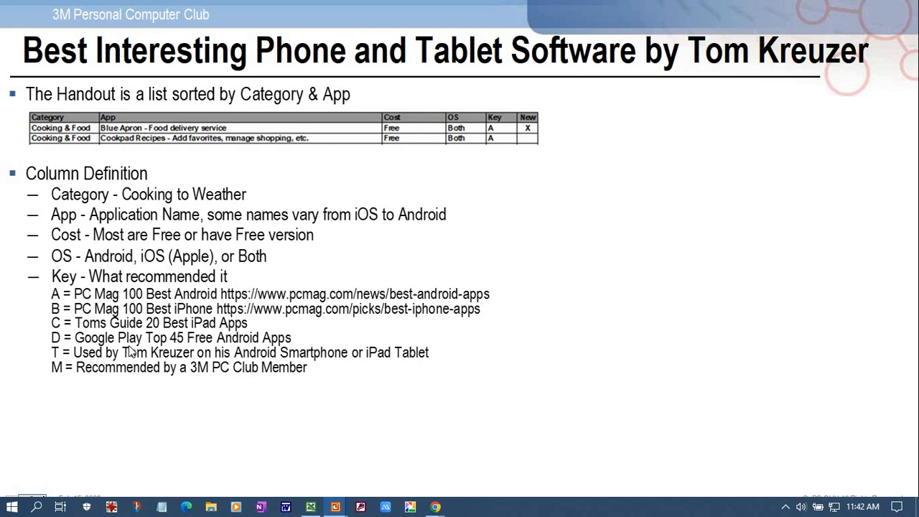
{"action": "mouse_move", "coordinate": [319, 354]}
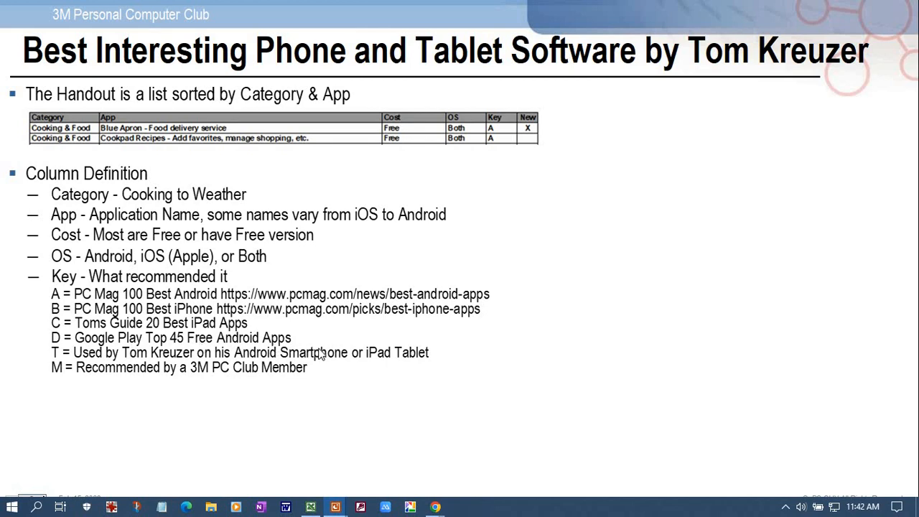
{"action": "mouse_move", "coordinate": [405, 359]}
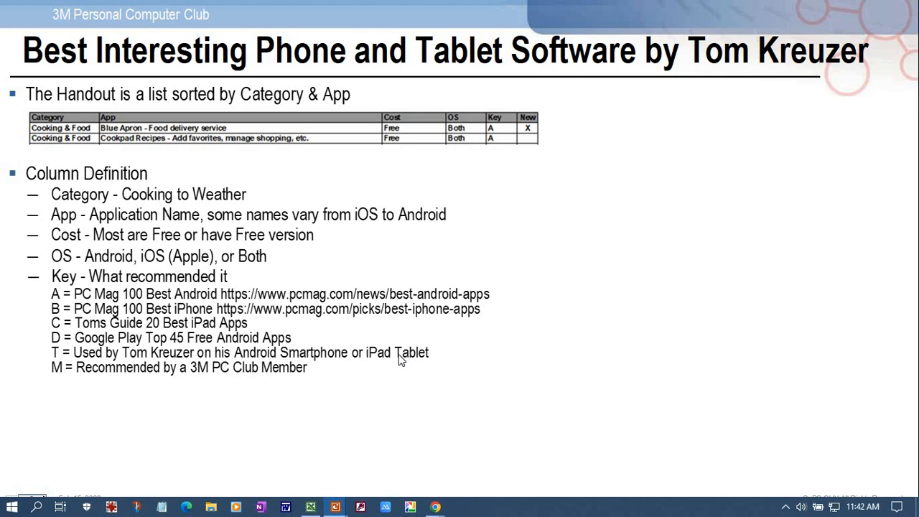
{"action": "mouse_move", "coordinate": [83, 373]}
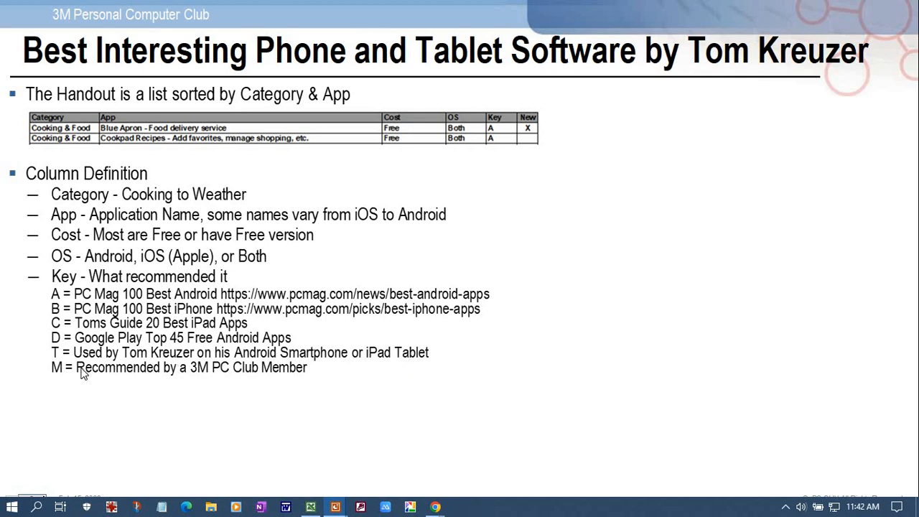
{"action": "mouse_move", "coordinate": [106, 371]}
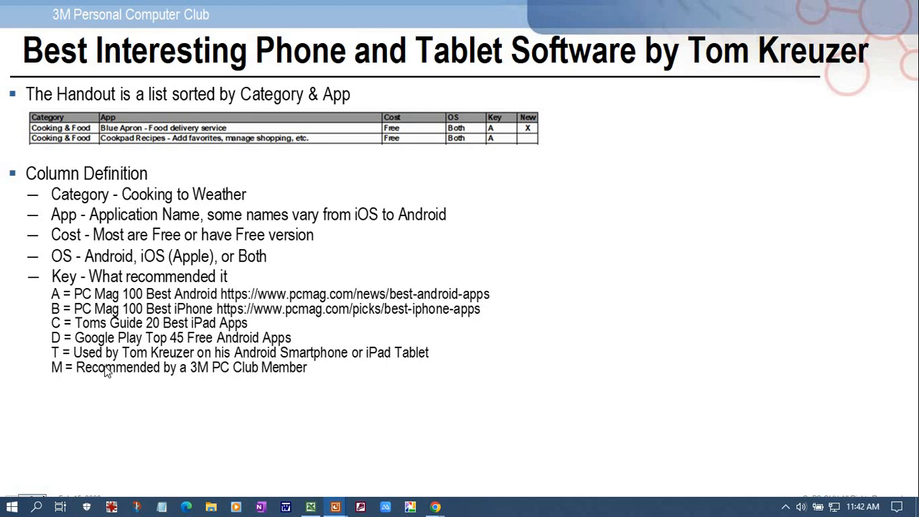
{"action": "mouse_move", "coordinate": [209, 370]}
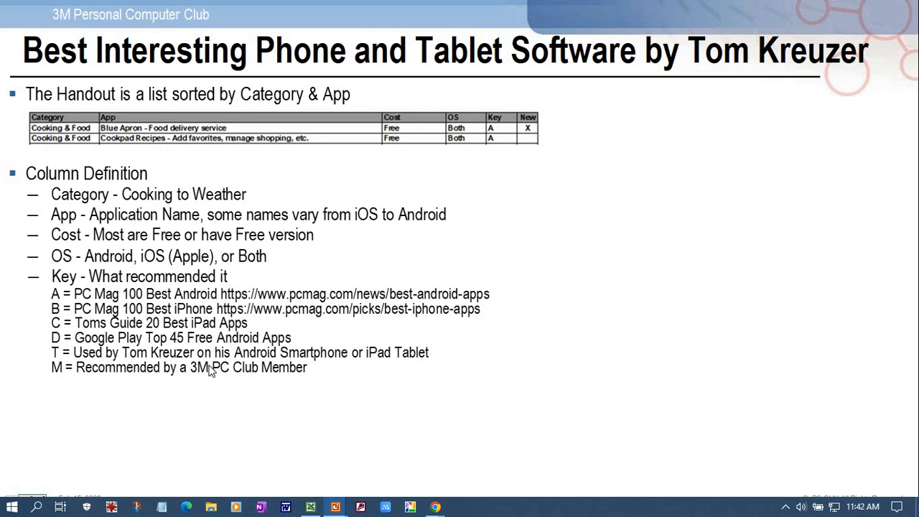
{"action": "mouse_move", "coordinate": [275, 371]}
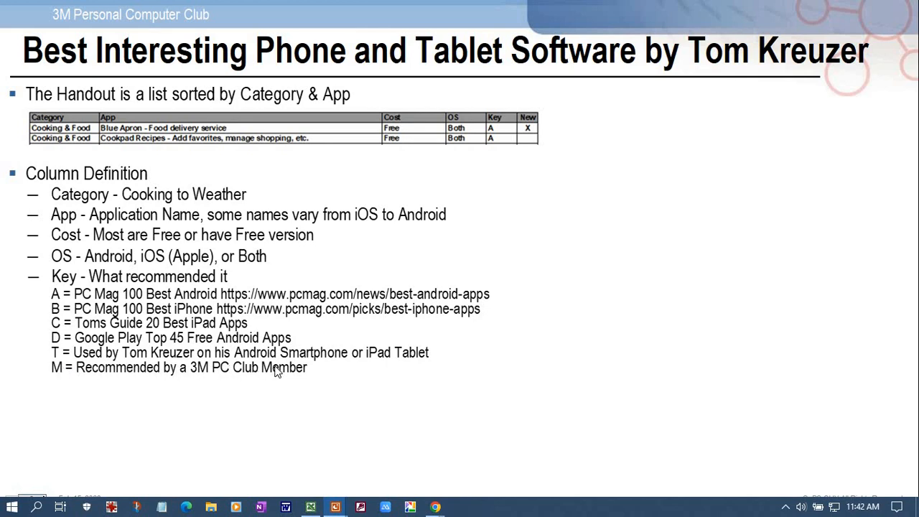
{"action": "mouse_move", "coordinate": [273, 359]}
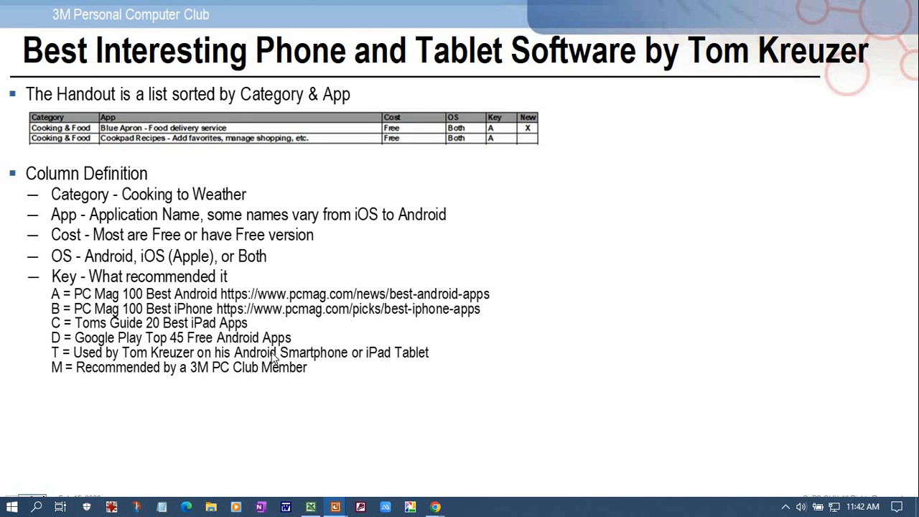
{"action": "mouse_move", "coordinate": [308, 372]}
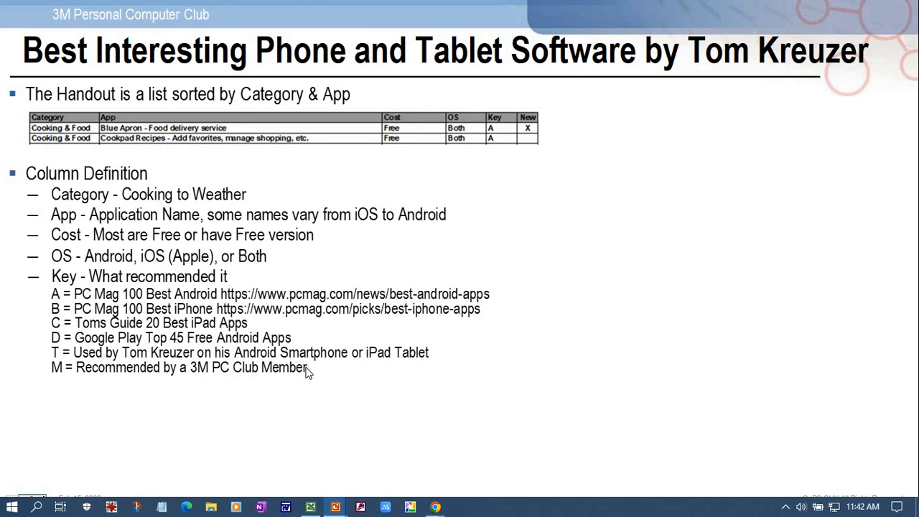
{"action": "mouse_move", "coordinate": [300, 368]}
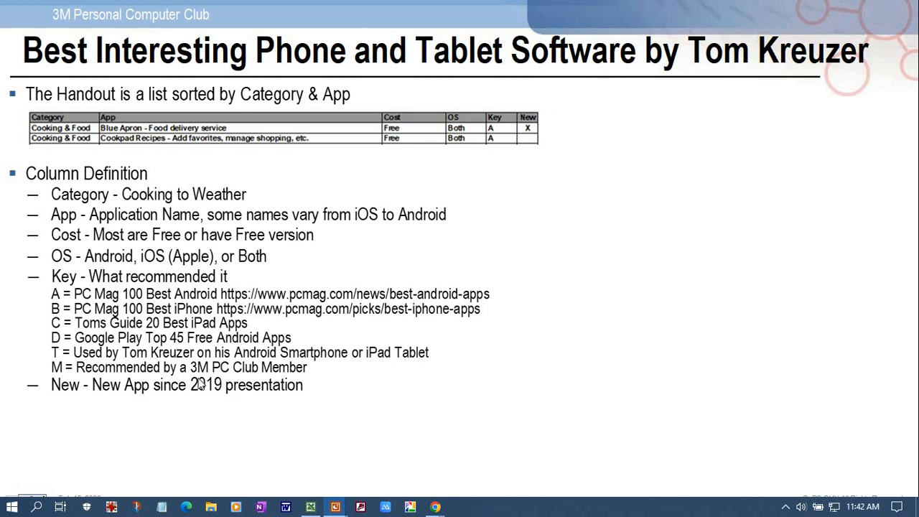
{"action": "mouse_move", "coordinate": [183, 388]}
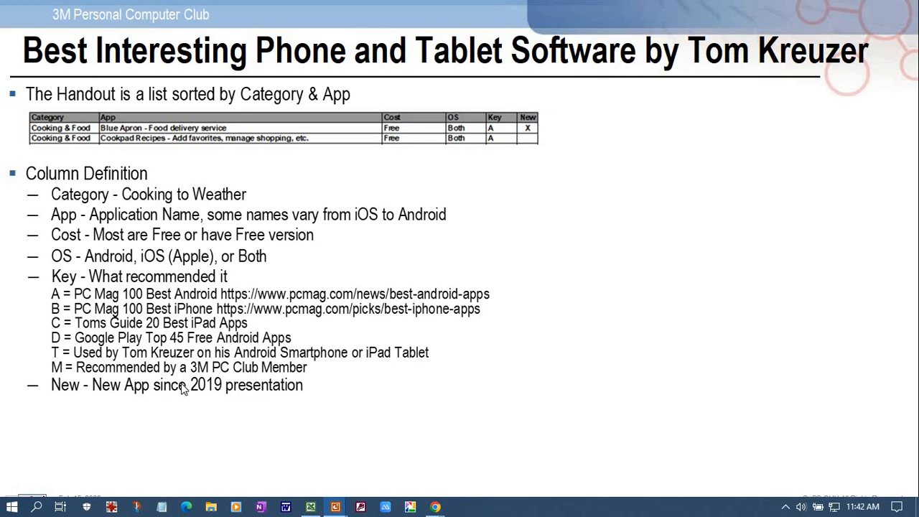
{"action": "mouse_move", "coordinate": [181, 388]}
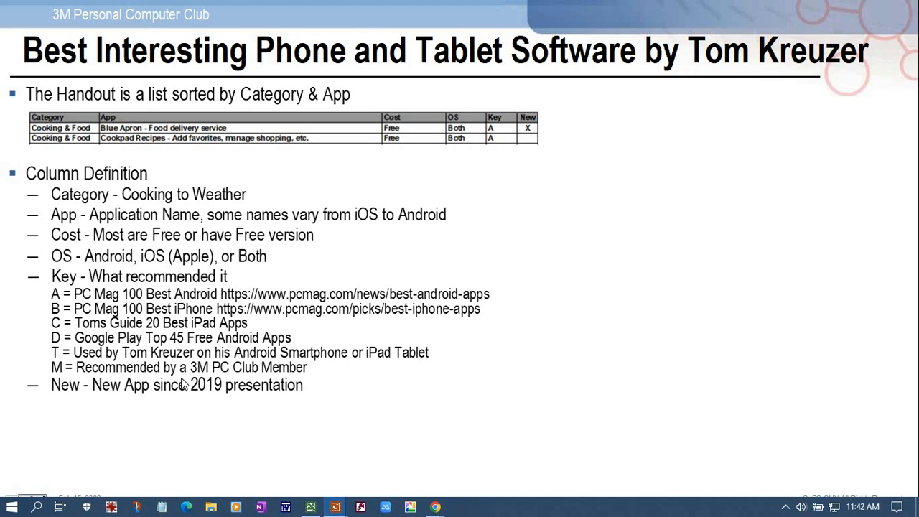
{"action": "mouse_move", "coordinate": [184, 382]}
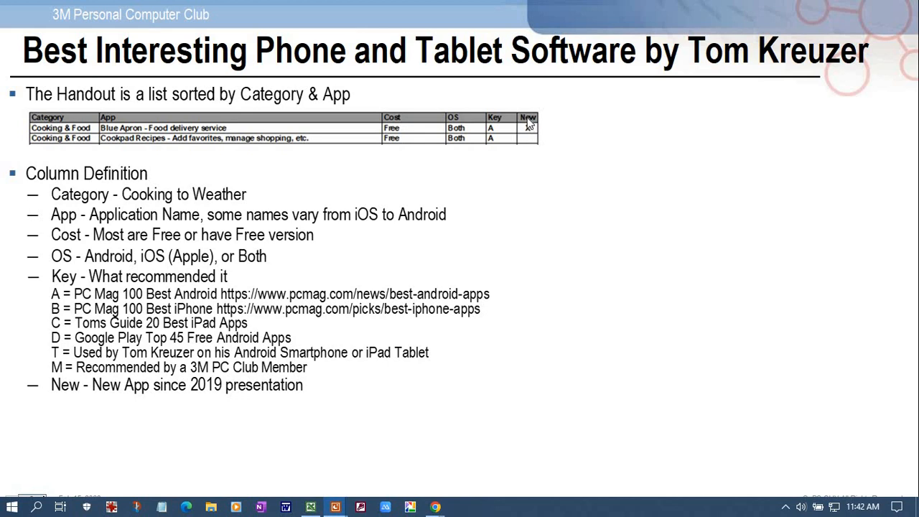
{"action": "mouse_move", "coordinate": [530, 130]}
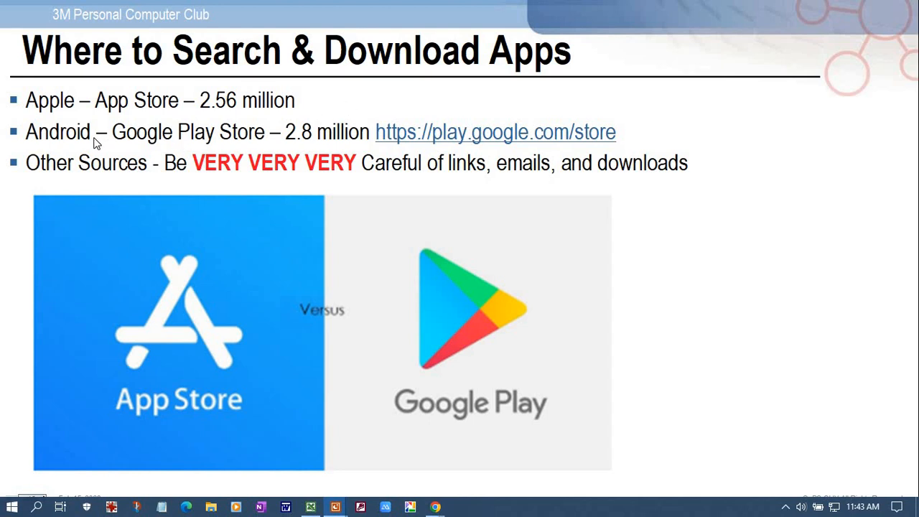
{"action": "mouse_move", "coordinate": [135, 146]}
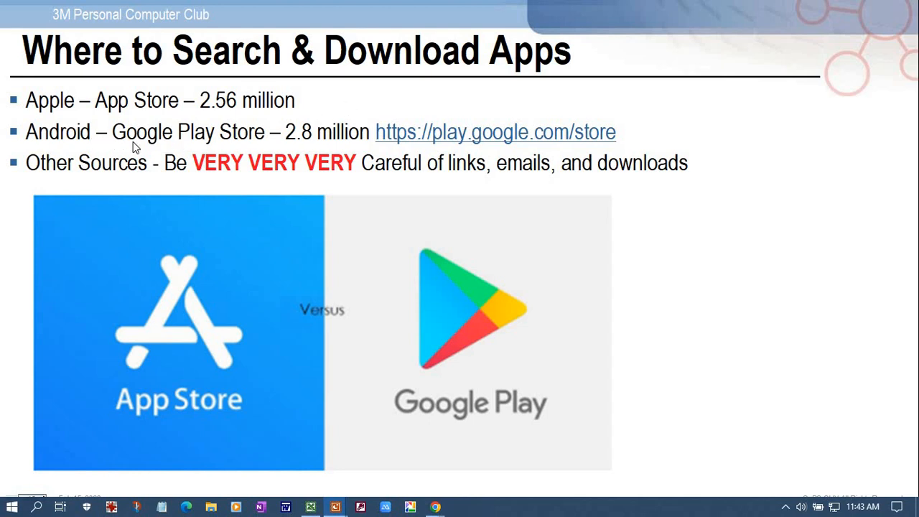
{"action": "mouse_move", "coordinate": [232, 138]}
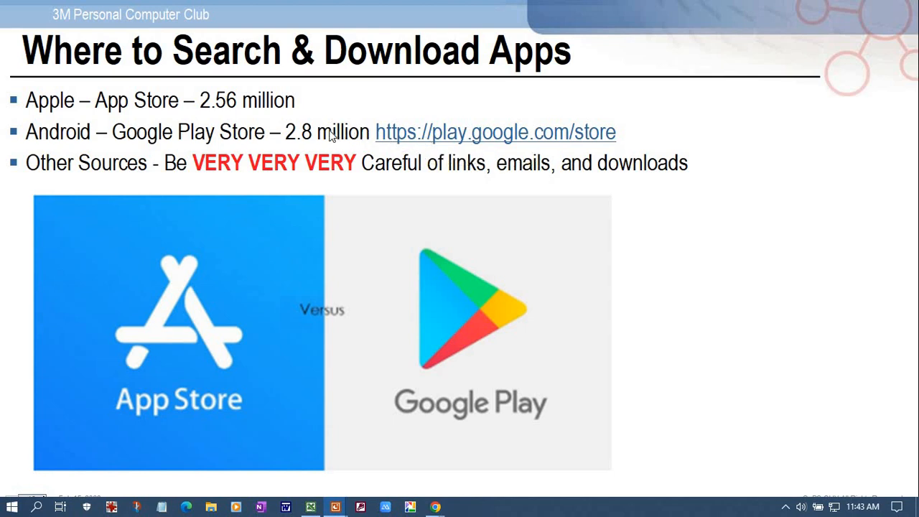
{"action": "mouse_move", "coordinate": [409, 133]}
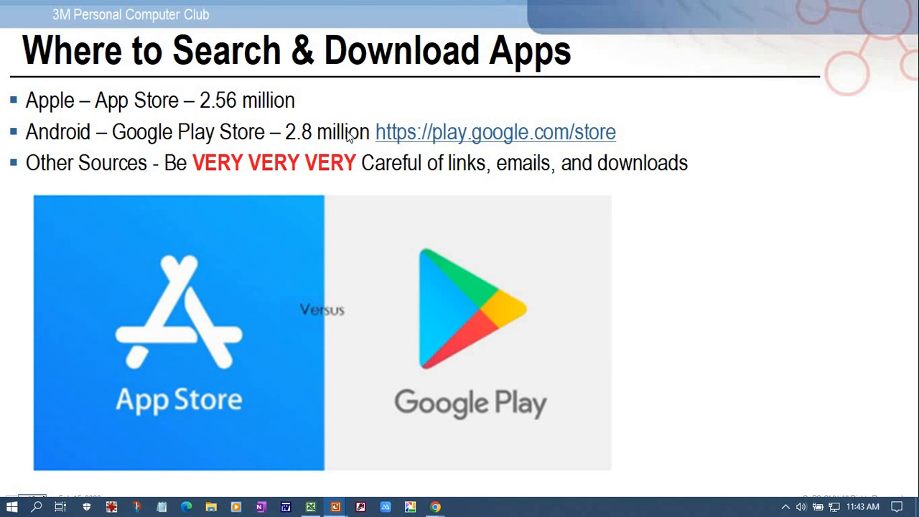
{"action": "mouse_move", "coordinate": [345, 123]}
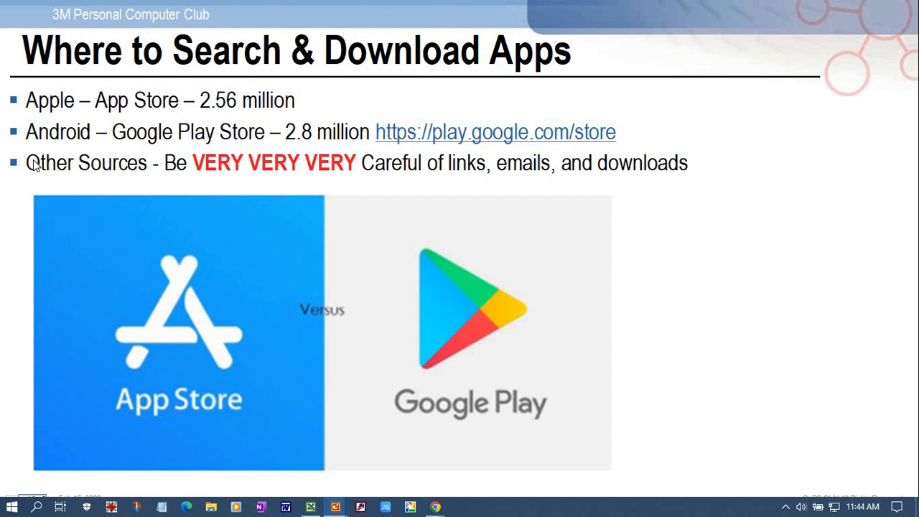
{"action": "mouse_move", "coordinate": [59, 157]}
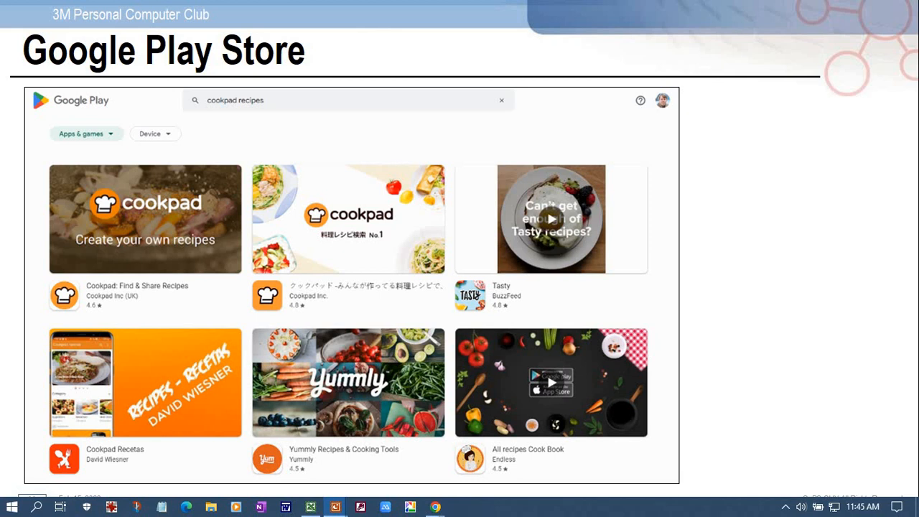
{"action": "mouse_move", "coordinate": [315, 104]}
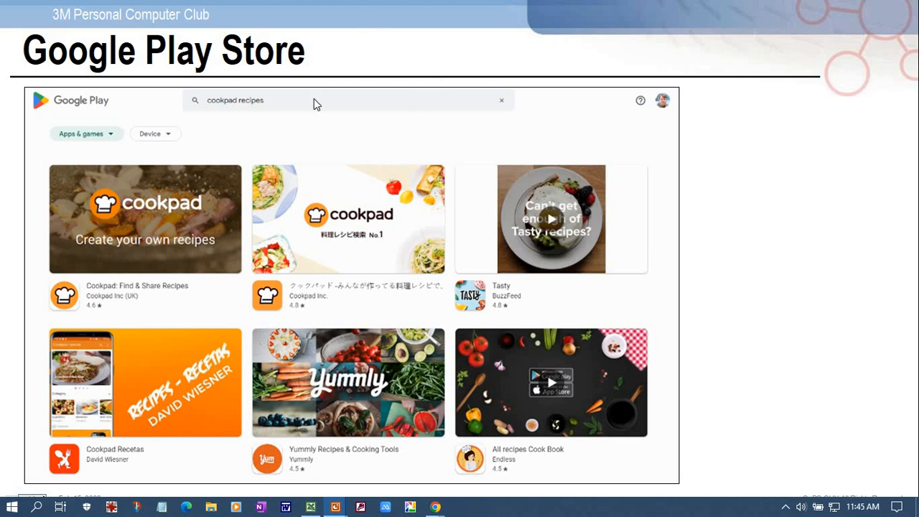
{"action": "mouse_move", "coordinate": [250, 250]}
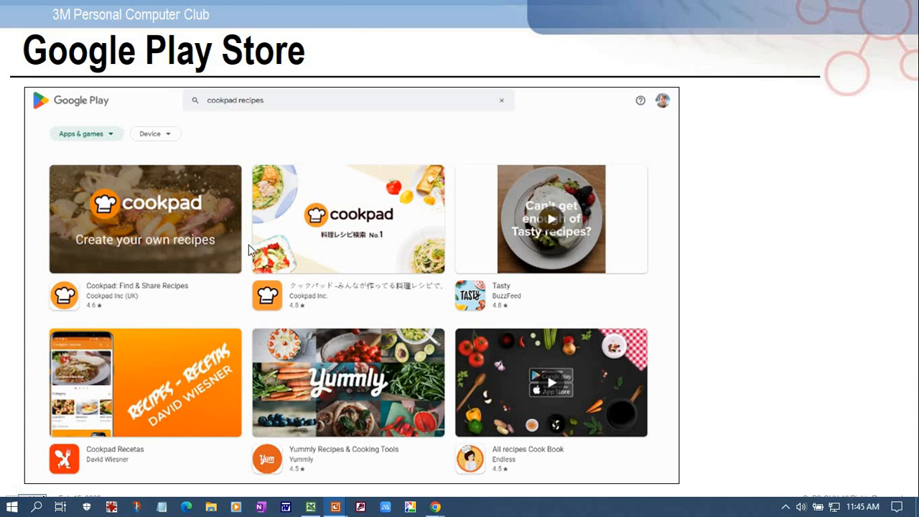
{"action": "mouse_move", "coordinate": [553, 250]}
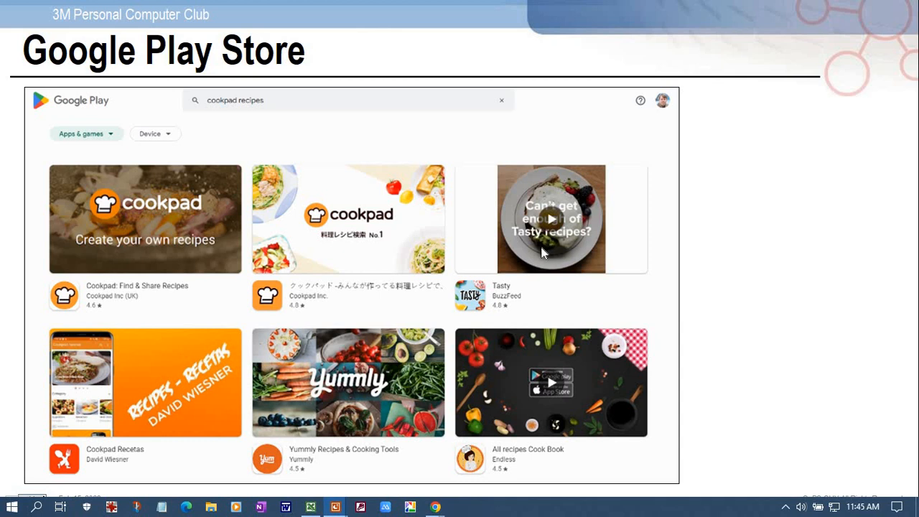
{"action": "mouse_move", "coordinate": [567, 235]}
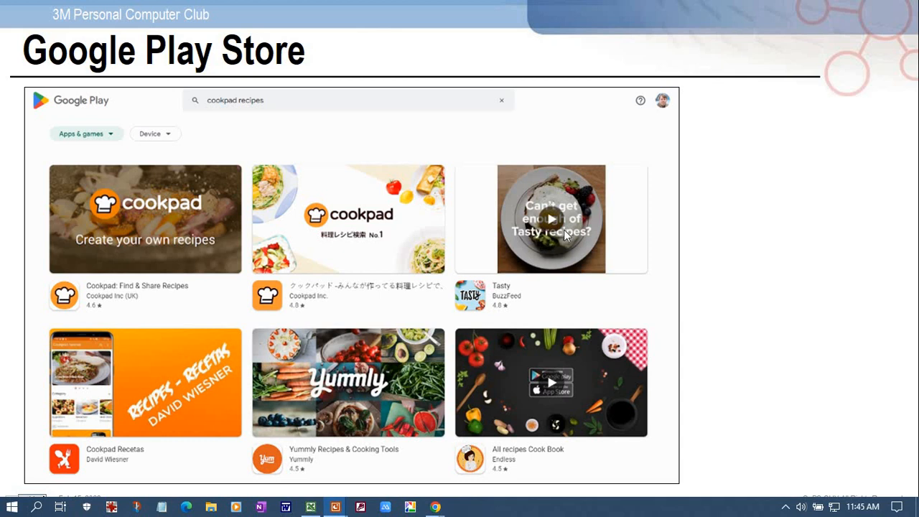
Advance to the Cookpad Google Play App Info slide with its Reviews & Score callout
{"action": "left_click", "coordinate": [144, 218]}
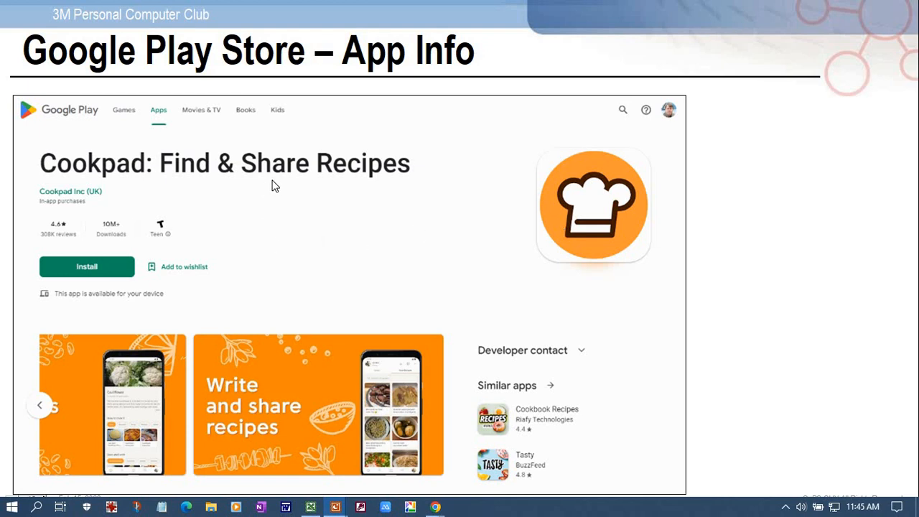
{"action": "mouse_move", "coordinate": [247, 175]}
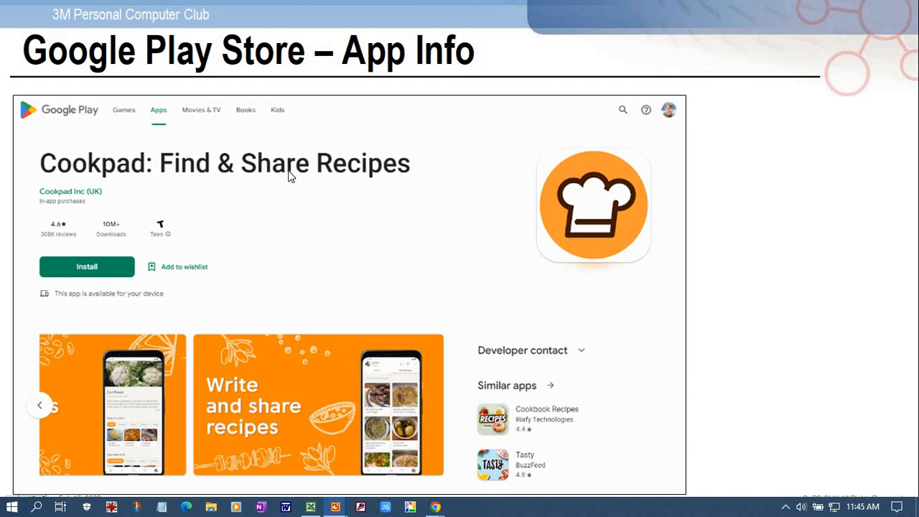
{"action": "mouse_move", "coordinate": [294, 171]}
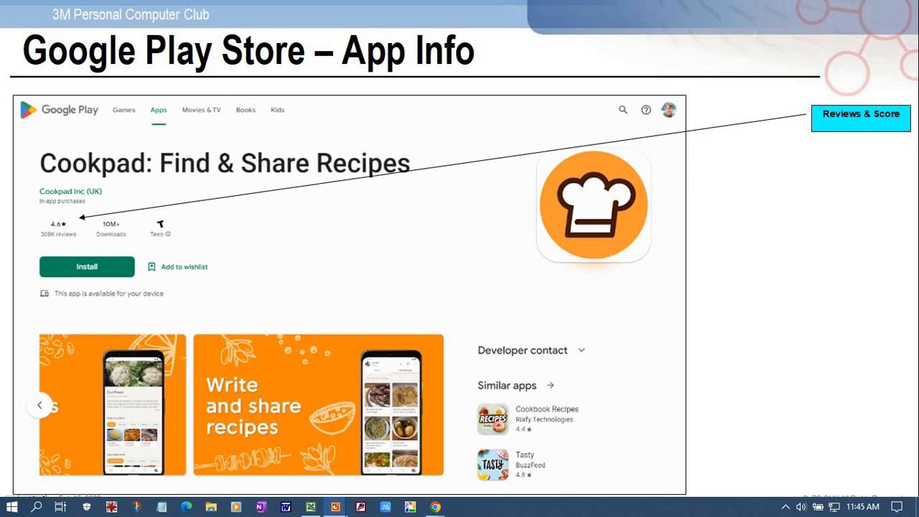
{"action": "mouse_move", "coordinate": [848, 125]}
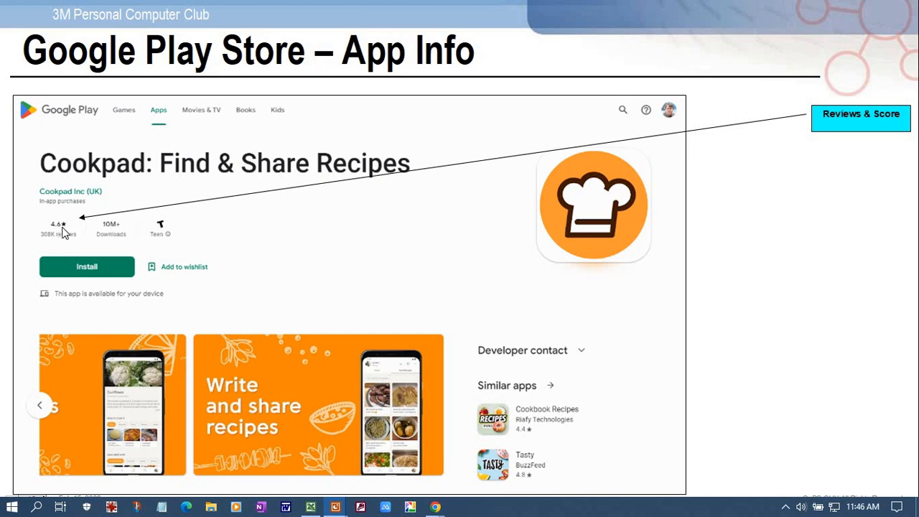
{"action": "mouse_move", "coordinate": [61, 235]}
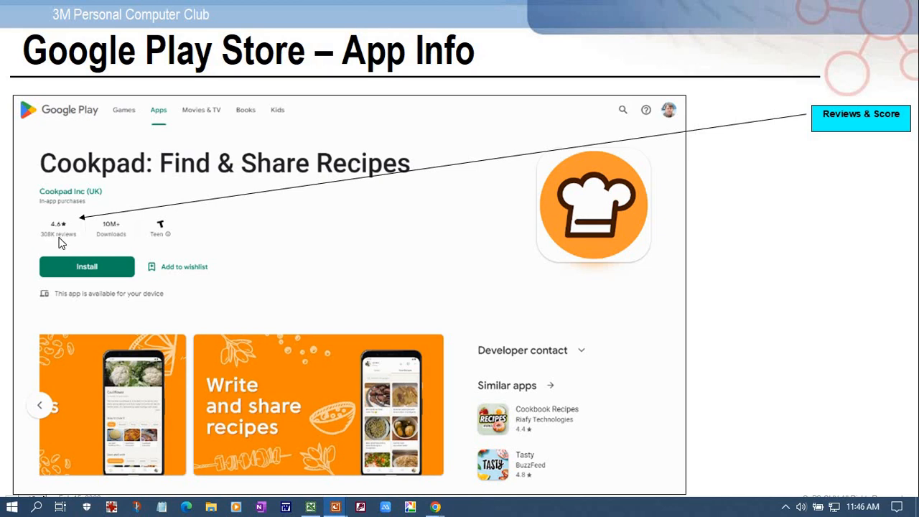
{"action": "mouse_move", "coordinate": [81, 236]}
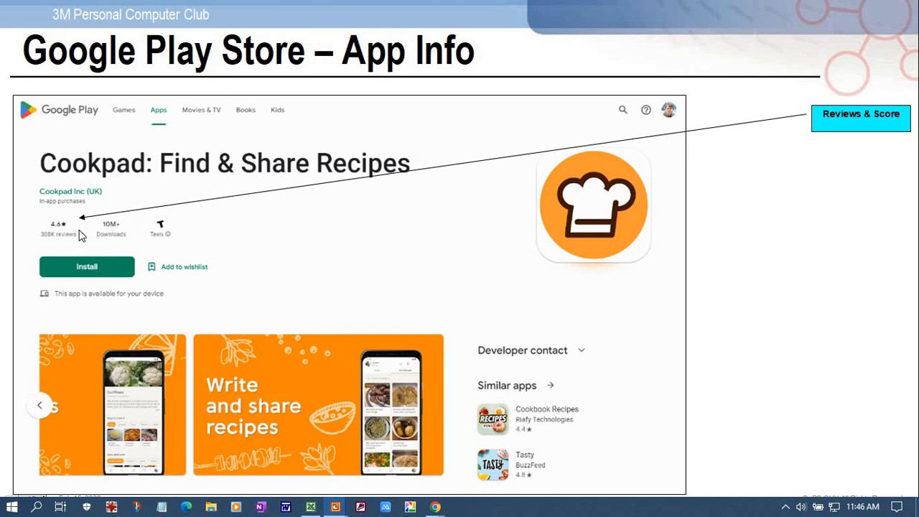
{"action": "mouse_move", "coordinate": [86, 236]}
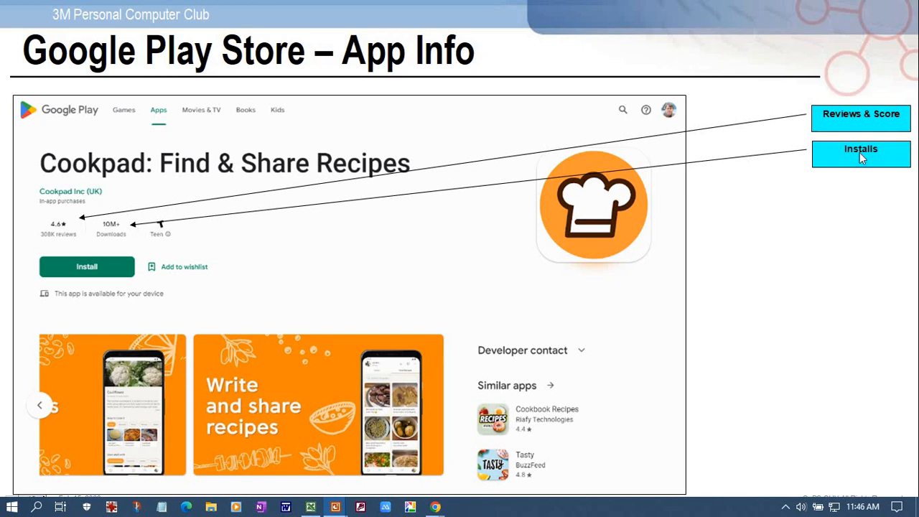
{"action": "mouse_move", "coordinate": [862, 160]}
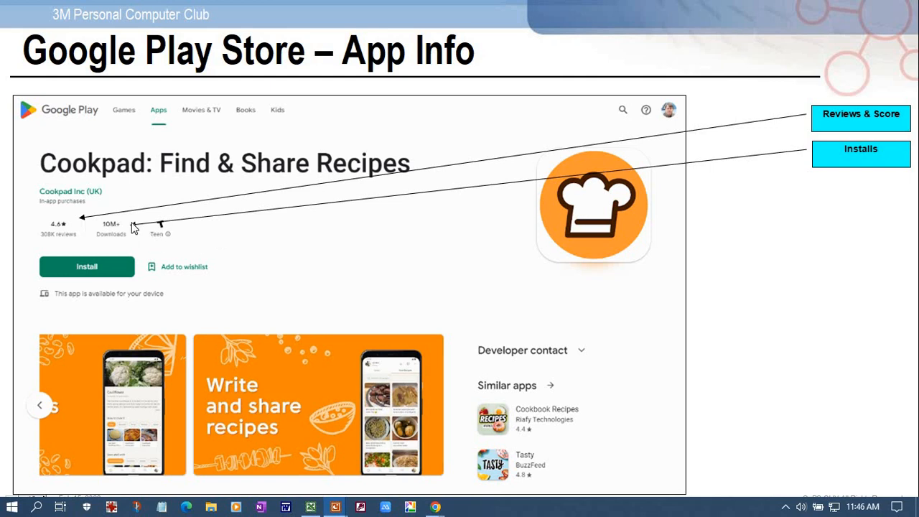
{"action": "mouse_move", "coordinate": [122, 228]}
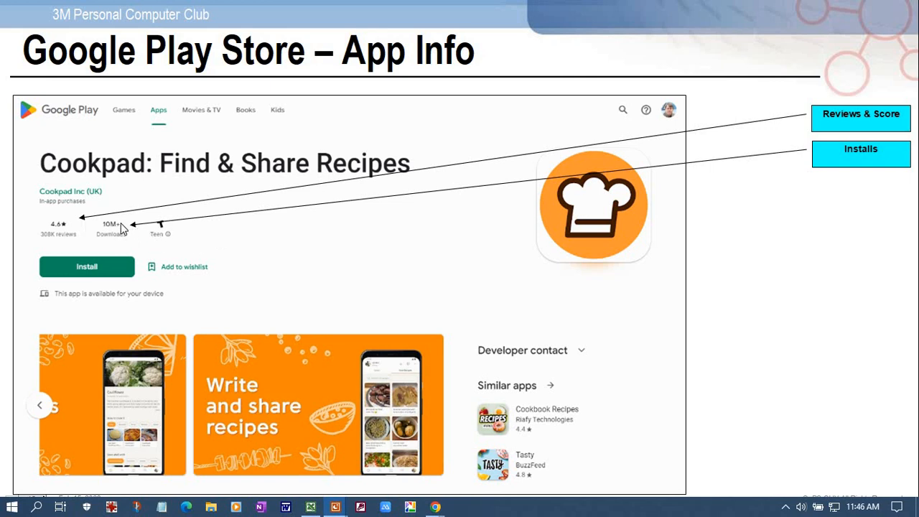
{"action": "mouse_move", "coordinate": [119, 250]}
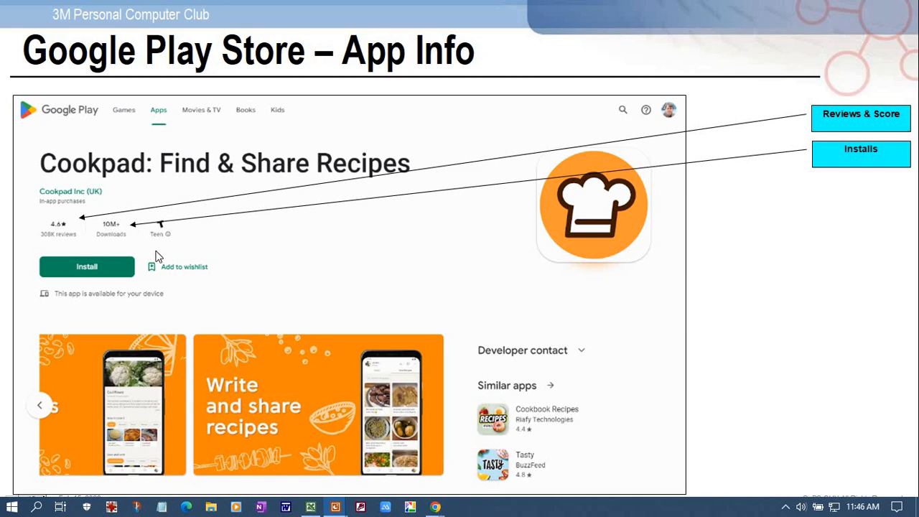
{"action": "mouse_move", "coordinate": [431, 262]}
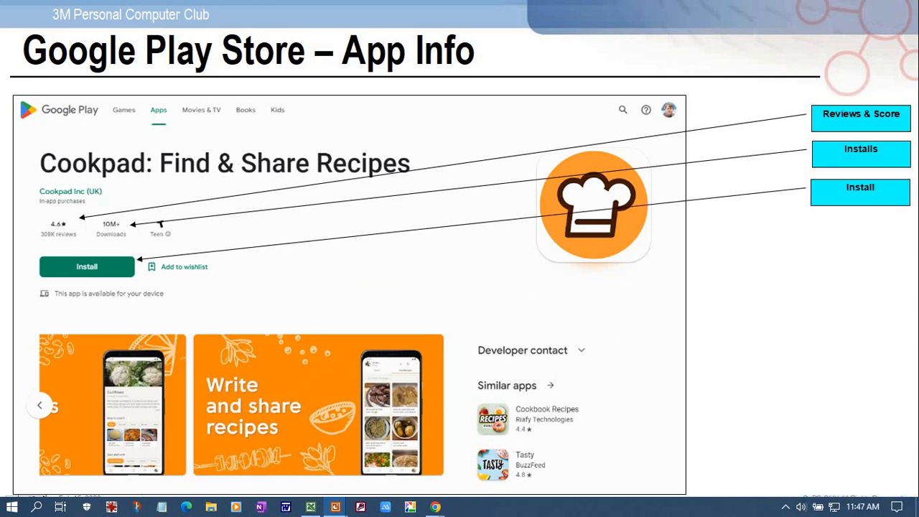
{"action": "mouse_move", "coordinate": [810, 221]}
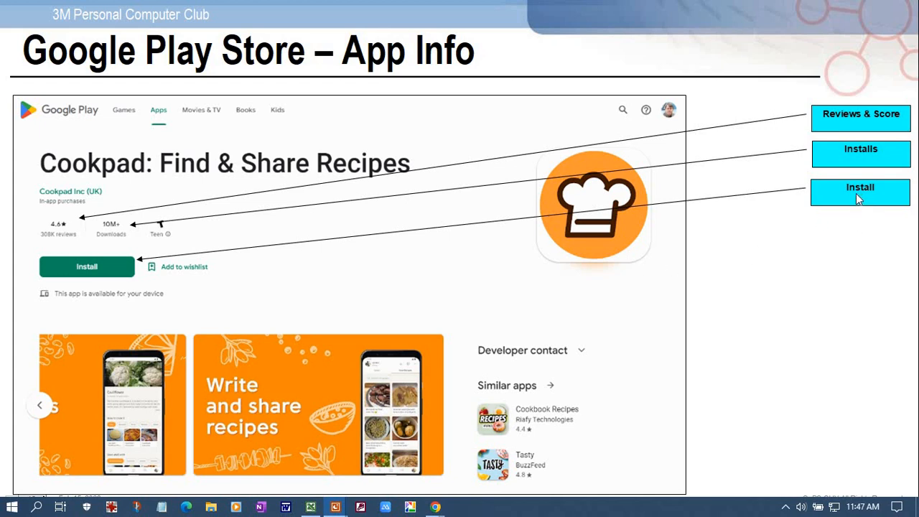
{"action": "mouse_move", "coordinate": [828, 207]}
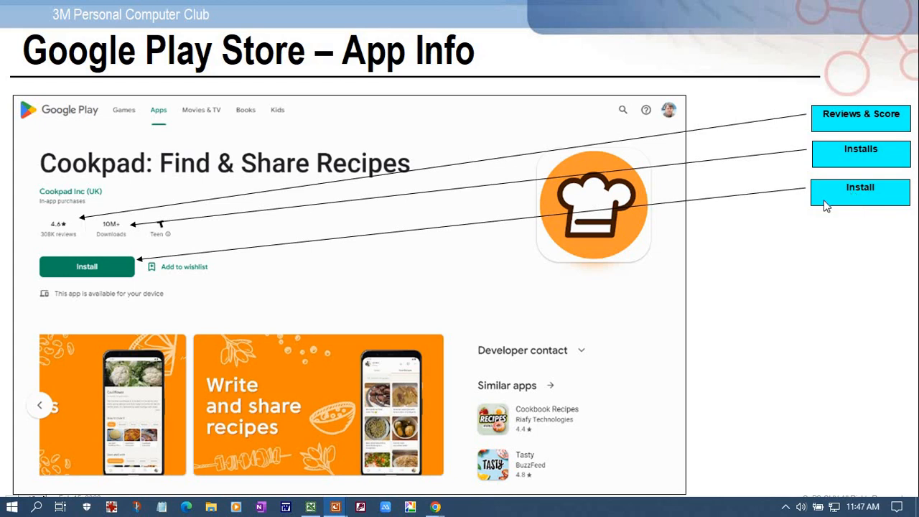
{"action": "mouse_move", "coordinate": [132, 305]}
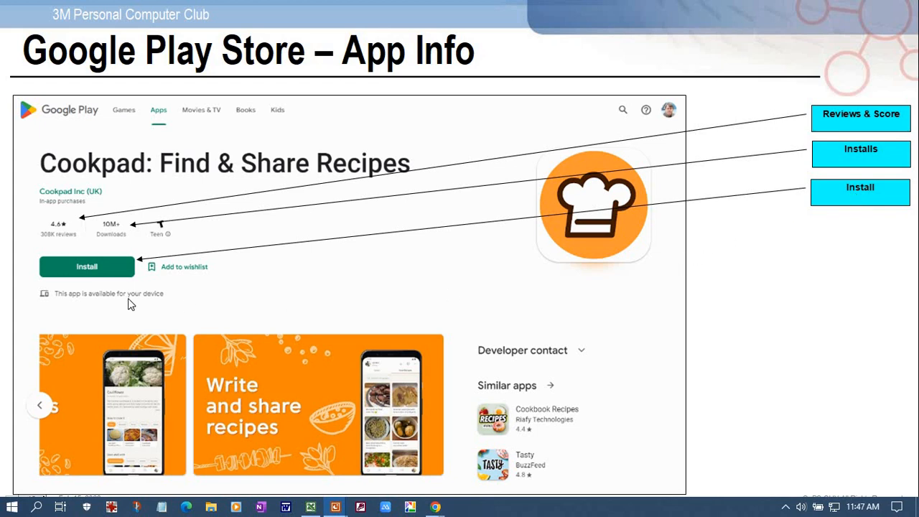
{"action": "mouse_move", "coordinate": [78, 296]}
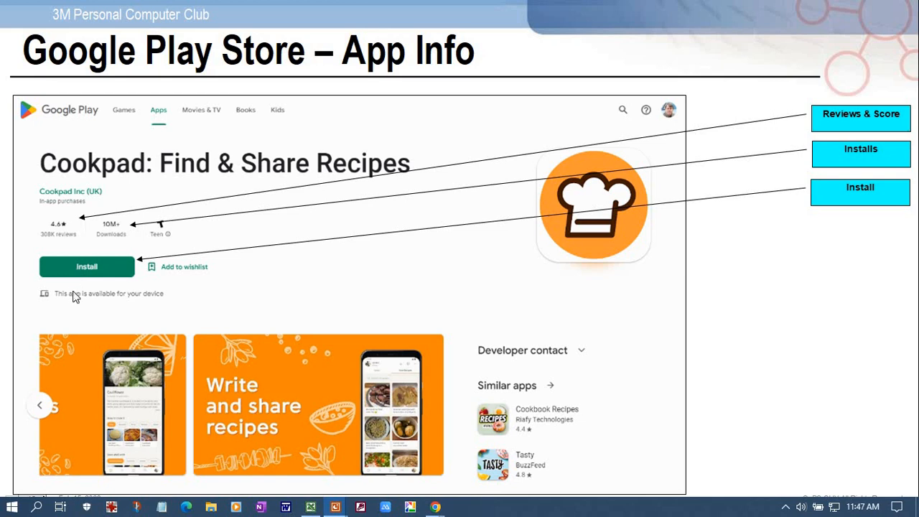
{"action": "mouse_move", "coordinate": [79, 296]}
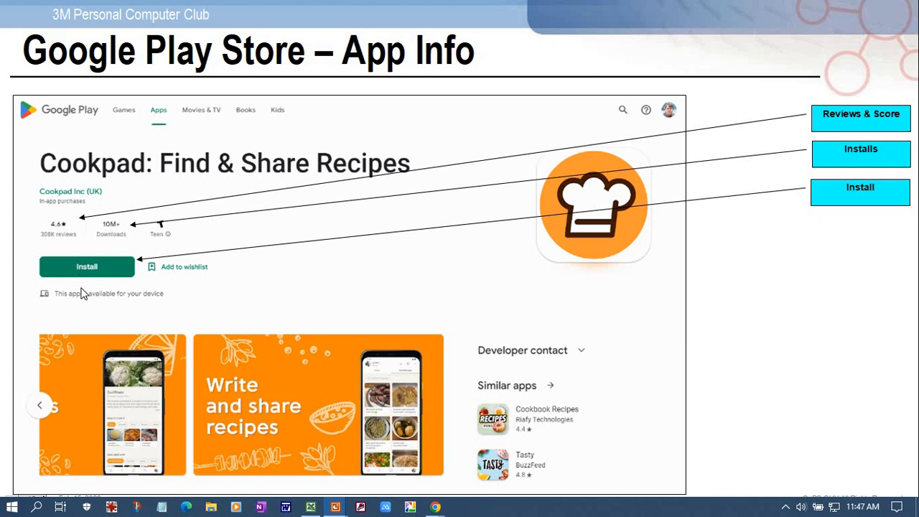
{"action": "mouse_move", "coordinate": [92, 297]}
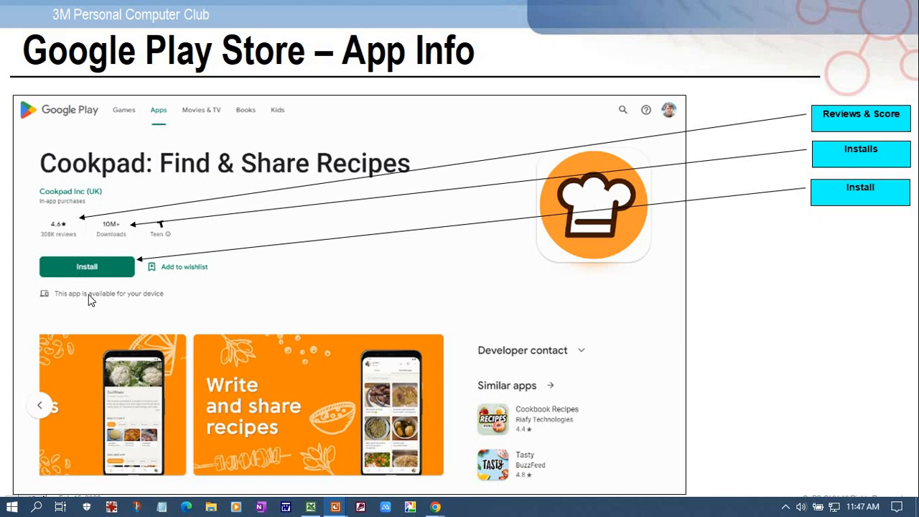
{"action": "mouse_move", "coordinate": [109, 282]}
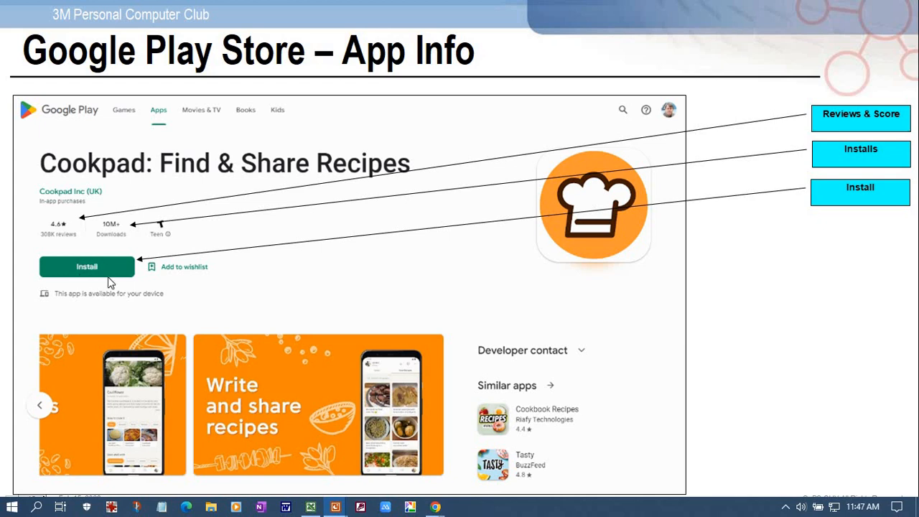
{"action": "mouse_move", "coordinate": [850, 78]}
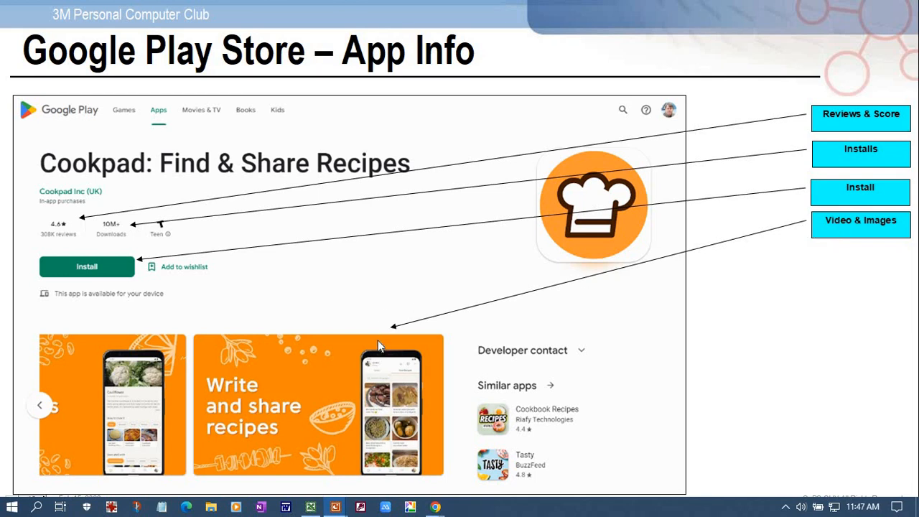
{"action": "mouse_move", "coordinate": [332, 342]}
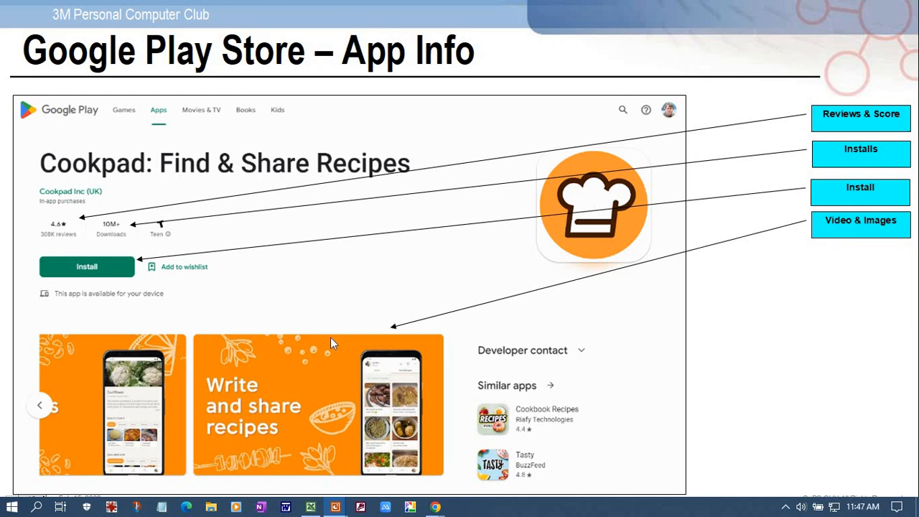
{"action": "mouse_move", "coordinate": [318, 362]}
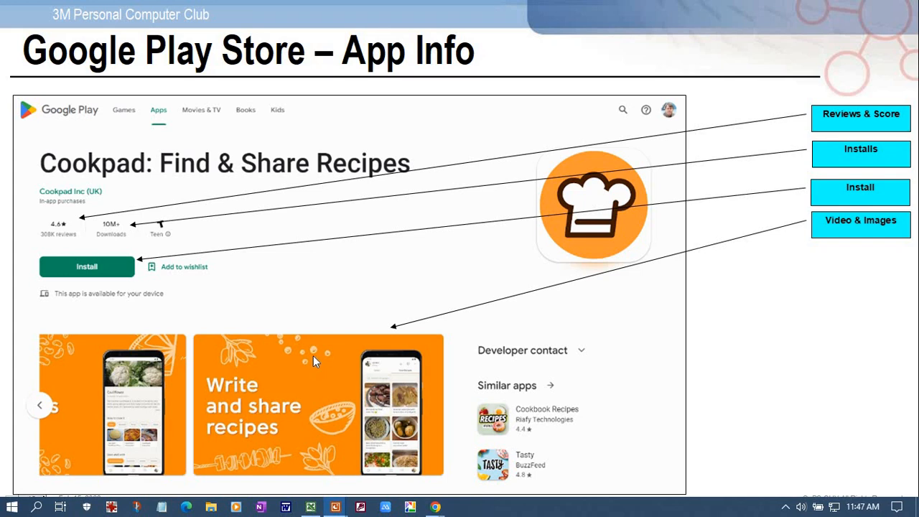
{"action": "mouse_move", "coordinate": [319, 362]}
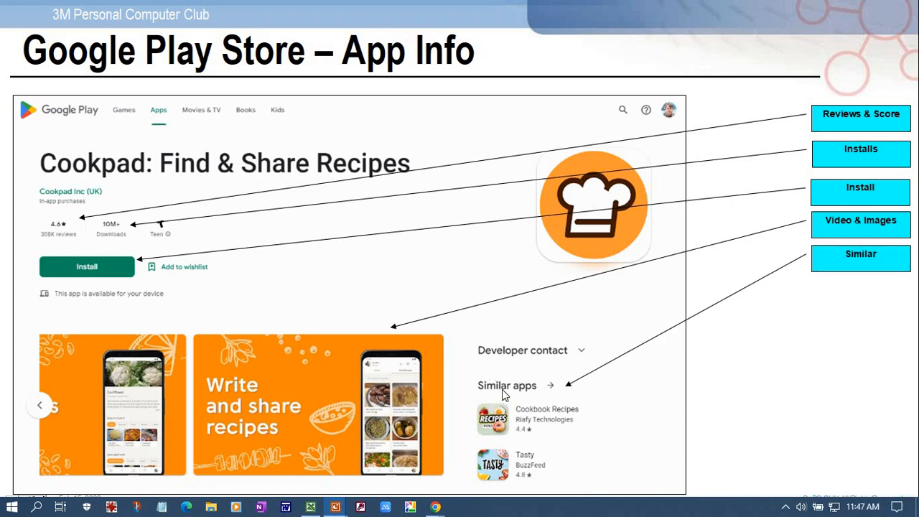
{"action": "mouse_move", "coordinate": [526, 391]}
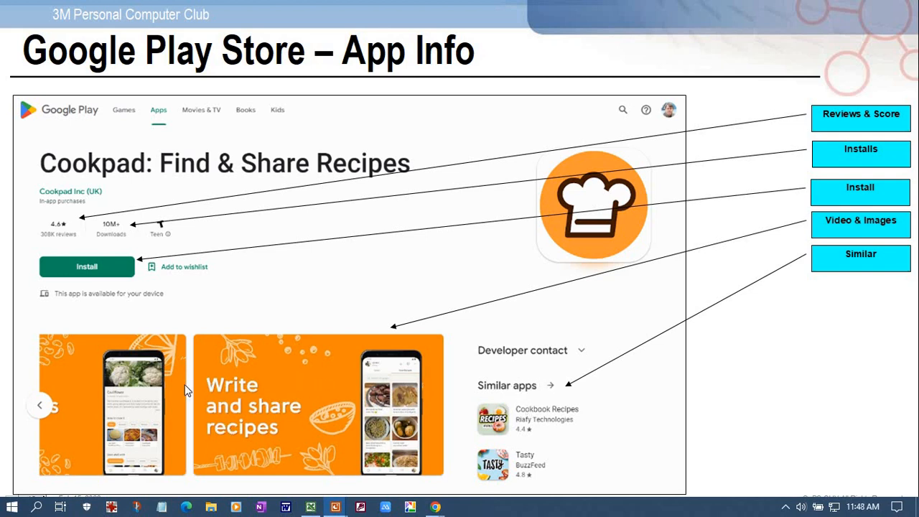
{"action": "mouse_move", "coordinate": [472, 374]}
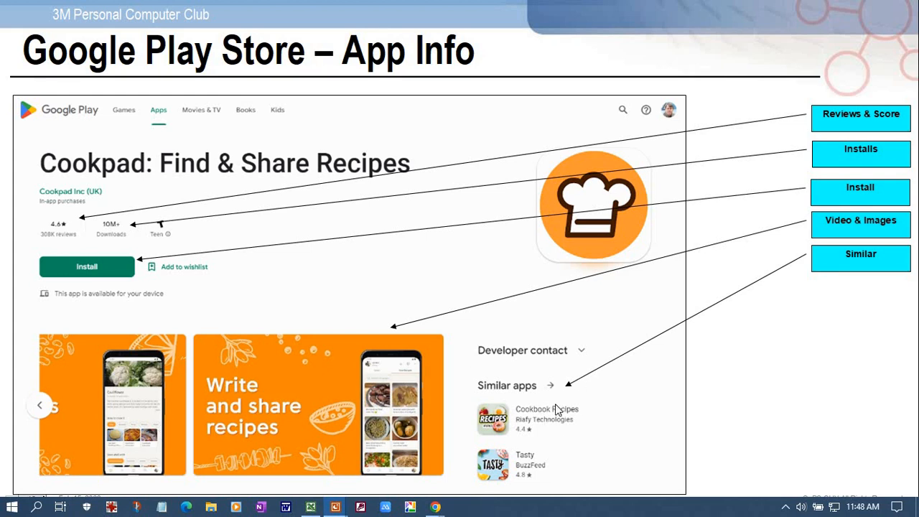
{"action": "mouse_move", "coordinate": [566, 403]}
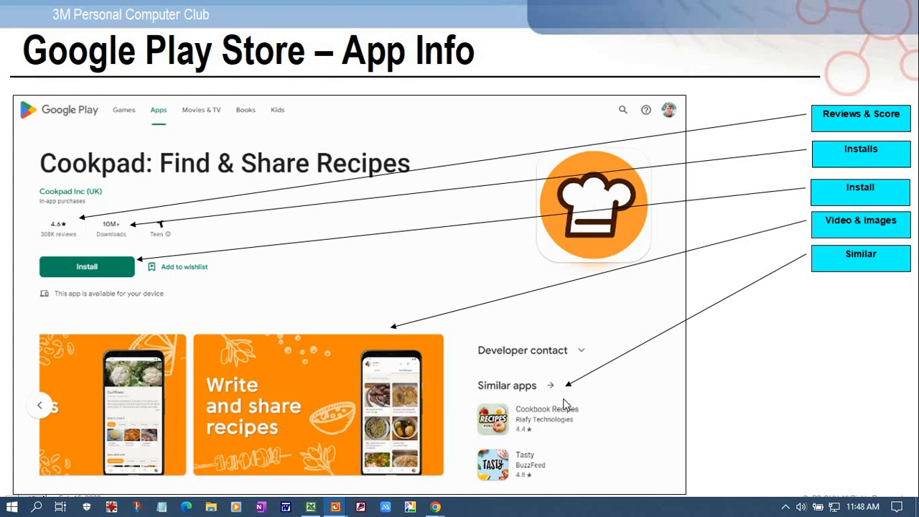
Advance the Cookpad slide animation so the Similar callout appears
{"action": "scroll", "scroll_direction": "down", "scroll_amount": 3}
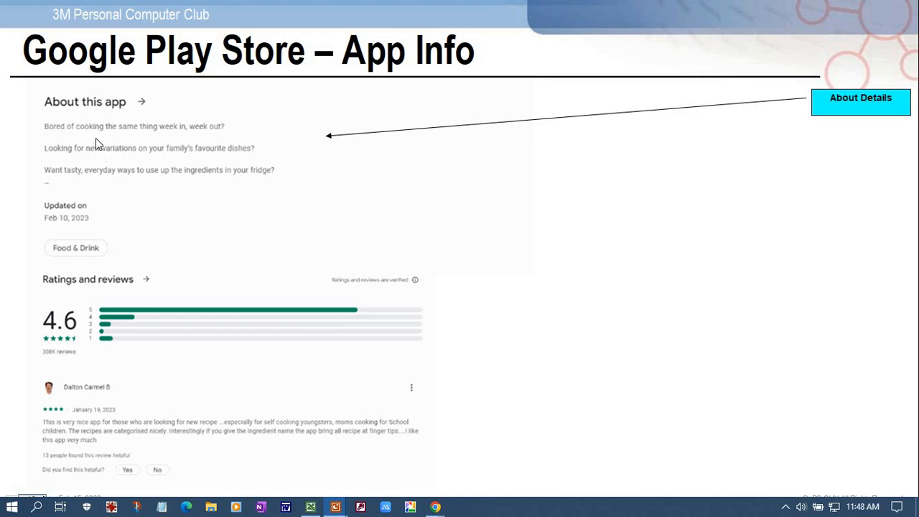
{"action": "mouse_move", "coordinate": [107, 164]}
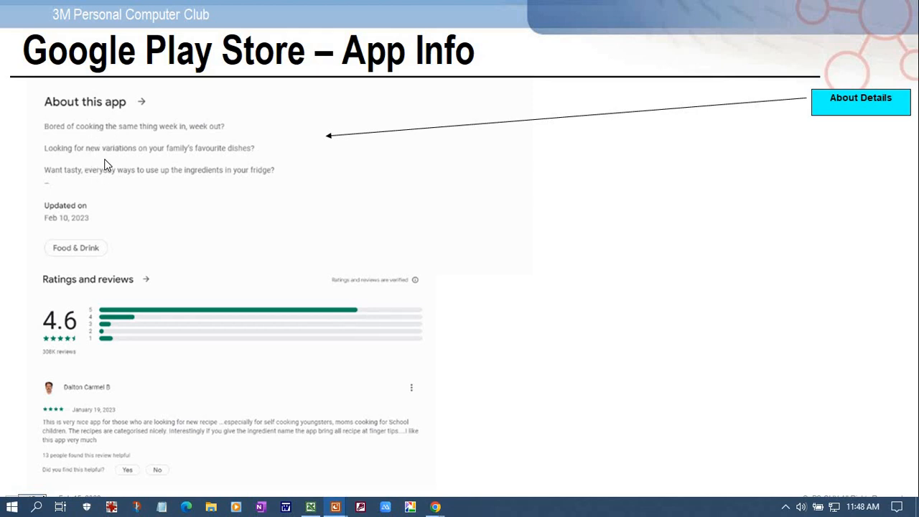
{"action": "mouse_move", "coordinate": [106, 163]}
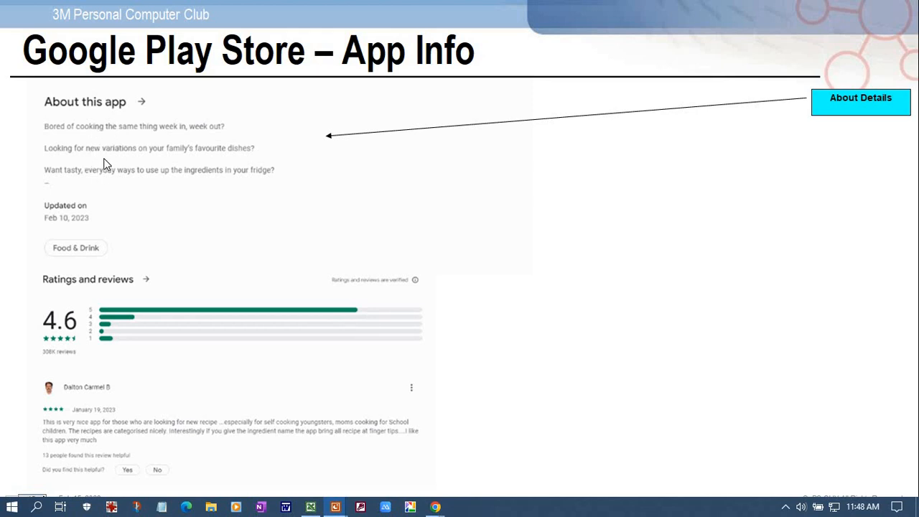
{"action": "mouse_move", "coordinate": [118, 155]}
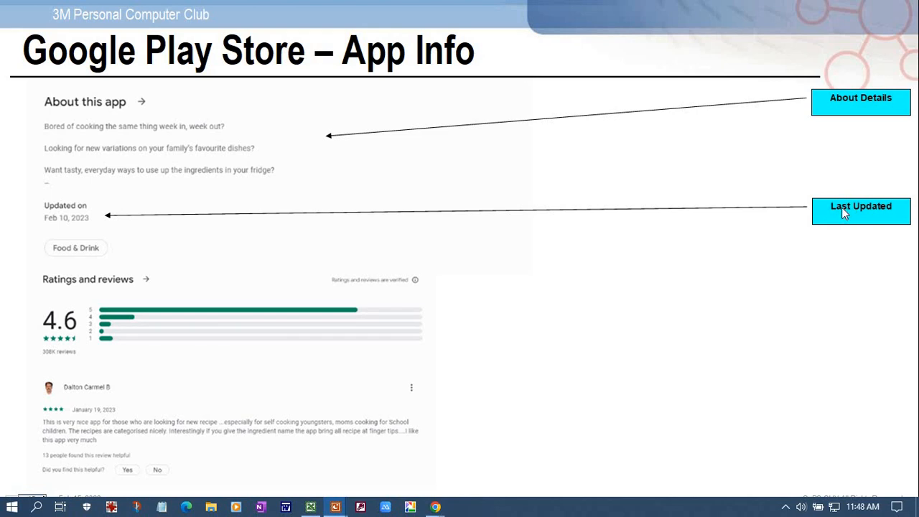
{"action": "mouse_move", "coordinate": [514, 214]}
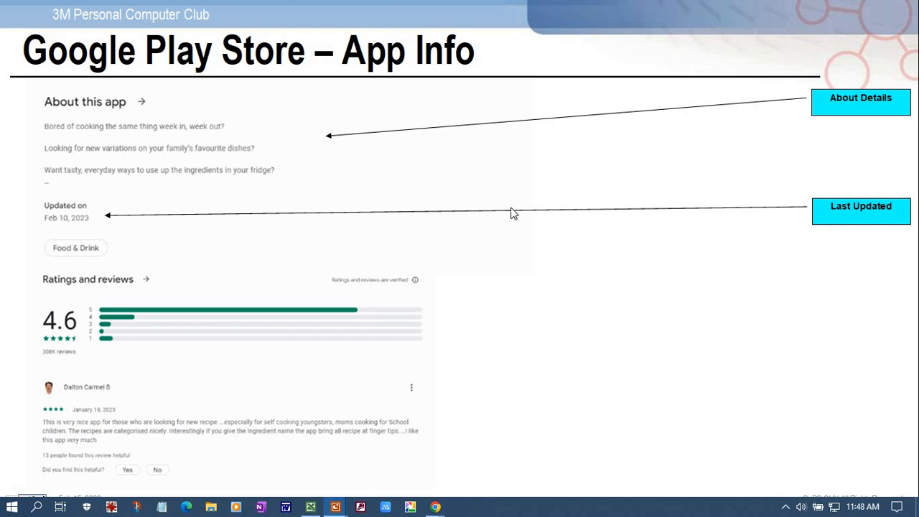
{"action": "mouse_move", "coordinate": [60, 228]}
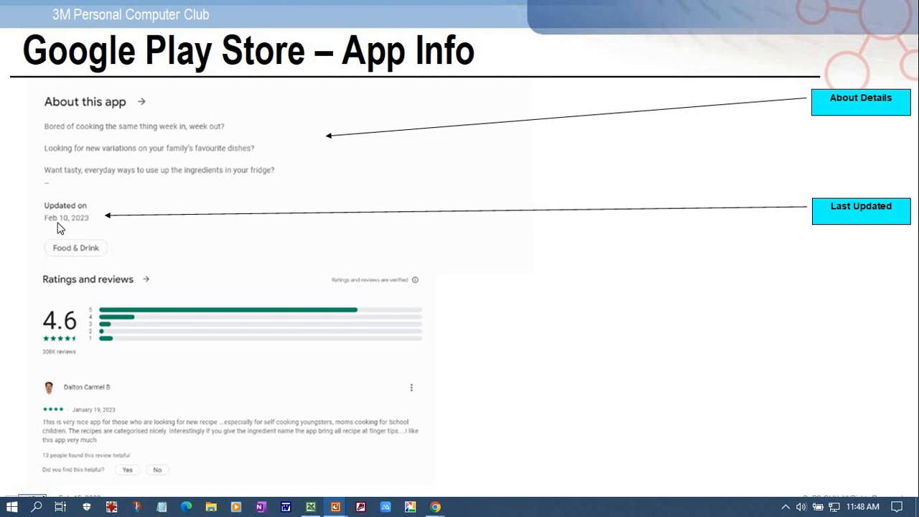
{"action": "mouse_move", "coordinate": [86, 227]}
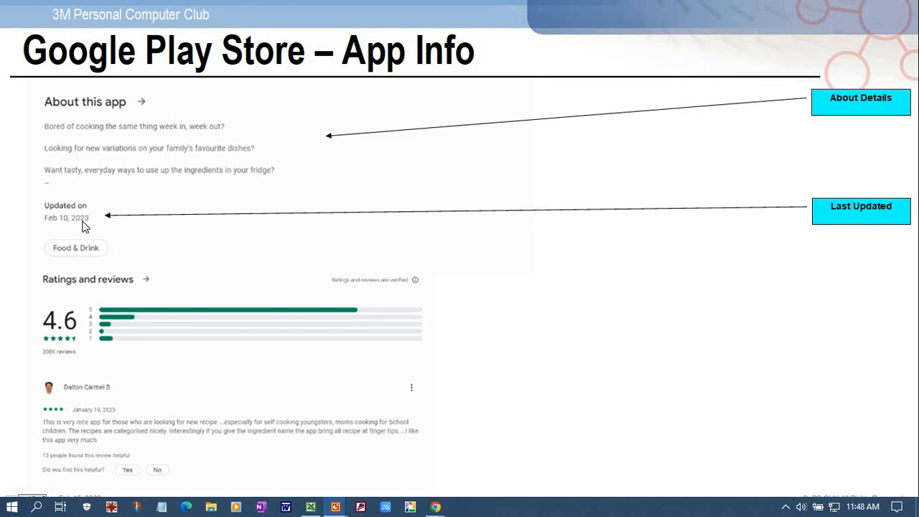
{"action": "mouse_move", "coordinate": [266, 225]}
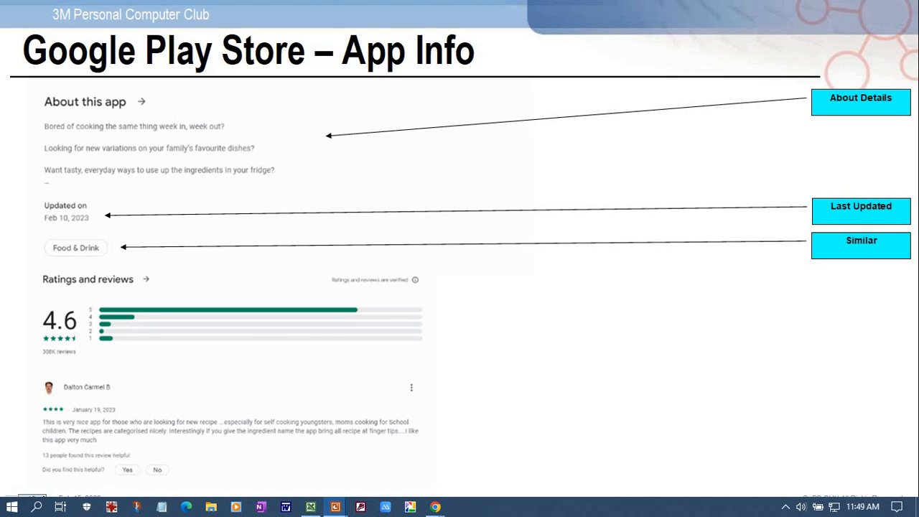
Reveal the Ratings & Reviews callout on the Cookpad About this app slide
{"action": "left_click", "coordinate": [862, 294]}
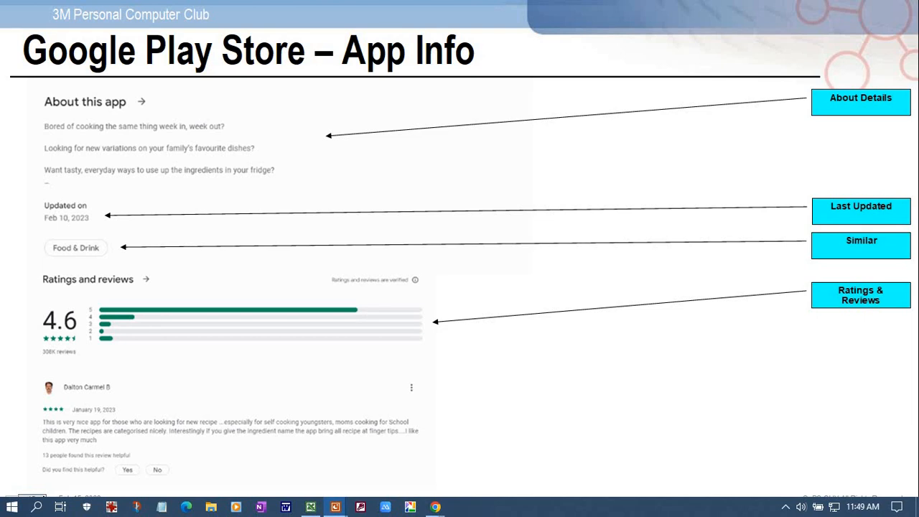
{"action": "mouse_move", "coordinate": [155, 394]}
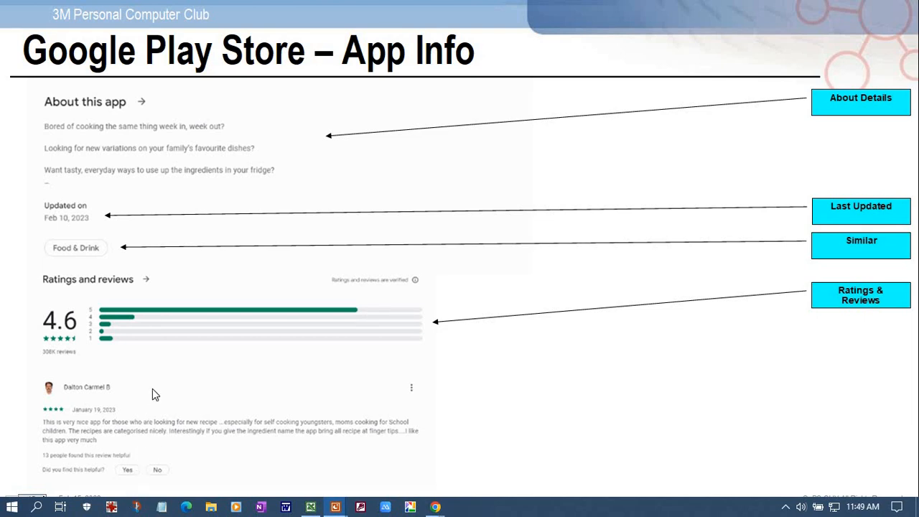
{"action": "mouse_move", "coordinate": [98, 316]}
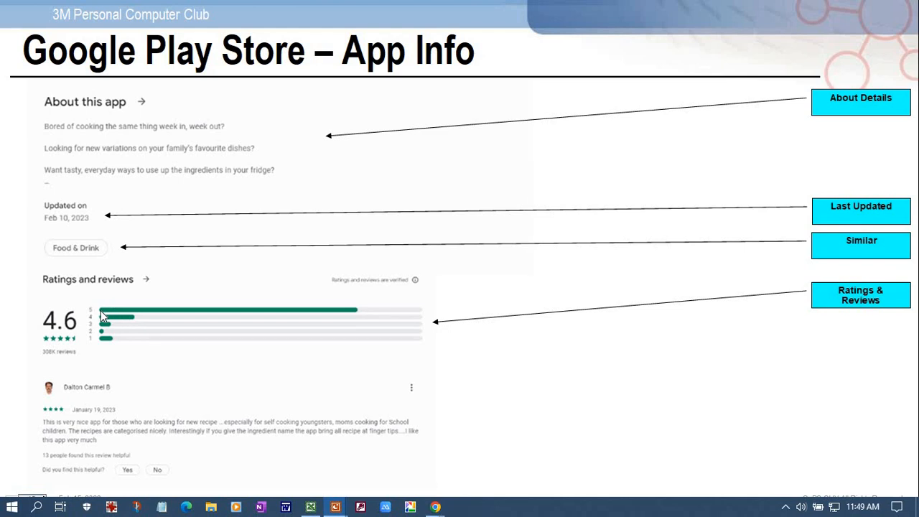
{"action": "mouse_move", "coordinate": [192, 343]}
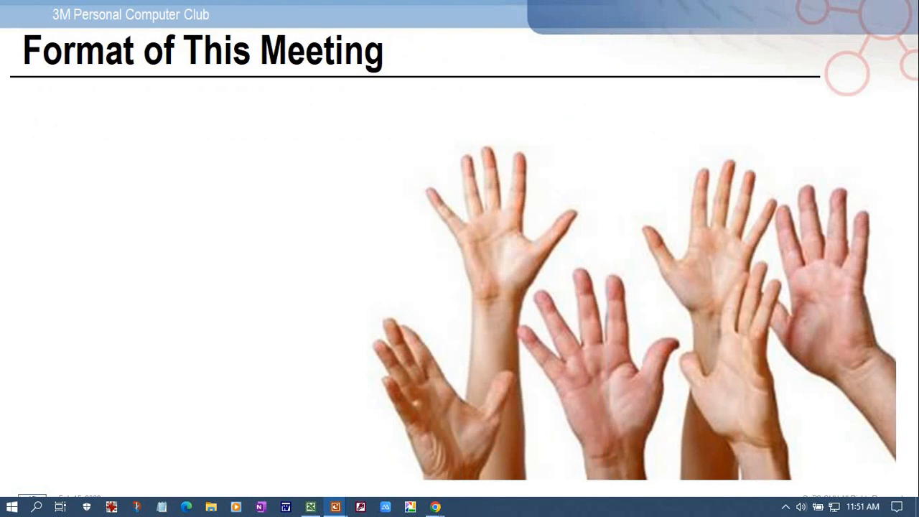
Bring in the three meeting-format bullets, then switch over to the Excel app list
{"action": "key", "text": "Right"}
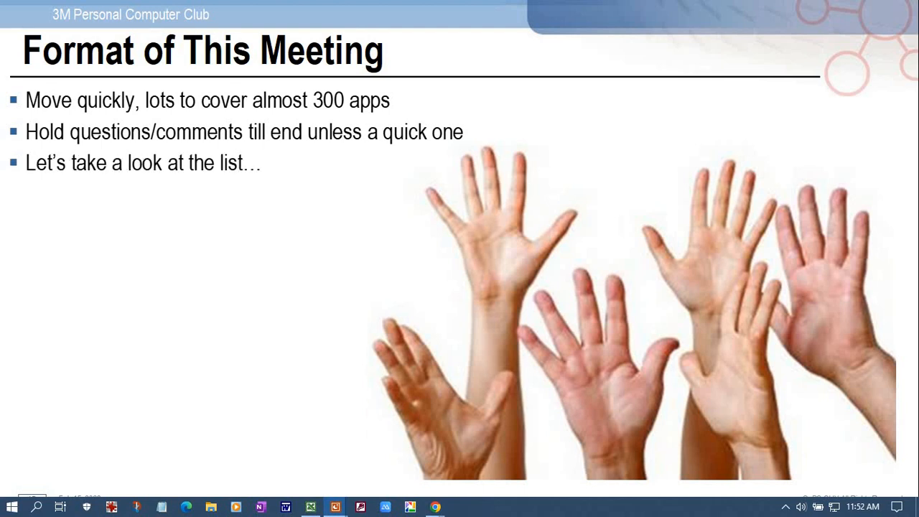
{"action": "key", "text": "alt+tab"}
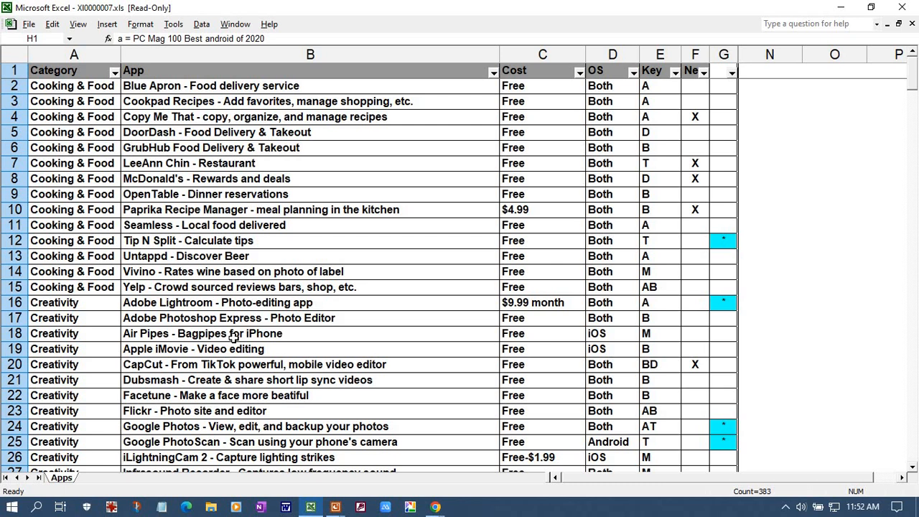
{"action": "mouse_move", "coordinate": [69, 78]}
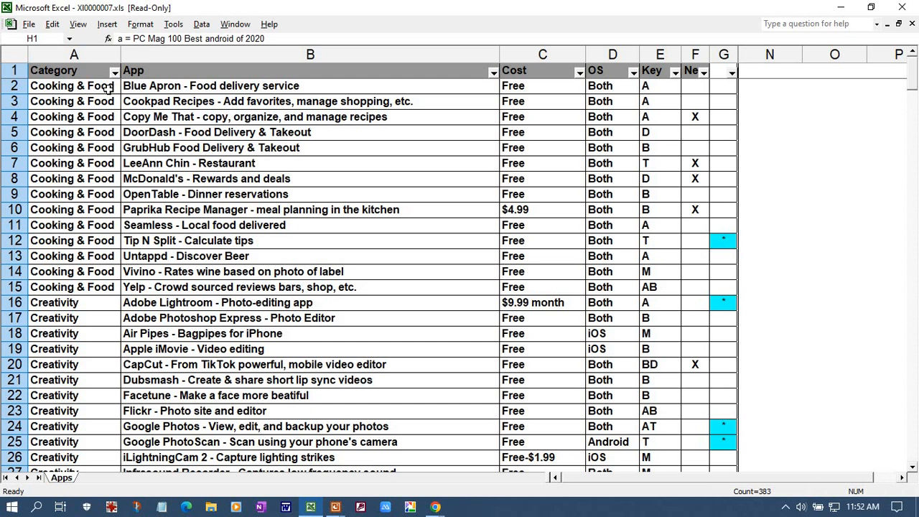
{"action": "mouse_move", "coordinate": [167, 101]}
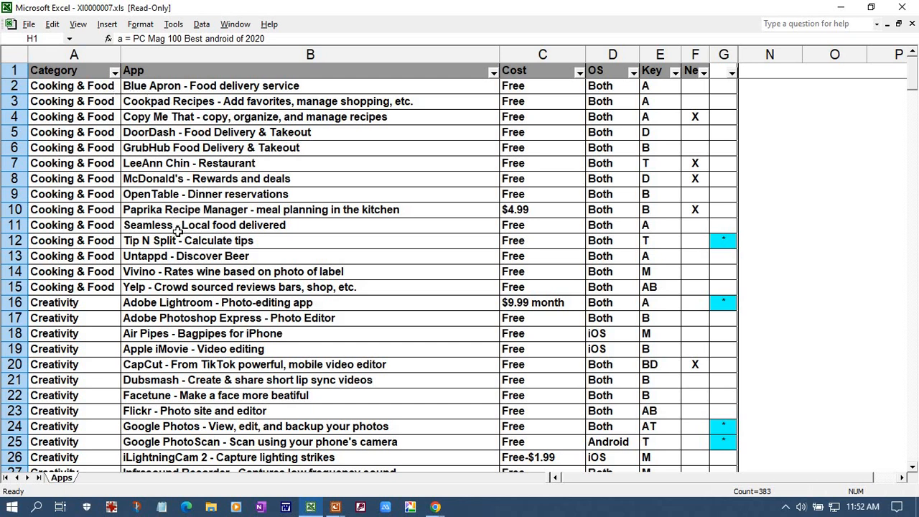
{"action": "mouse_move", "coordinate": [175, 229]}
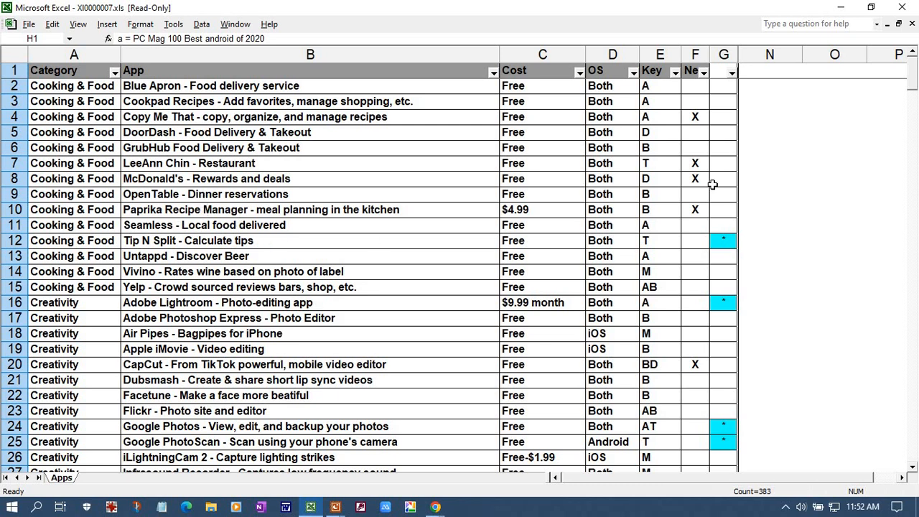
{"action": "mouse_move", "coordinate": [716, 245]}
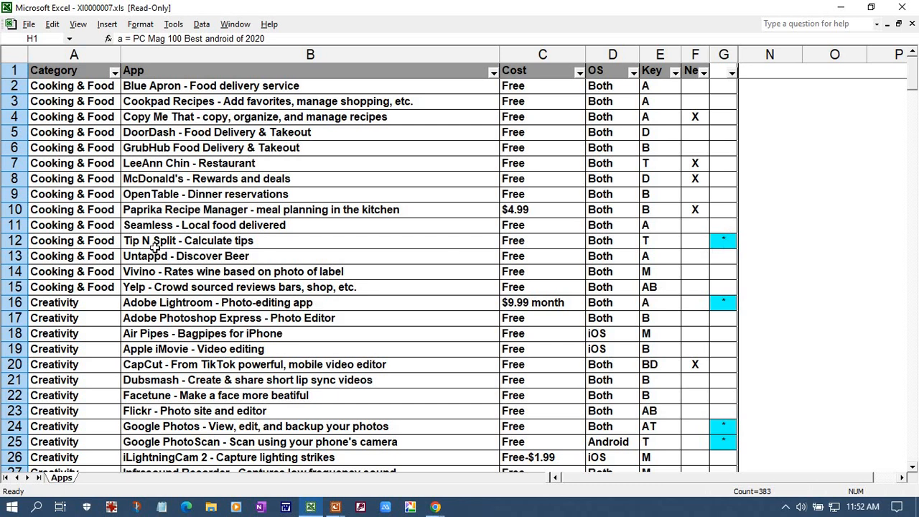
{"action": "mouse_move", "coordinate": [239, 241]}
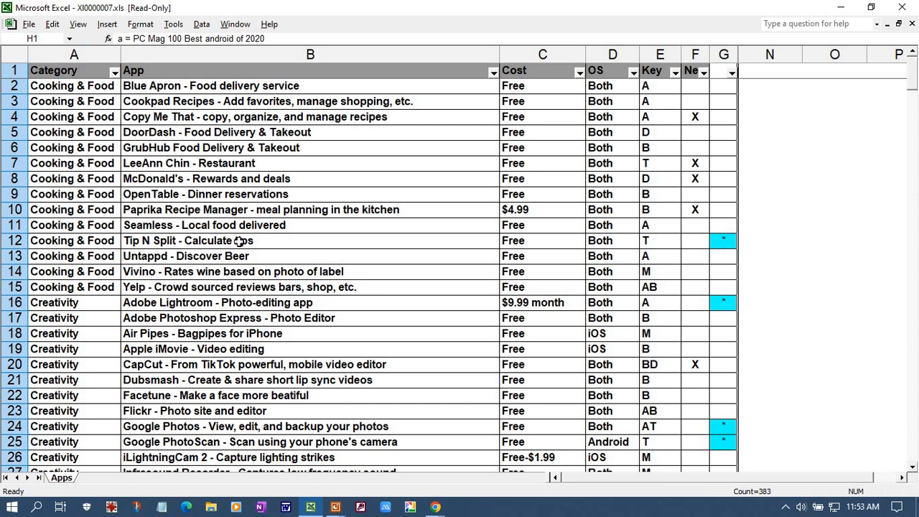
{"action": "mouse_move", "coordinate": [350, 199]}
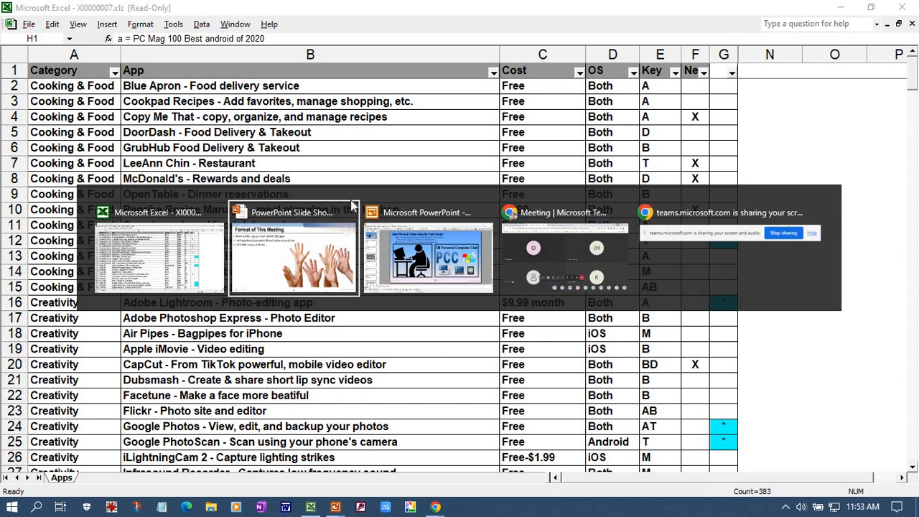
{"action": "mouse_move", "coordinate": [428, 255]}
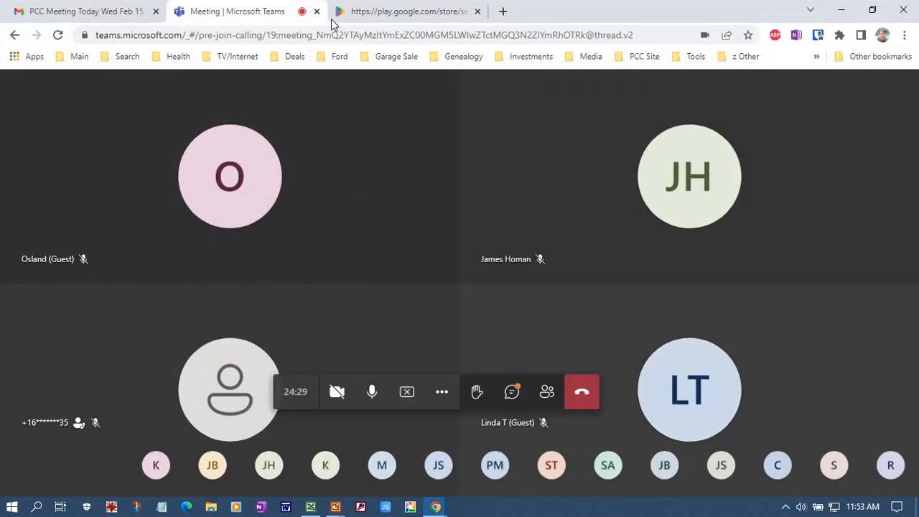
Show the Google Play 'tip and split' search results led by Tip N Split Tip Calculator
{"action": "left_click", "coordinate": [408, 11]}
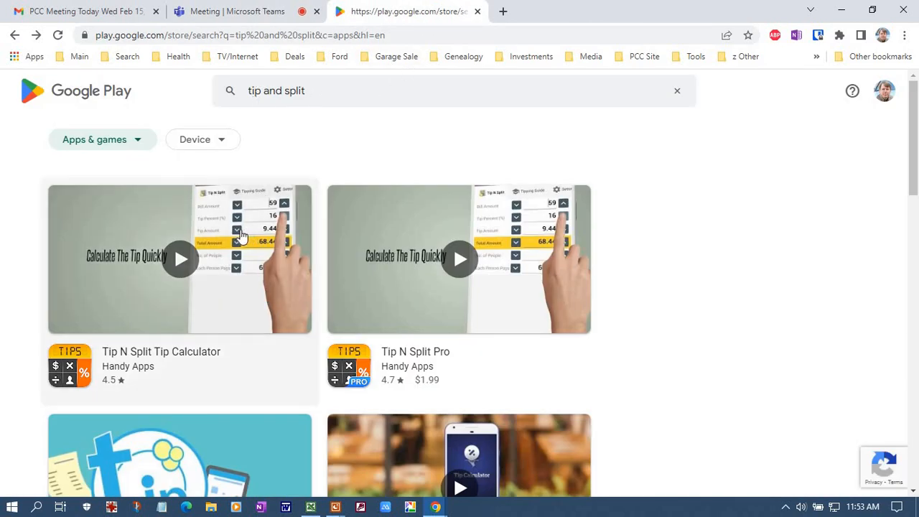
{"action": "scroll", "scroll_direction": "down", "scroll_amount": 3}
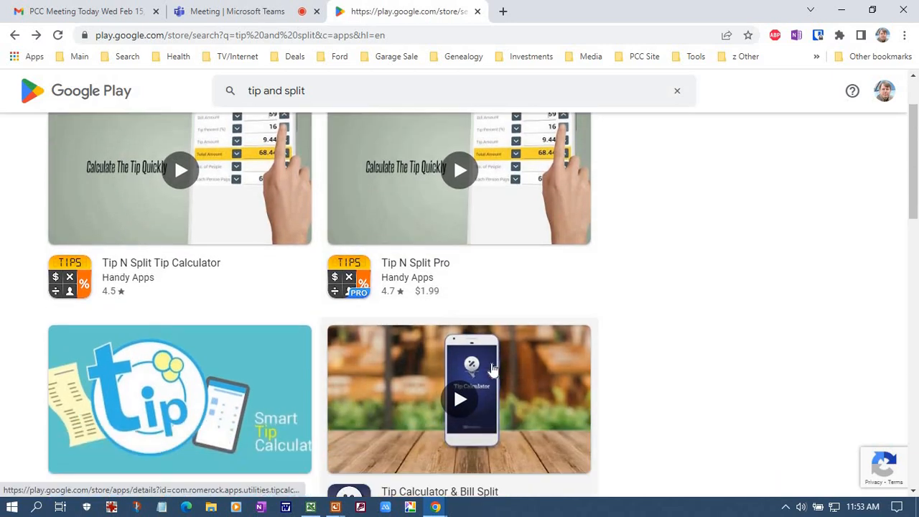
{"action": "scroll", "scroll_direction": "down", "scroll_amount": 3}
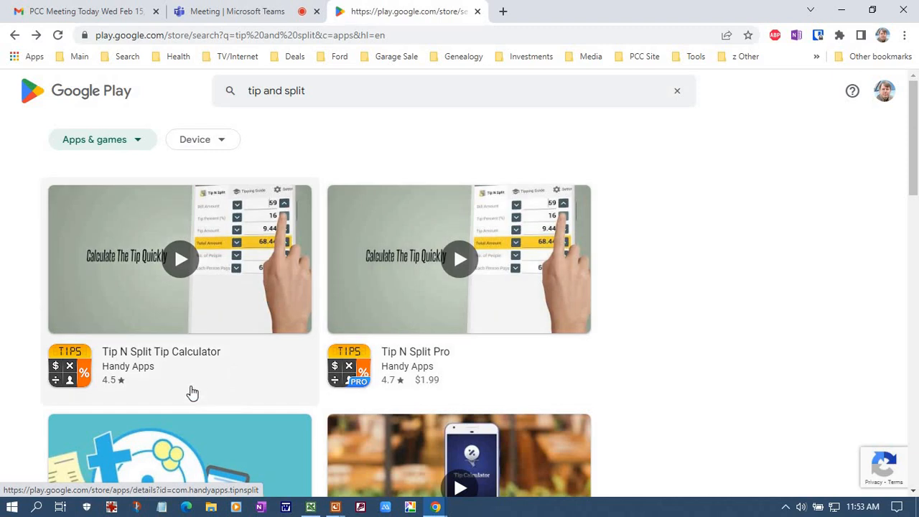
{"action": "mouse_move", "coordinate": [115, 319]}
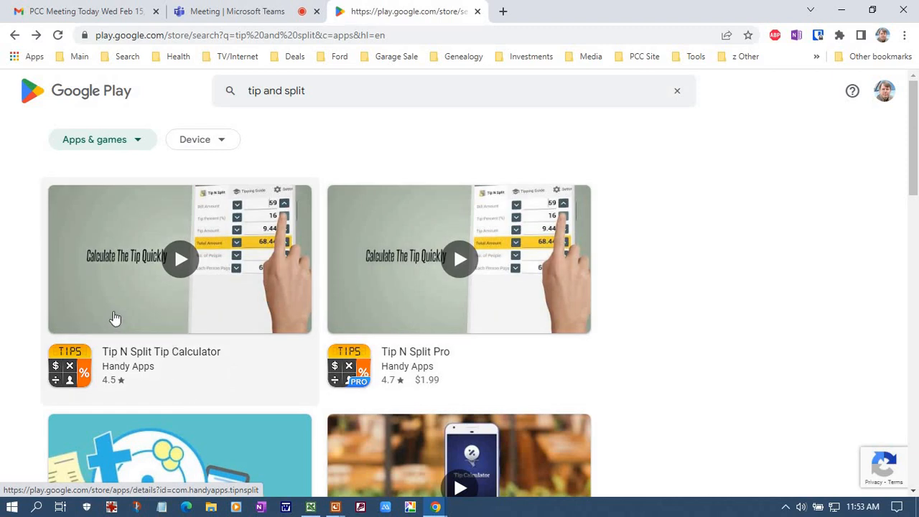
{"action": "mouse_move", "coordinate": [112, 261]}
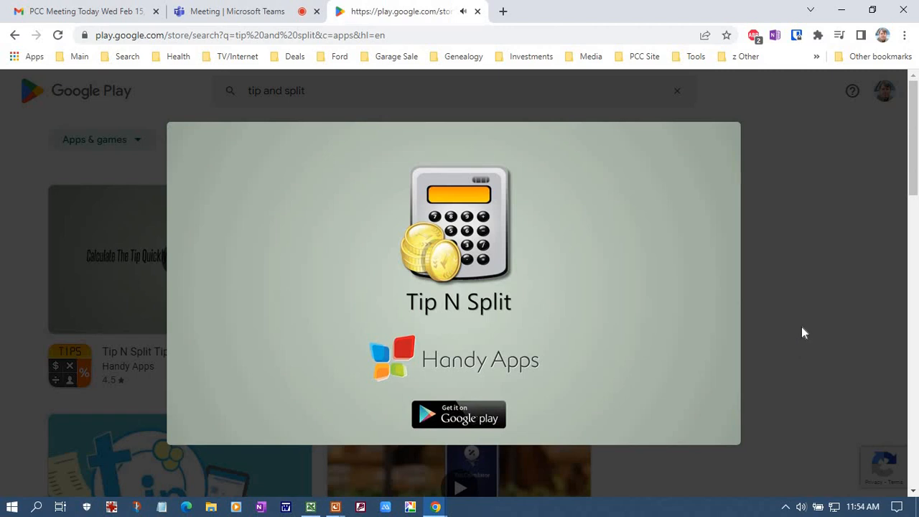
{"action": "mouse_move", "coordinate": [786, 335]}
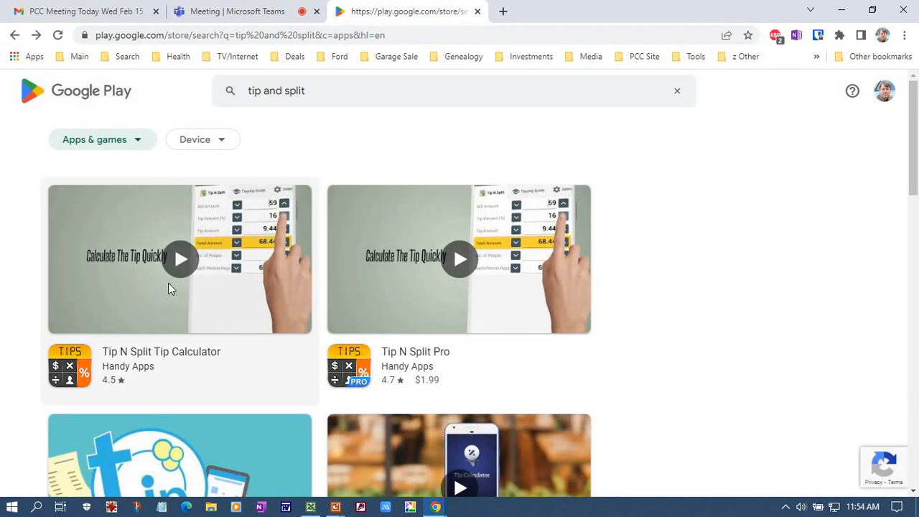
Open the Tip N Split Tip Calculator store page and scroll down to its screenshot gallery
{"action": "left_click", "coordinate": [180, 352]}
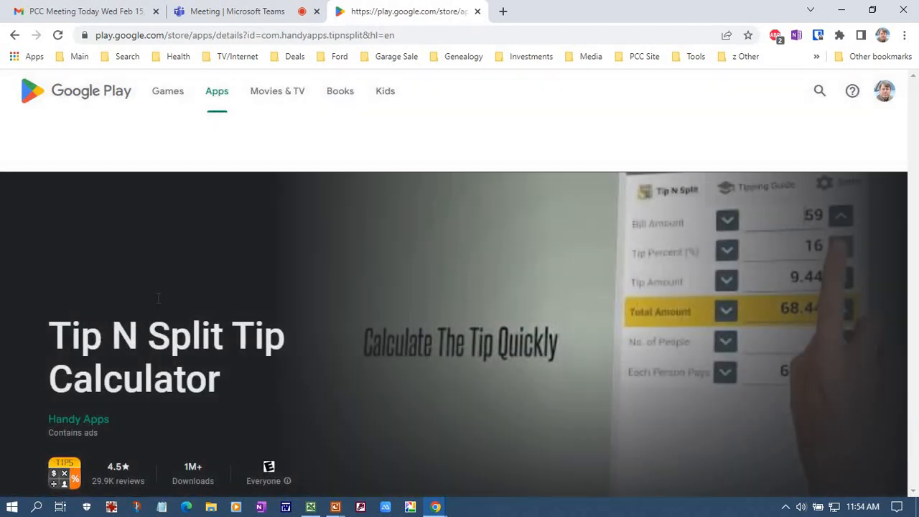
{"action": "scroll", "scroll_direction": "down", "scroll_amount": 3}
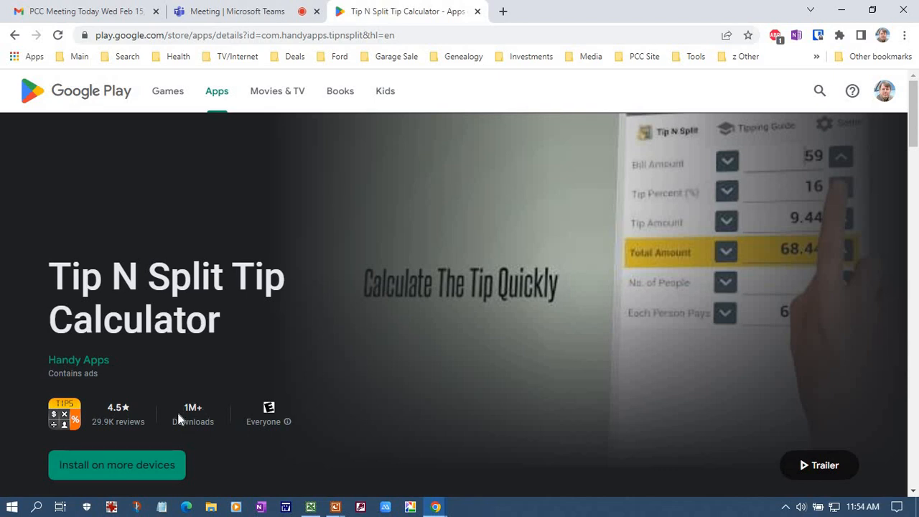
{"action": "mouse_move", "coordinate": [143, 422]}
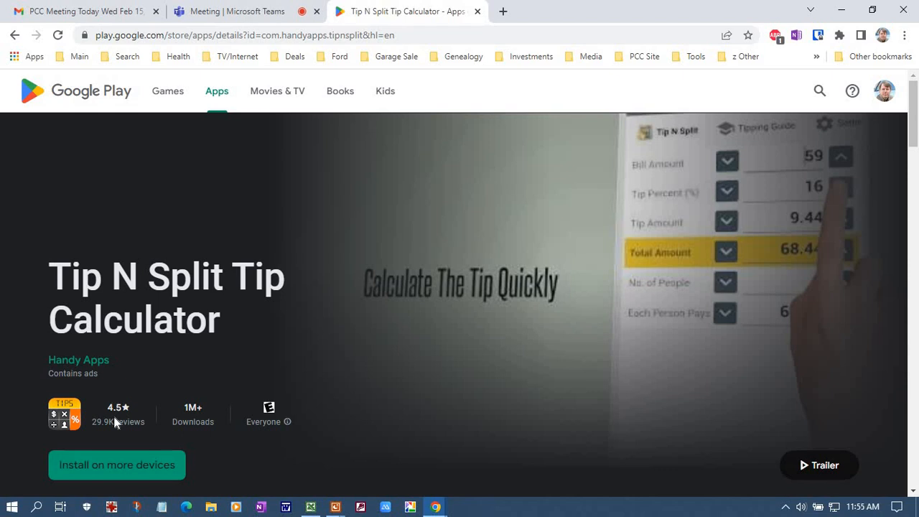
{"action": "scroll", "scroll_direction": "down", "scroll_amount": 3}
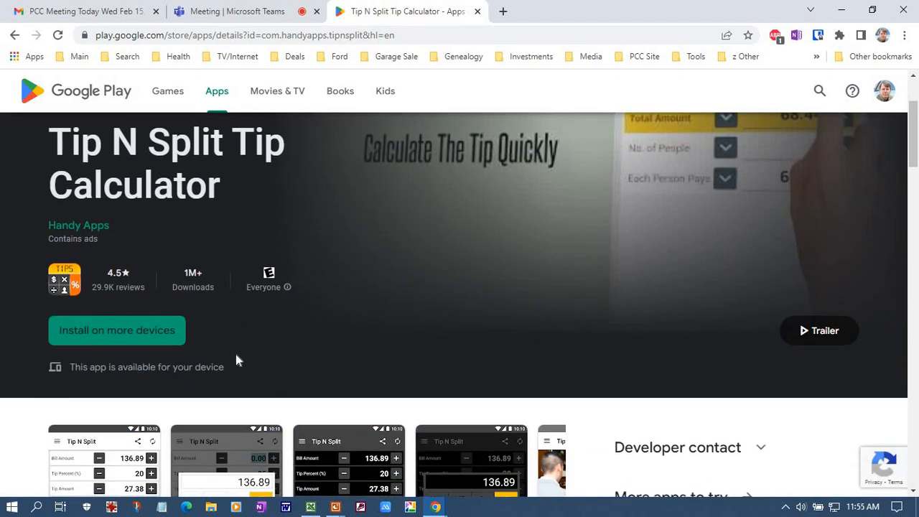
{"action": "mouse_move", "coordinate": [135, 338]}
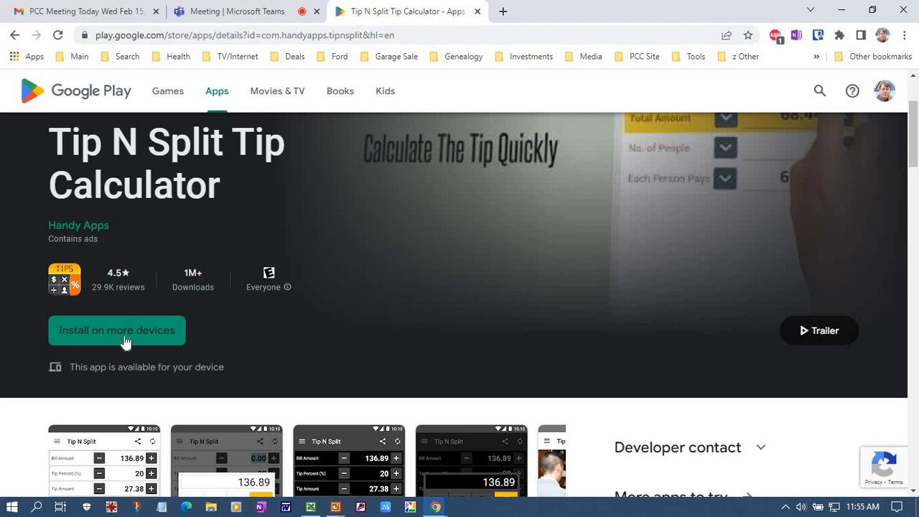
{"action": "scroll", "scroll_direction": "down", "scroll_amount": 3}
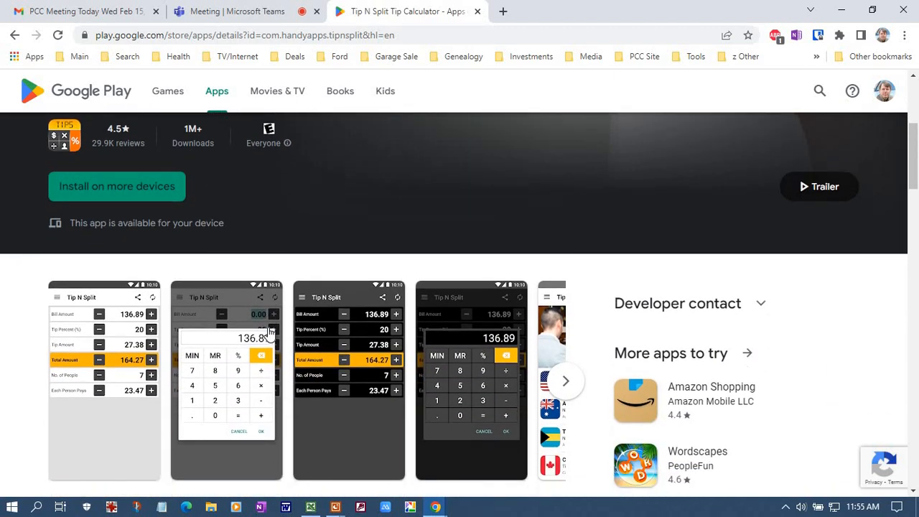
{"action": "scroll", "scroll_direction": "down", "scroll_amount": 3}
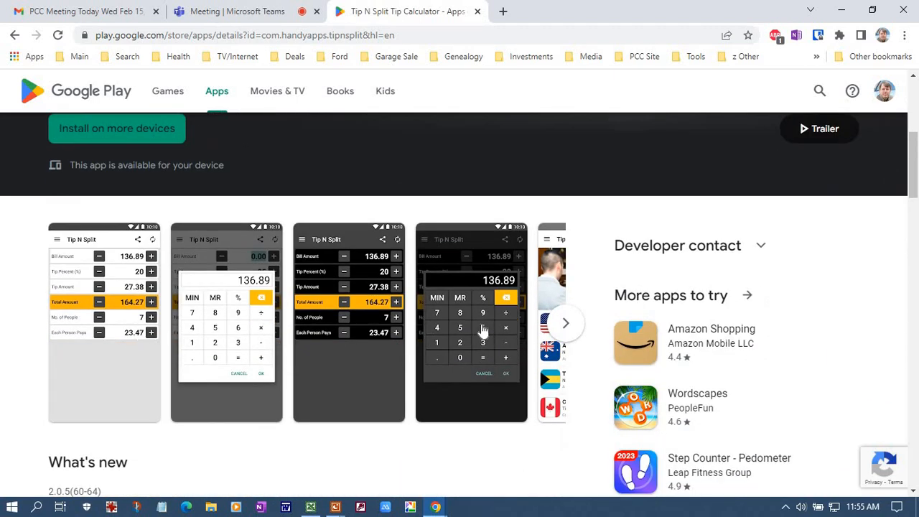
{"action": "mouse_move", "coordinate": [373, 327]}
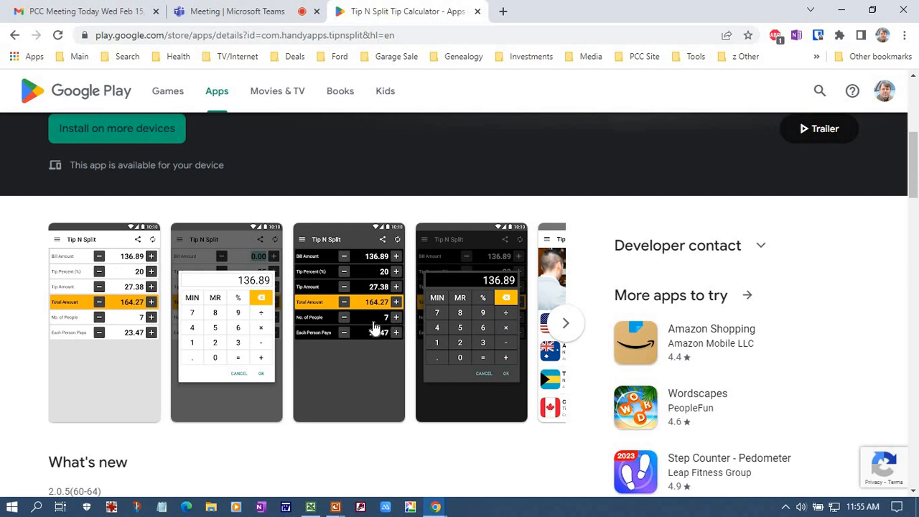
{"action": "mouse_move", "coordinate": [353, 342]}
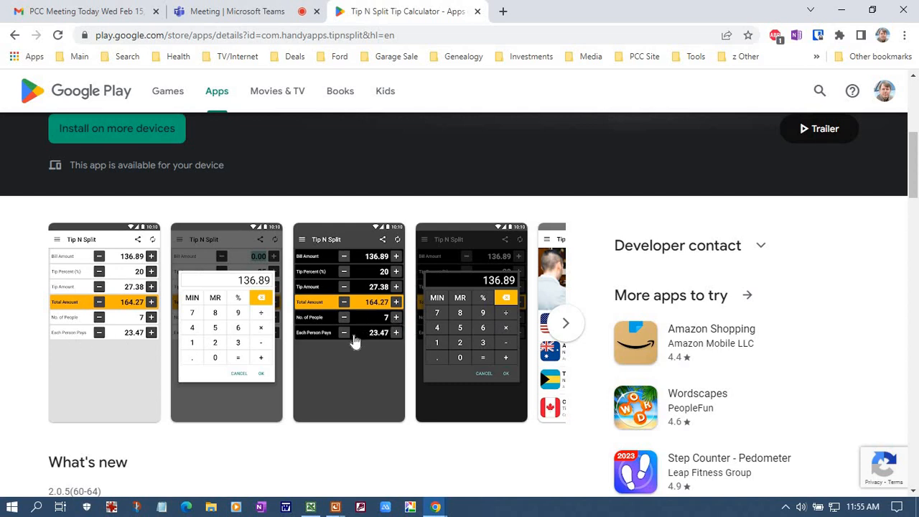
{"action": "mouse_move", "coordinate": [352, 357]}
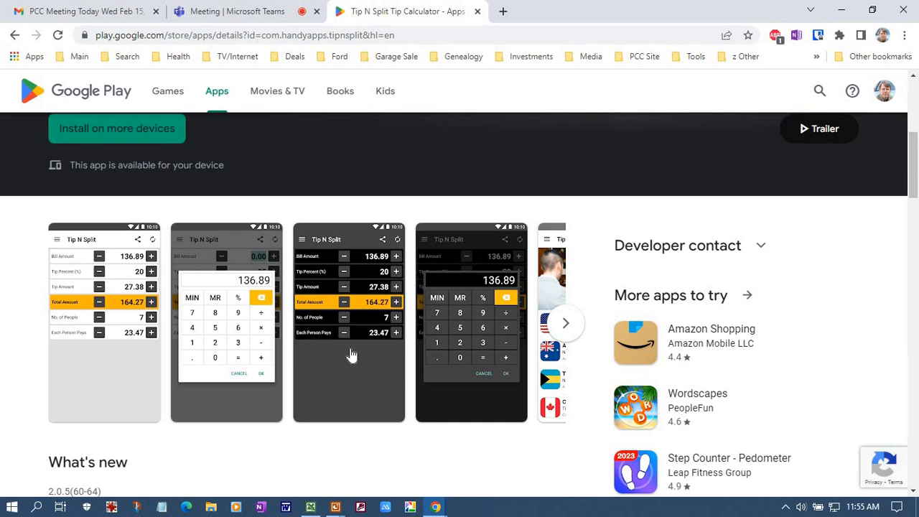
{"action": "mouse_move", "coordinate": [351, 357]}
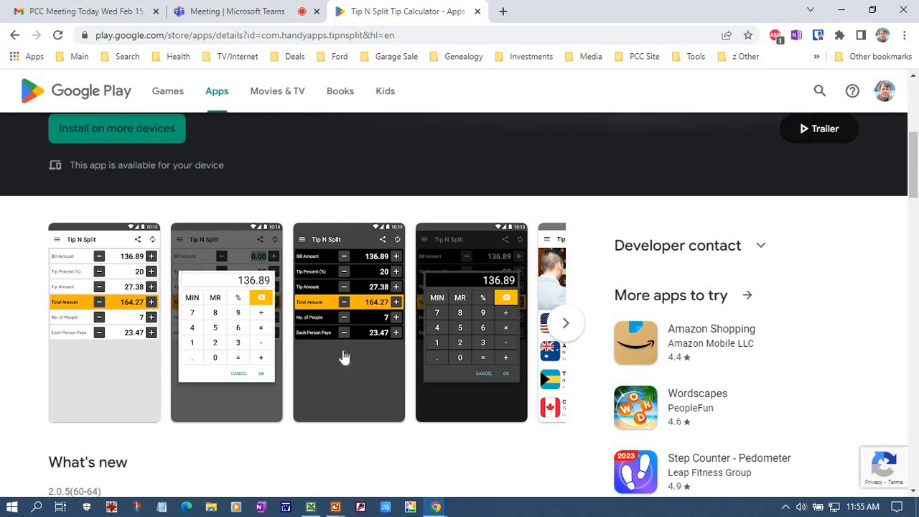
{"action": "mouse_move", "coordinate": [336, 351]}
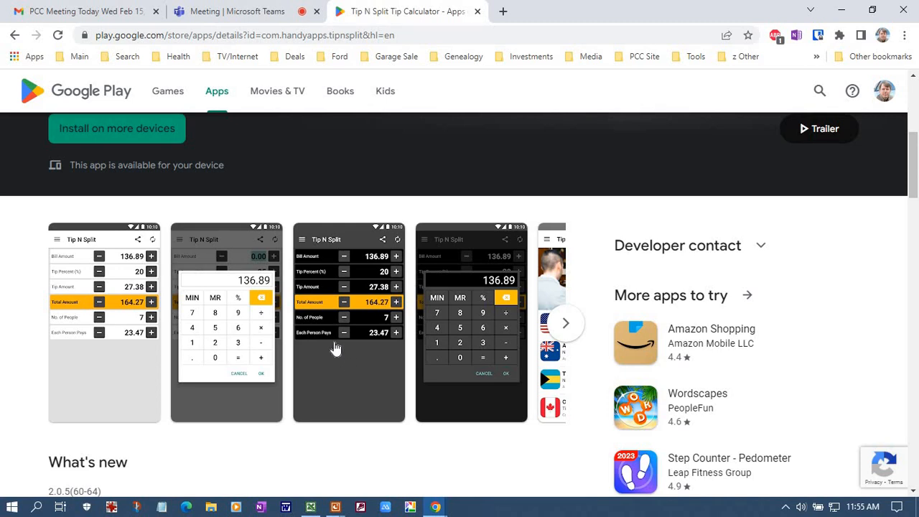
{"action": "mouse_move", "coordinate": [430, 395]}
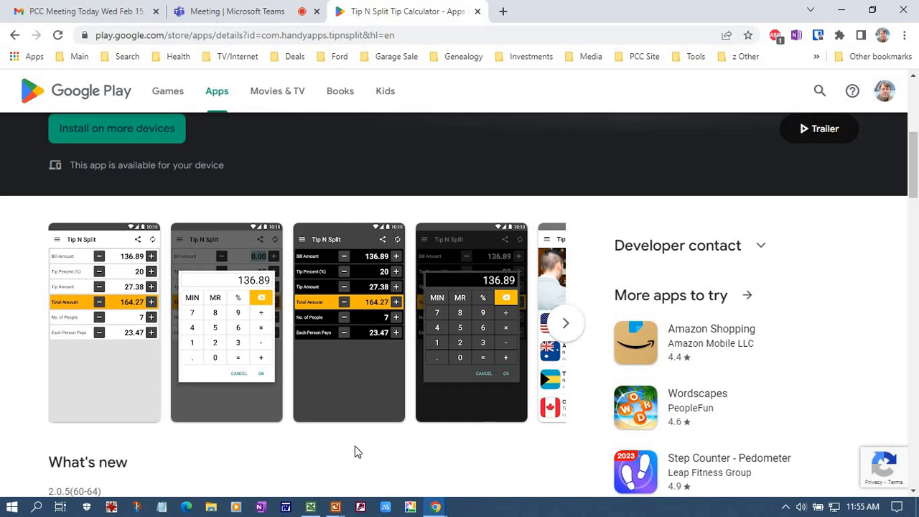
{"action": "mouse_move", "coordinate": [144, 425]}
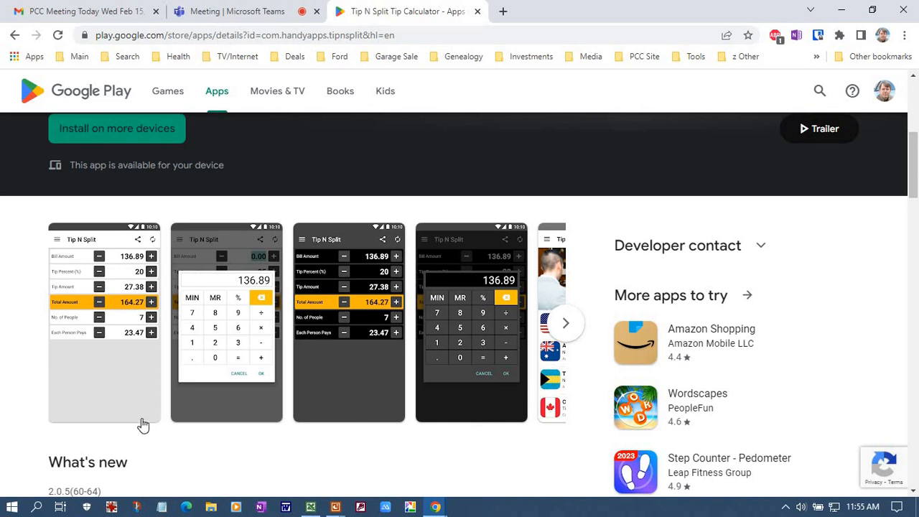
{"action": "mouse_move", "coordinate": [151, 439]}
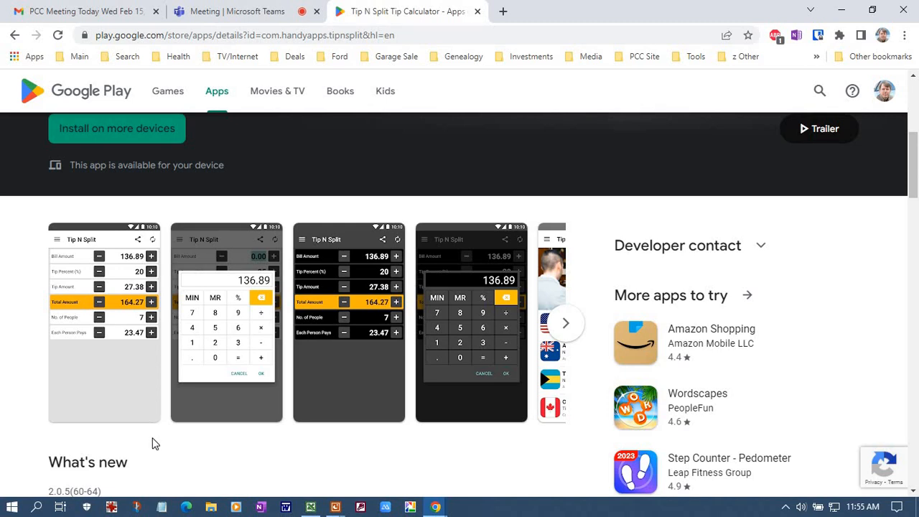
{"action": "mouse_move", "coordinate": [170, 438]}
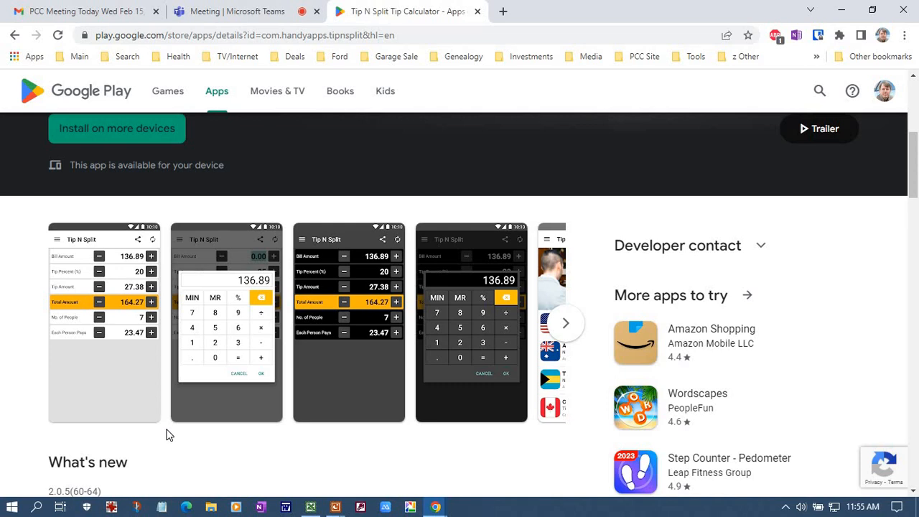
Scroll the Tip N Split page through What's new down to the Data safety panel
{"action": "scroll", "scroll_direction": "down", "scroll_amount": 3}
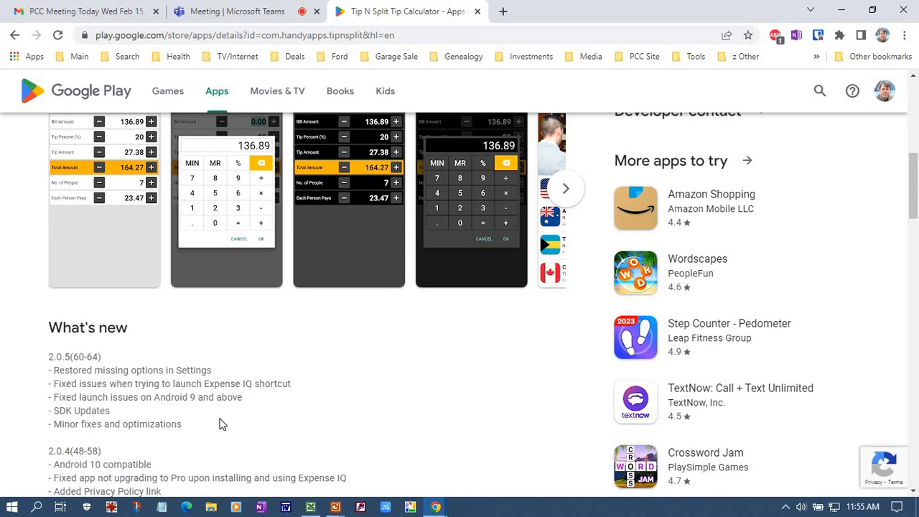
{"action": "scroll", "scroll_direction": "down", "scroll_amount": 3}
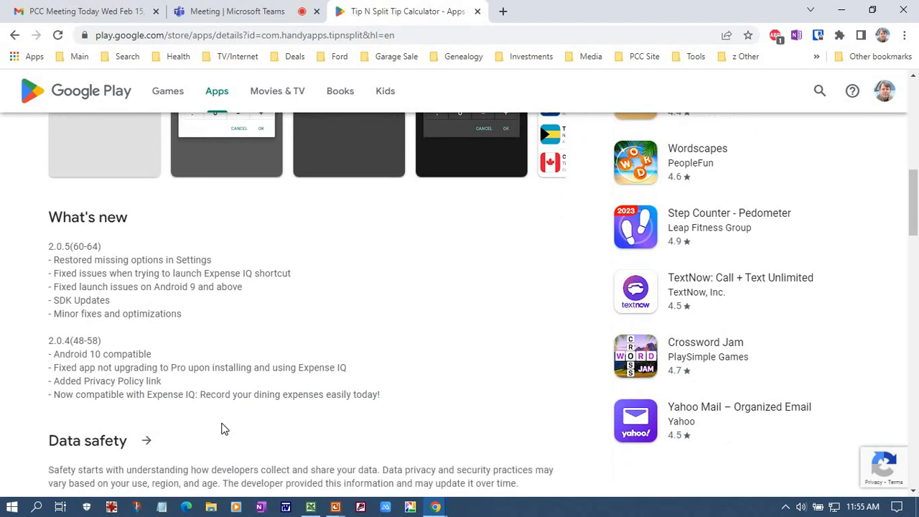
{"action": "scroll", "scroll_direction": "down", "scroll_amount": 3}
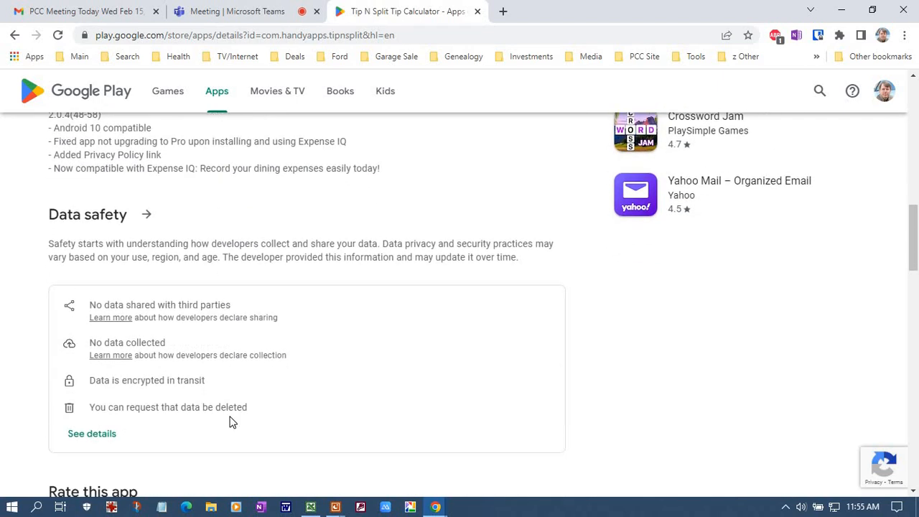
{"action": "scroll", "scroll_direction": "down", "scroll_amount": 3}
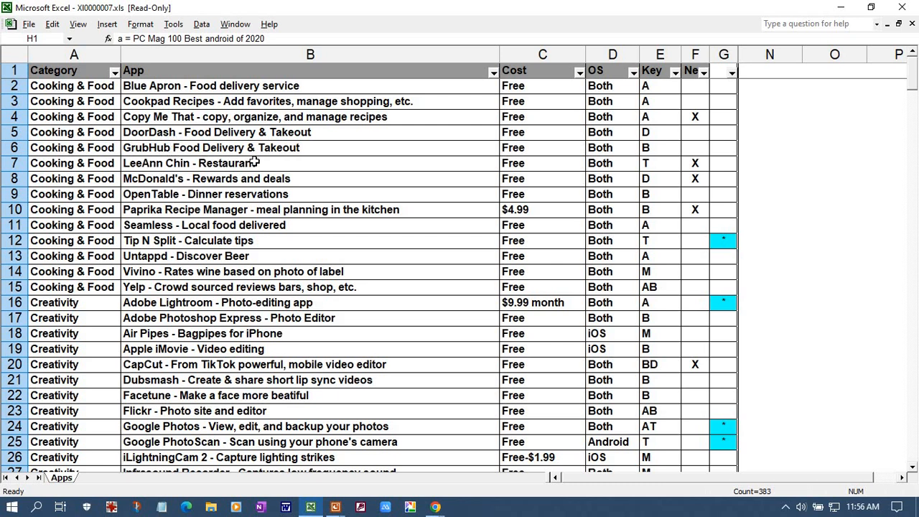
{"action": "mouse_move", "coordinate": [276, 161]}
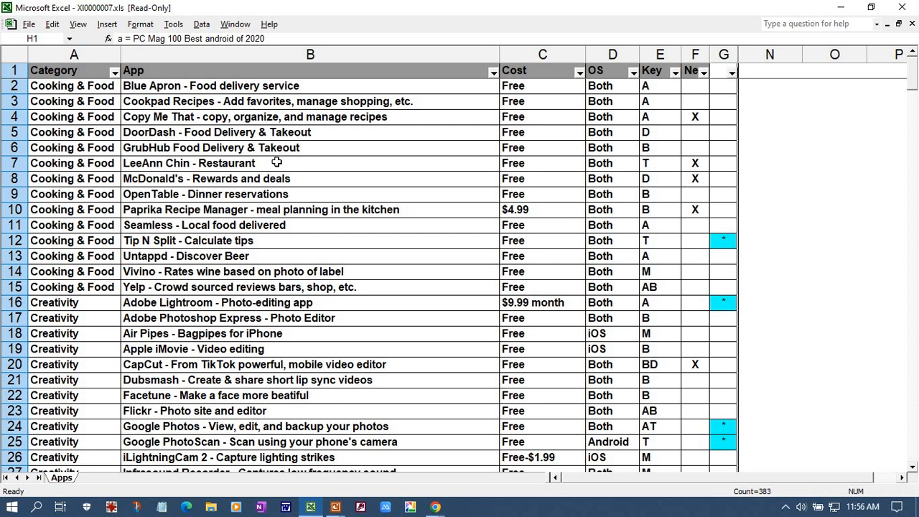
{"action": "mouse_move", "coordinate": [293, 158]}
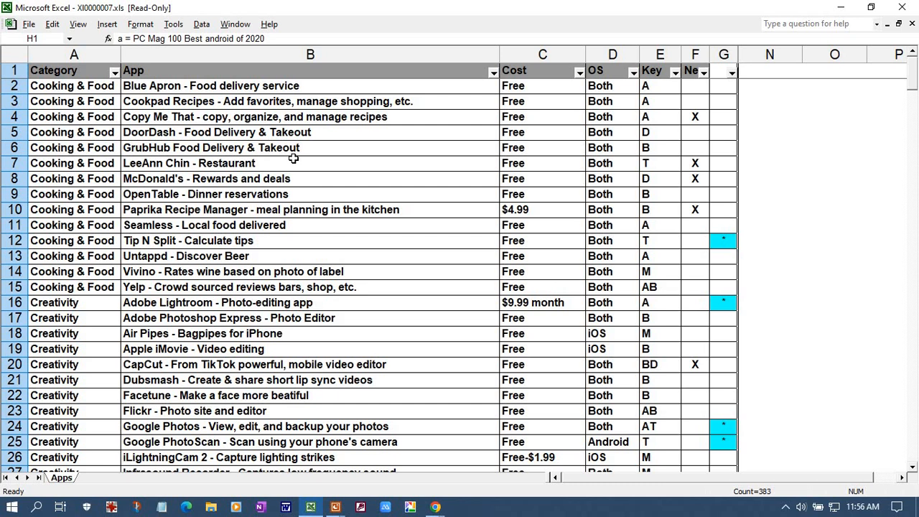
{"action": "mouse_move", "coordinate": [195, 115]}
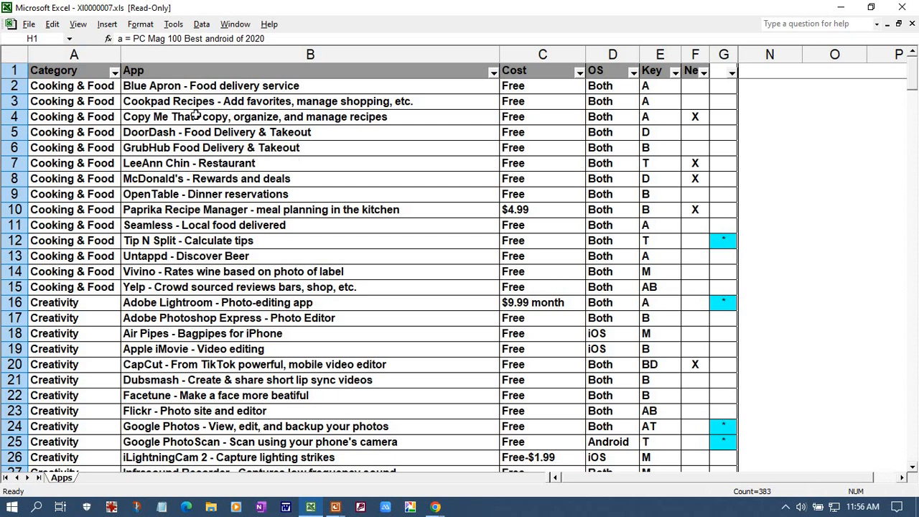
{"action": "mouse_move", "coordinate": [151, 293]}
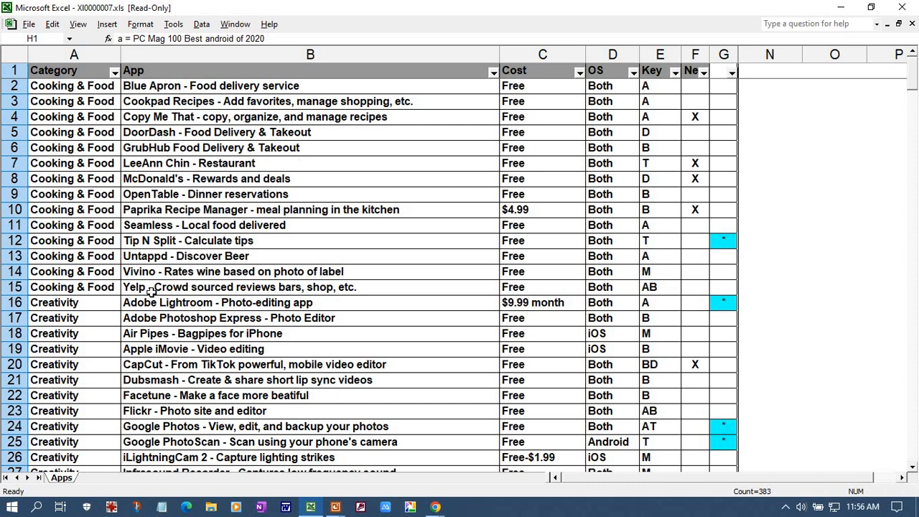
{"action": "mouse_move", "coordinate": [156, 325]}
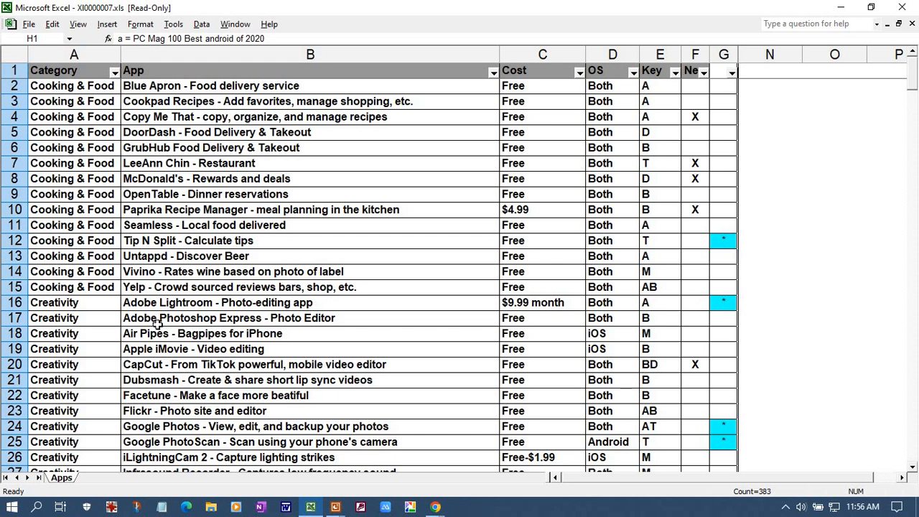
Scroll the Apps sheet down to the Creativity rows through Stop Motion Studio
{"action": "scroll", "scroll_direction": "down", "scroll_amount": 3}
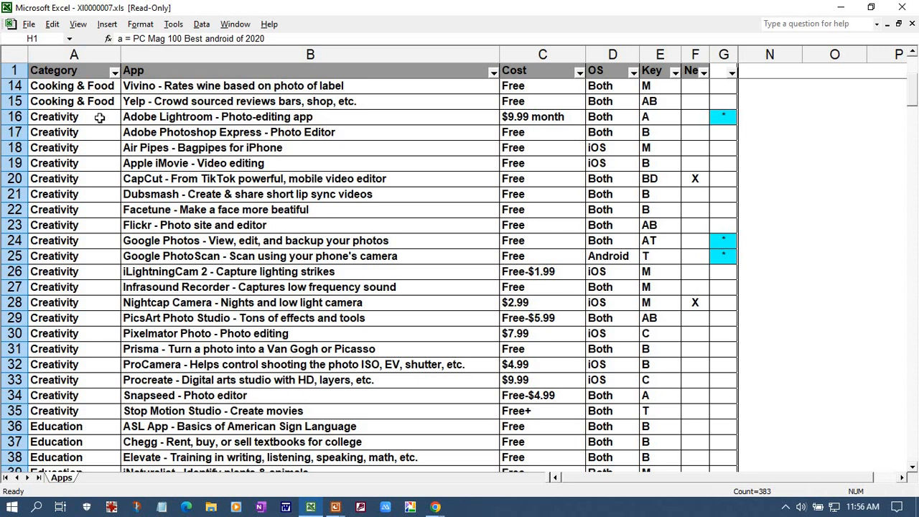
{"action": "mouse_move", "coordinate": [183, 115]}
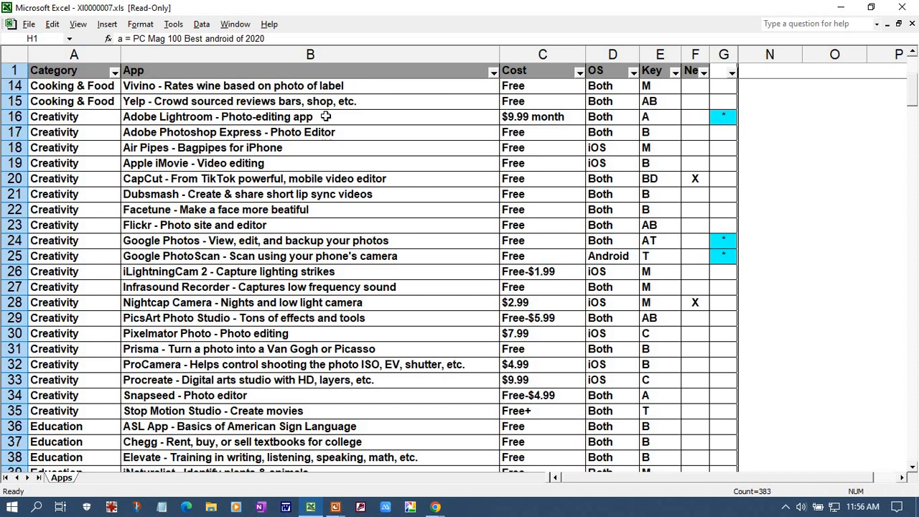
{"action": "mouse_move", "coordinate": [307, 121]}
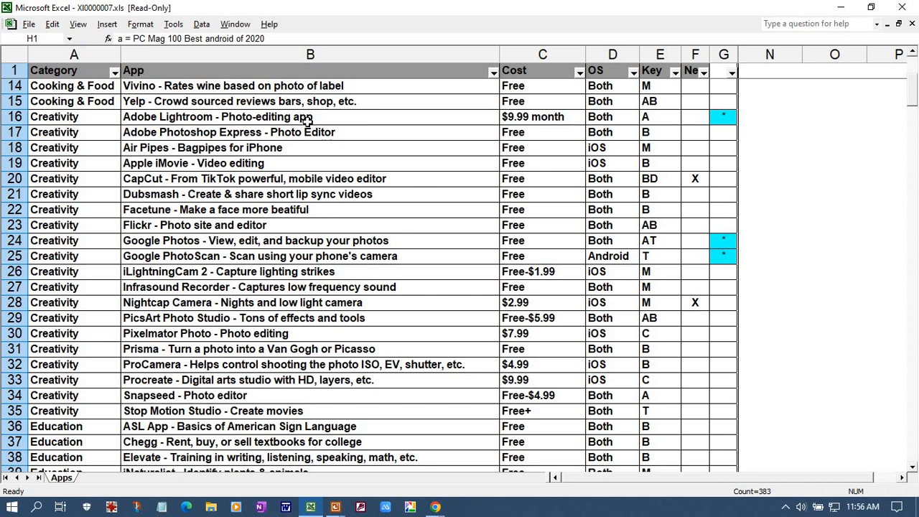
{"action": "mouse_move", "coordinate": [336, 112]}
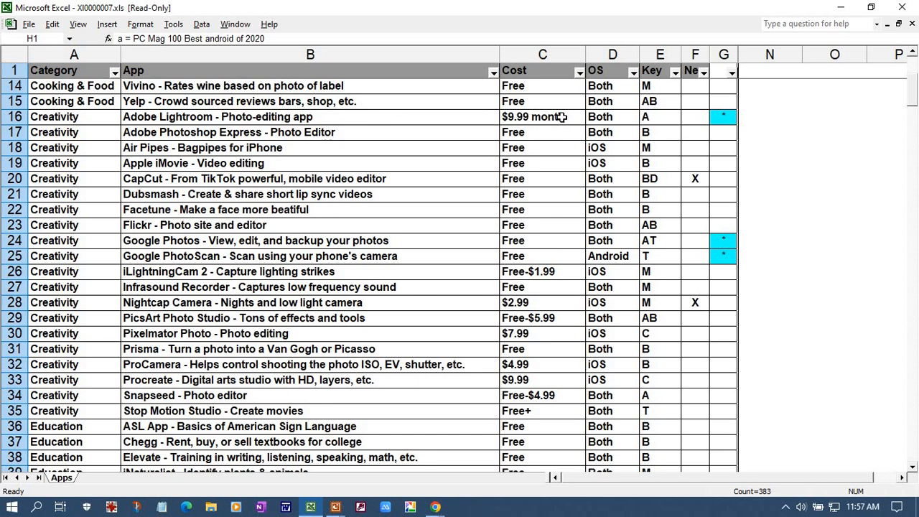
{"action": "mouse_move", "coordinate": [562, 119]}
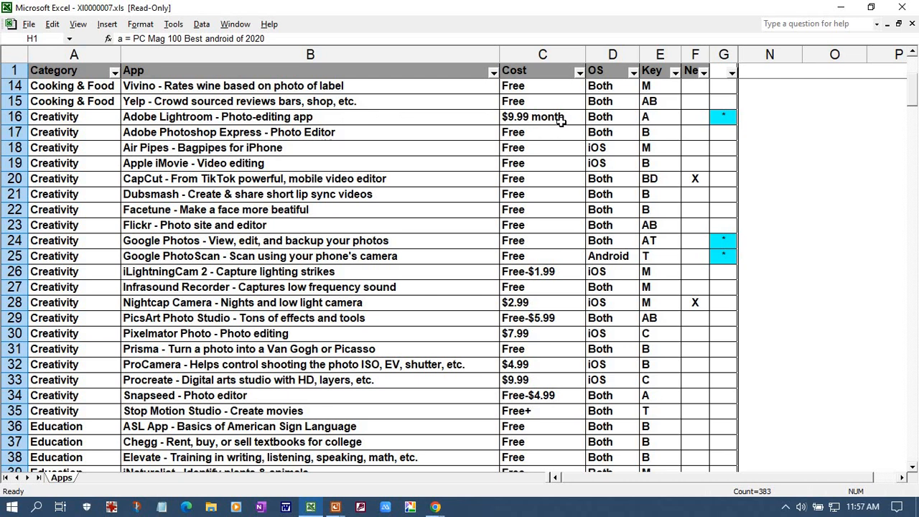
{"action": "mouse_move", "coordinate": [566, 117]}
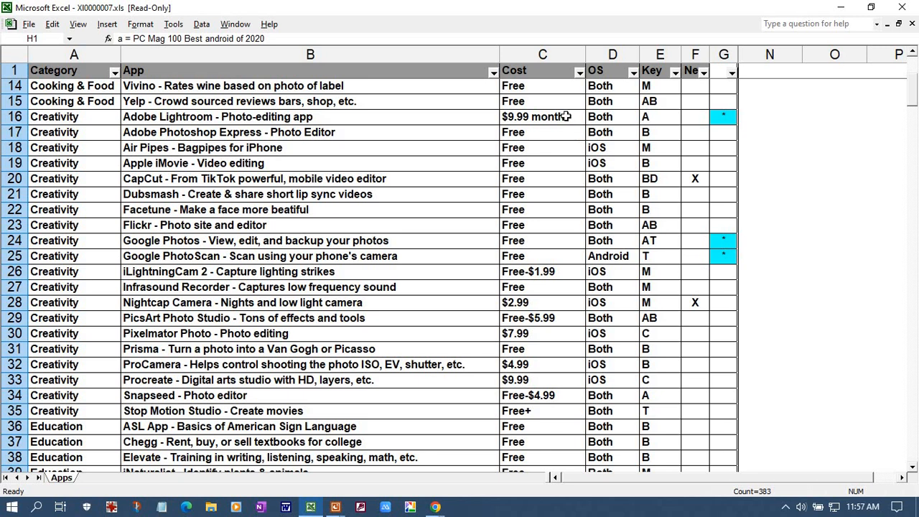
{"action": "mouse_move", "coordinate": [483, 152]}
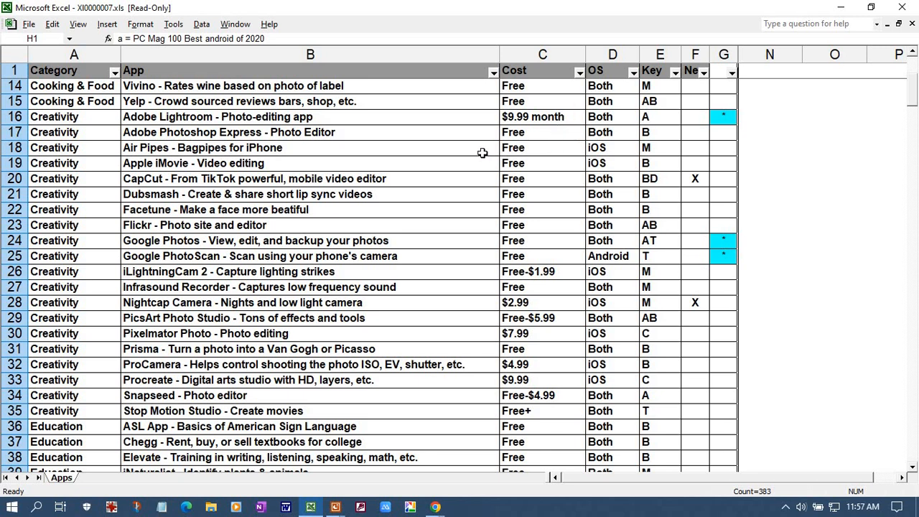
{"action": "mouse_move", "coordinate": [478, 150]}
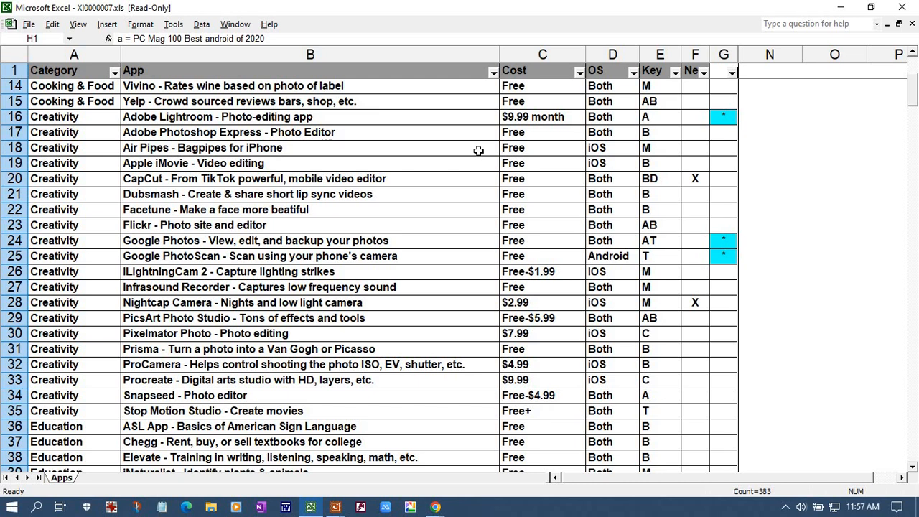
{"action": "mouse_move", "coordinate": [480, 143]}
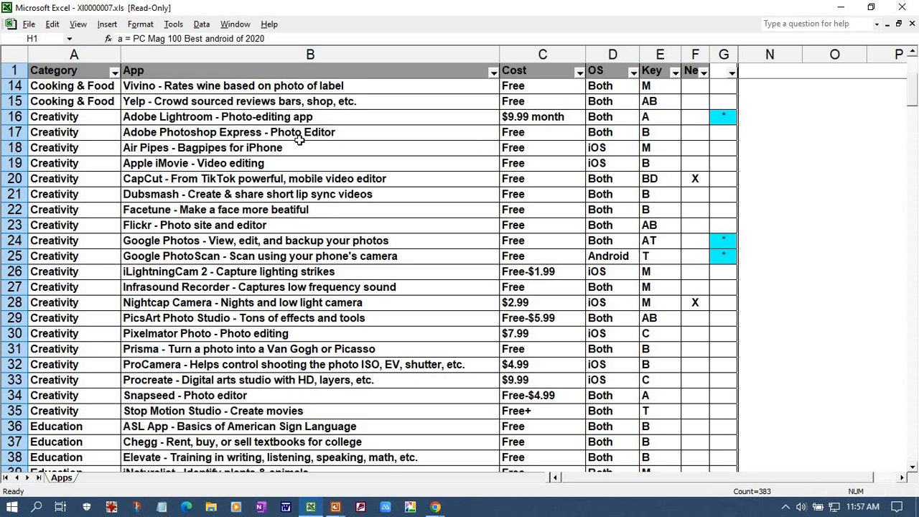
{"action": "mouse_move", "coordinate": [268, 146]}
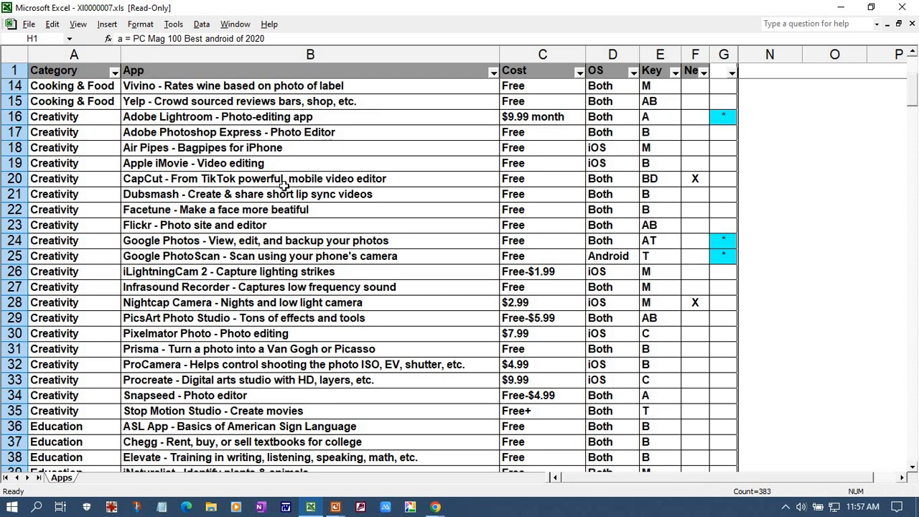
{"action": "mouse_move", "coordinate": [286, 221]}
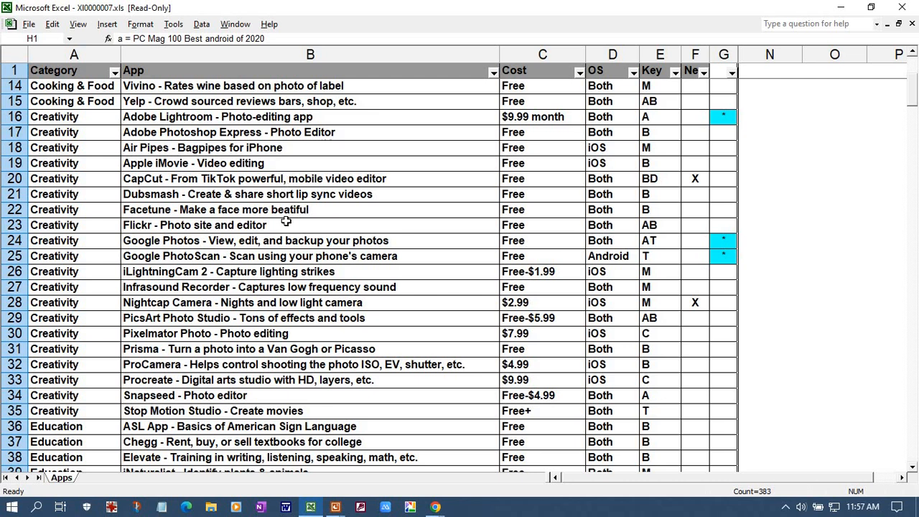
{"action": "mouse_move", "coordinate": [275, 178]}
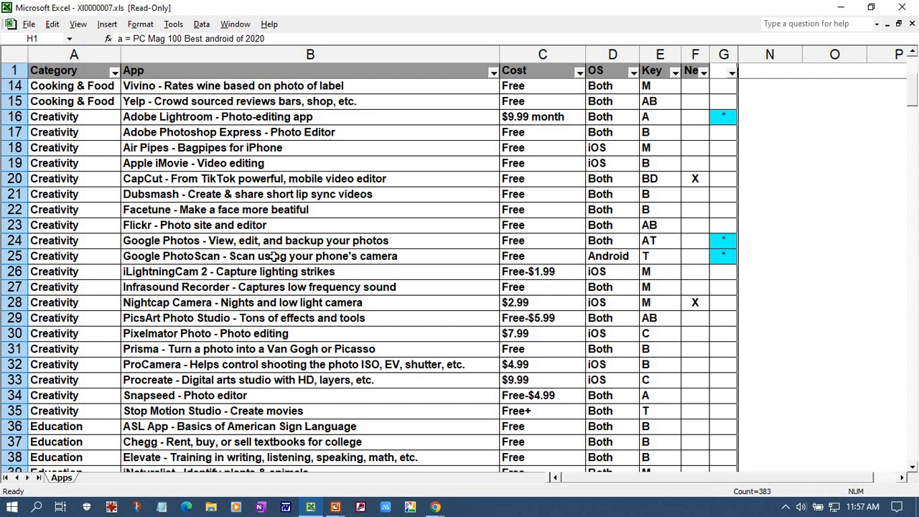
Select the Google Photos entry in cell B24 of the Creativity apps
{"action": "left_click", "coordinate": [256, 242]}
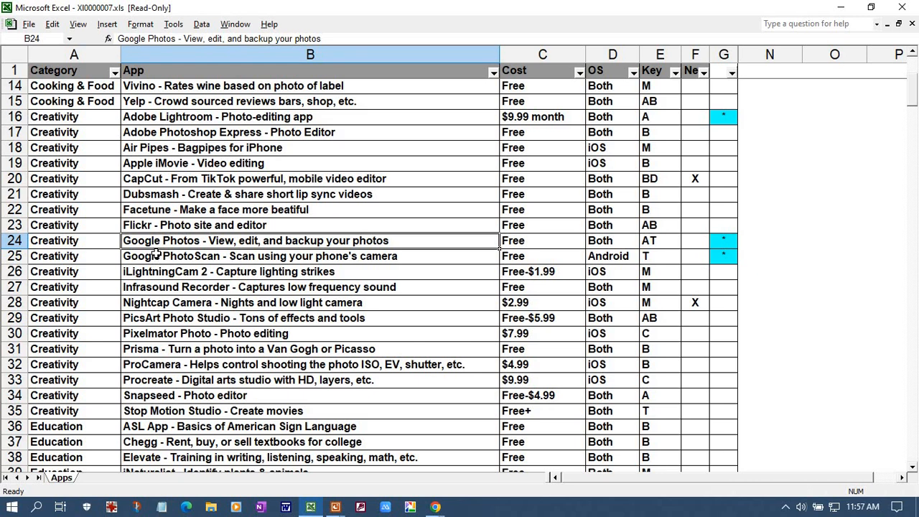
{"action": "mouse_move", "coordinate": [348, 241]}
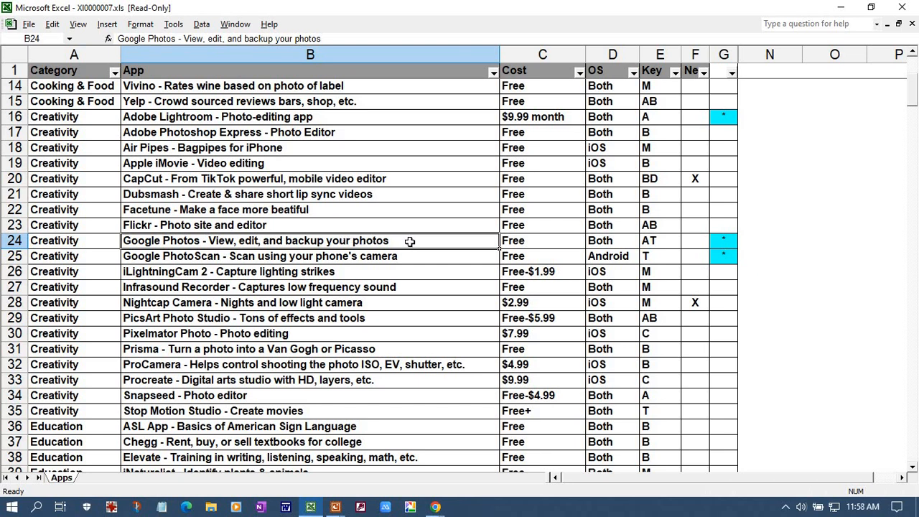
{"action": "mouse_move", "coordinate": [404, 242]}
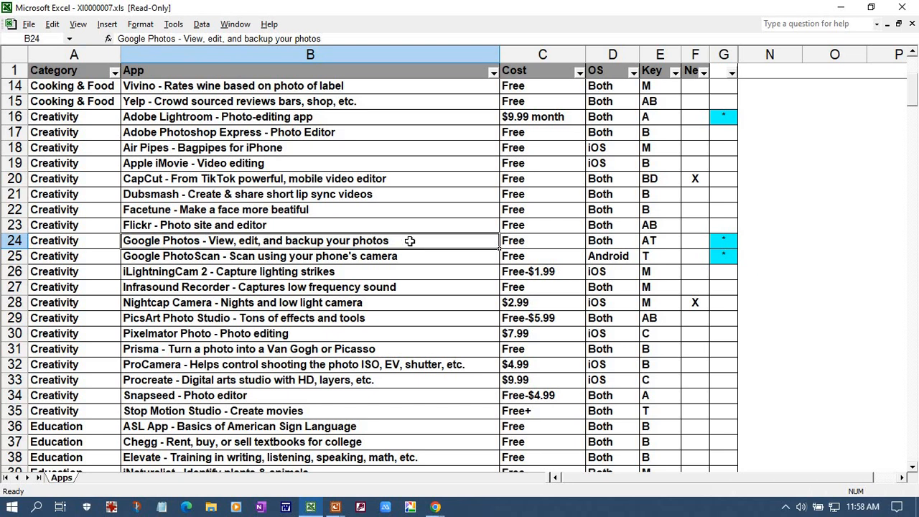
{"action": "mouse_move", "coordinate": [452, 239]}
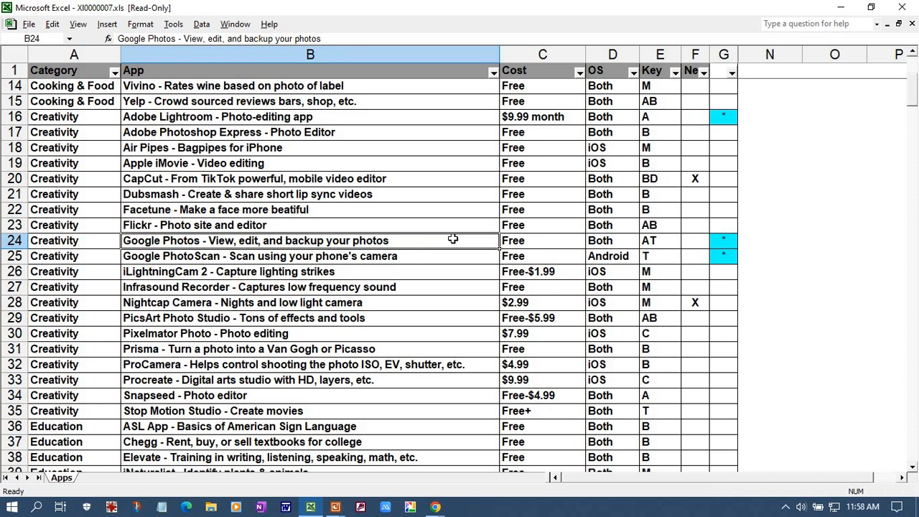
{"action": "mouse_move", "coordinate": [462, 238]}
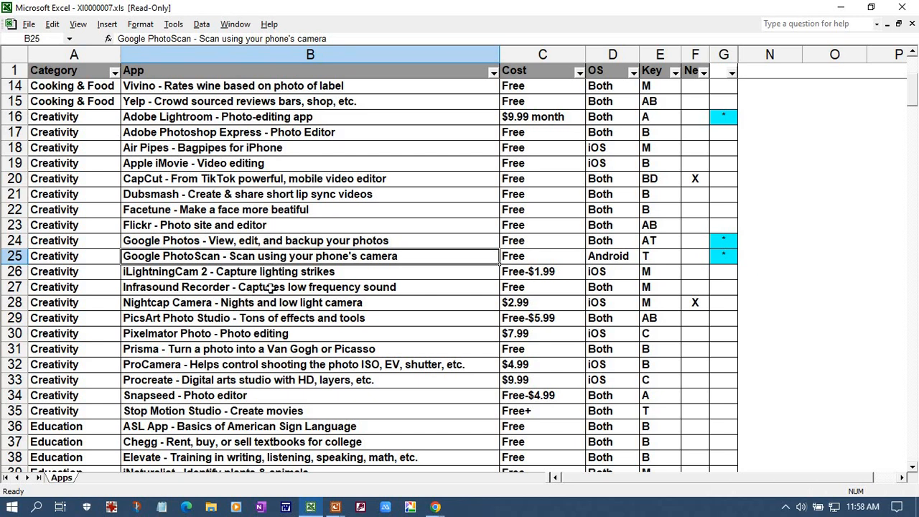
{"action": "mouse_move", "coordinate": [276, 282]}
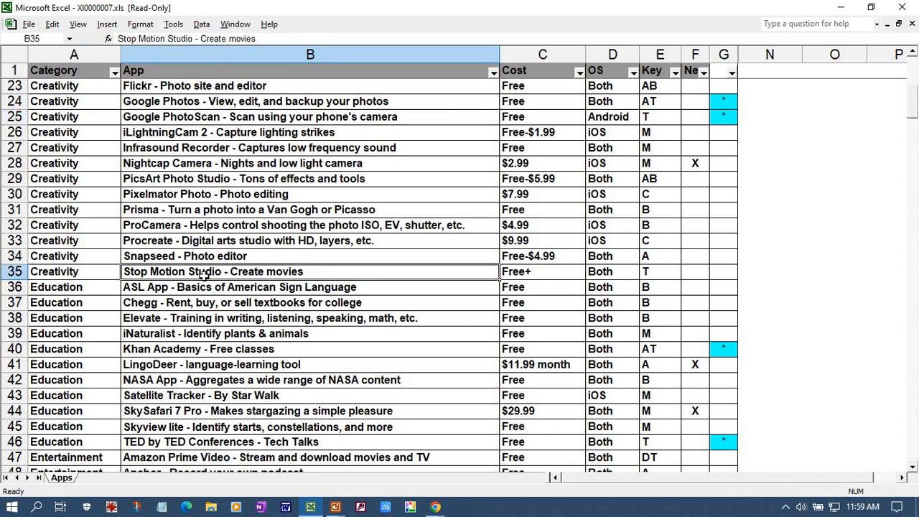
{"action": "mouse_move", "coordinate": [232, 304]}
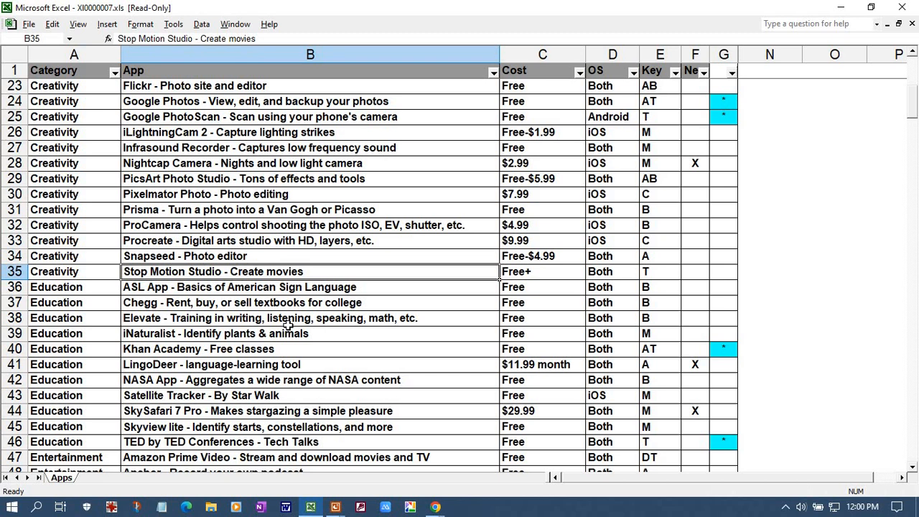
{"action": "mouse_move", "coordinate": [290, 270]}
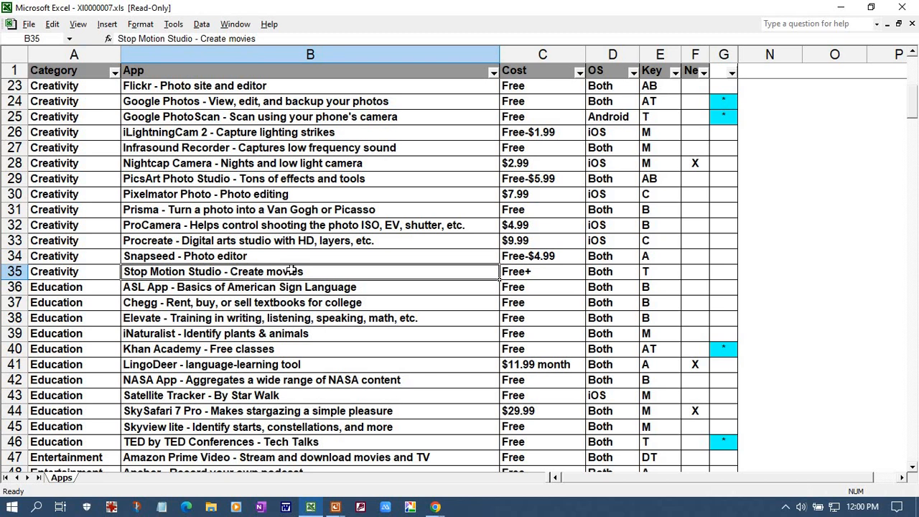
{"action": "mouse_move", "coordinate": [316, 287]}
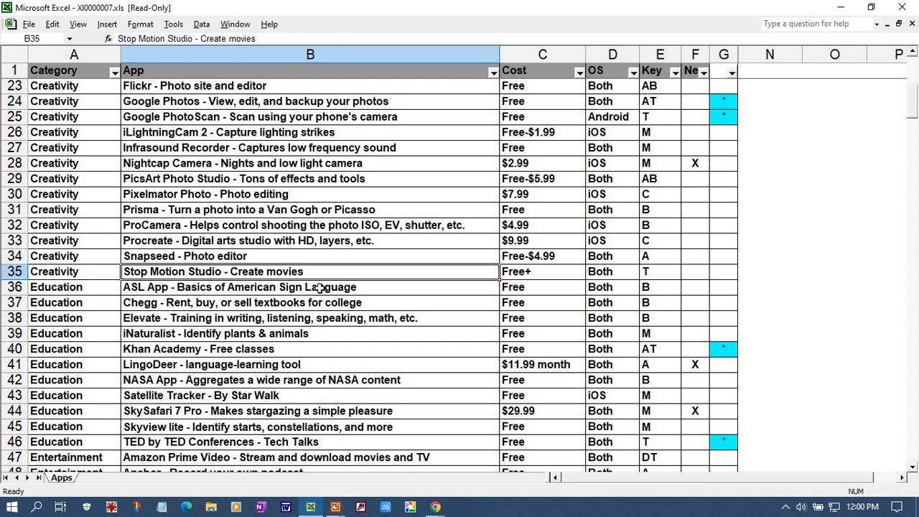
{"action": "mouse_move", "coordinate": [370, 285]}
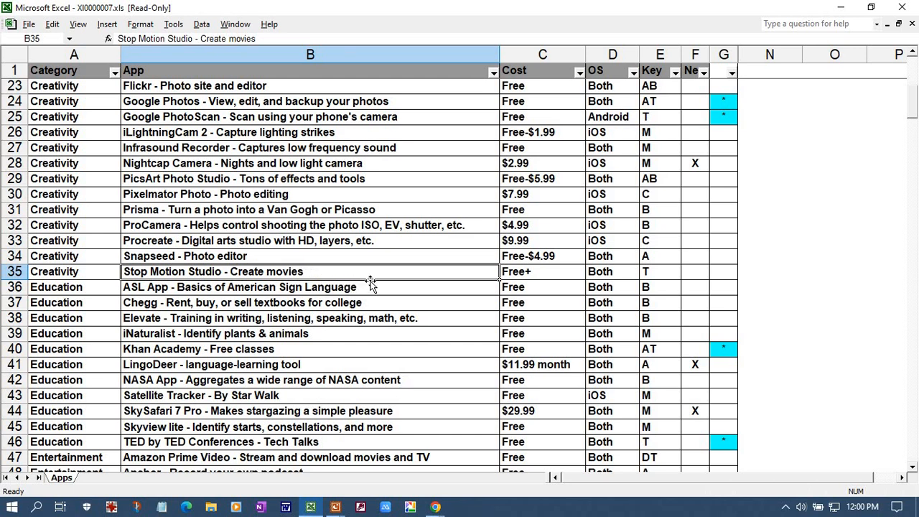
{"action": "mouse_move", "coordinate": [387, 269]}
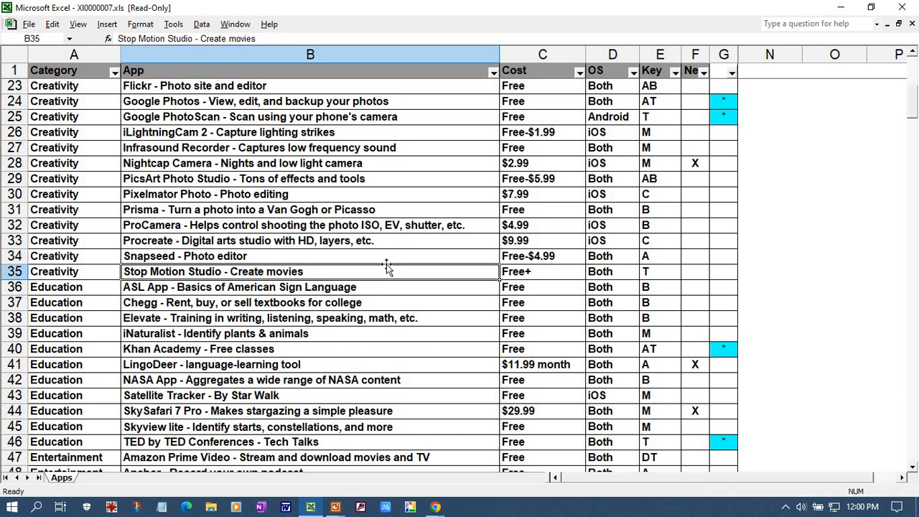
{"action": "mouse_move", "coordinate": [394, 253]}
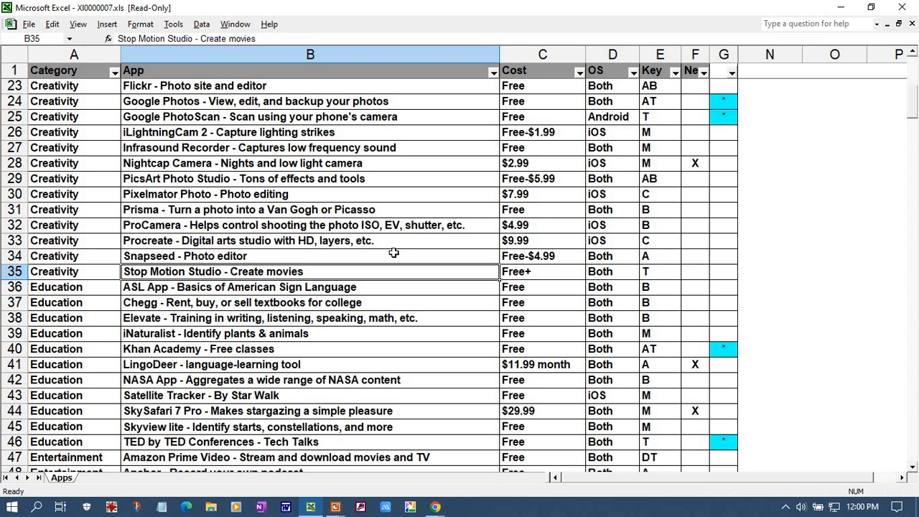
{"action": "mouse_move", "coordinate": [453, 250]}
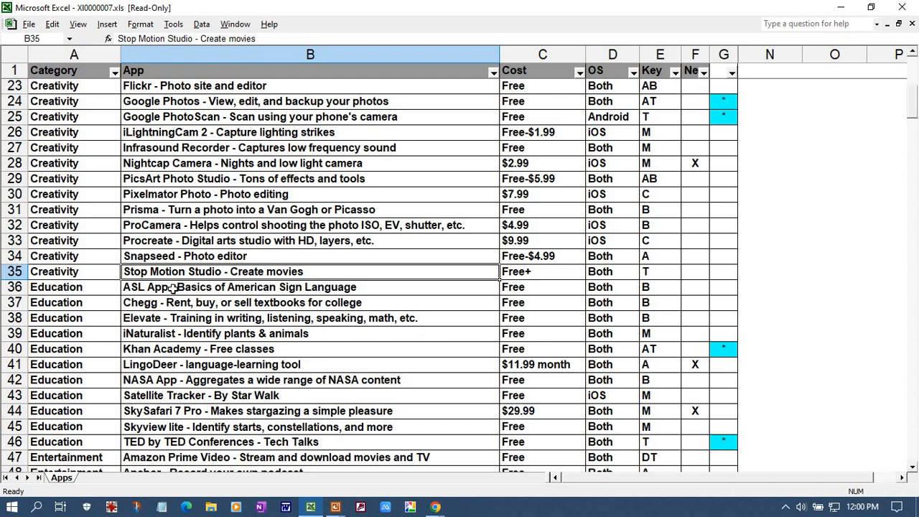
Scroll the Apps sheet so the Education apps and first Entertainment apps show
{"action": "scroll", "scroll_direction": "down", "scroll_amount": 3}
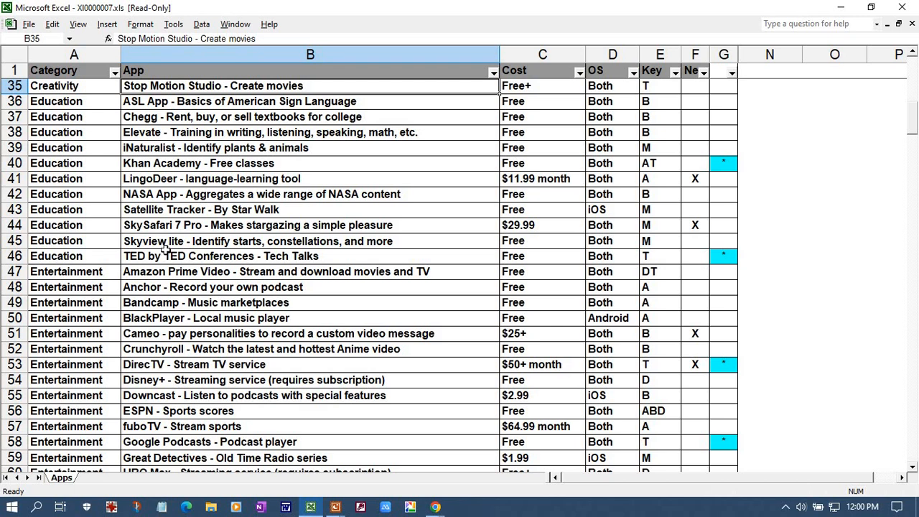
{"action": "mouse_move", "coordinate": [206, 273]}
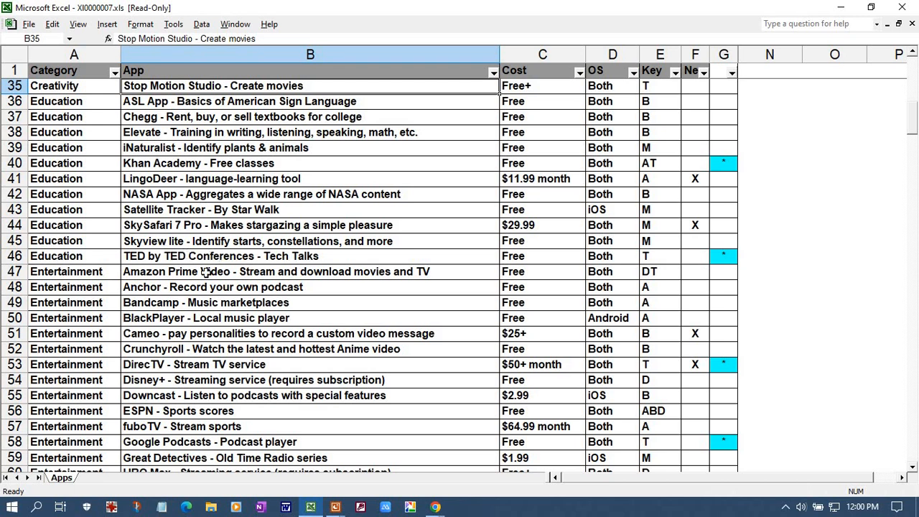
{"action": "mouse_move", "coordinate": [224, 262]}
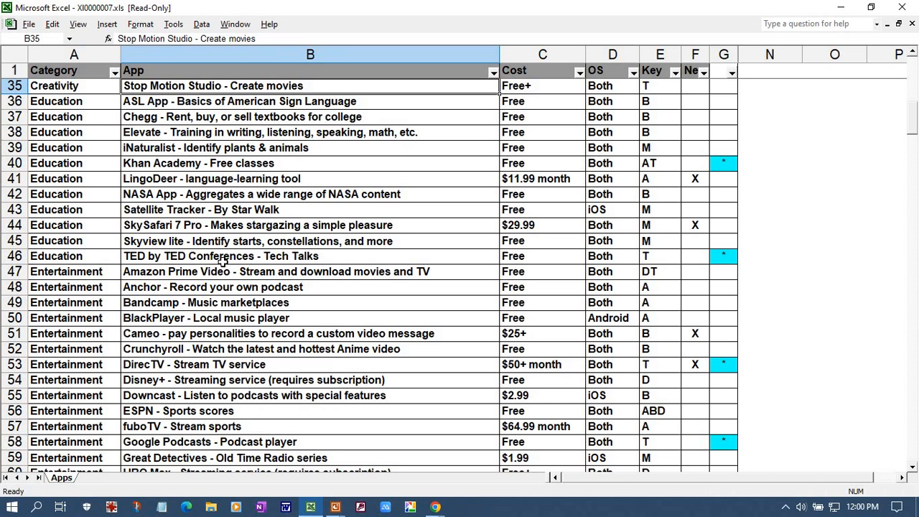
{"action": "mouse_move", "coordinate": [387, 174]}
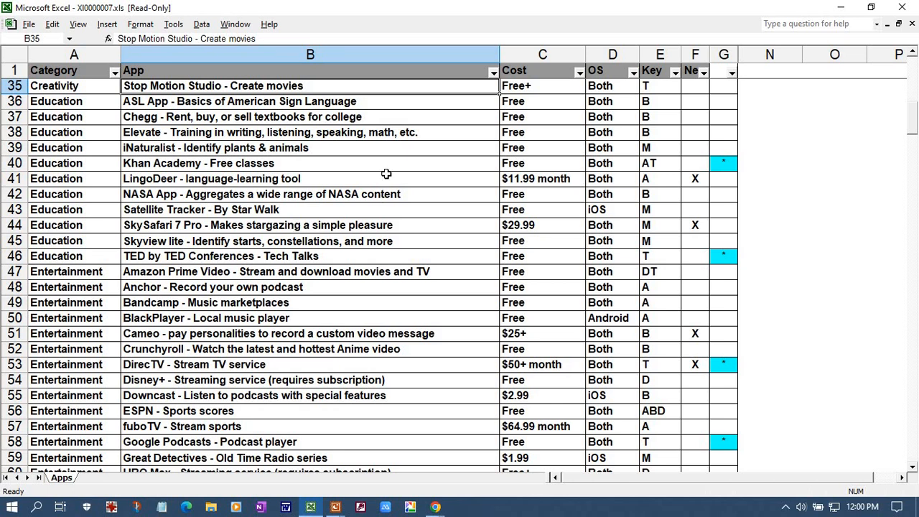
{"action": "mouse_move", "coordinate": [315, 164]}
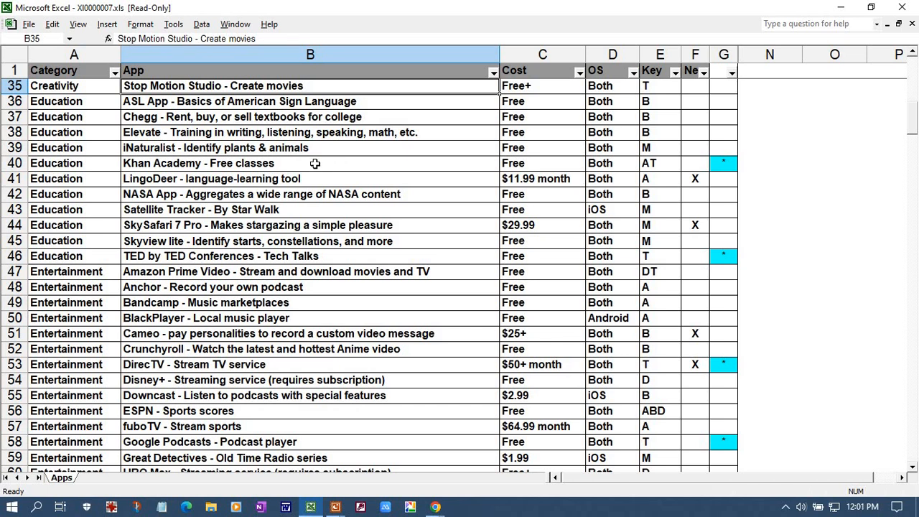
{"action": "mouse_move", "coordinate": [181, 176]}
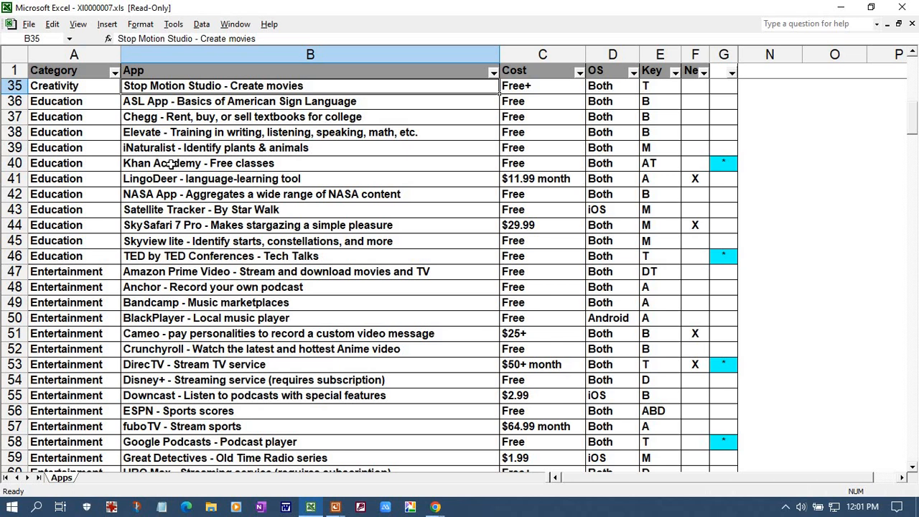
{"action": "mouse_move", "coordinate": [210, 157]}
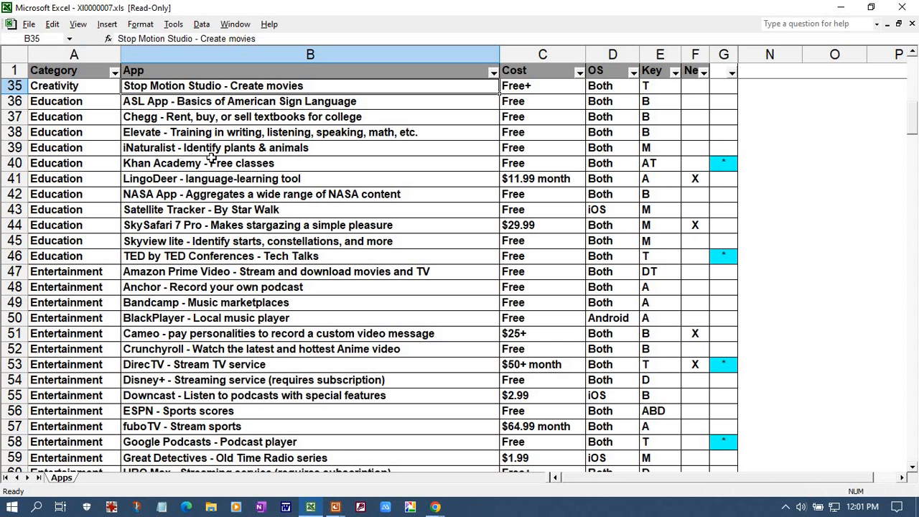
{"action": "mouse_move", "coordinate": [215, 156]}
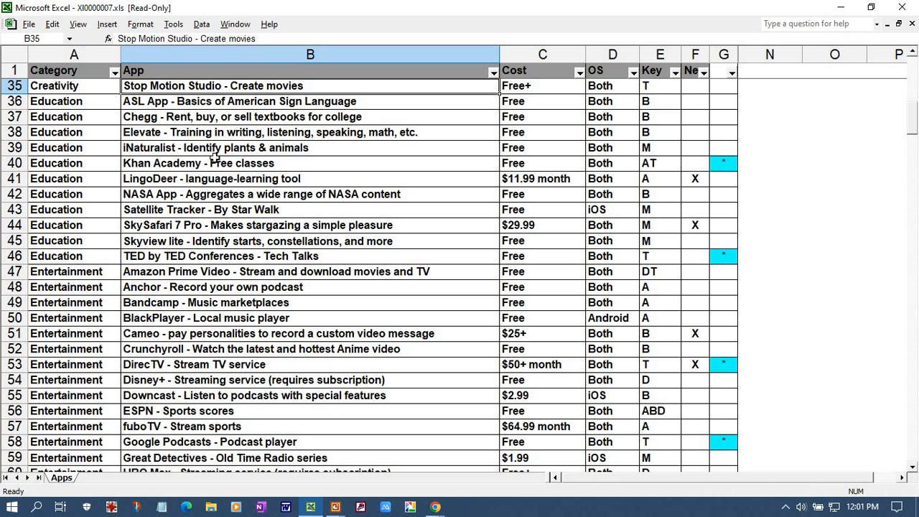
{"action": "mouse_move", "coordinate": [302, 159]}
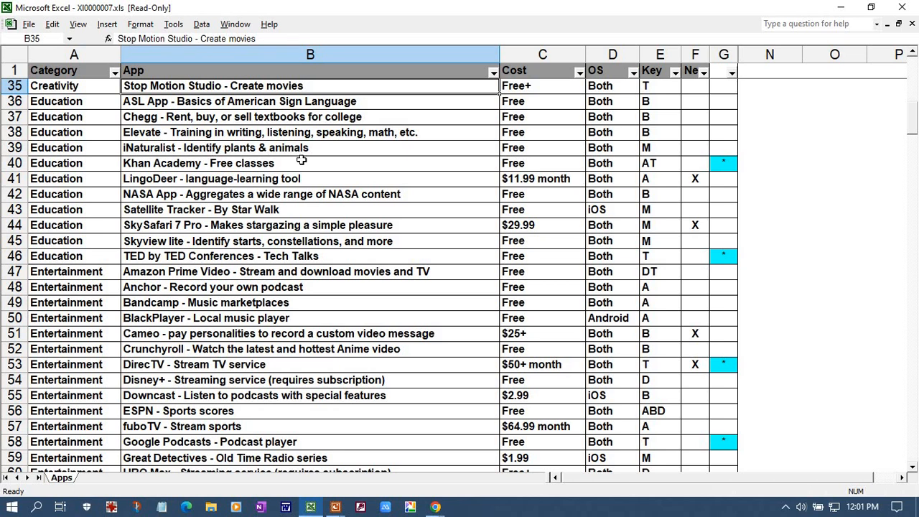
{"action": "mouse_move", "coordinate": [304, 163]}
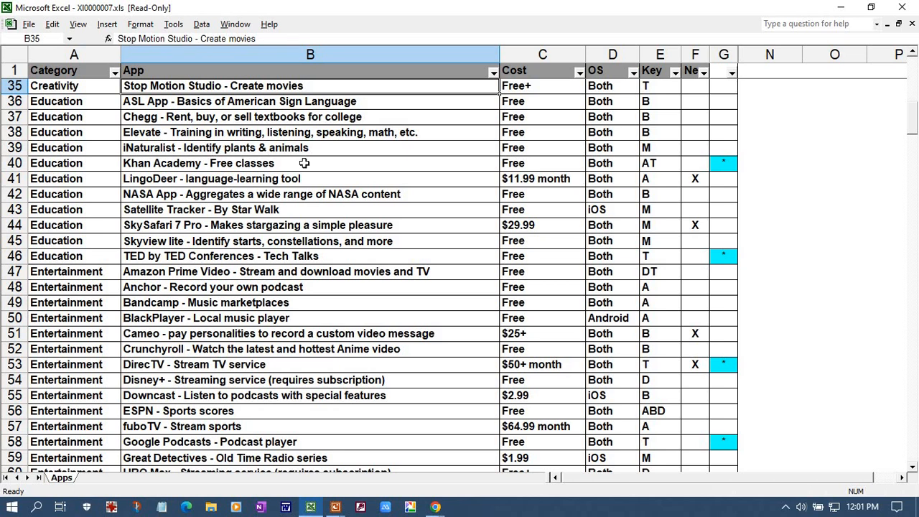
{"action": "mouse_move", "coordinate": [185, 260]}
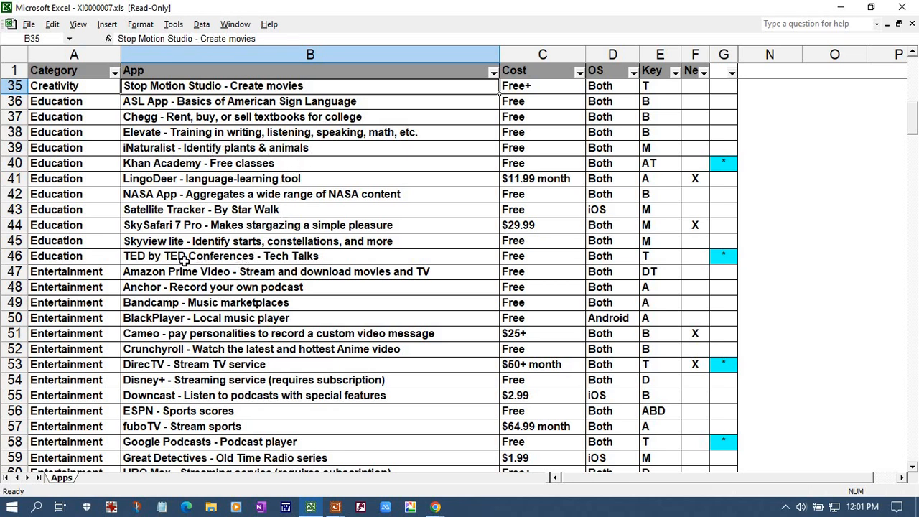
{"action": "mouse_move", "coordinate": [114, 265]}
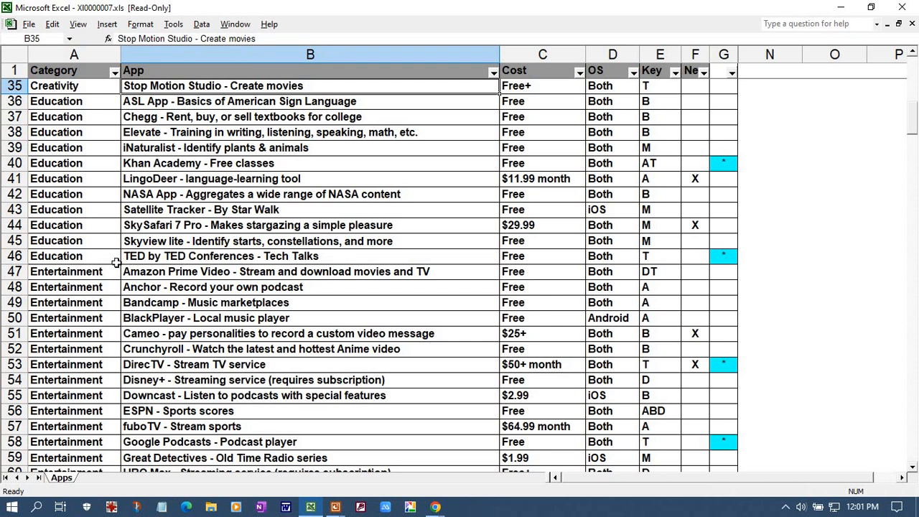
{"action": "mouse_move", "coordinate": [112, 260]}
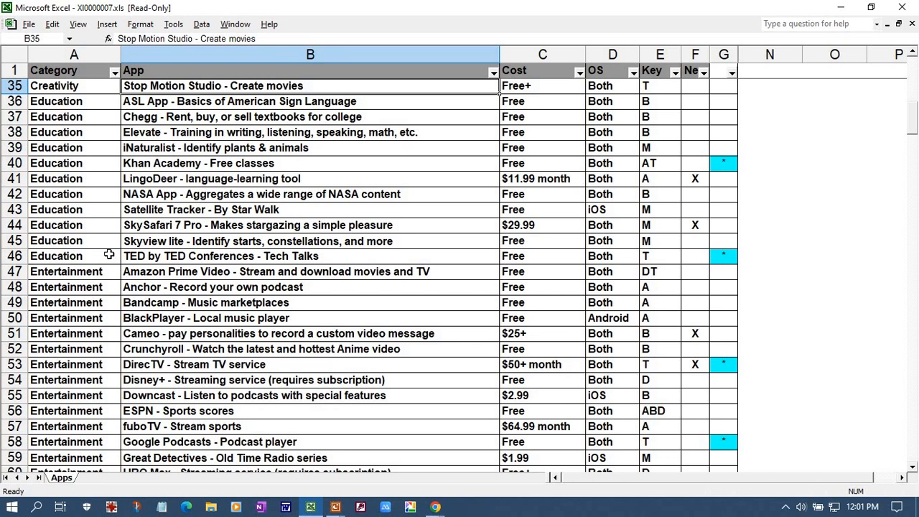
{"action": "mouse_move", "coordinate": [112, 253]}
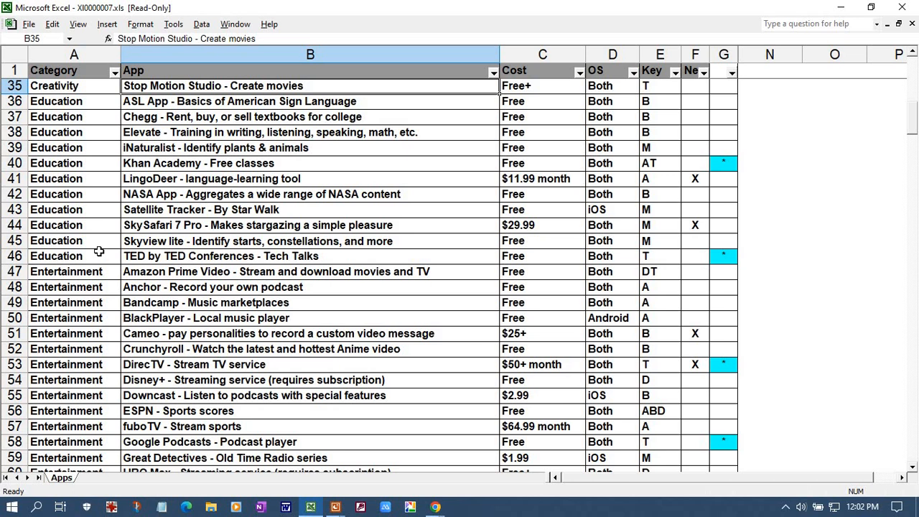
{"action": "mouse_move", "coordinate": [94, 252]}
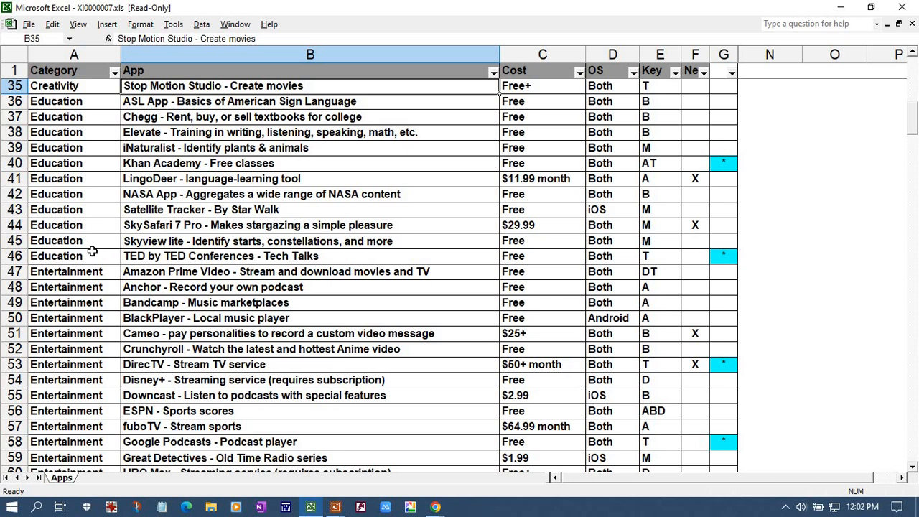
{"action": "mouse_move", "coordinate": [89, 247]}
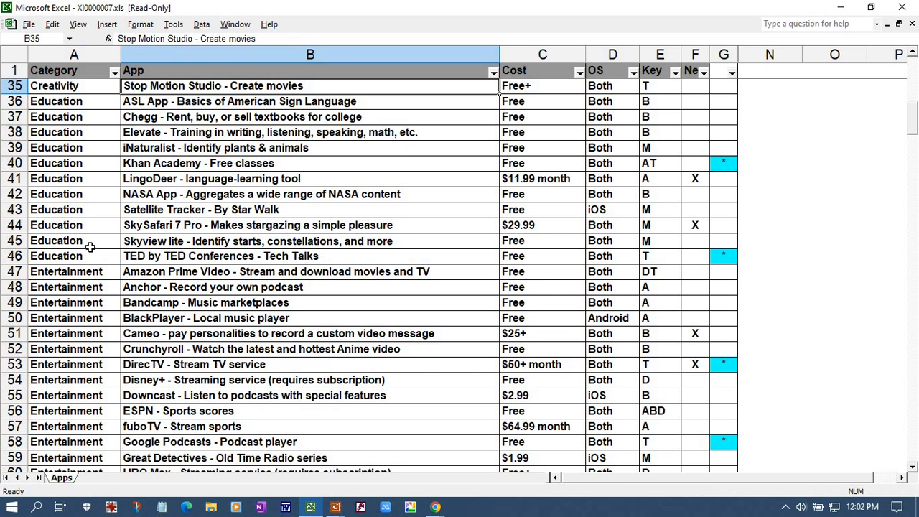
{"action": "mouse_move", "coordinate": [89, 252]}
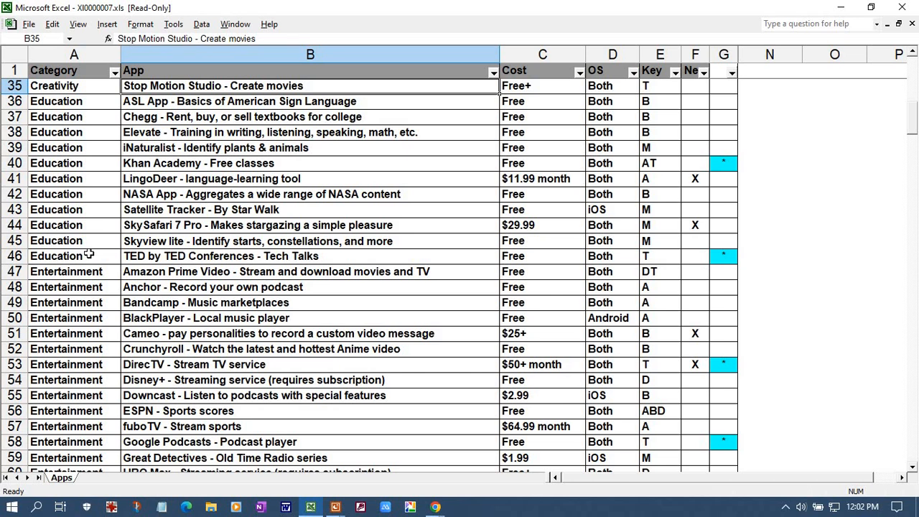
{"action": "mouse_move", "coordinate": [147, 249]}
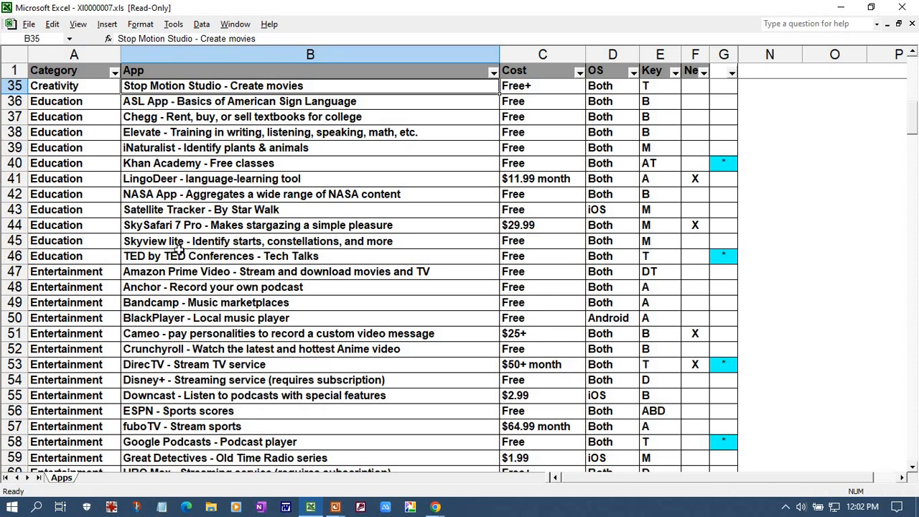
{"action": "mouse_move", "coordinate": [213, 254]}
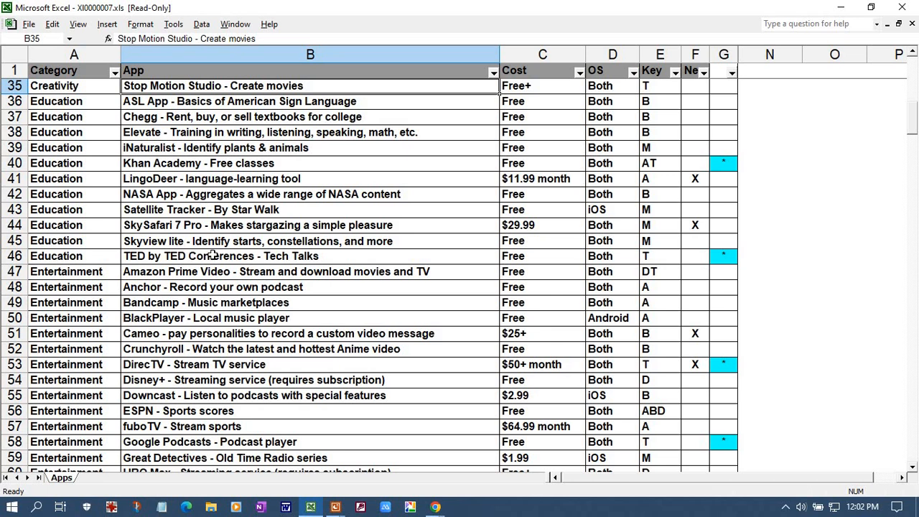
Scroll the Entertainment apps so DirecTV - Stream TV service, the $50+ per month entry, is visible
{"action": "scroll", "scroll_direction": "down", "scroll_amount": 3}
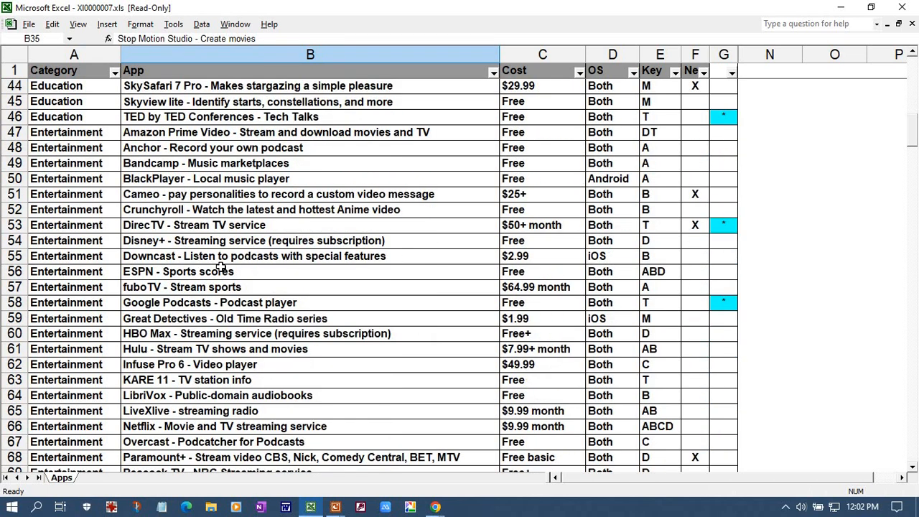
{"action": "scroll", "scroll_direction": "down", "scroll_amount": 3}
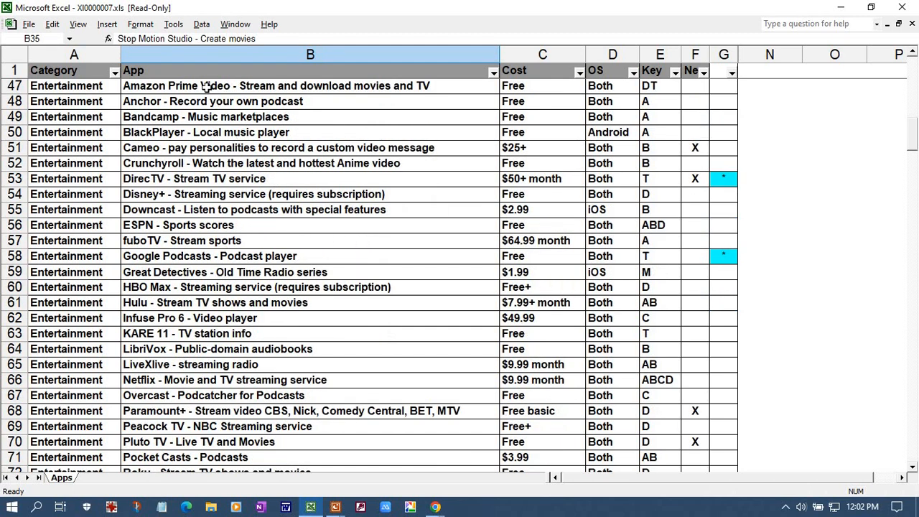
{"action": "mouse_move", "coordinate": [200, 110]}
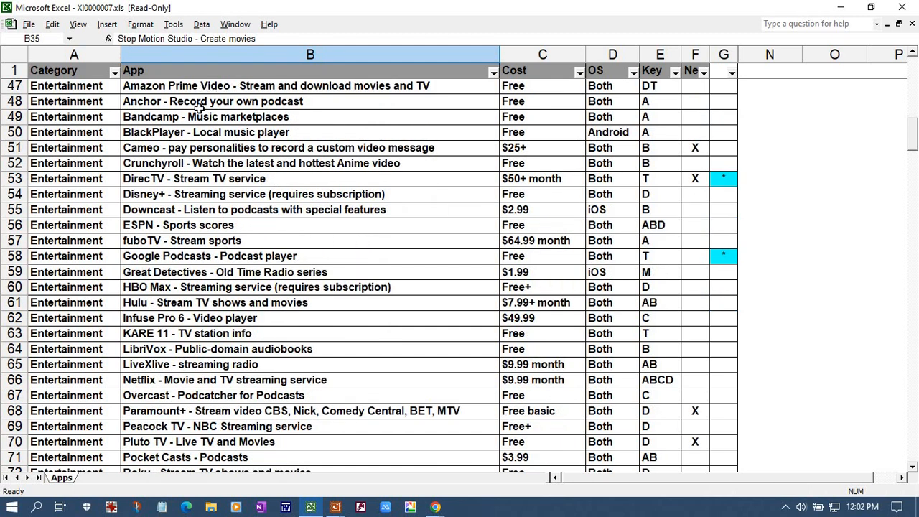
{"action": "mouse_move", "coordinate": [213, 240]}
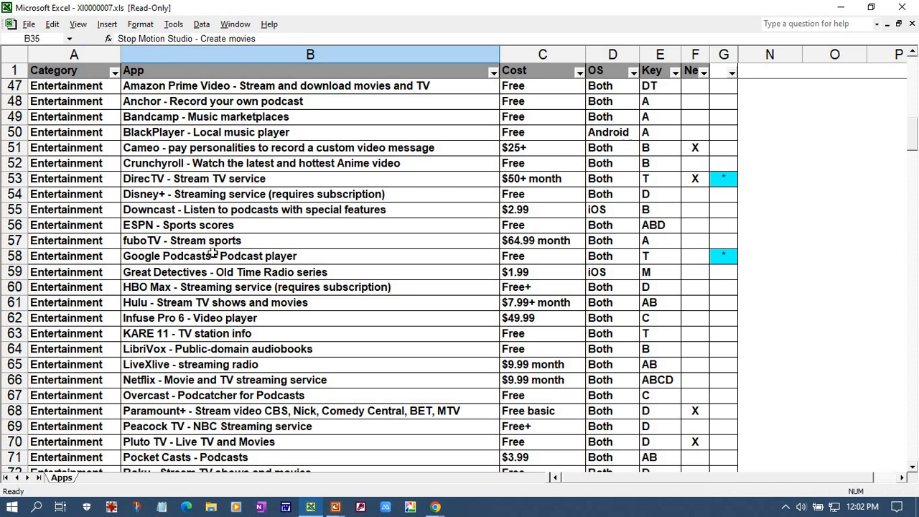
{"action": "mouse_move", "coordinate": [213, 247]}
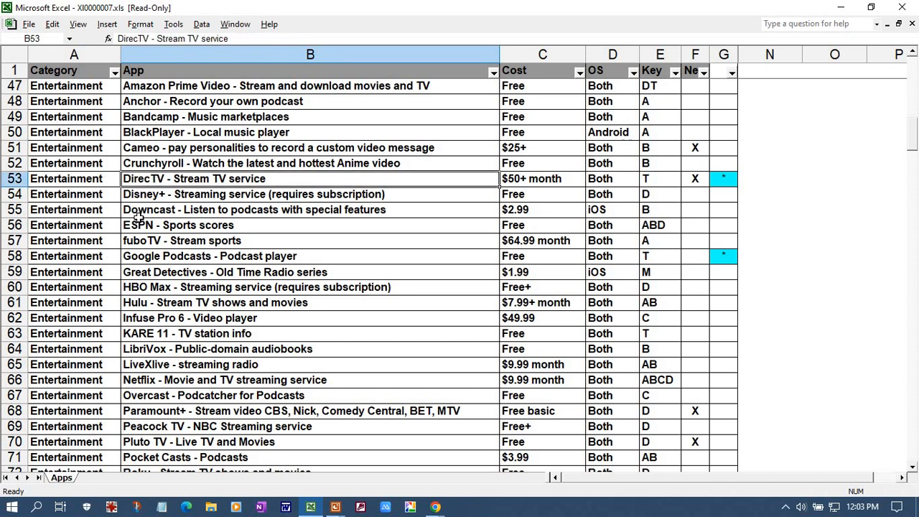
{"action": "mouse_move", "coordinate": [158, 210]}
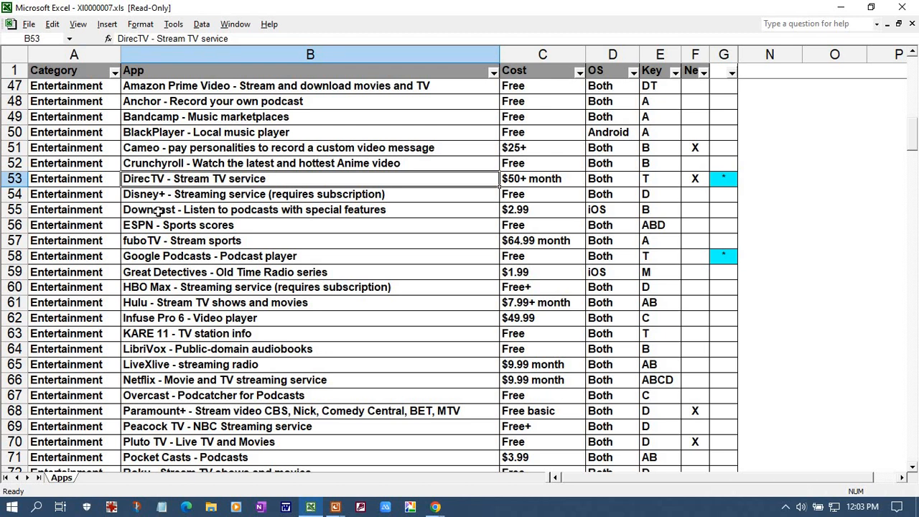
{"action": "mouse_move", "coordinate": [448, 201]}
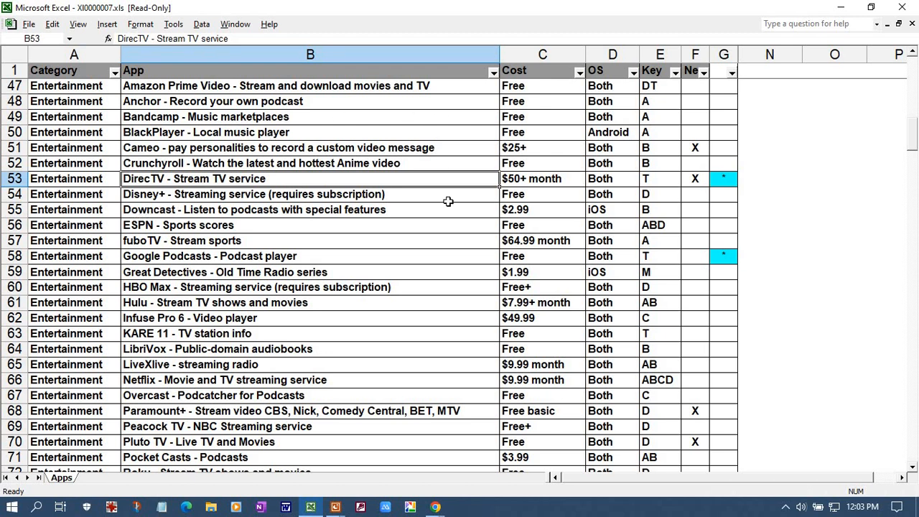
{"action": "mouse_move", "coordinate": [523, 181]}
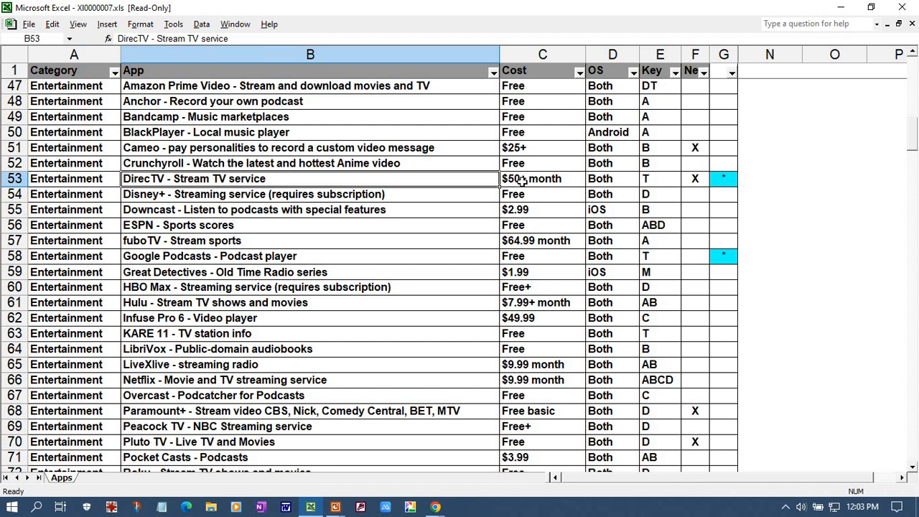
{"action": "mouse_move", "coordinate": [525, 178]}
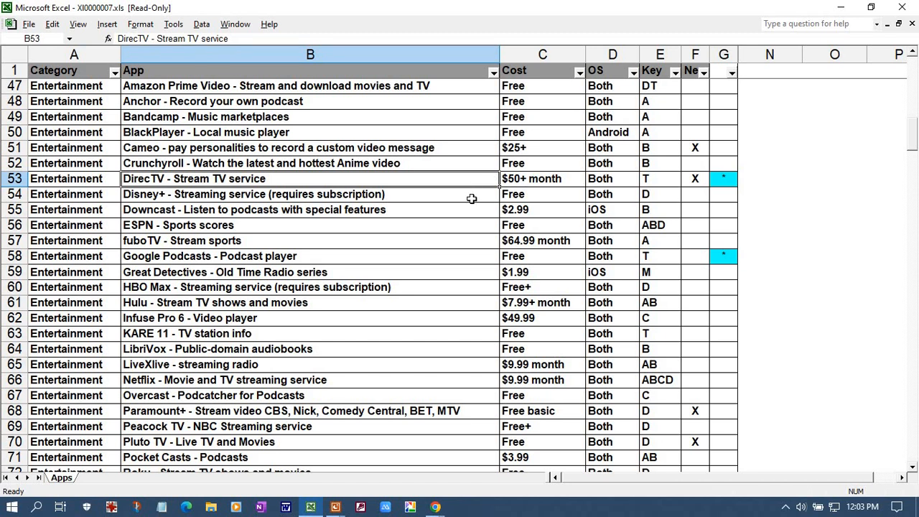
{"action": "mouse_move", "coordinate": [470, 178]}
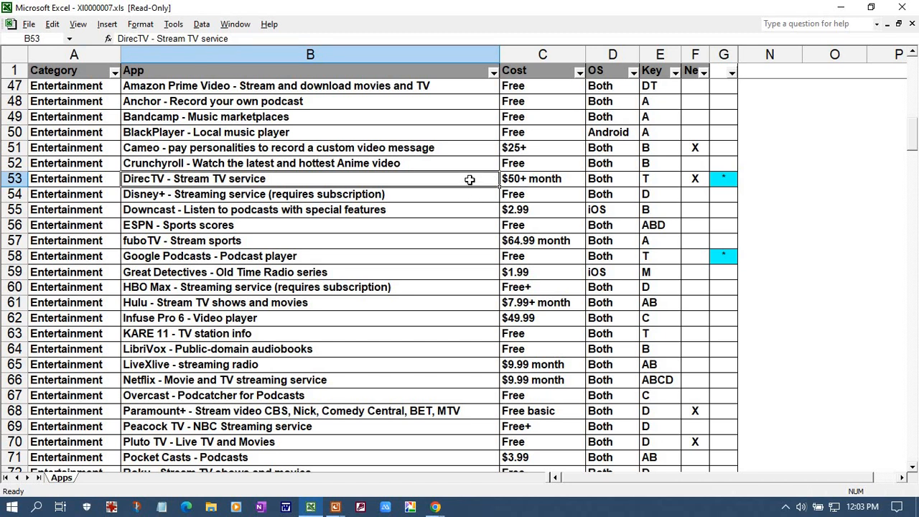
{"action": "mouse_move", "coordinate": [533, 195]}
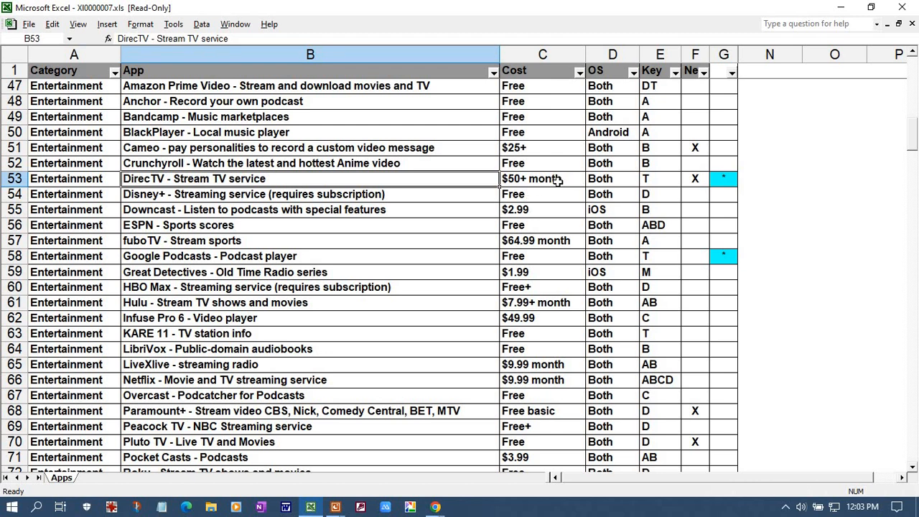
{"action": "mouse_move", "coordinate": [557, 181]}
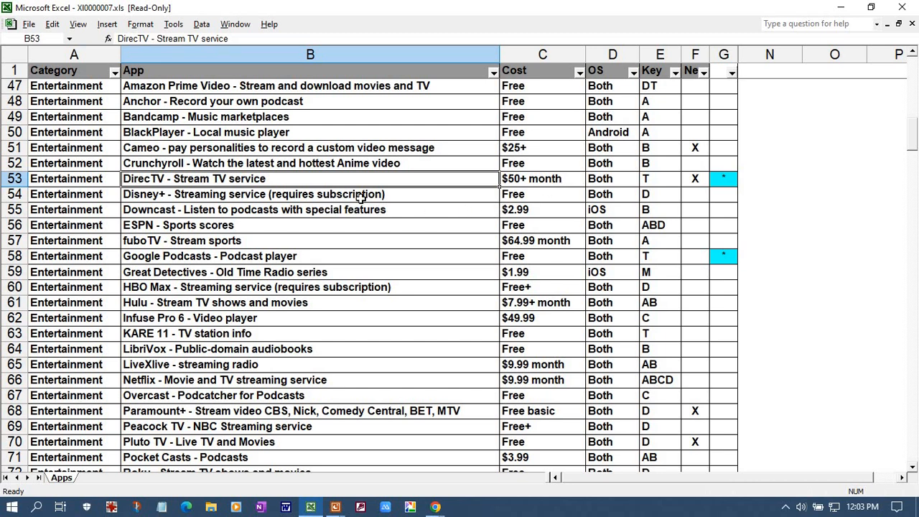
Select the free Google Podcasts - Podcast player entry in cell B58
{"action": "left_click", "coordinate": [208, 256]}
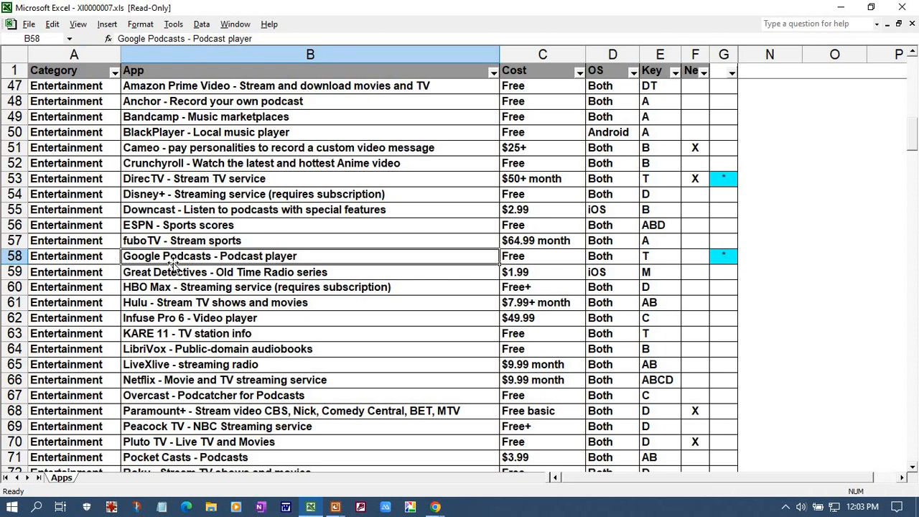
{"action": "mouse_move", "coordinate": [339, 259]}
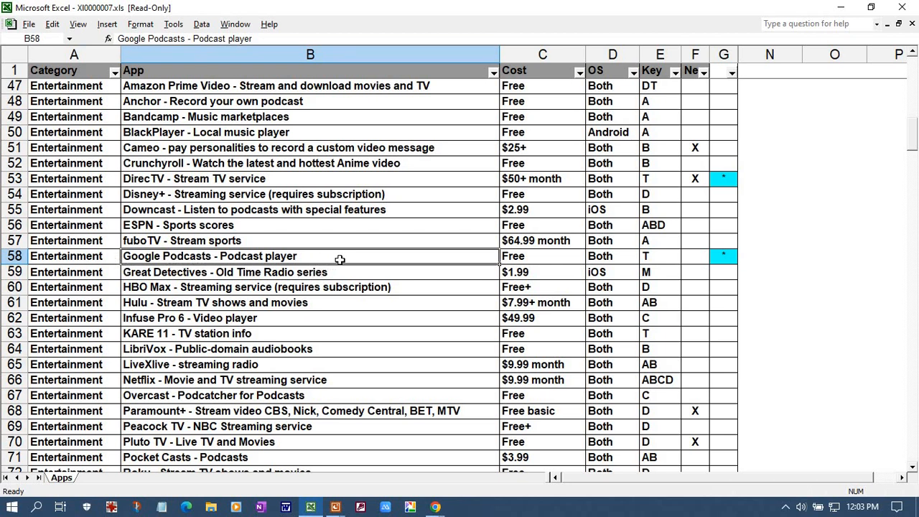
{"action": "mouse_move", "coordinate": [379, 282]}
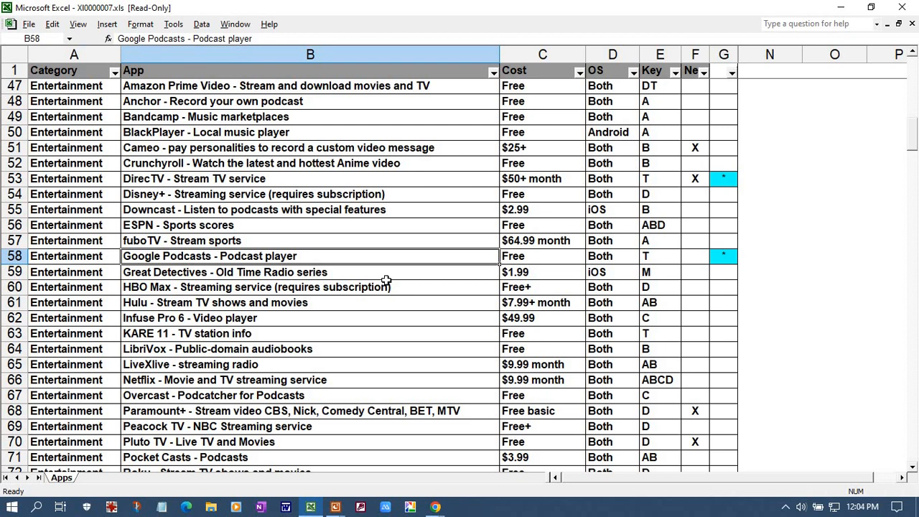
{"action": "mouse_move", "coordinate": [366, 327]}
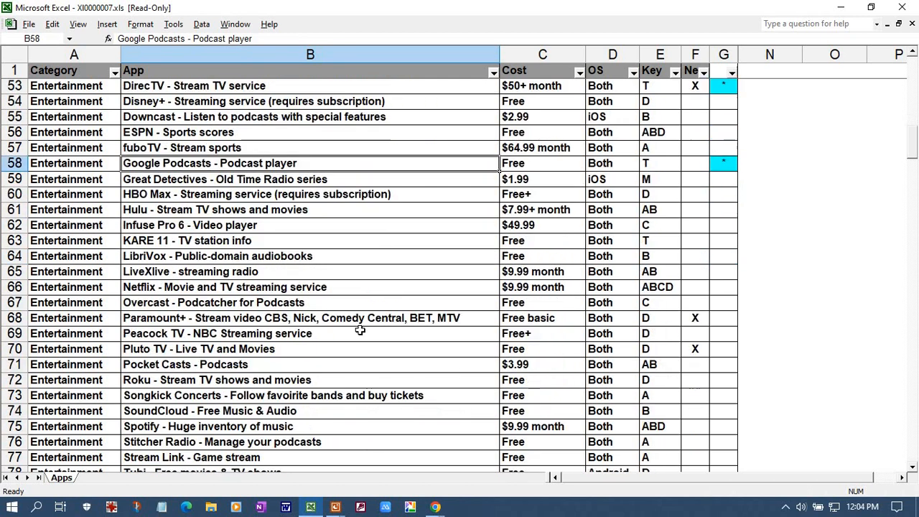
Scroll further down the Entertainment apps toward the TV Guide entry in row 80
{"action": "left_click", "coordinate": [141, 23]}
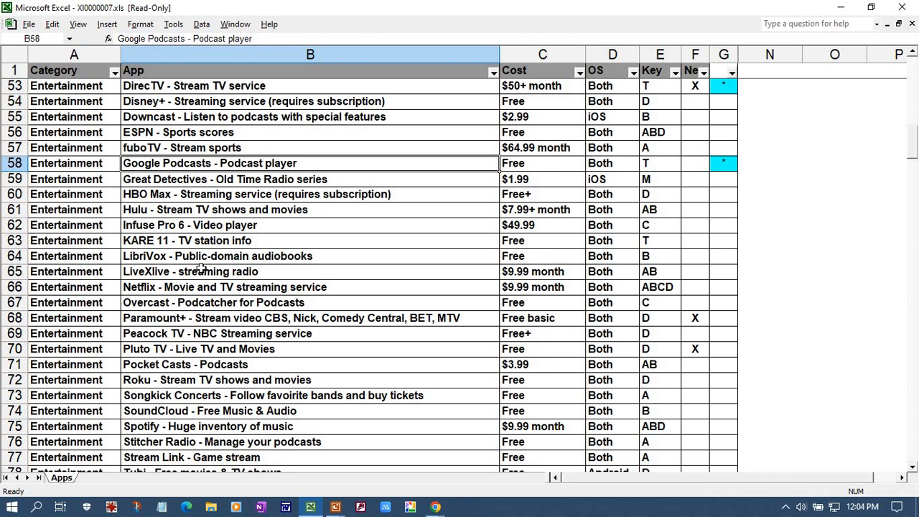
{"action": "mouse_move", "coordinate": [223, 322]}
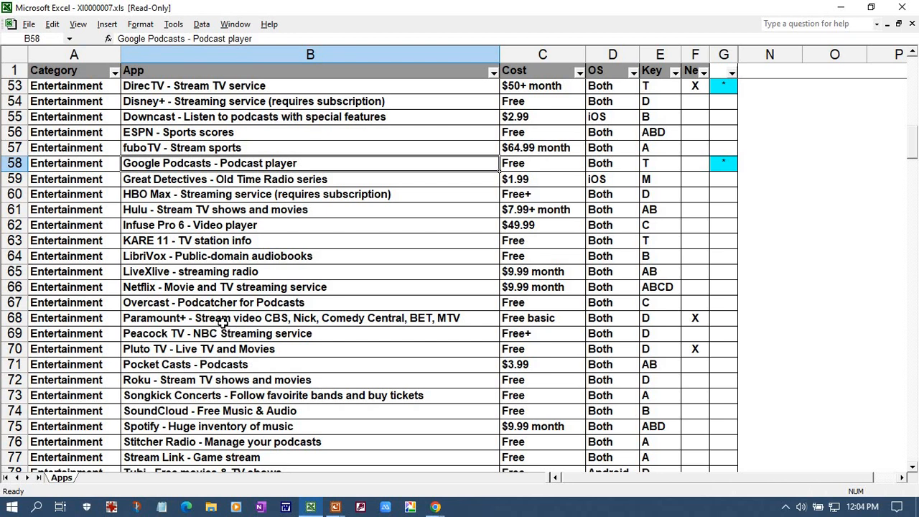
{"action": "scroll", "scroll_direction": "down", "scroll_amount": 3}
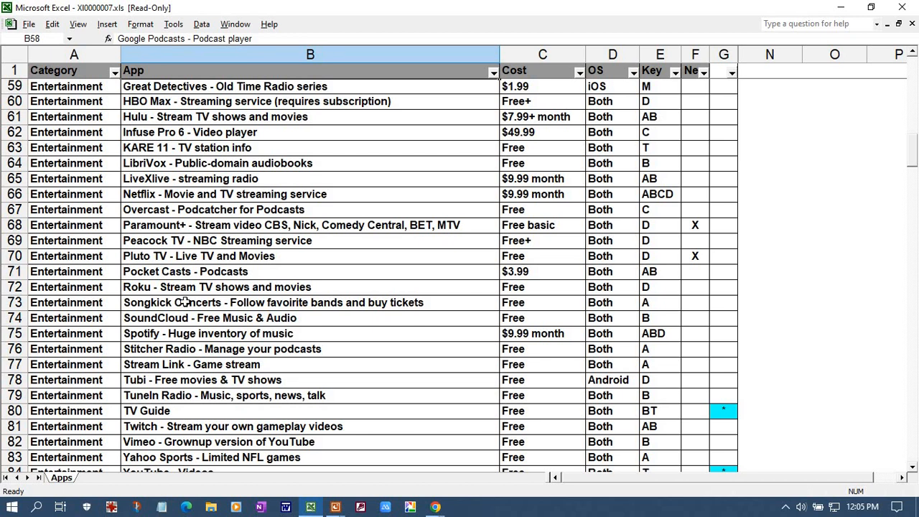
{"action": "mouse_move", "coordinate": [196, 316]}
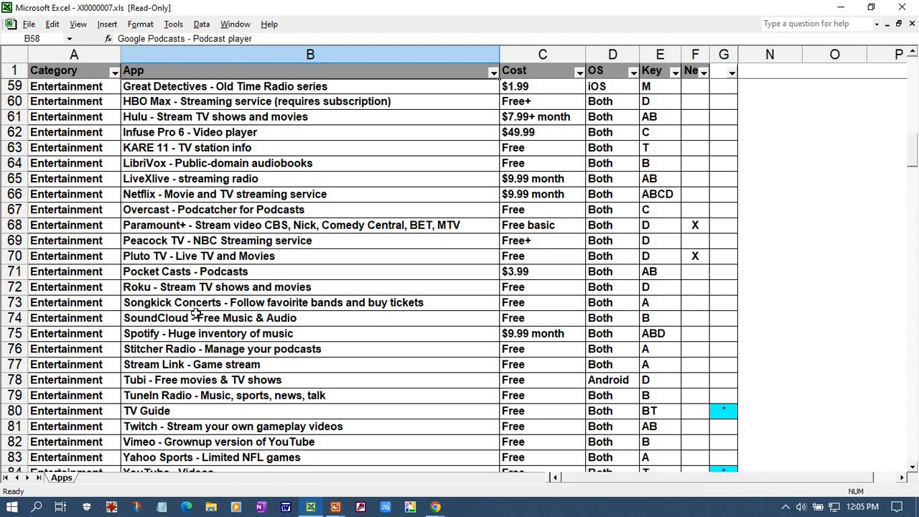
{"action": "scroll", "scroll_direction": "down", "scroll_amount": 3}
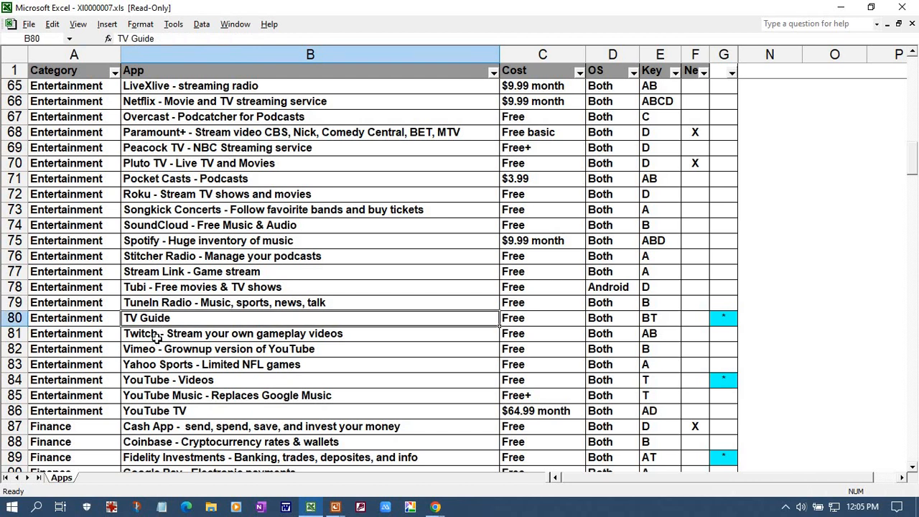
{"action": "mouse_move", "coordinate": [144, 330]}
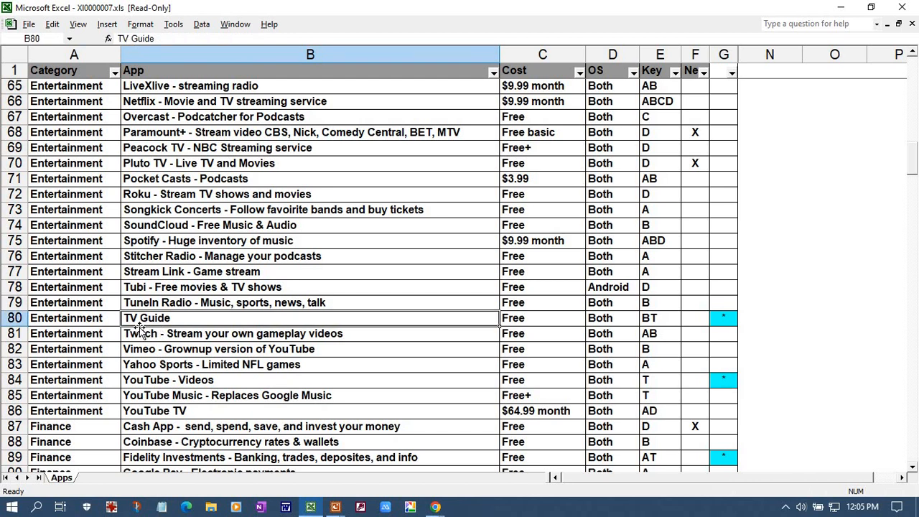
{"action": "mouse_move", "coordinate": [161, 374]}
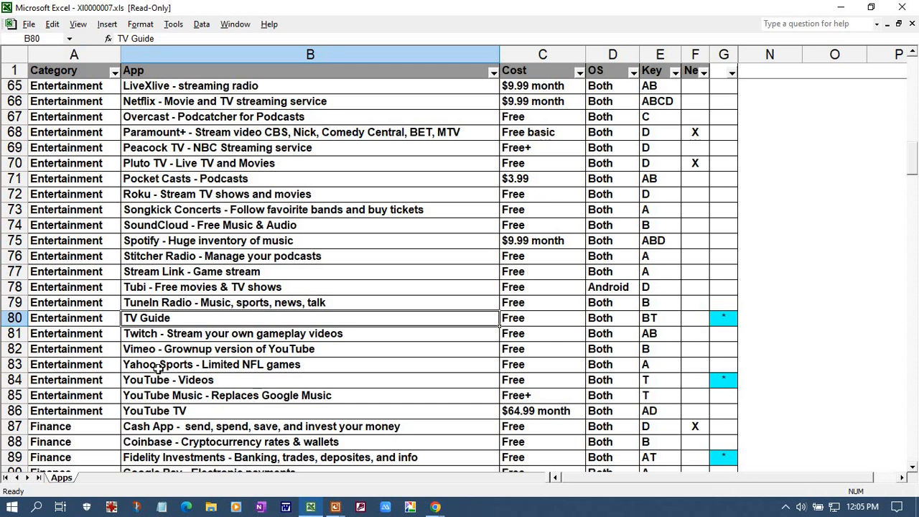
{"action": "mouse_move", "coordinate": [207, 354]}
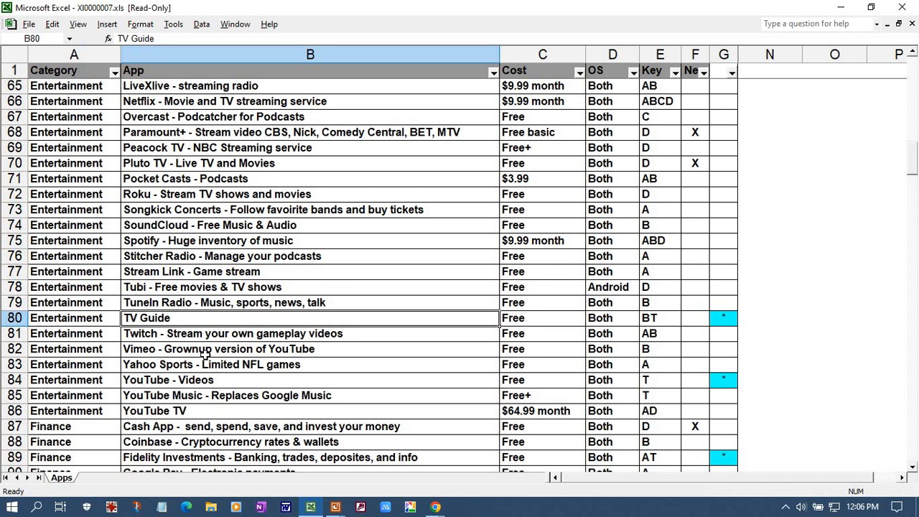
Select the YouTube - Videos entry in cell B84
{"action": "left_click", "coordinate": [168, 379]}
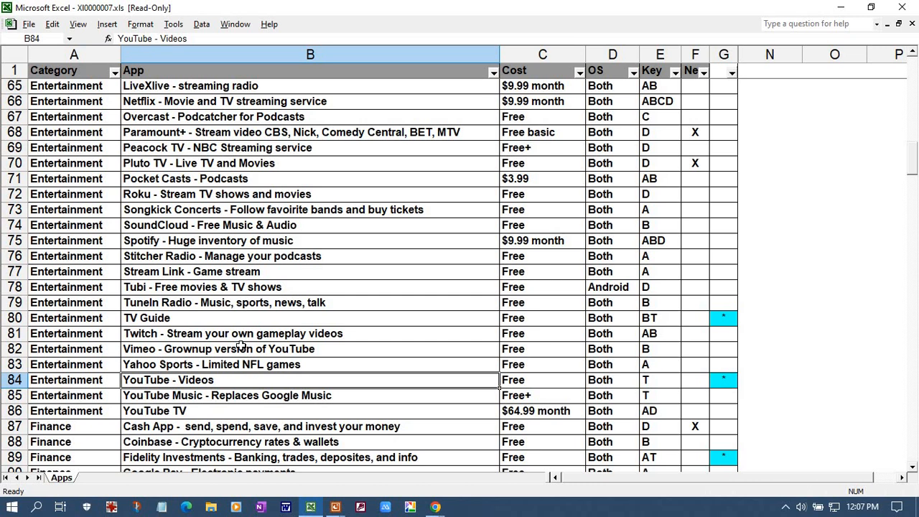
{"action": "mouse_move", "coordinate": [407, 179]}
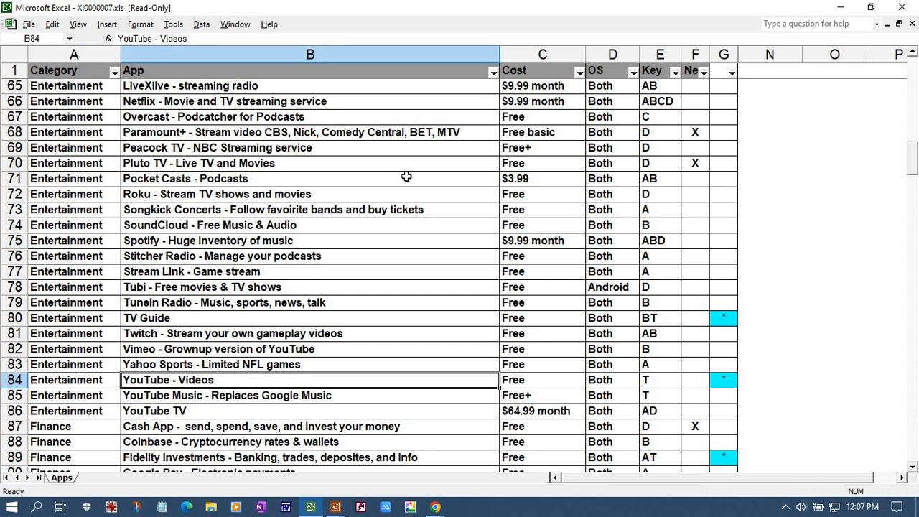
Scroll through the Finance apps and select the Fidelity Investments entry
{"action": "scroll", "scroll_direction": "down", "scroll_amount": 3}
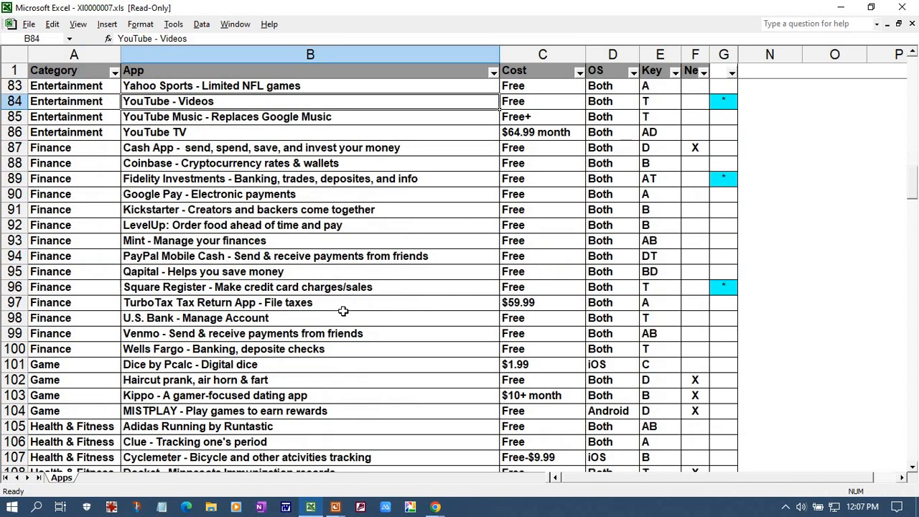
{"action": "scroll", "scroll_direction": "down", "scroll_amount": 3}
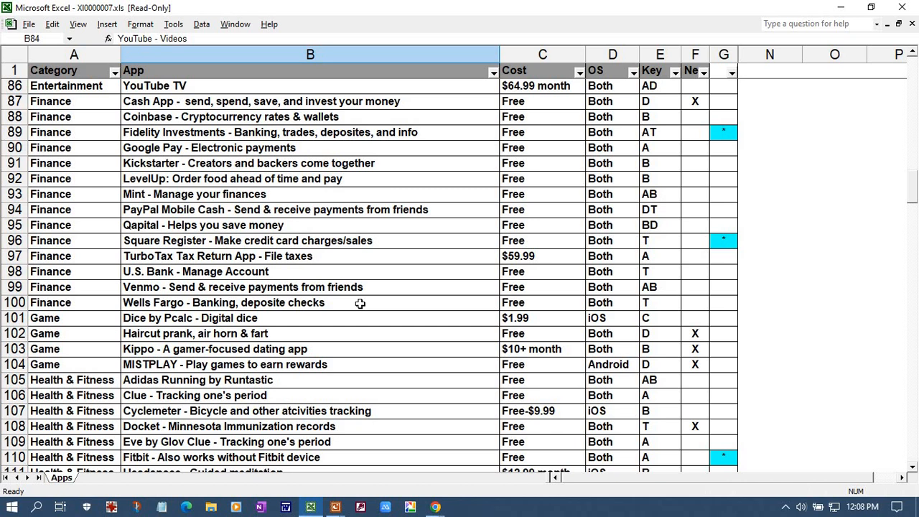
{"action": "mouse_move", "coordinate": [300, 148]}
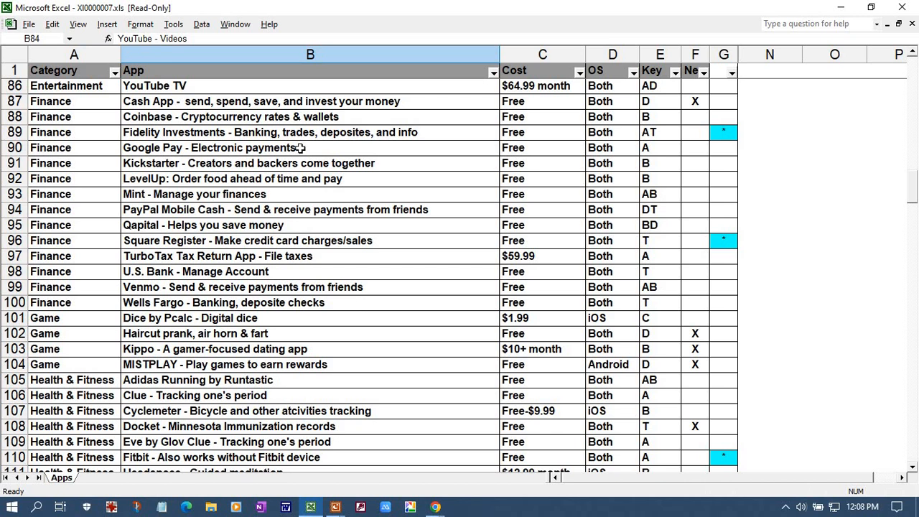
{"action": "left_click", "coordinate": [310, 133]}
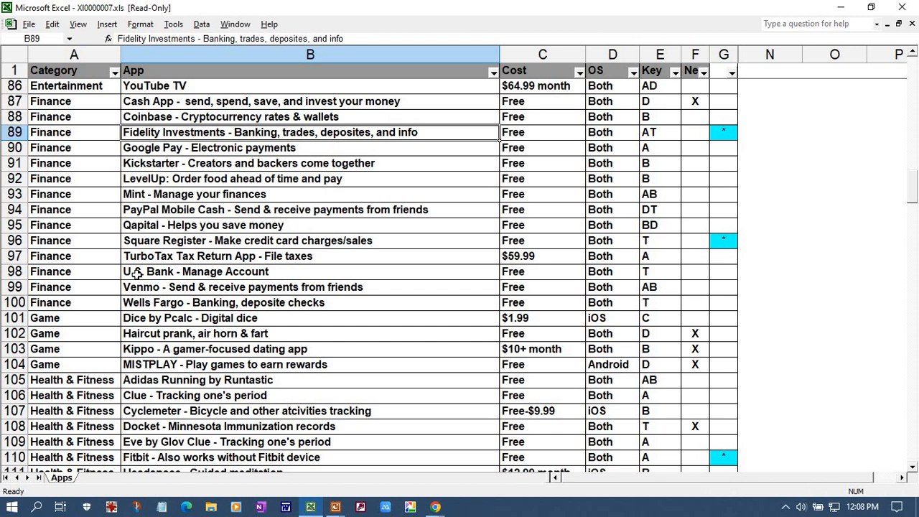
{"action": "mouse_move", "coordinate": [144, 290]}
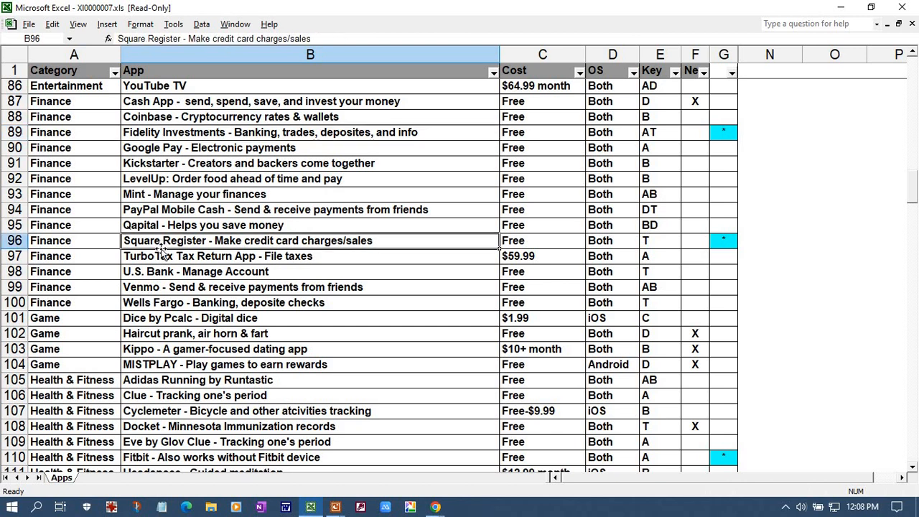
{"action": "mouse_move", "coordinate": [94, 241]}
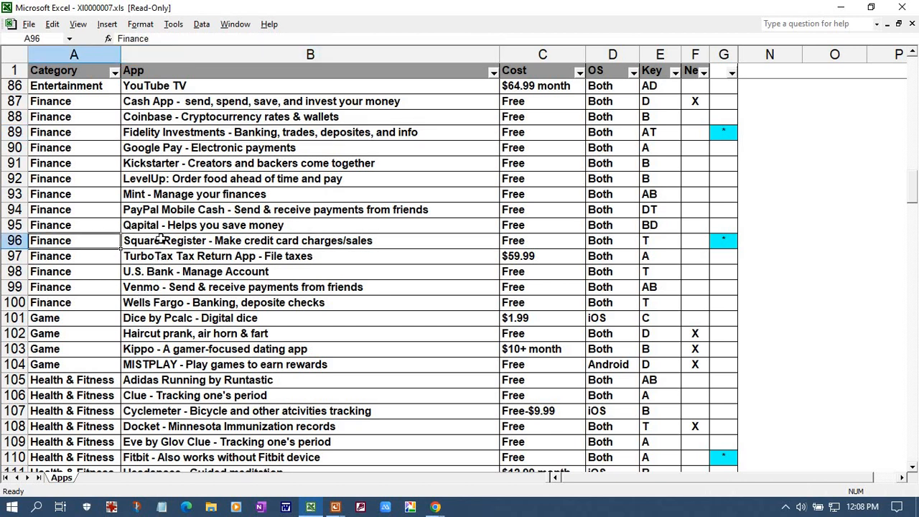
{"action": "mouse_move", "coordinate": [201, 321]}
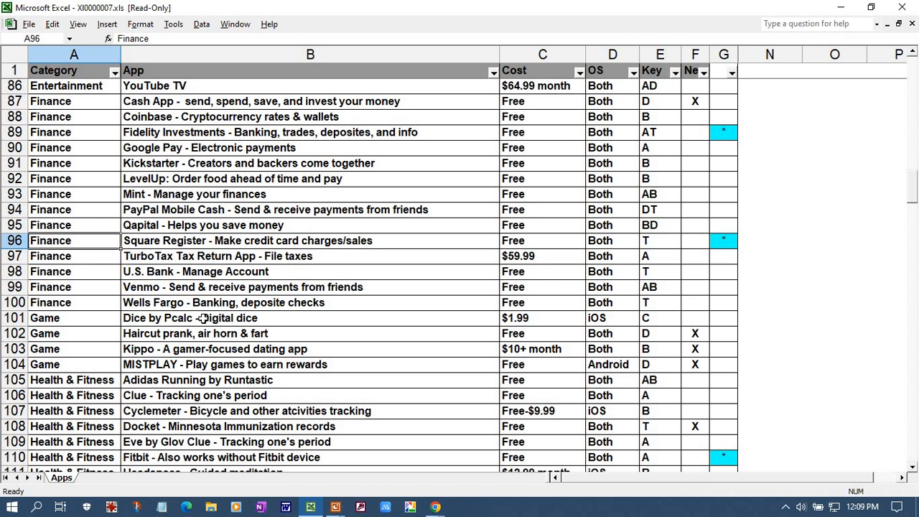
{"action": "mouse_move", "coordinate": [209, 359]}
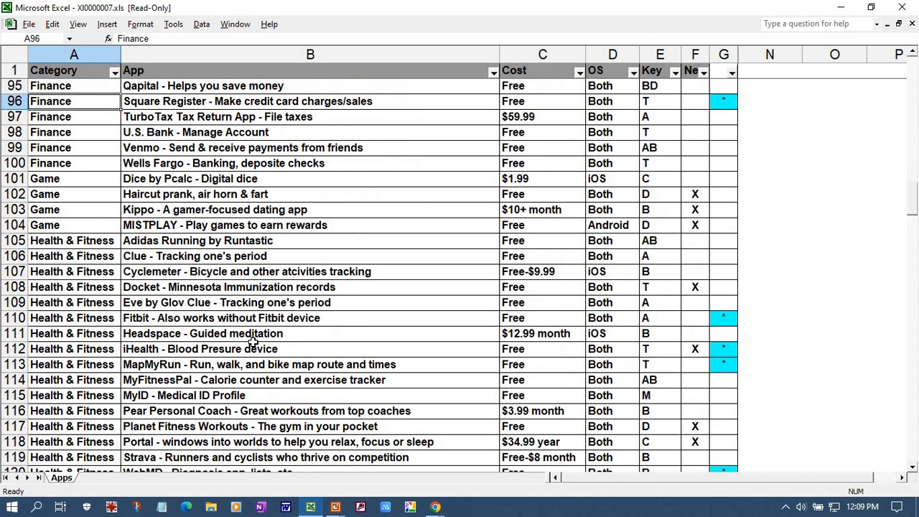
Scroll so the Health & Fitness apps from Adidas Running through ZocDoc are visible
{"action": "scroll", "scroll_direction": "down", "scroll_amount": 3}
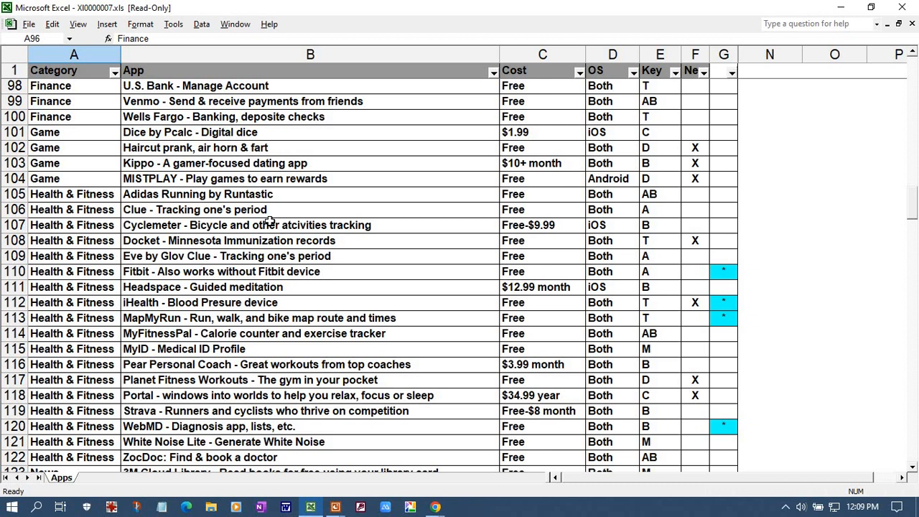
{"action": "mouse_move", "coordinate": [224, 140]}
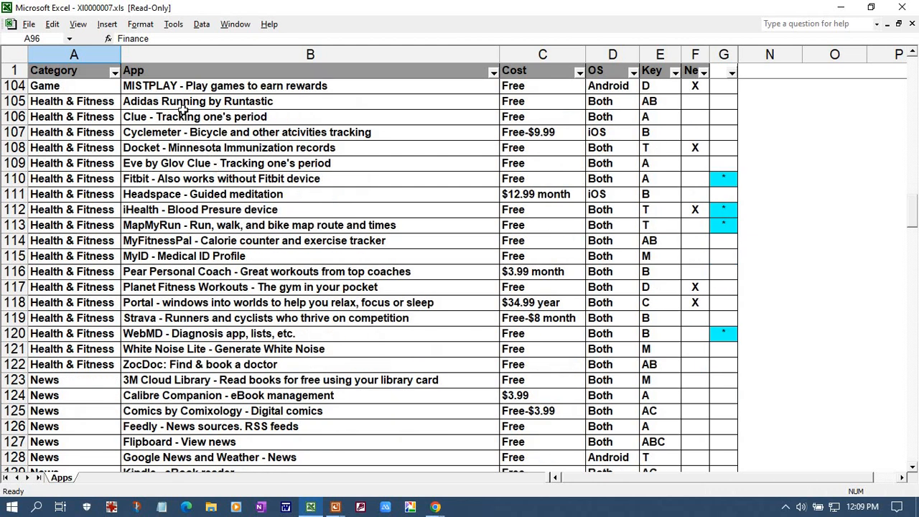
{"action": "mouse_move", "coordinate": [258, 359]}
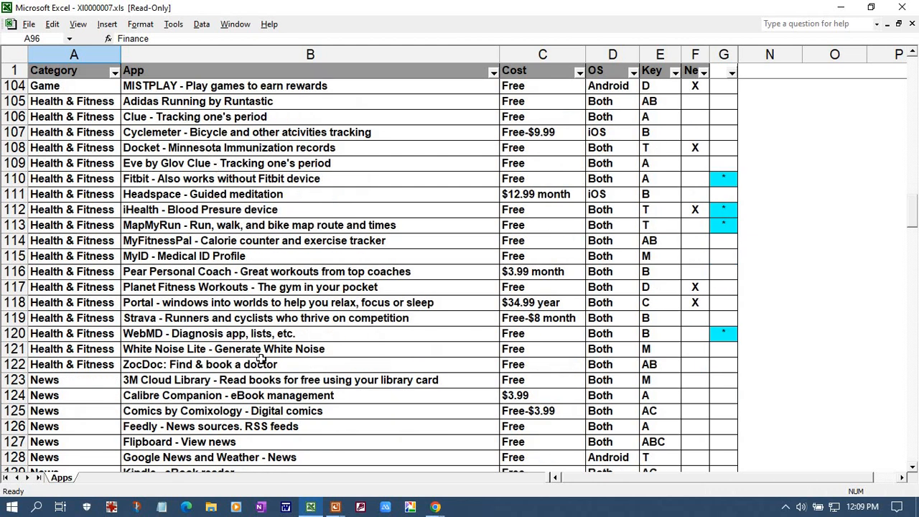
{"action": "mouse_move", "coordinate": [253, 337]}
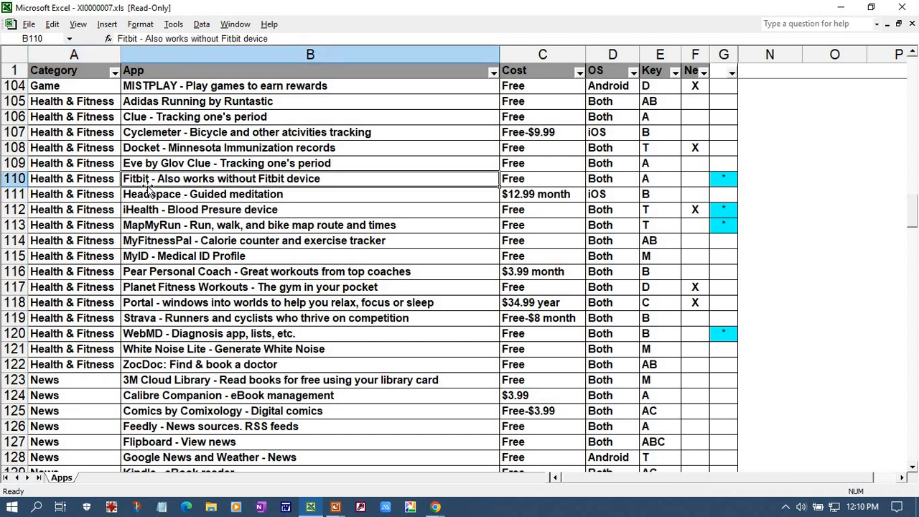
{"action": "mouse_move", "coordinate": [344, 180]}
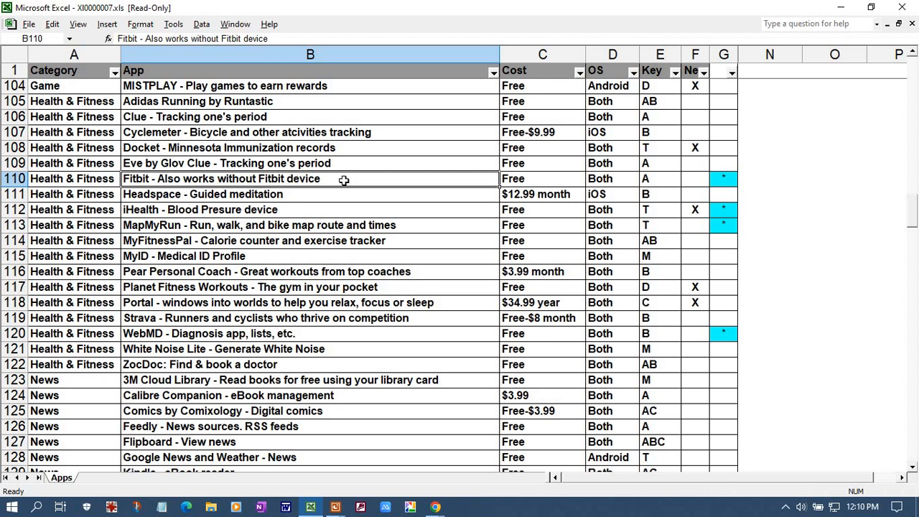
{"action": "mouse_move", "coordinate": [342, 178]}
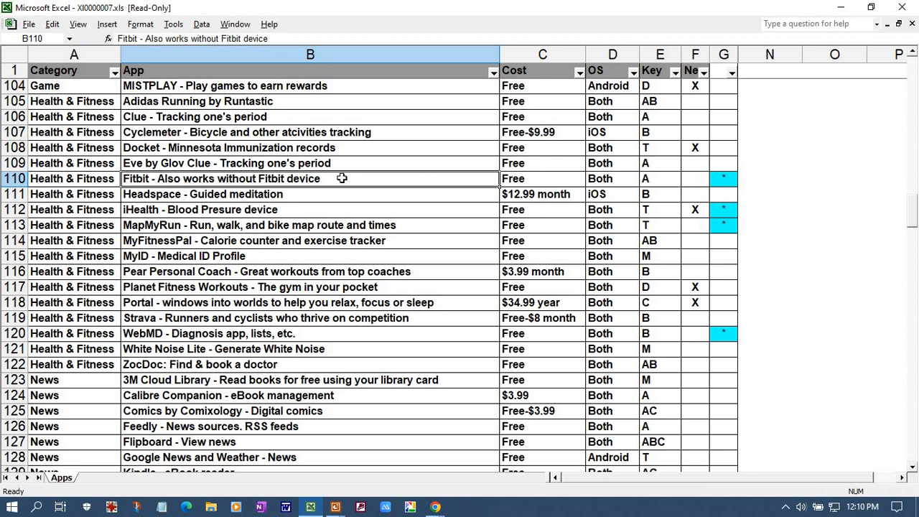
{"action": "mouse_move", "coordinate": [312, 181]}
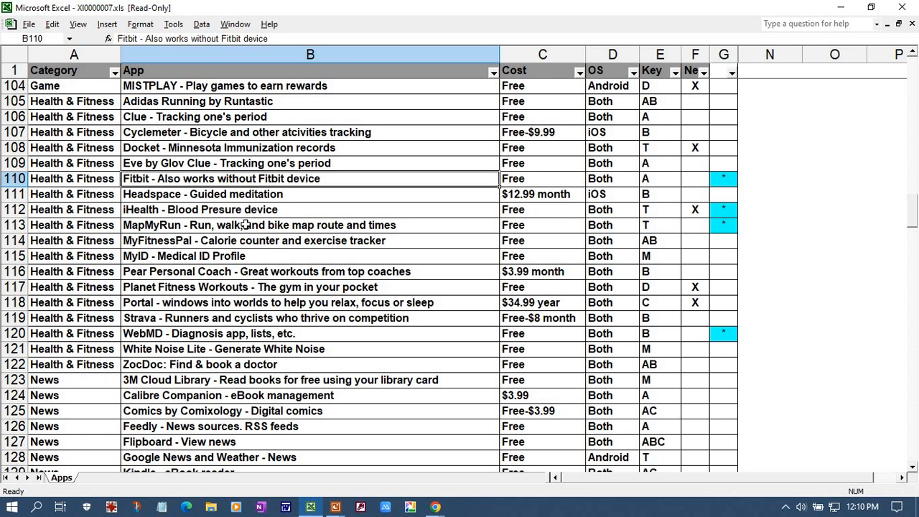
{"action": "mouse_move", "coordinate": [239, 212]}
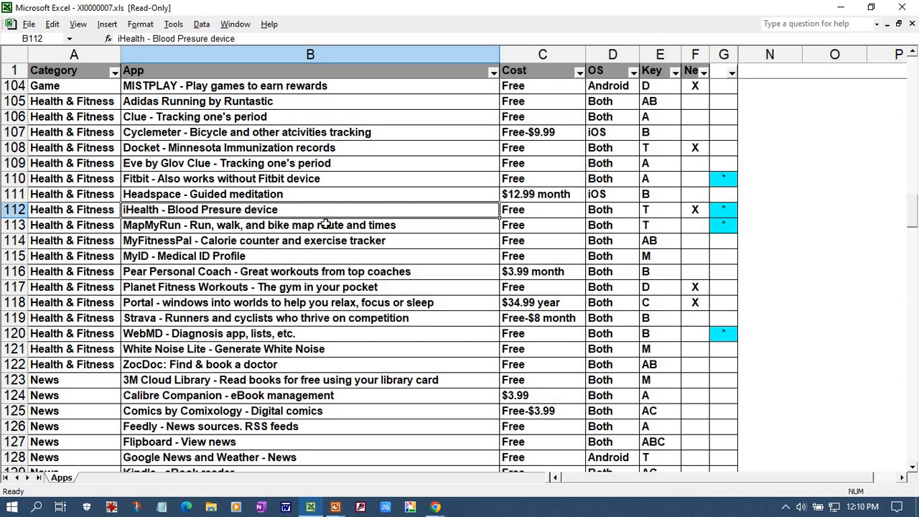
{"action": "mouse_move", "coordinate": [328, 214]}
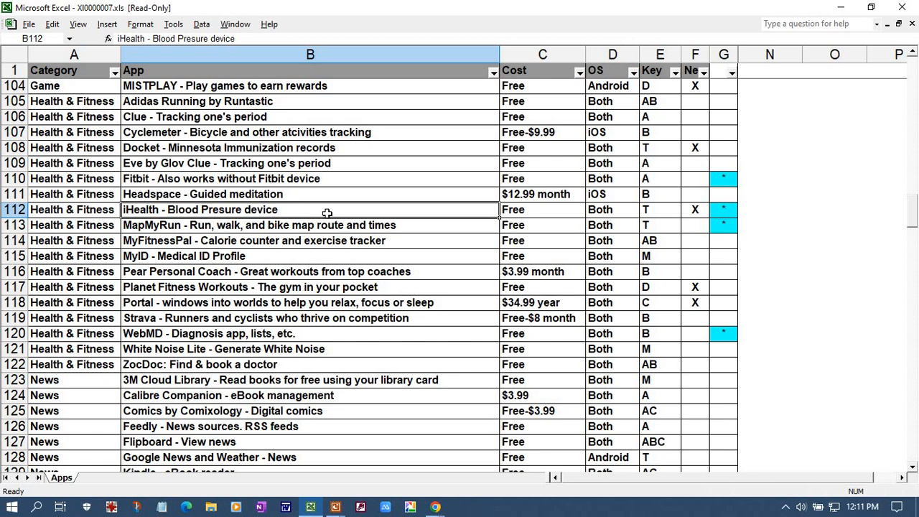
{"action": "mouse_move", "coordinate": [276, 224]}
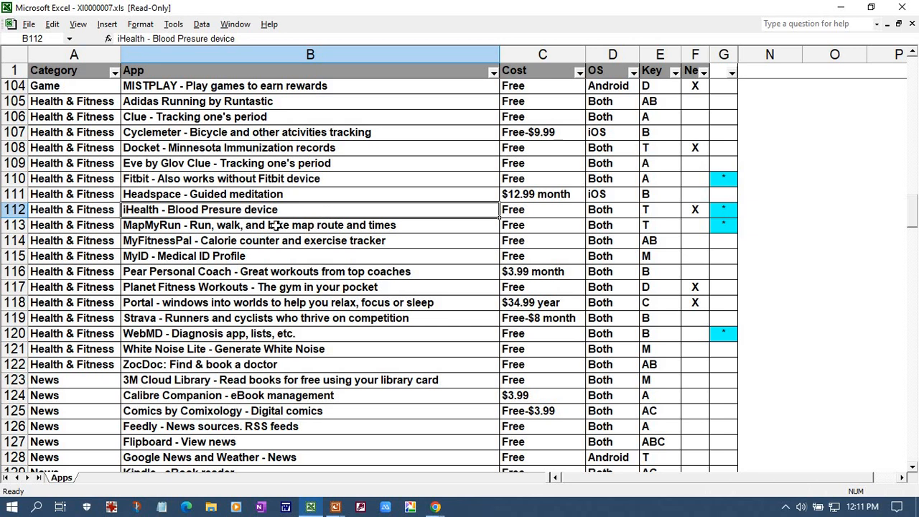
{"action": "left_click", "coordinate": [310, 225]}
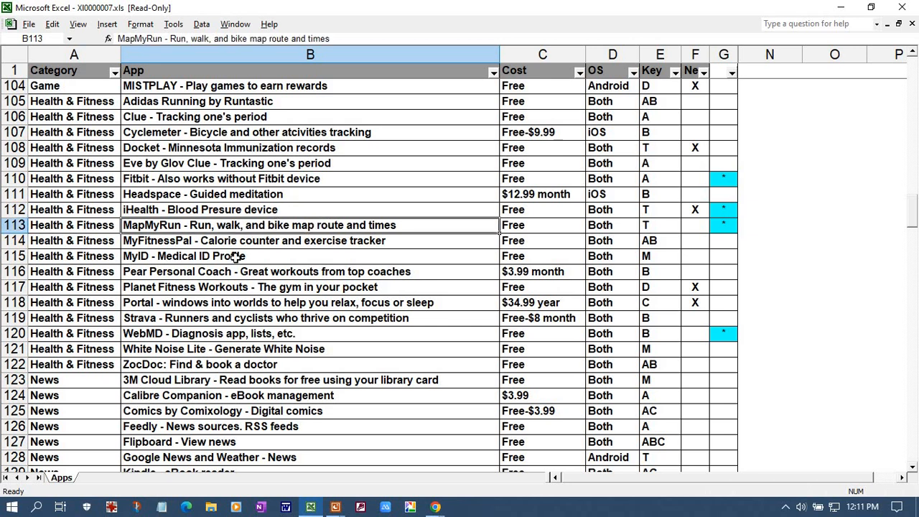
{"action": "mouse_move", "coordinate": [247, 252]}
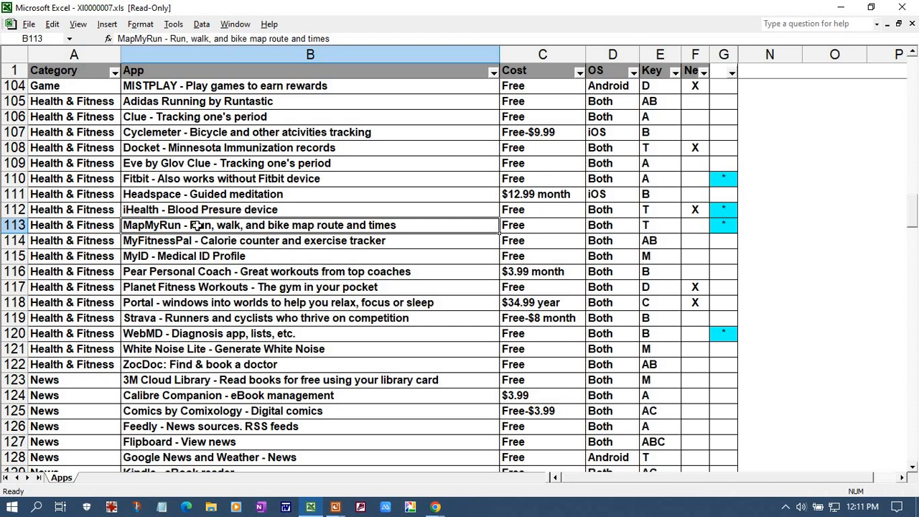
{"action": "mouse_move", "coordinate": [253, 239]}
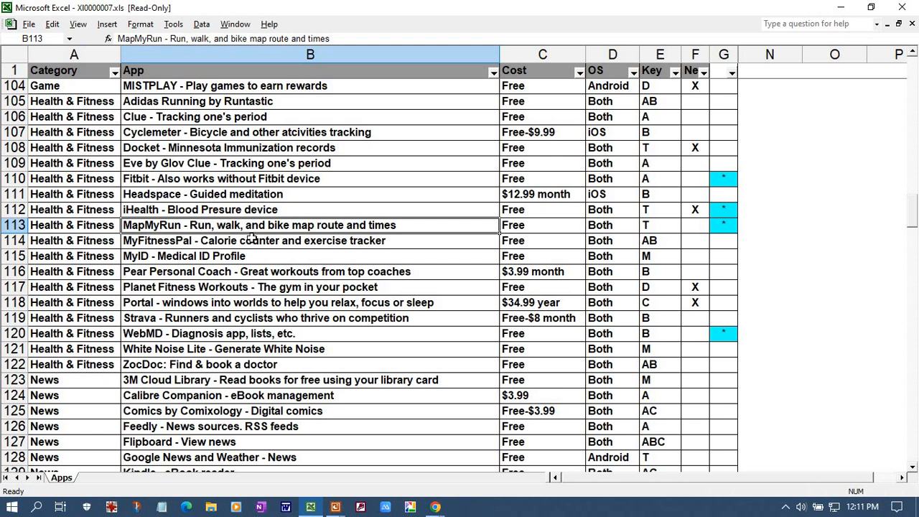
{"action": "mouse_move", "coordinate": [323, 216]}
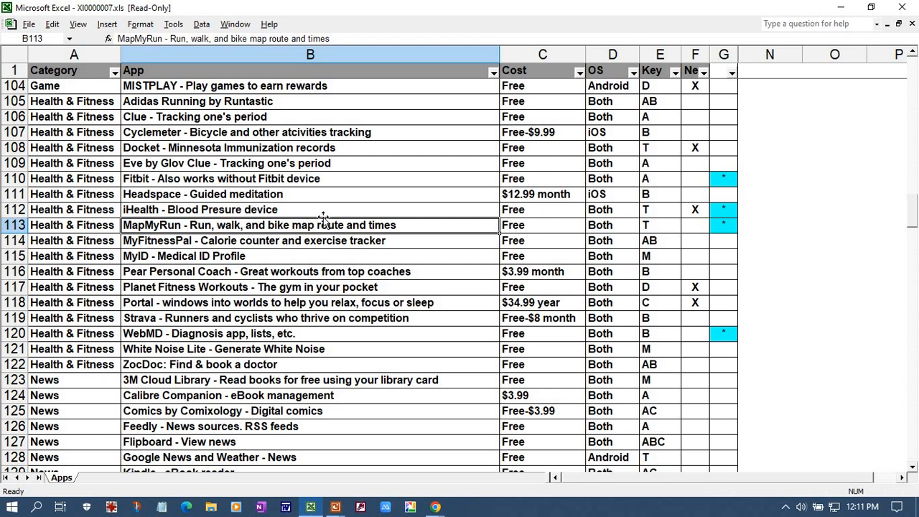
{"action": "mouse_move", "coordinate": [416, 227]}
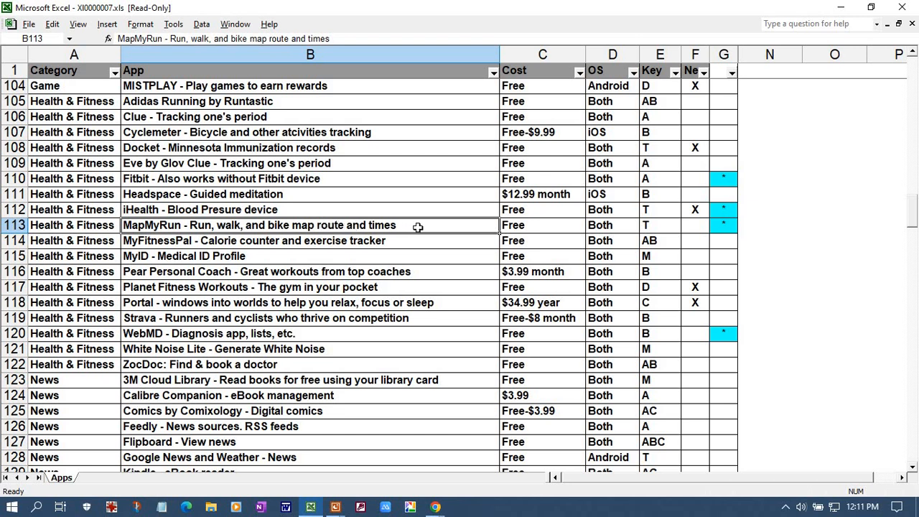
{"action": "mouse_move", "coordinate": [417, 227]}
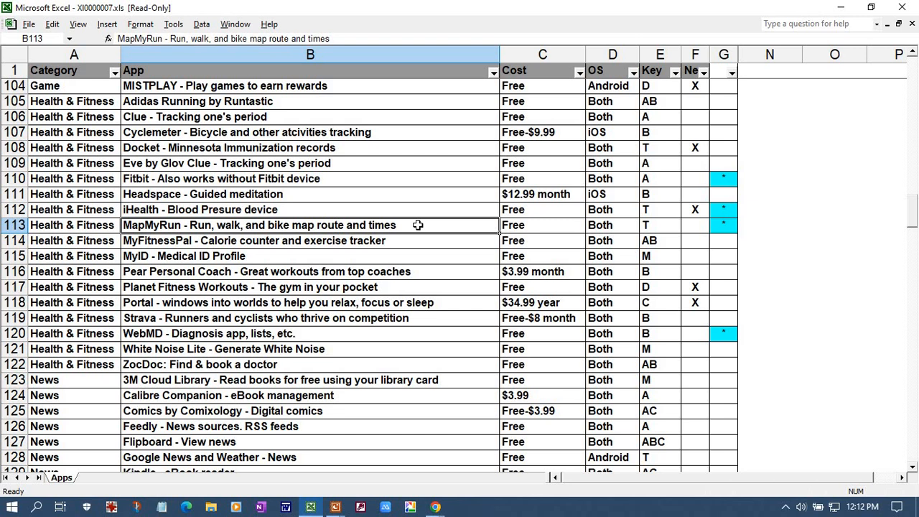
{"action": "mouse_move", "coordinate": [414, 235]}
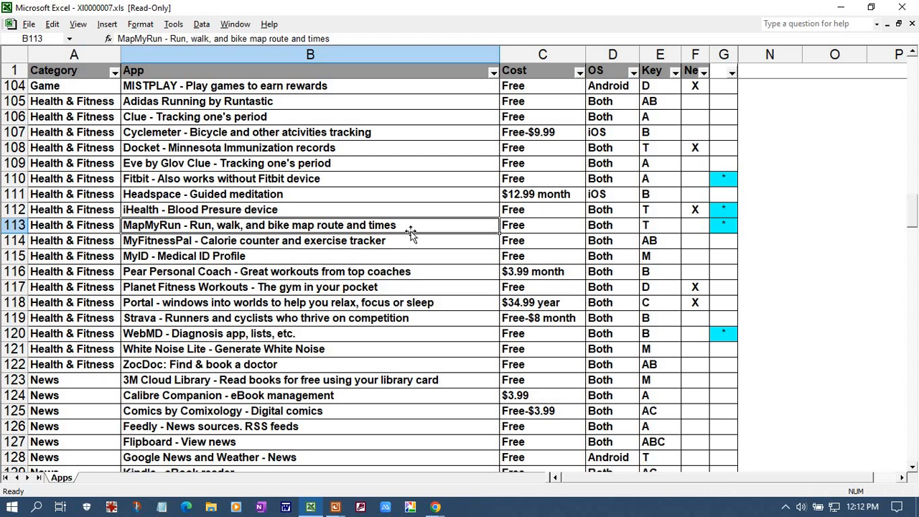
{"action": "mouse_move", "coordinate": [252, 333]}
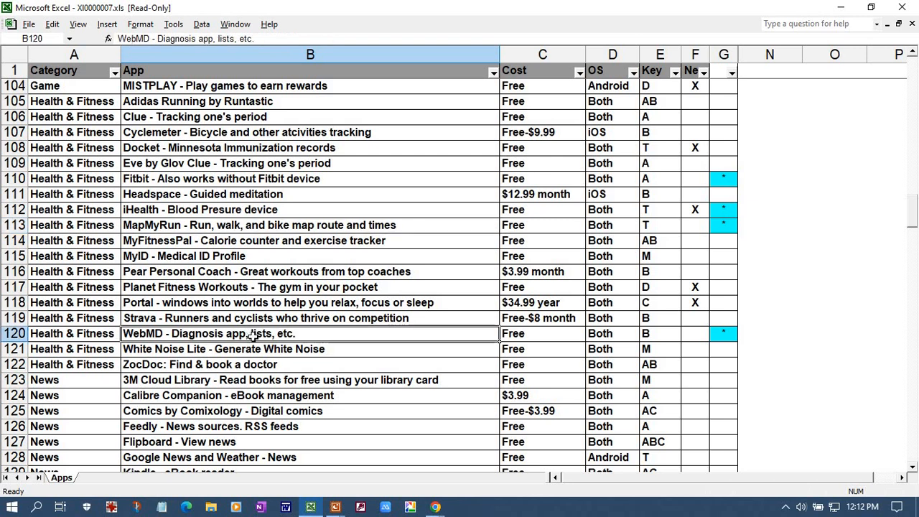
{"action": "mouse_move", "coordinate": [419, 296]}
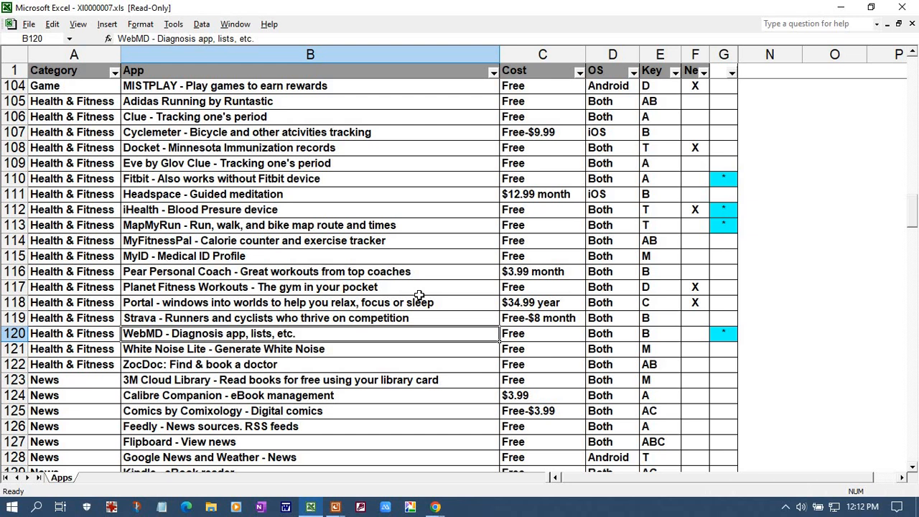
{"action": "mouse_move", "coordinate": [385, 290]}
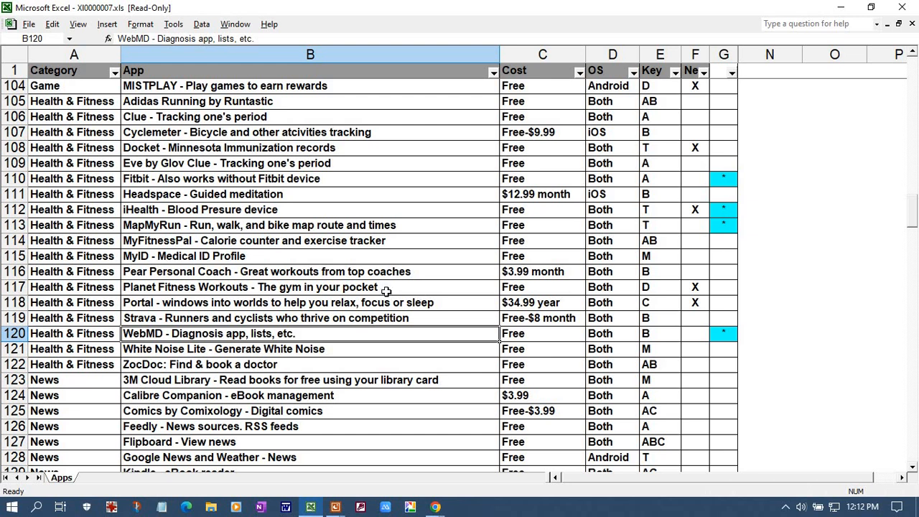
{"action": "mouse_move", "coordinate": [219, 330]}
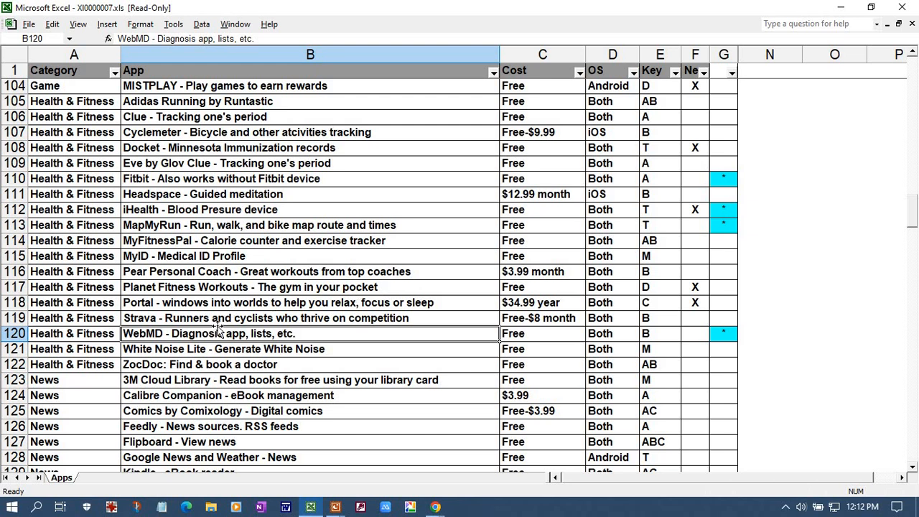
{"action": "mouse_move", "coordinate": [219, 331]}
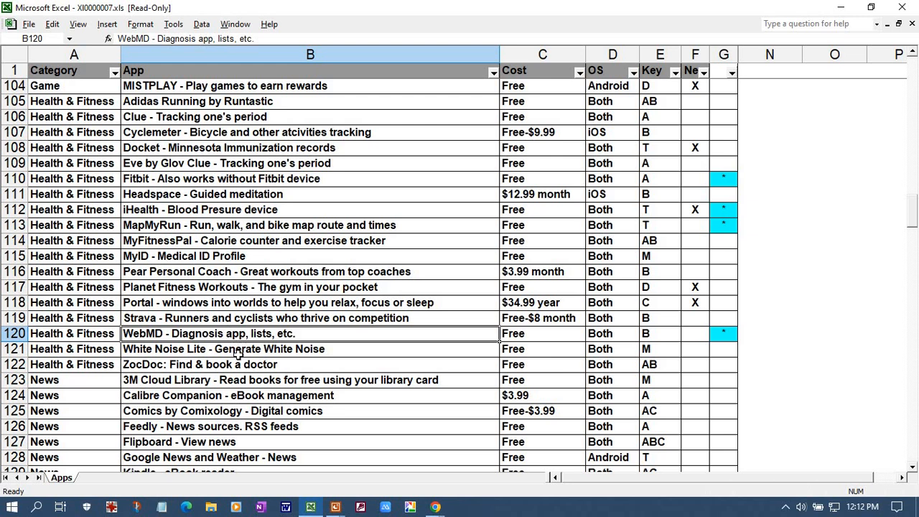
{"action": "mouse_move", "coordinate": [237, 359]}
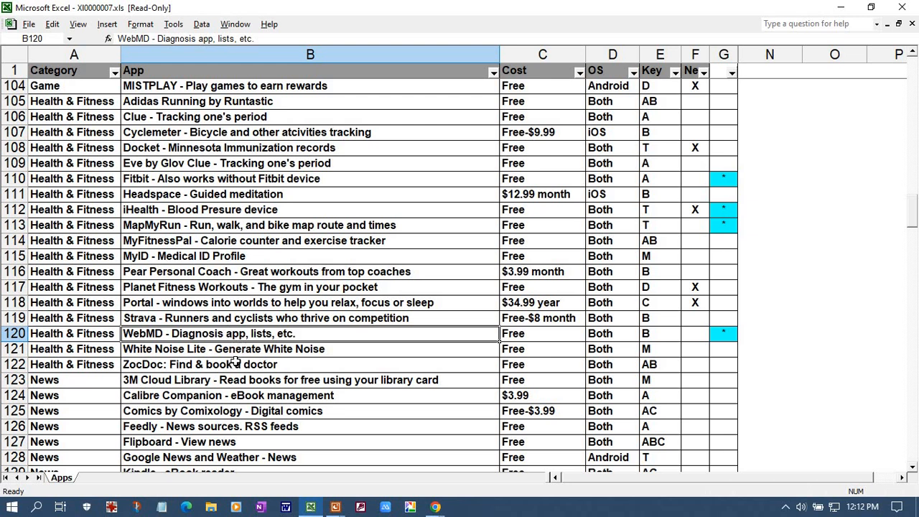
{"action": "scroll", "scroll_direction": "down", "scroll_amount": 3}
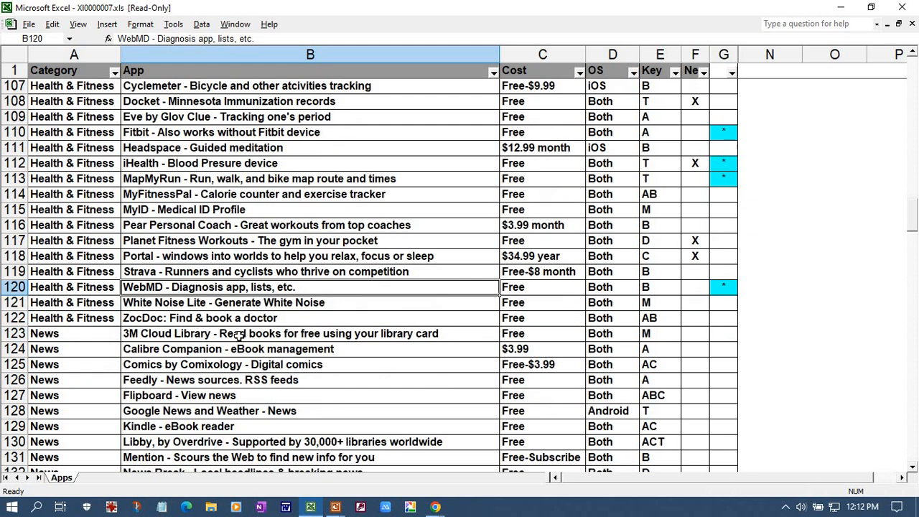
Scroll to the News apps and select Pioneer Press e-Edition in cell B133
{"action": "scroll", "scroll_direction": "down", "scroll_amount": 3}
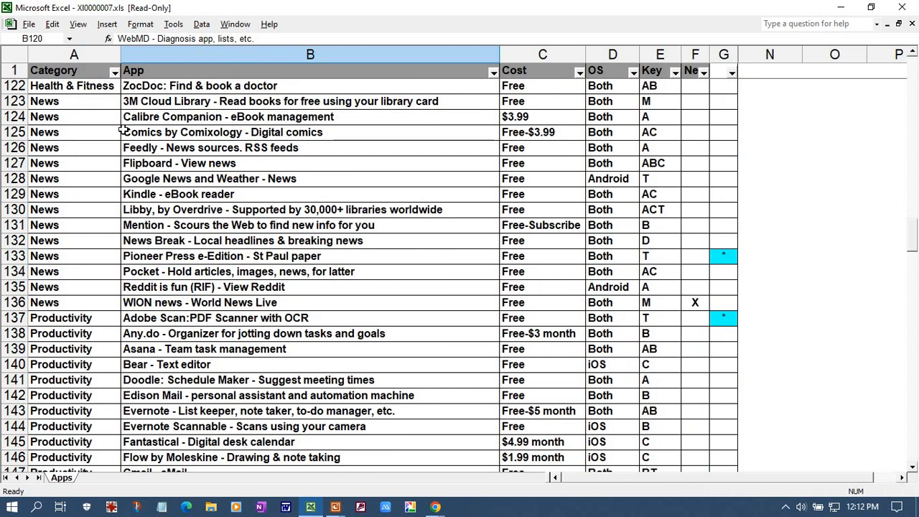
{"action": "mouse_move", "coordinate": [188, 85]}
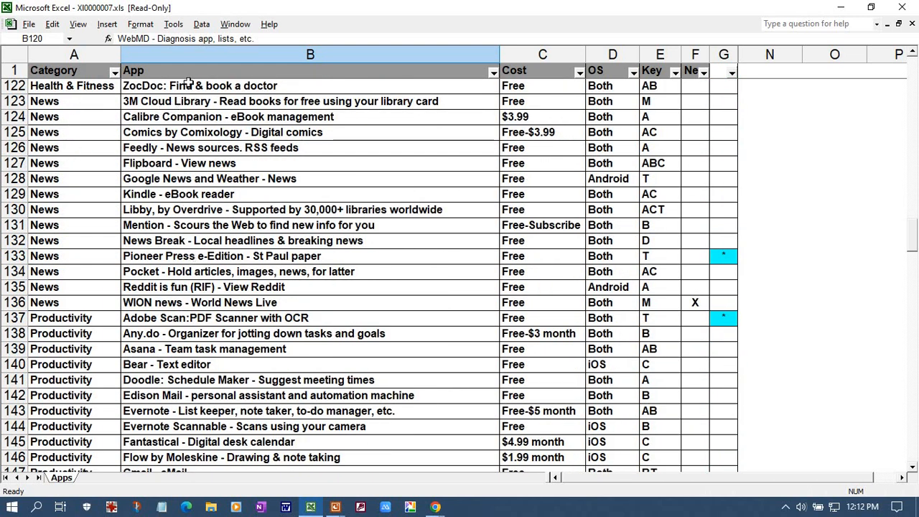
{"action": "mouse_move", "coordinate": [181, 227]}
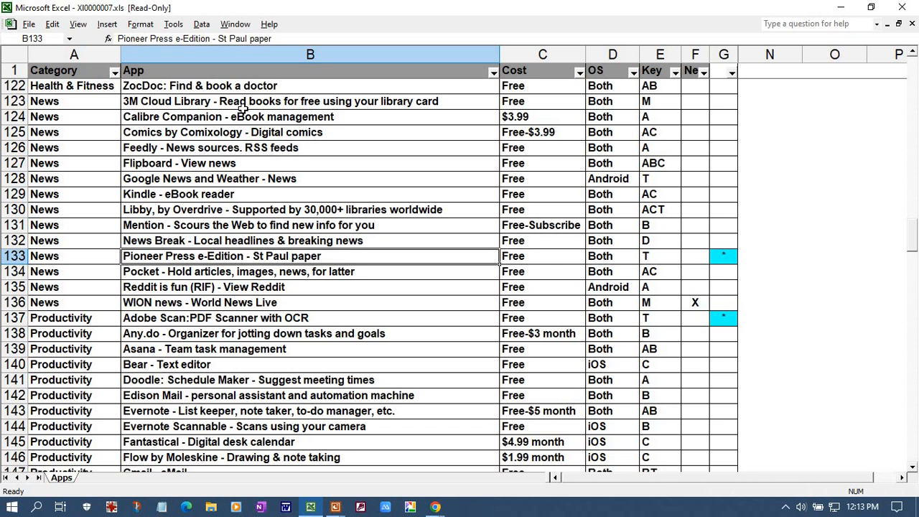
{"action": "mouse_move", "coordinate": [549, 256]}
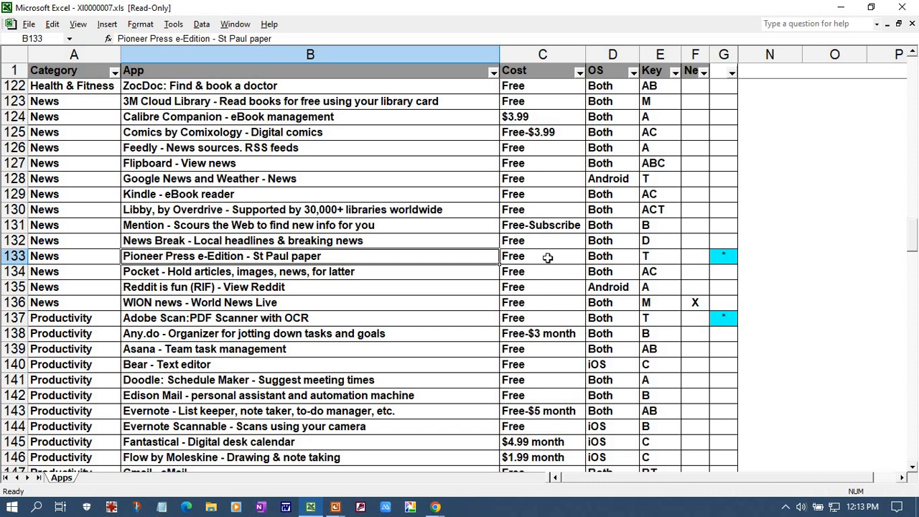
{"action": "left_click", "coordinate": [543, 255]}
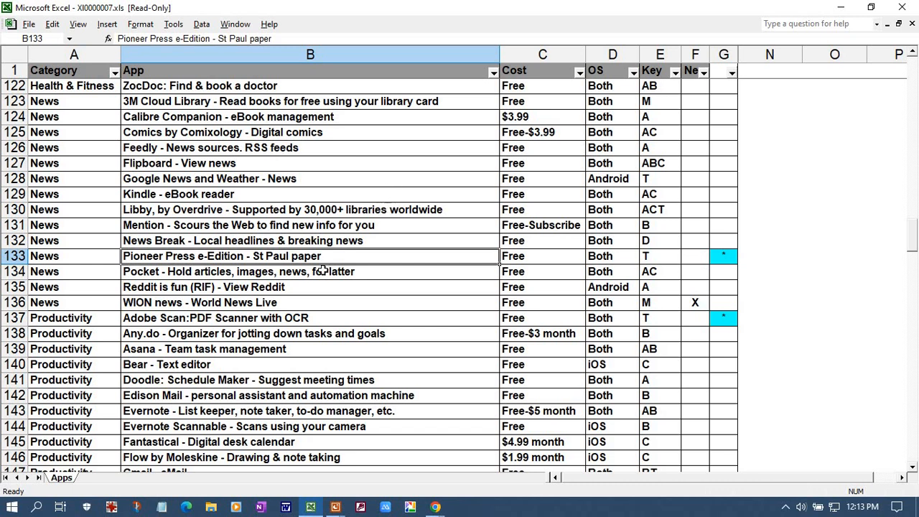
{"action": "mouse_move", "coordinate": [276, 302]}
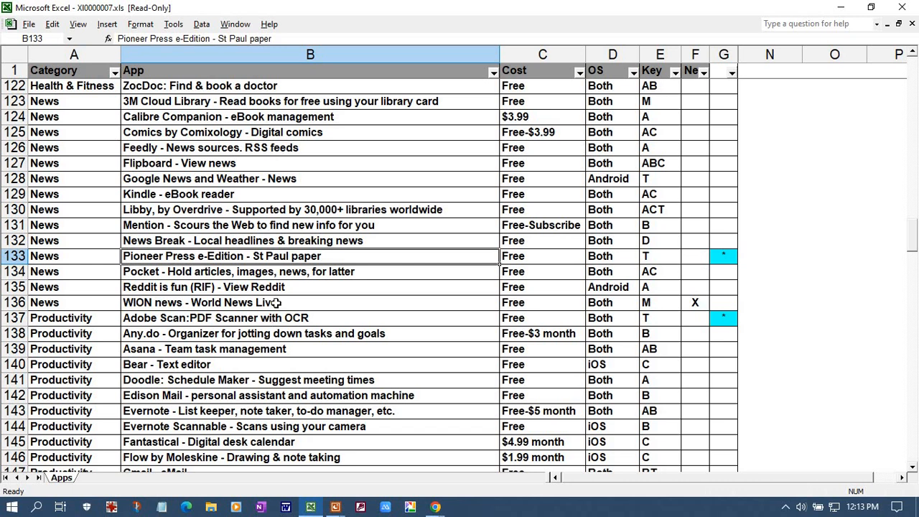
Scroll to the Productivity apps so Adobe Scan: PDF Scanner with OCR leads the view
{"action": "scroll", "scroll_direction": "down", "scroll_amount": 3}
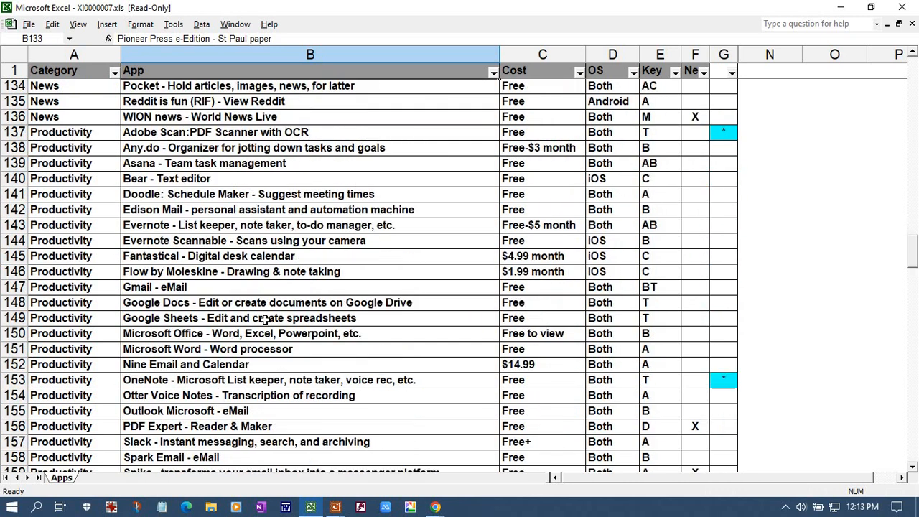
{"action": "scroll", "scroll_direction": "down", "scroll_amount": 3}
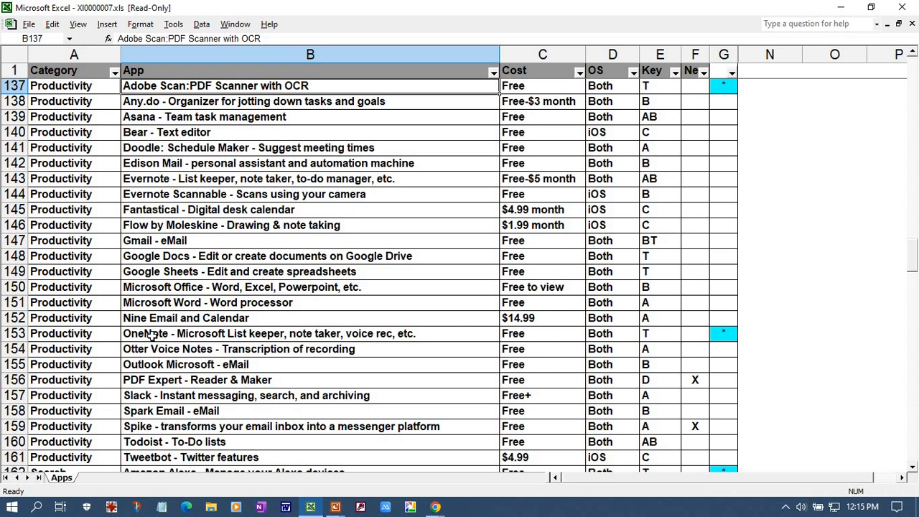
Select the OneNote - Microsoft List keeper entry in cell B153
{"action": "left_click", "coordinate": [270, 334]}
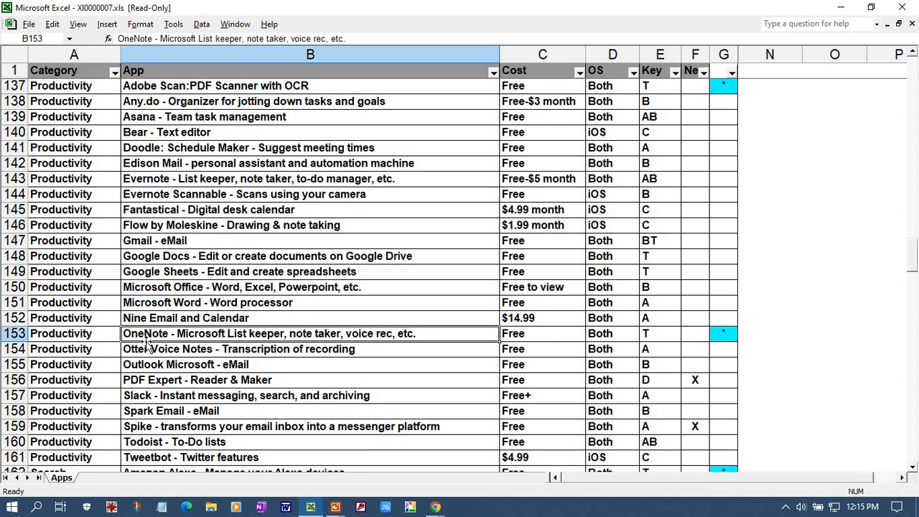
{"action": "mouse_move", "coordinate": [153, 349]}
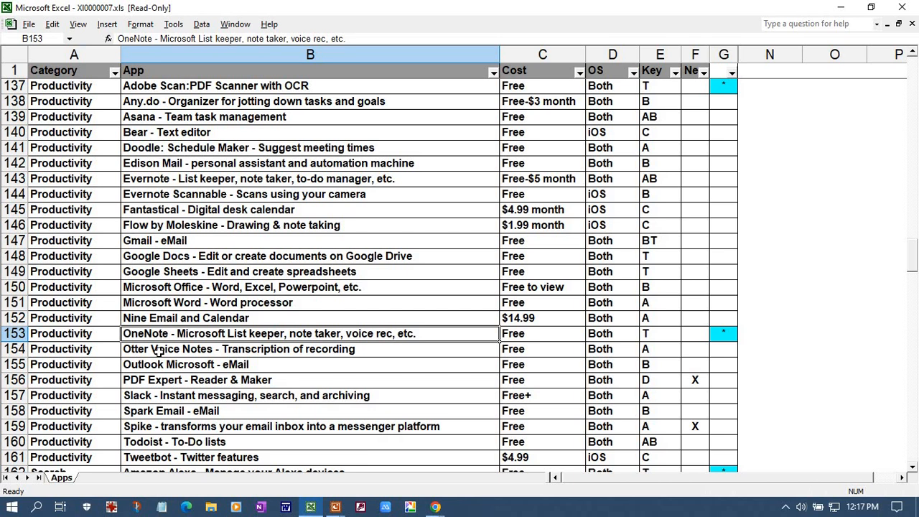
{"action": "mouse_move", "coordinate": [228, 325]}
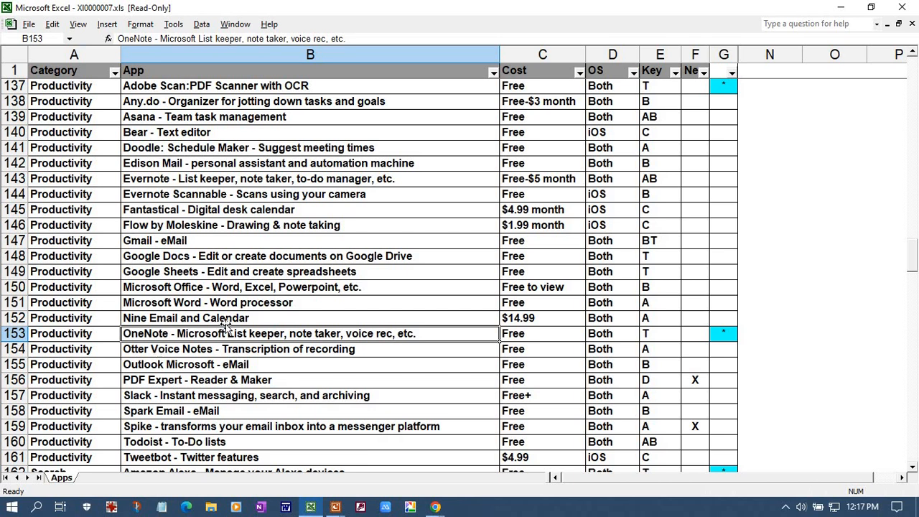
Scroll the app list down to the Search and Security categories and the MN State Fair entry
{"action": "scroll", "scroll_direction": "down", "scroll_amount": 3}
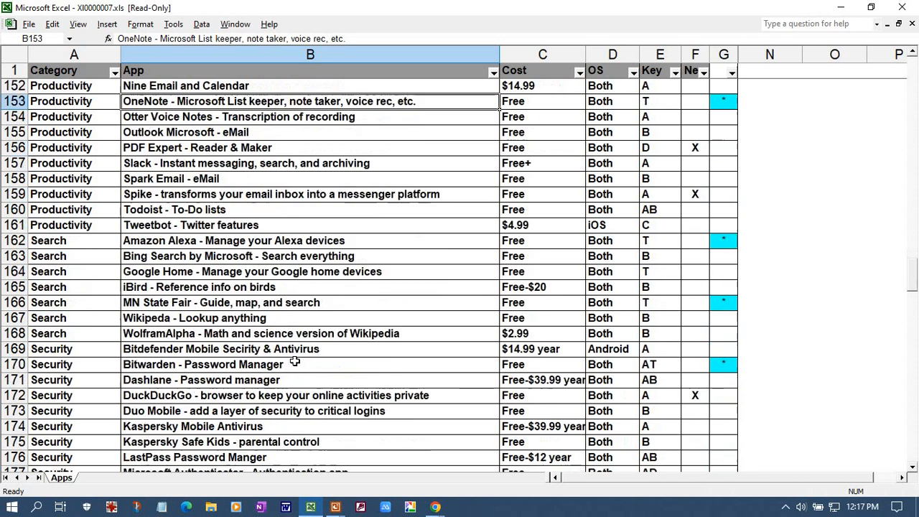
{"action": "scroll", "scroll_direction": "down", "scroll_amount": 3}
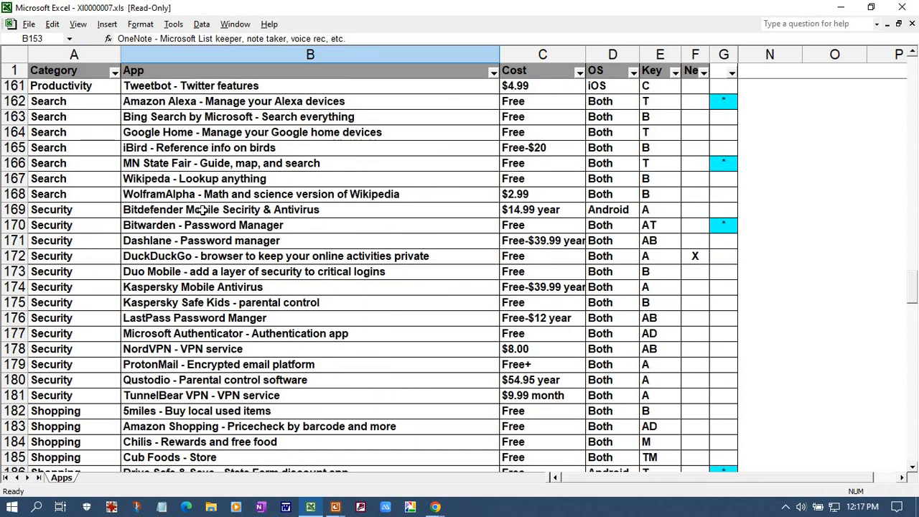
{"action": "mouse_move", "coordinate": [218, 101]}
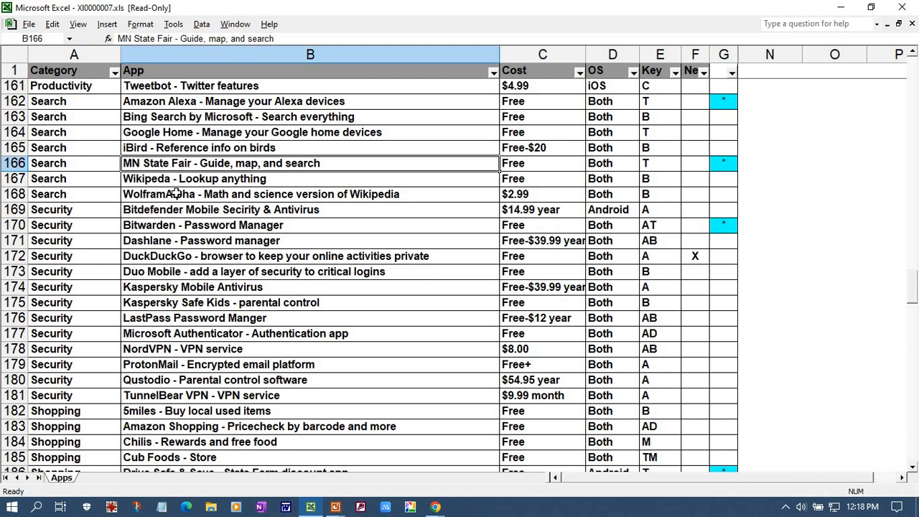
{"action": "mouse_move", "coordinate": [359, 186]}
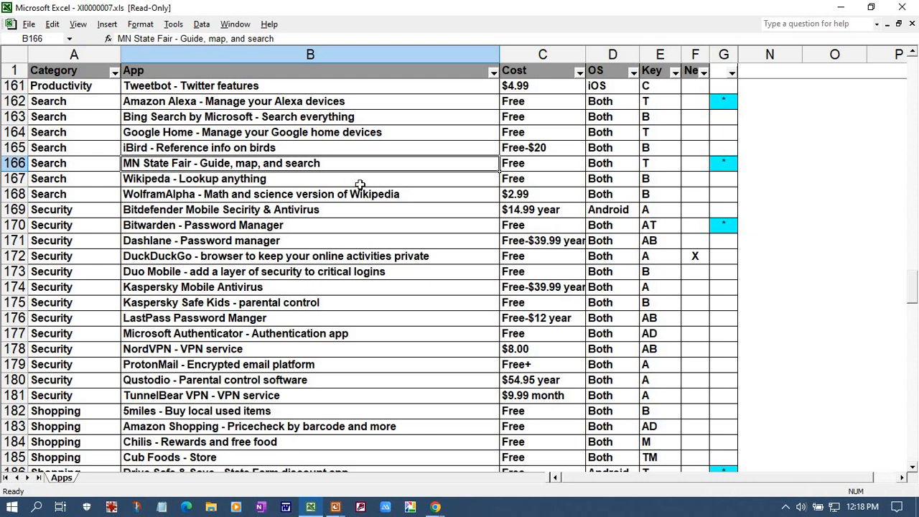
{"action": "mouse_move", "coordinate": [380, 176]}
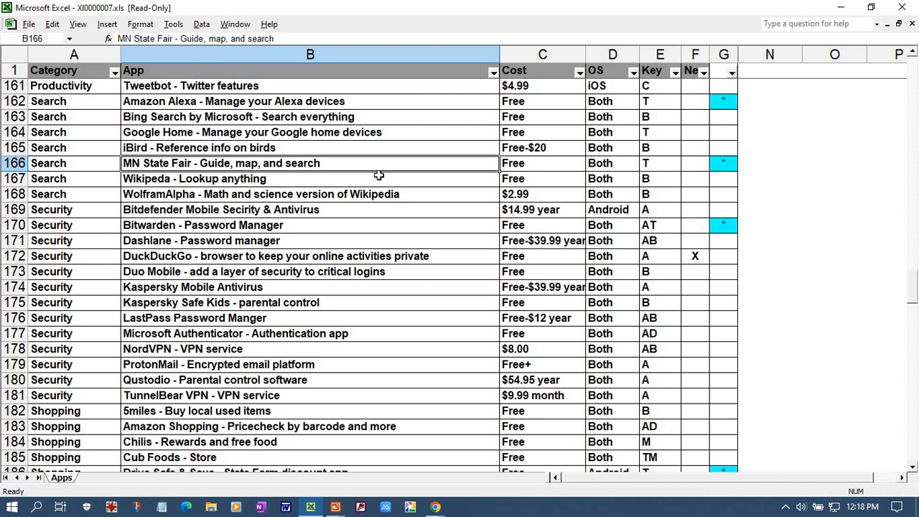
Single out Bitwarden - Password Manager among the Security apps around row 170
{"action": "left_click", "coordinate": [311, 224]}
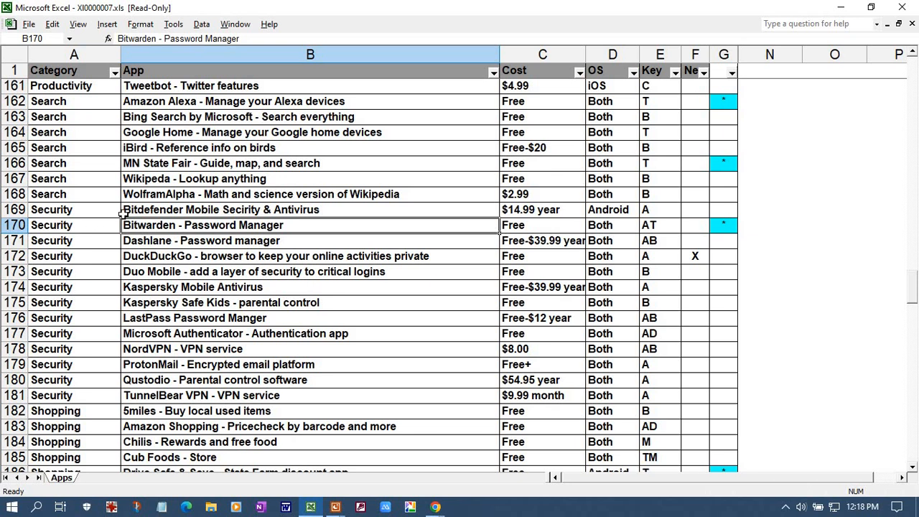
{"action": "scroll", "scroll_direction": "down", "scroll_amount": 3}
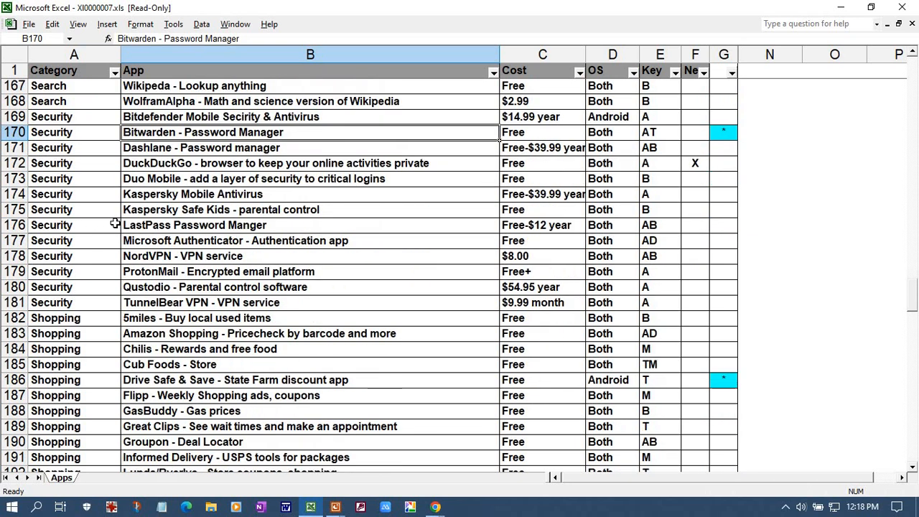
{"action": "mouse_move", "coordinate": [161, 141]}
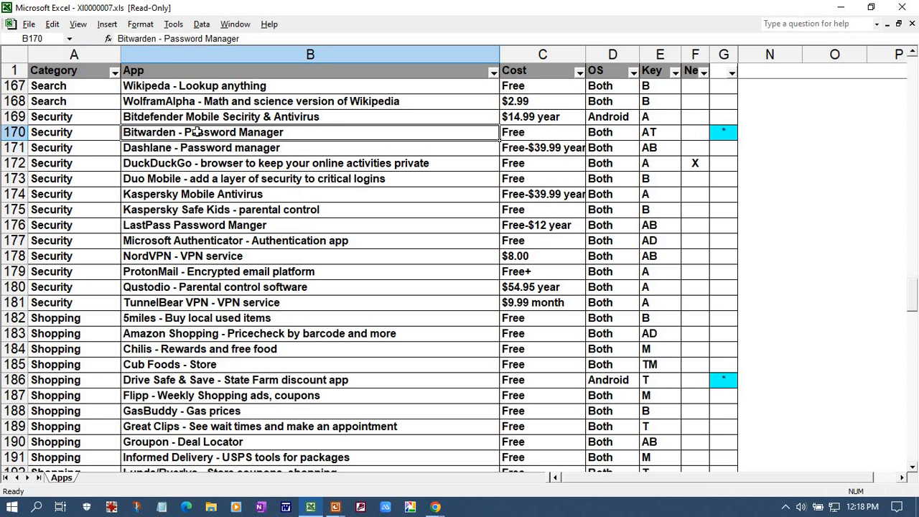
{"action": "mouse_move", "coordinate": [346, 132]}
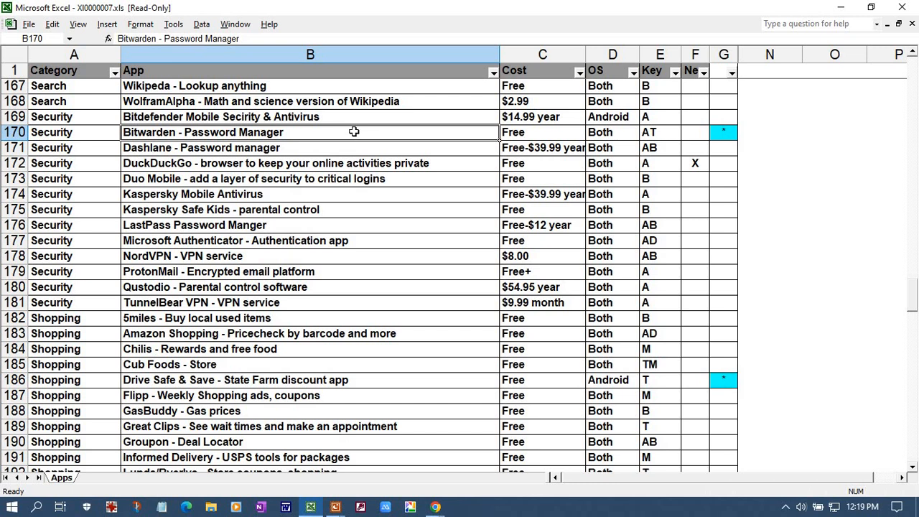
{"action": "mouse_move", "coordinate": [336, 135]}
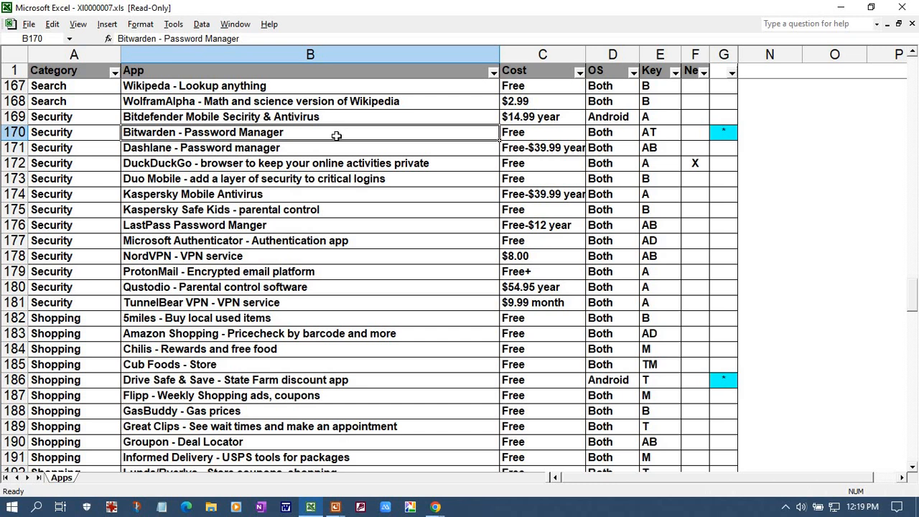
{"action": "mouse_move", "coordinate": [345, 187]}
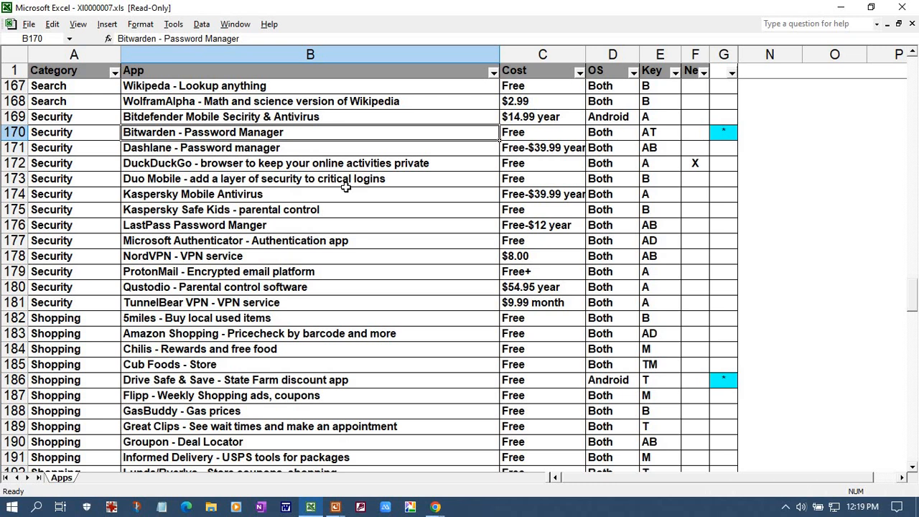
{"action": "mouse_move", "coordinate": [347, 259]}
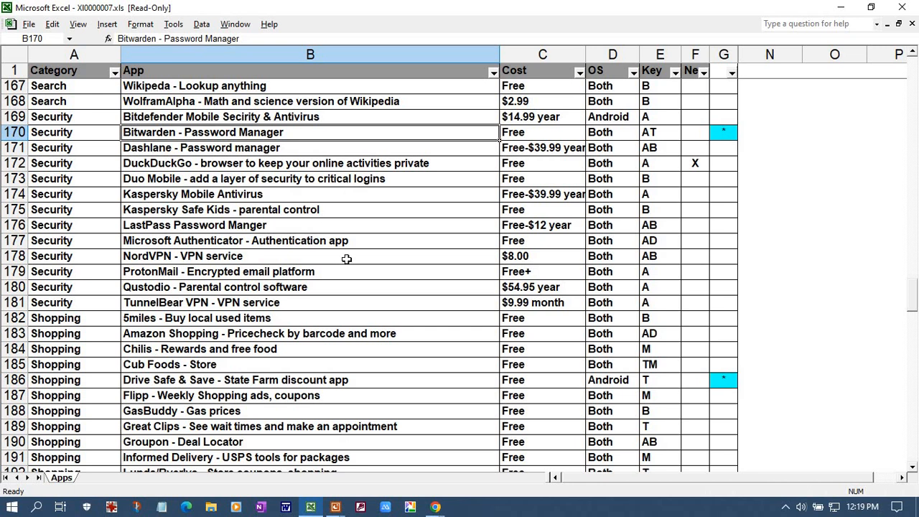
Scroll past the Shopping rows toward Walgreens - Store and the first Social apps
{"action": "scroll", "scroll_direction": "down", "scroll_amount": 3}
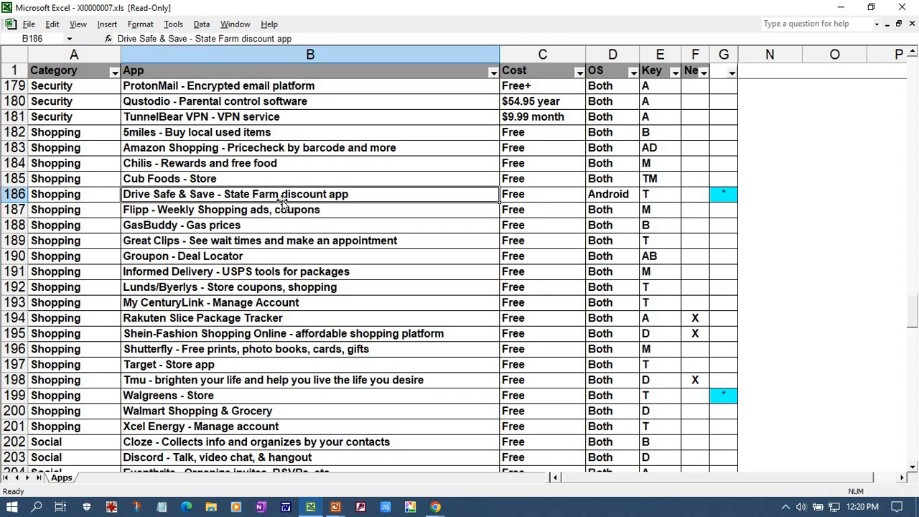
{"action": "mouse_move", "coordinate": [262, 237]}
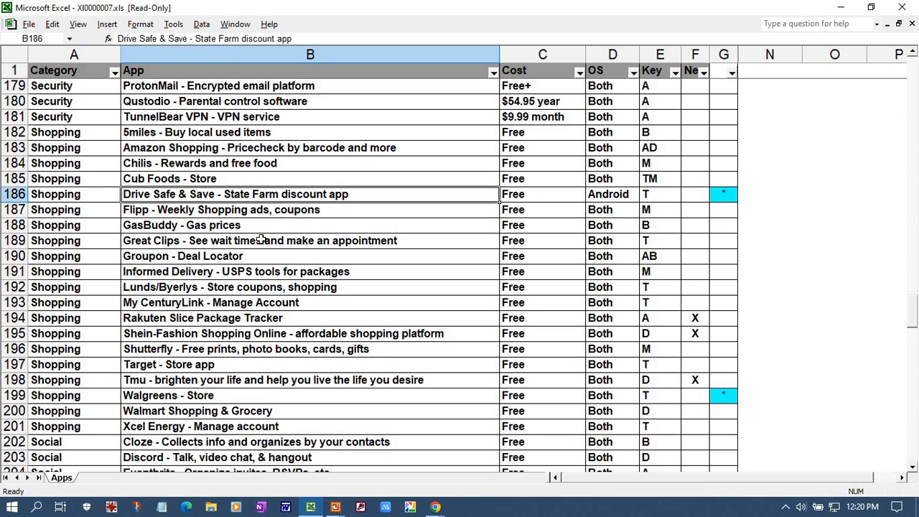
{"action": "mouse_move", "coordinate": [267, 238]}
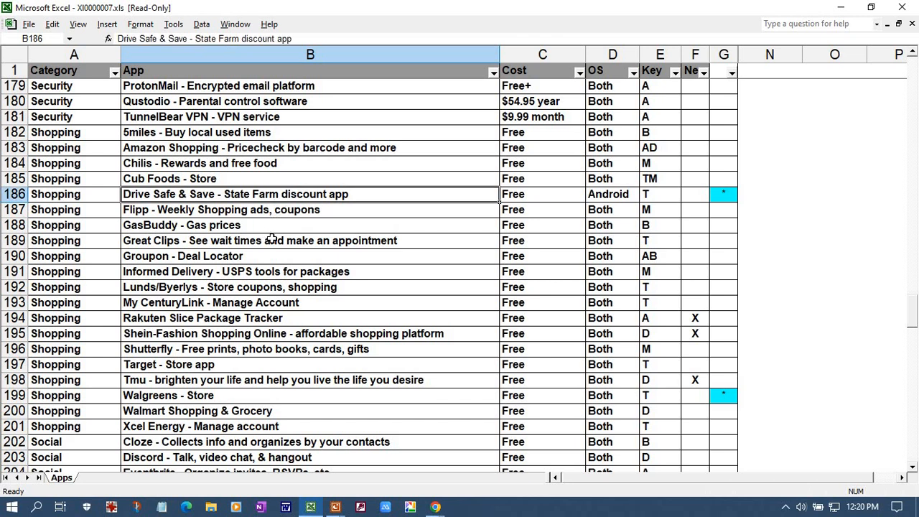
{"action": "mouse_move", "coordinate": [280, 343]}
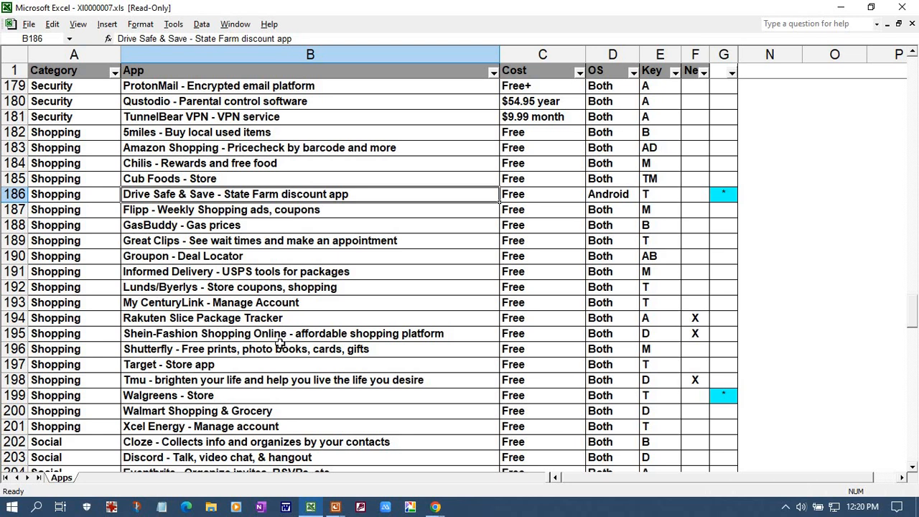
{"action": "mouse_move", "coordinate": [286, 342]}
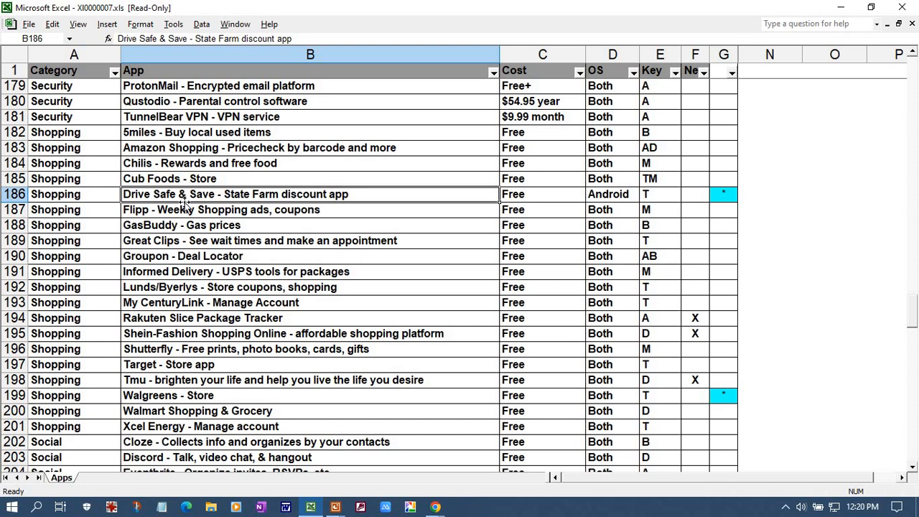
{"action": "mouse_move", "coordinate": [184, 199]}
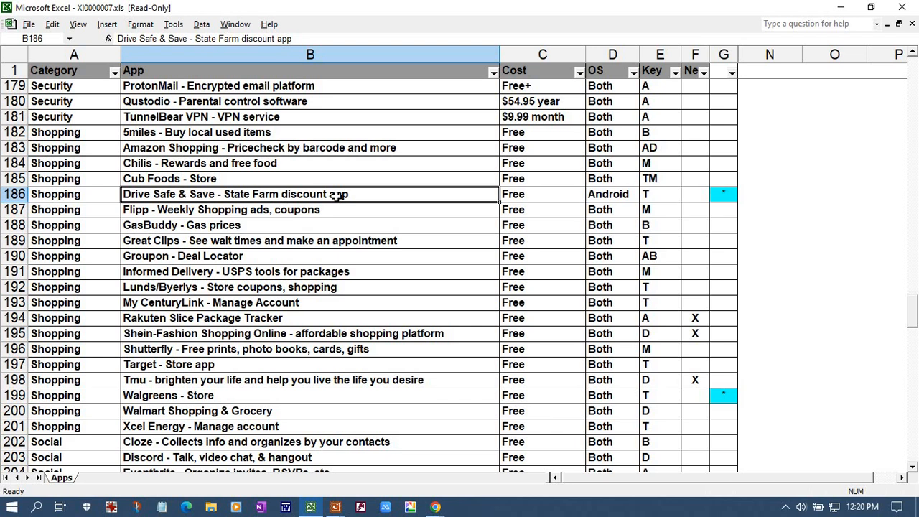
{"action": "mouse_move", "coordinate": [356, 236]}
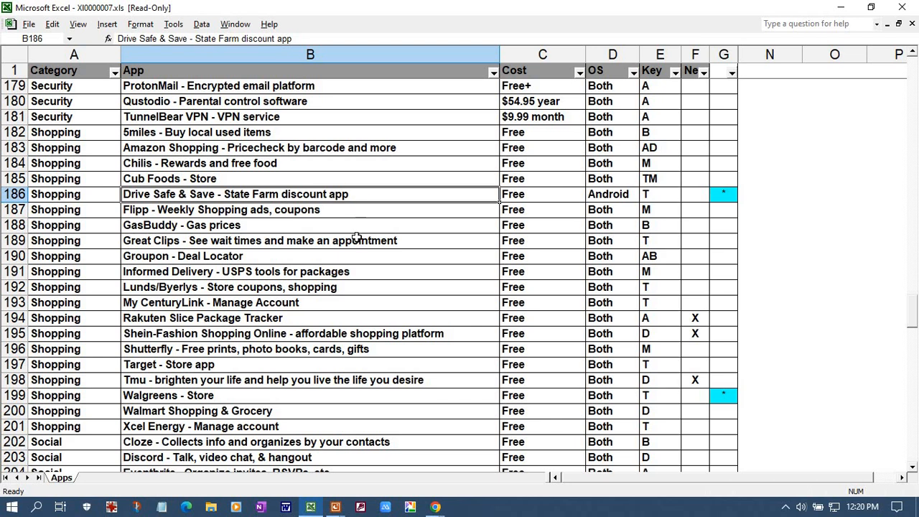
{"action": "mouse_move", "coordinate": [368, 228]}
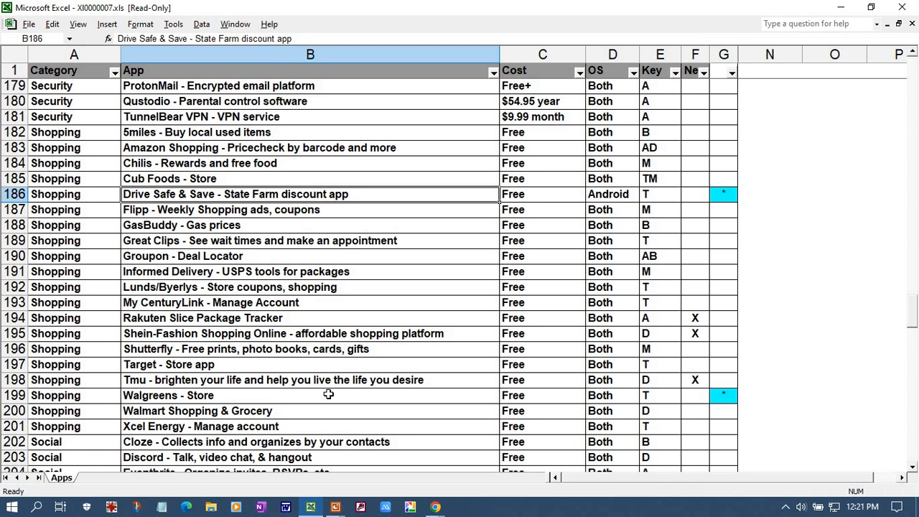
{"action": "mouse_move", "coordinate": [338, 391]}
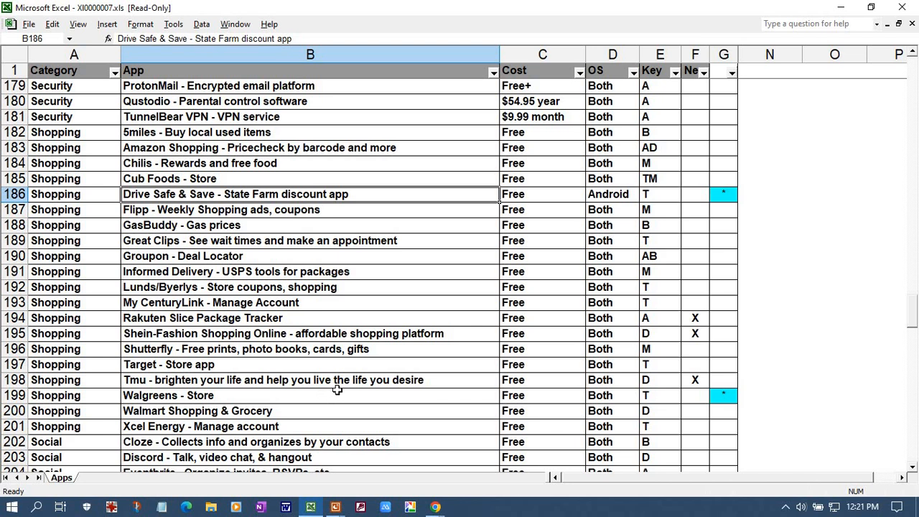
{"action": "mouse_move", "coordinate": [354, 365]}
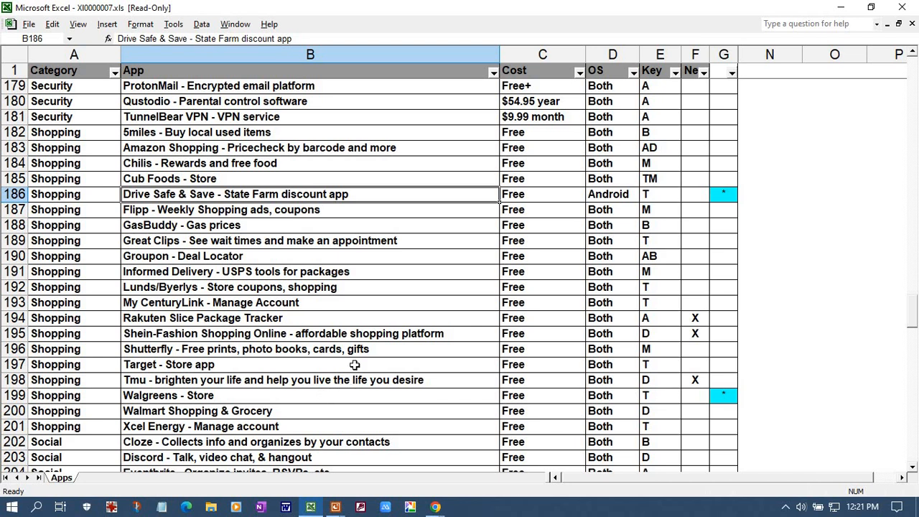
{"action": "scroll", "scroll_direction": "down", "scroll_amount": 3}
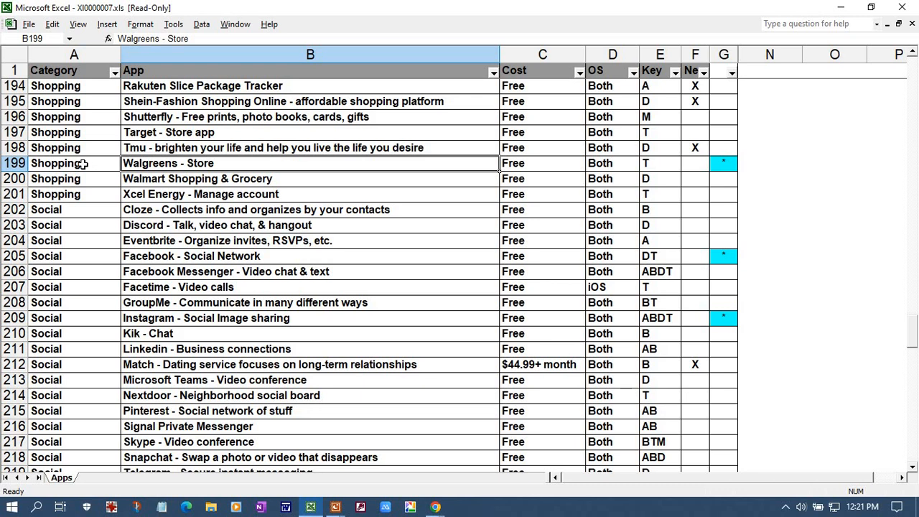
{"action": "mouse_move", "coordinate": [208, 224]}
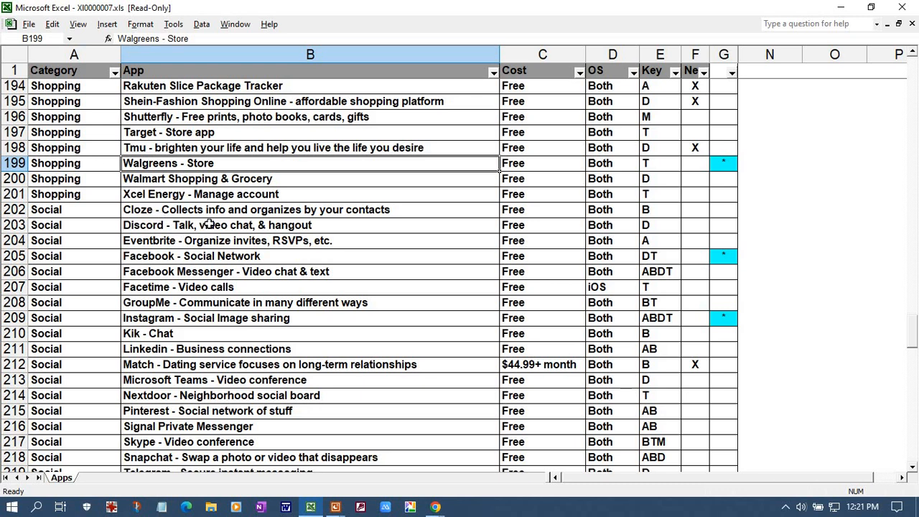
Point out the featured Facebook and Zoom entries while moving down the Social rows to row 231
{"action": "scroll", "scroll_direction": "down", "scroll_amount": 3}
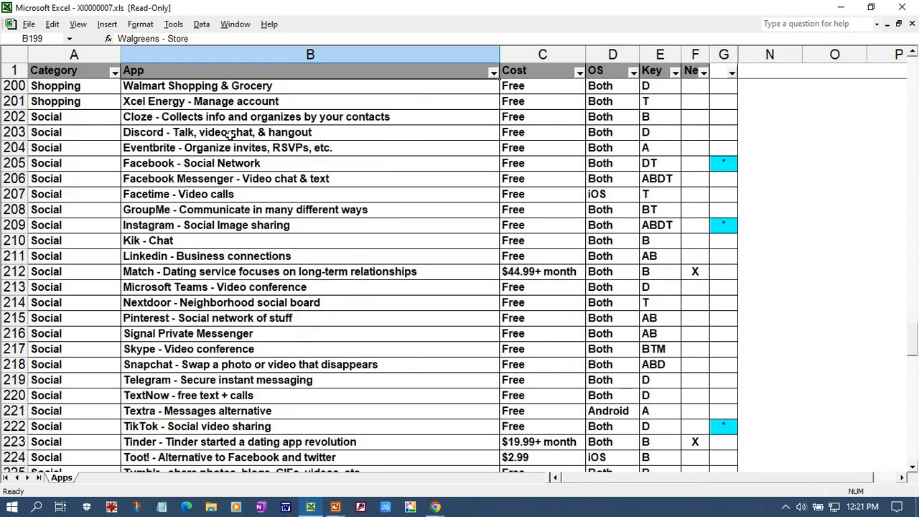
{"action": "left_click", "coordinate": [193, 164]}
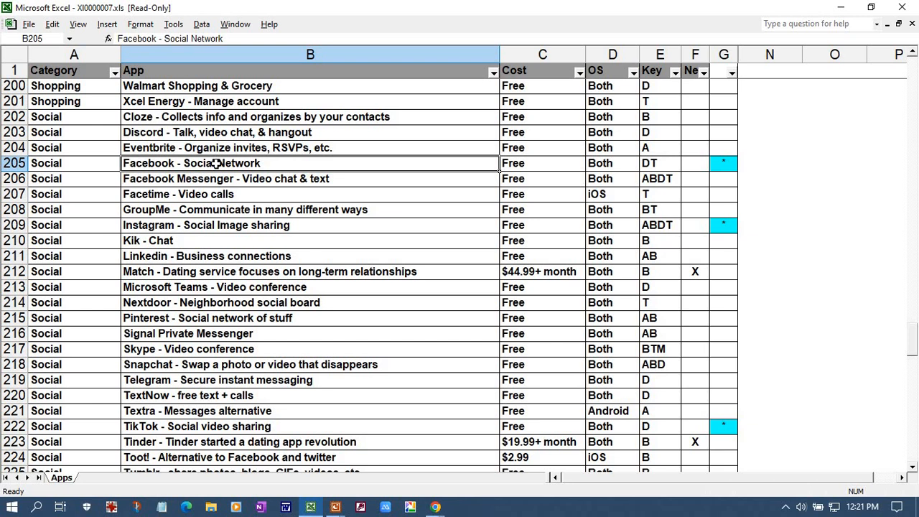
{"action": "mouse_move", "coordinate": [208, 207]}
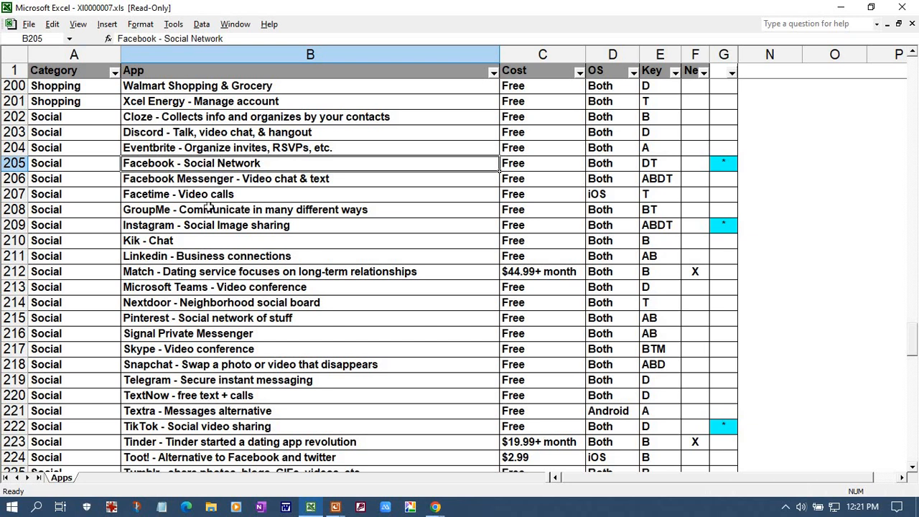
{"action": "mouse_move", "coordinate": [233, 247]}
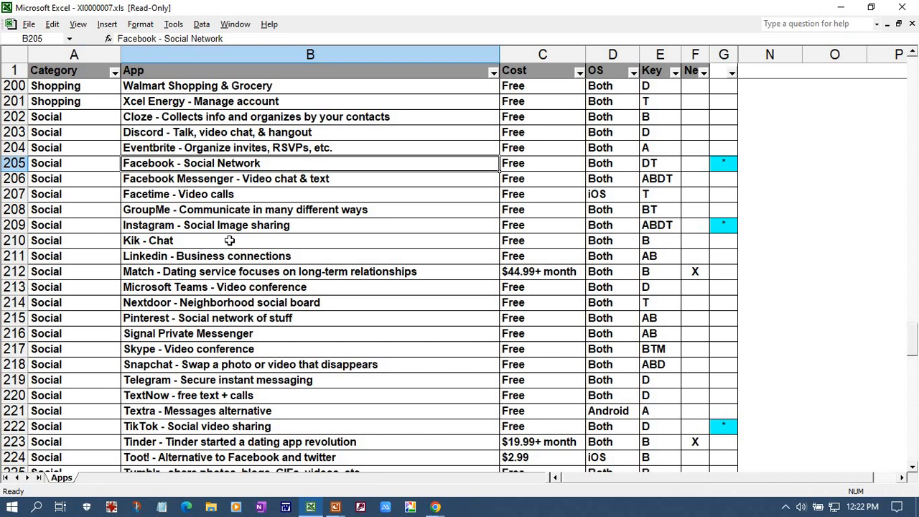
{"action": "mouse_move", "coordinate": [231, 228]}
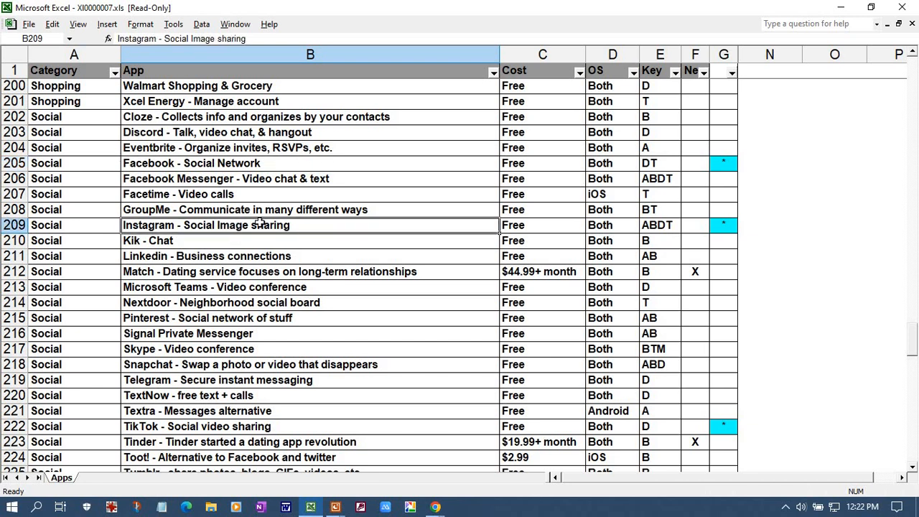
{"action": "scroll", "scroll_direction": "down", "scroll_amount": 3}
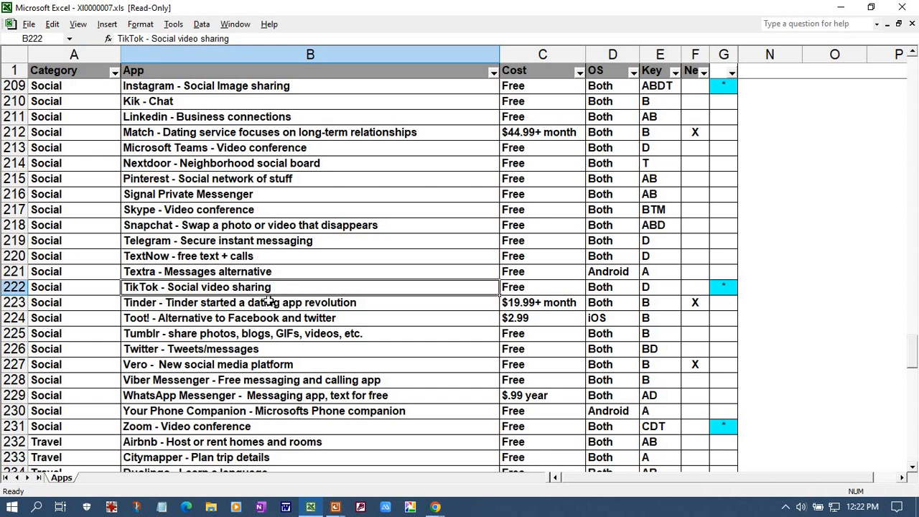
{"action": "mouse_move", "coordinate": [309, 250]}
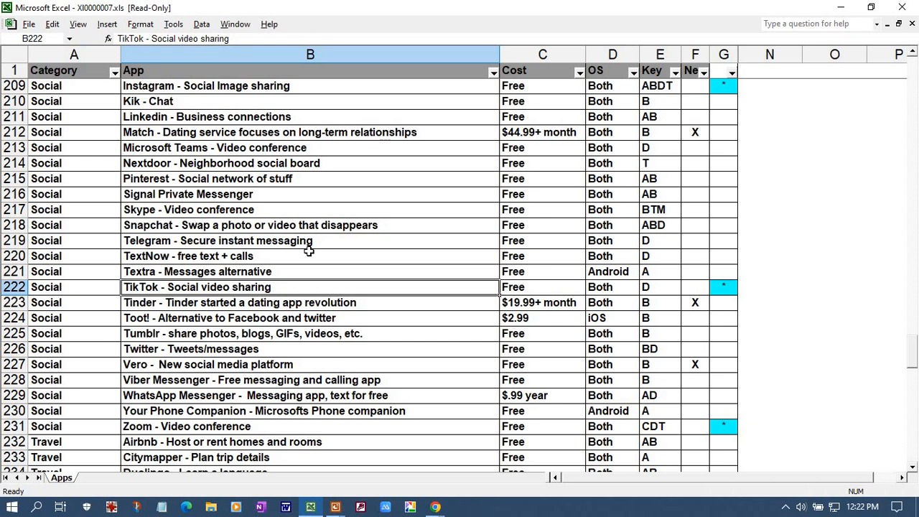
{"action": "mouse_move", "coordinate": [242, 449]}
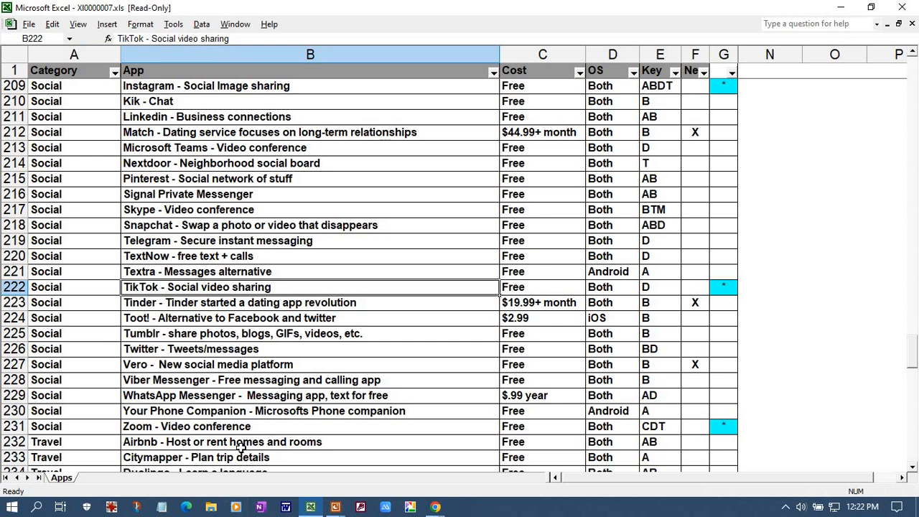
{"action": "left_click", "coordinate": [311, 425]}
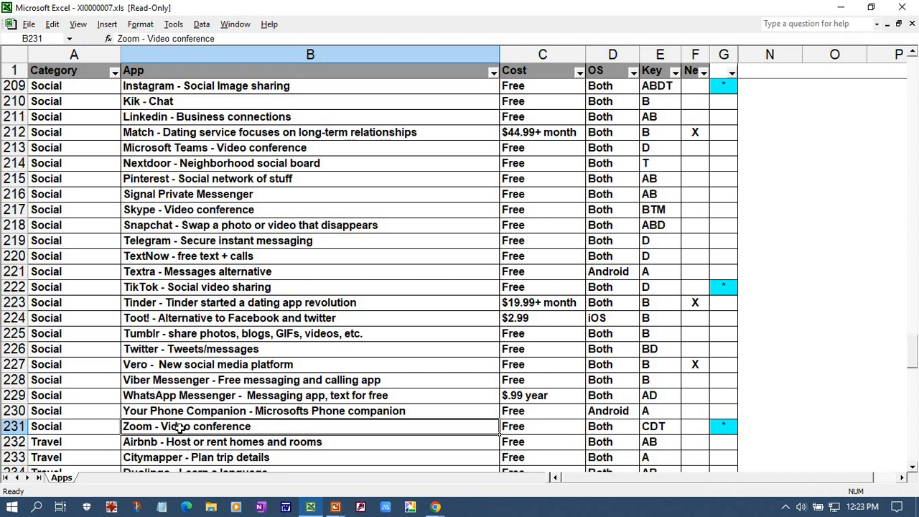
Reach the Travel rows and point out Google Maps and Google Earth - Satellite images (B237)
{"action": "scroll", "scroll_direction": "down", "scroll_amount": 3}
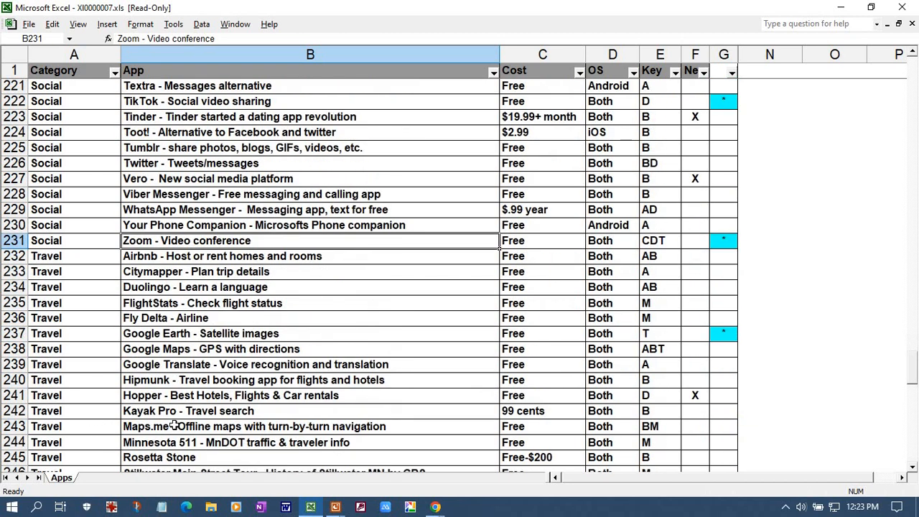
{"action": "mouse_move", "coordinate": [216, 333]}
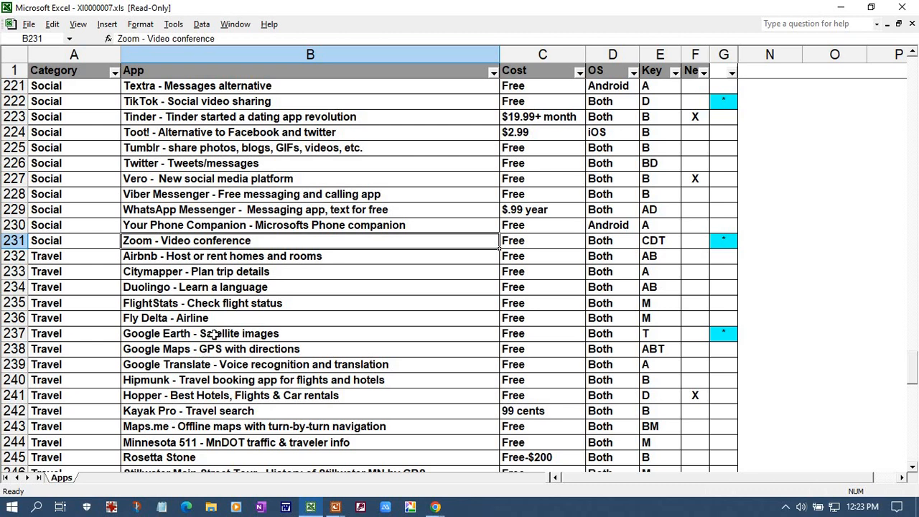
{"action": "scroll", "scroll_direction": "down", "scroll_amount": 3}
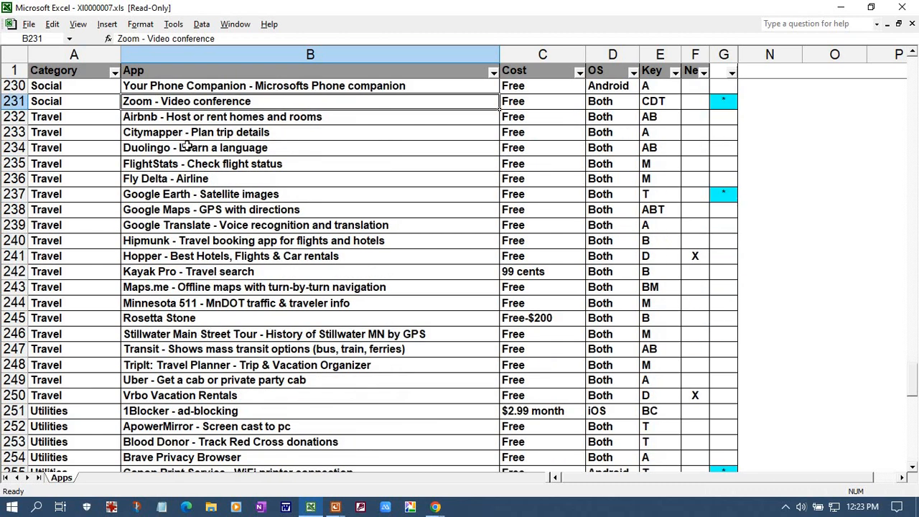
{"action": "left_click", "coordinate": [211, 210]}
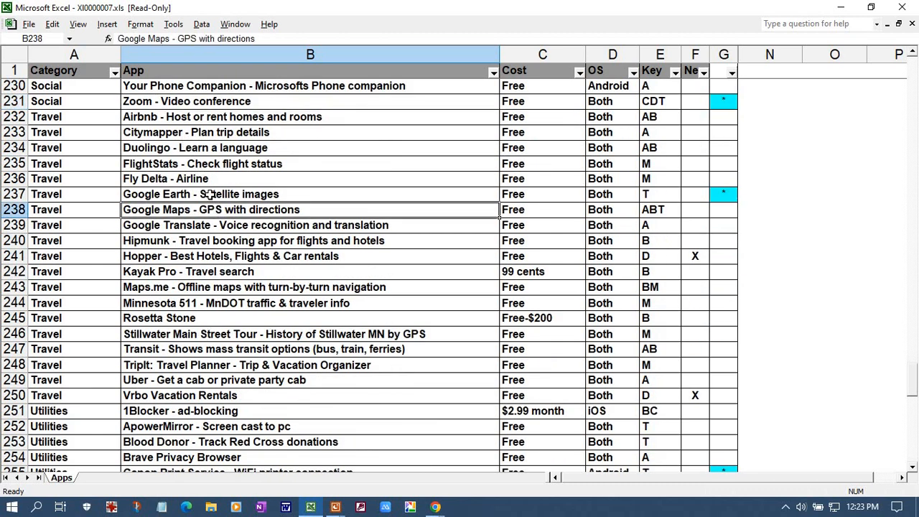
{"action": "left_click", "coordinate": [311, 194]}
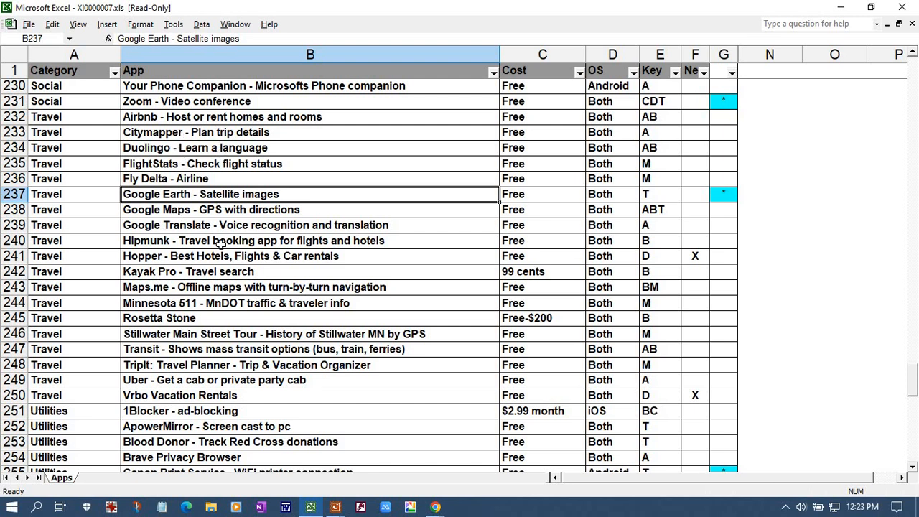
{"action": "mouse_move", "coordinate": [195, 270]}
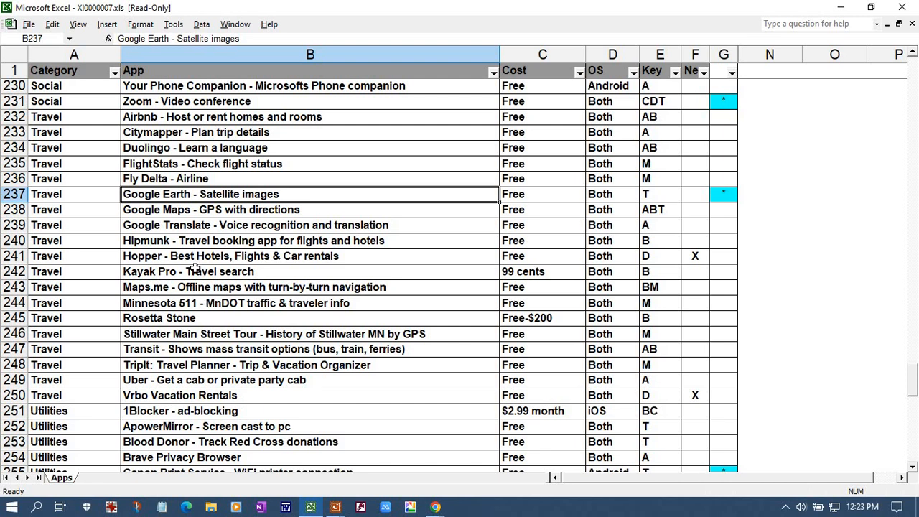
{"action": "mouse_move", "coordinate": [227, 230]}
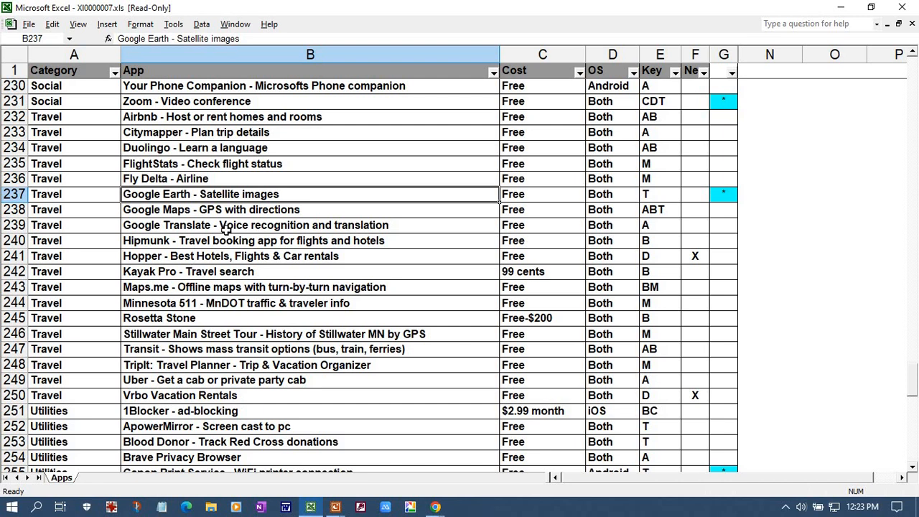
Scroll to the Utilities rows and single out Google Chrome - Browser in cell B262
{"action": "scroll", "scroll_direction": "down", "scroll_amount": 3}
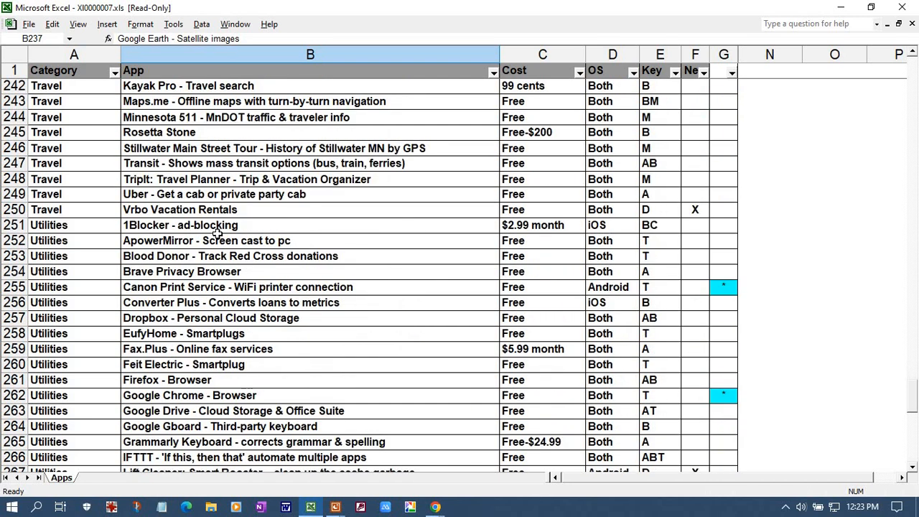
{"action": "scroll", "scroll_direction": "down", "scroll_amount": 3}
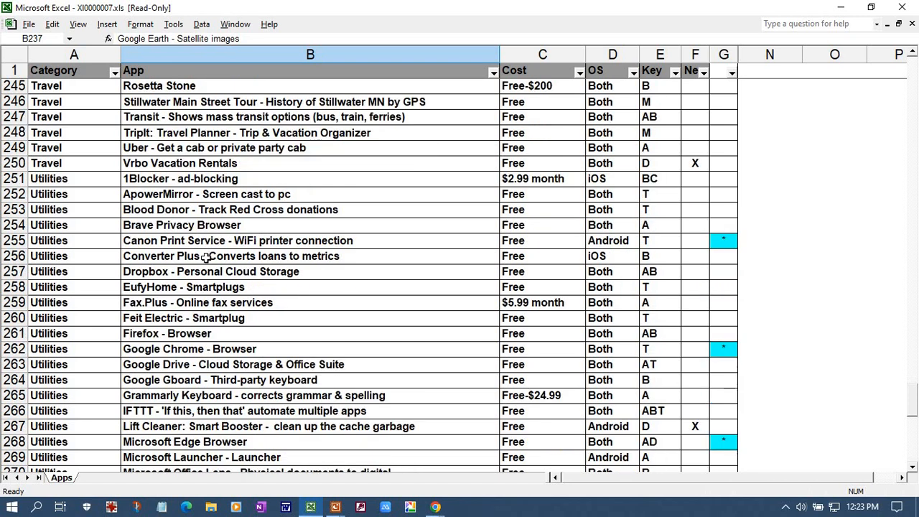
{"action": "mouse_move", "coordinate": [207, 244]}
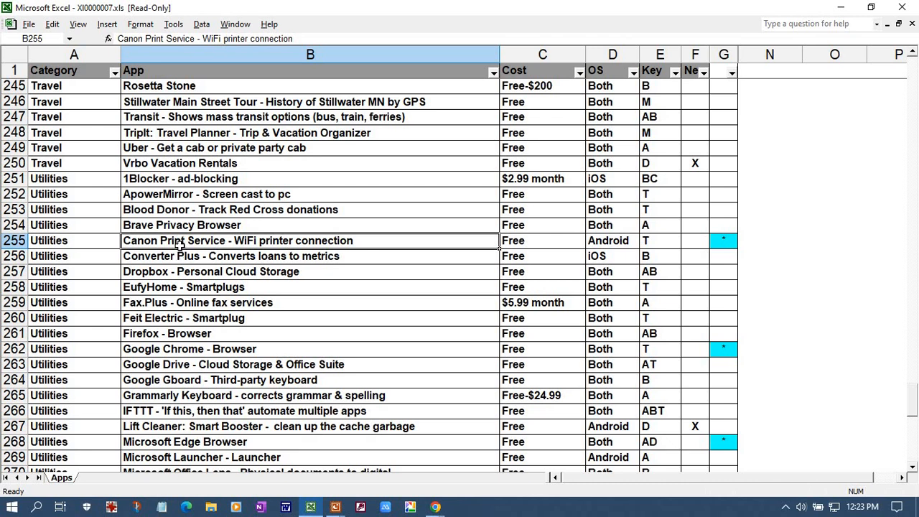
{"action": "scroll", "scroll_direction": "down", "scroll_amount": 3}
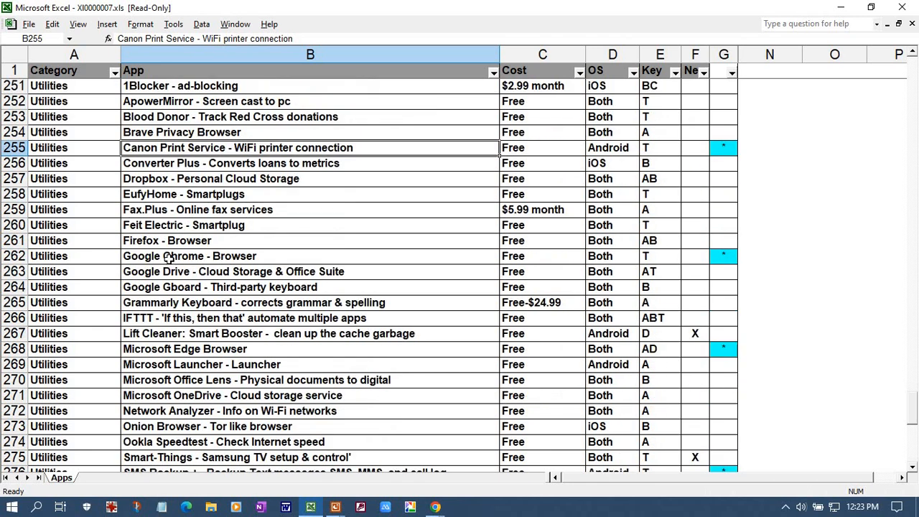
{"action": "left_click", "coordinate": [189, 256]}
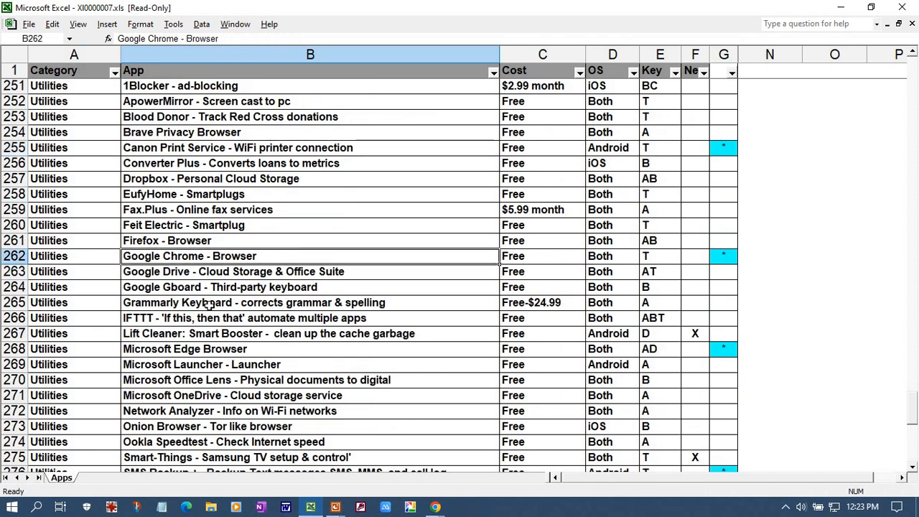
{"action": "scroll", "scroll_direction": "down", "scroll_amount": 3}
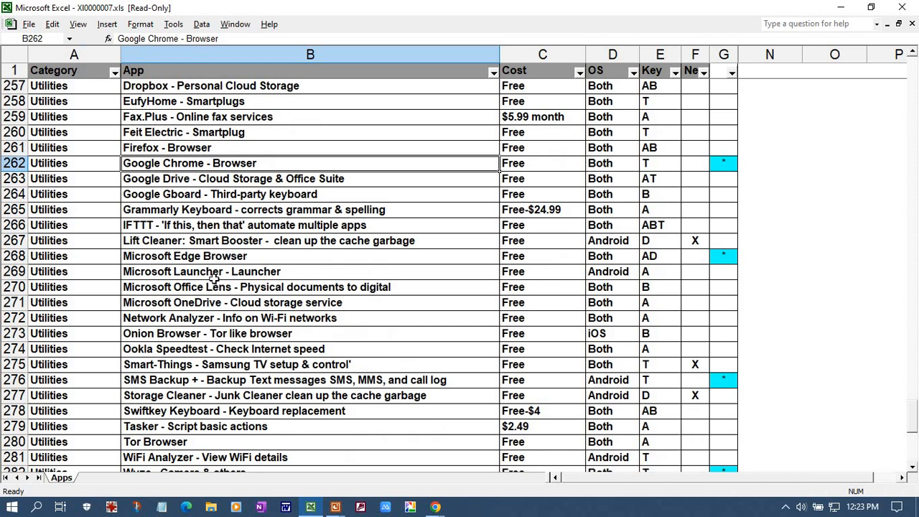
Single out the SMS Backup + entry, then scroll past row 290 to the totals and Key legend
{"action": "scroll", "scroll_direction": "down", "scroll_amount": 3}
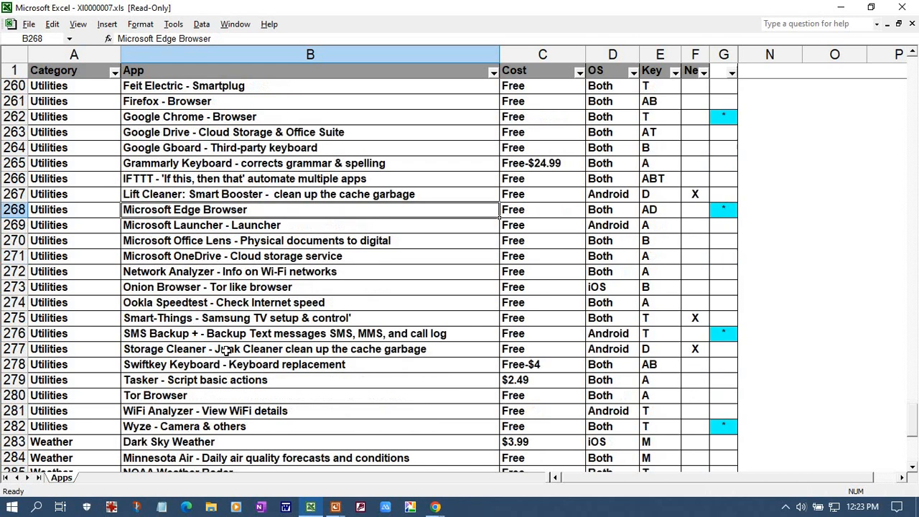
{"action": "scroll", "scroll_direction": "down", "scroll_amount": 3}
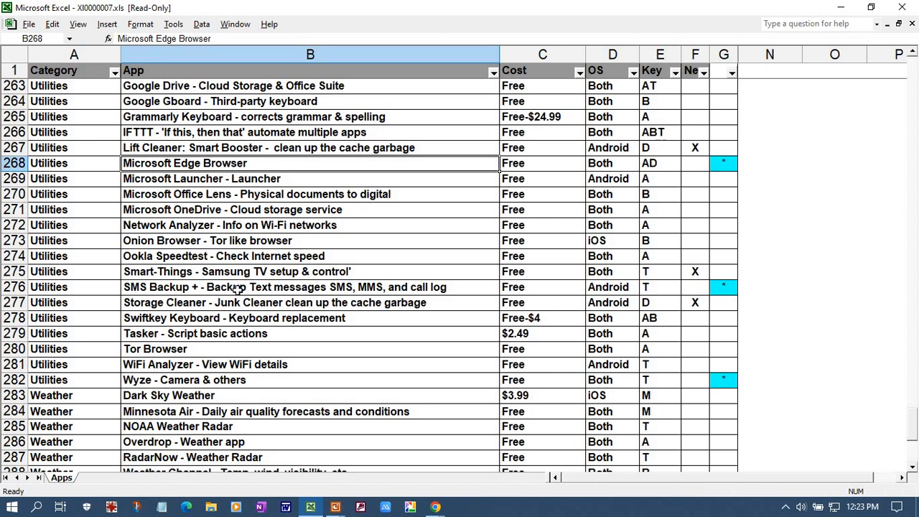
{"action": "left_click", "coordinate": [311, 287]}
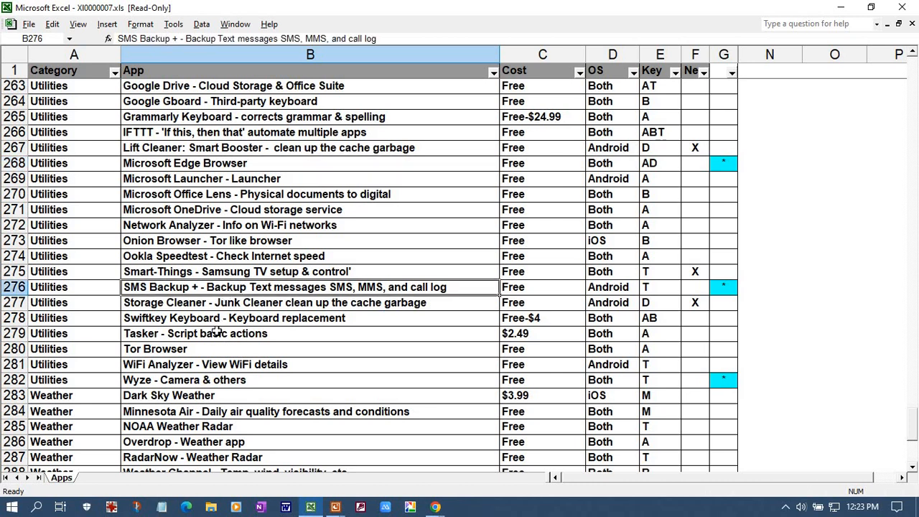
{"action": "mouse_move", "coordinate": [215, 323]}
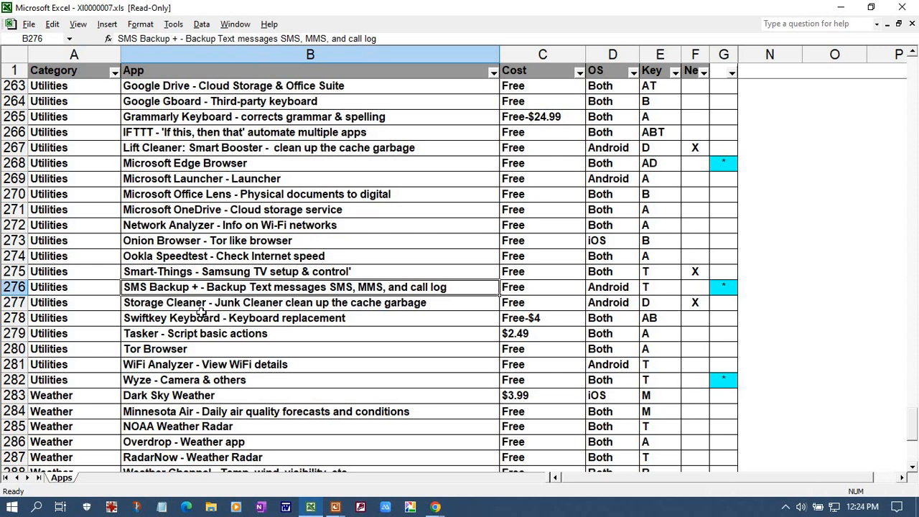
{"action": "mouse_move", "coordinate": [199, 310]}
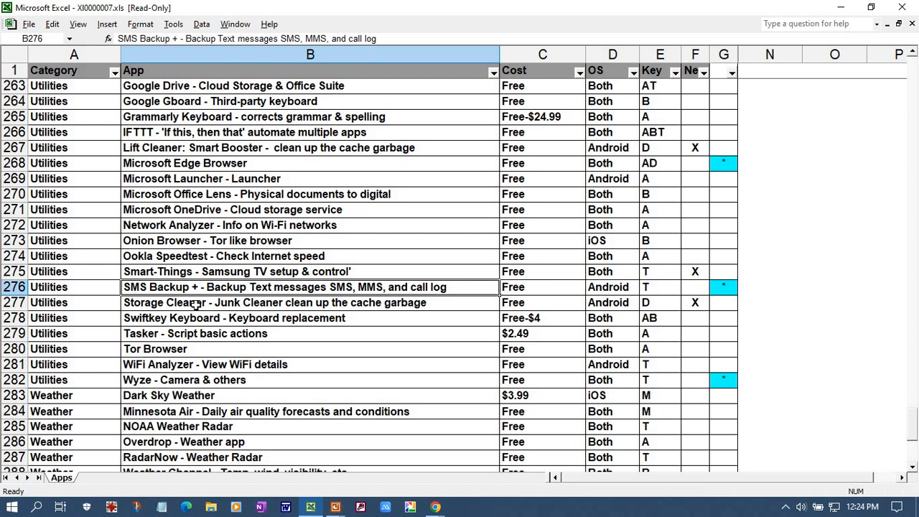
{"action": "mouse_move", "coordinate": [147, 286]}
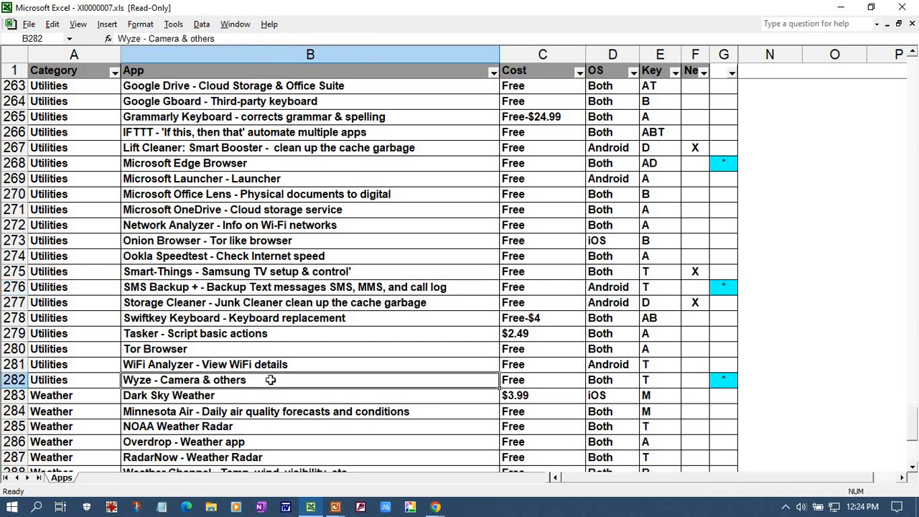
{"action": "scroll", "scroll_direction": "down", "scroll_amount": 3}
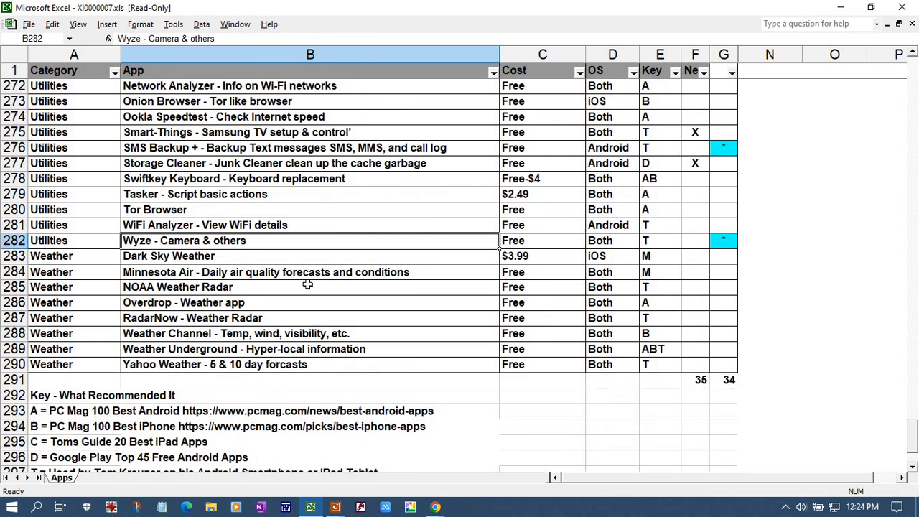
{"action": "mouse_move", "coordinate": [244, 256]}
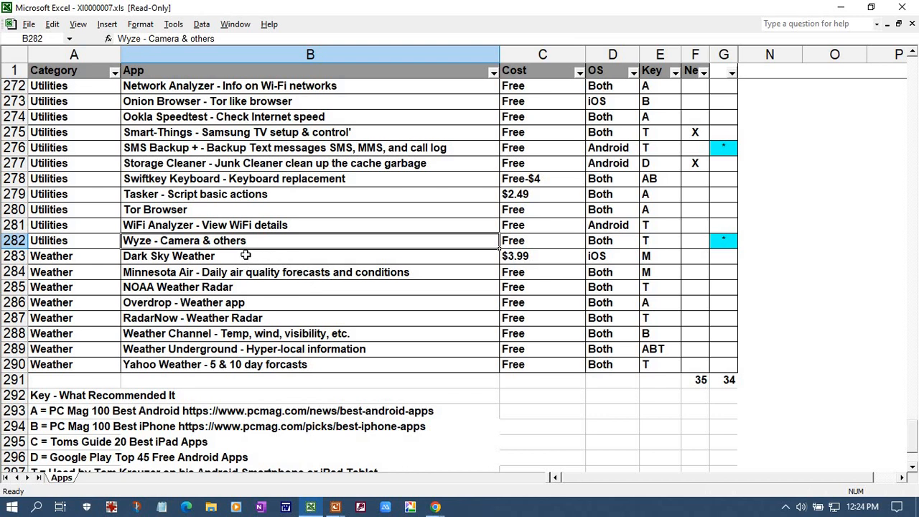
{"action": "mouse_move", "coordinate": [235, 260]}
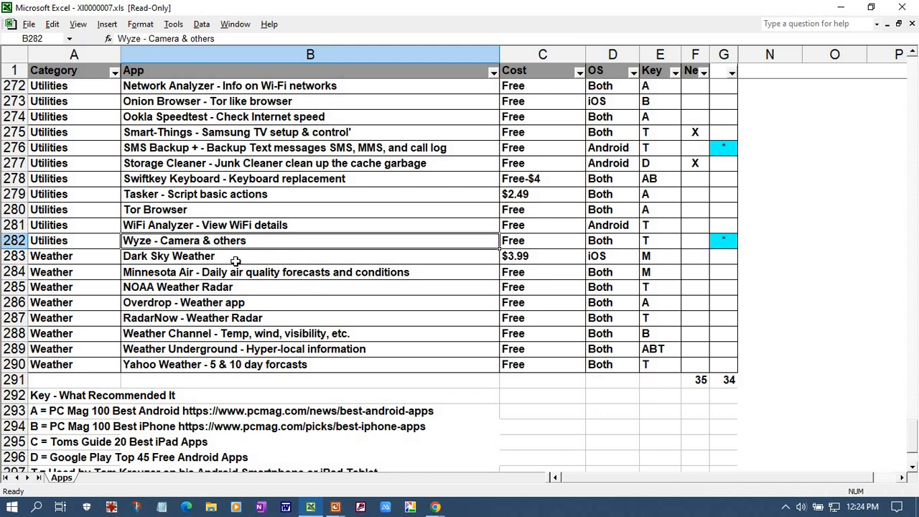
{"action": "mouse_move", "coordinate": [236, 256]}
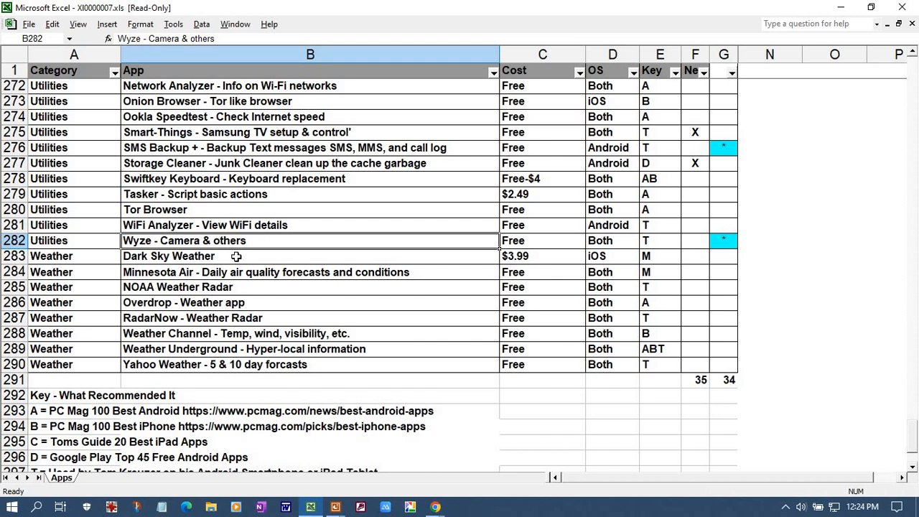
{"action": "mouse_move", "coordinate": [253, 256]}
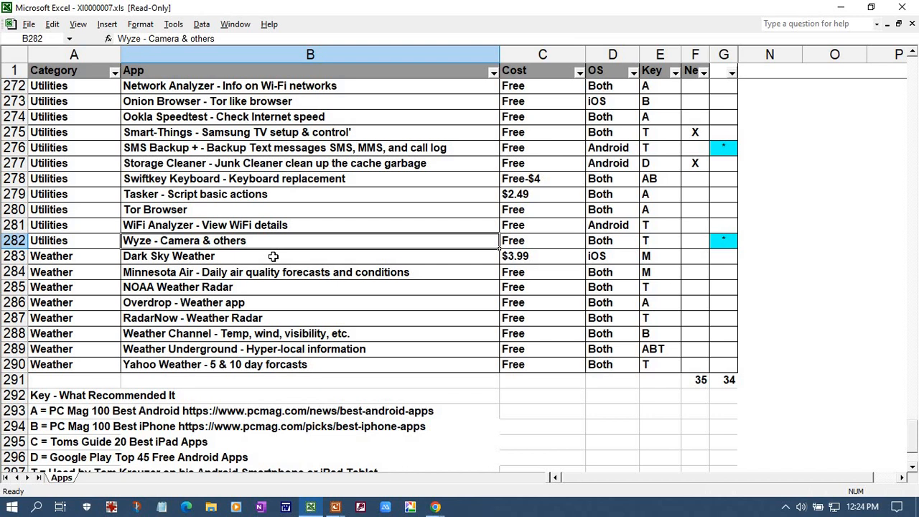
{"action": "mouse_move", "coordinate": [273, 280]}
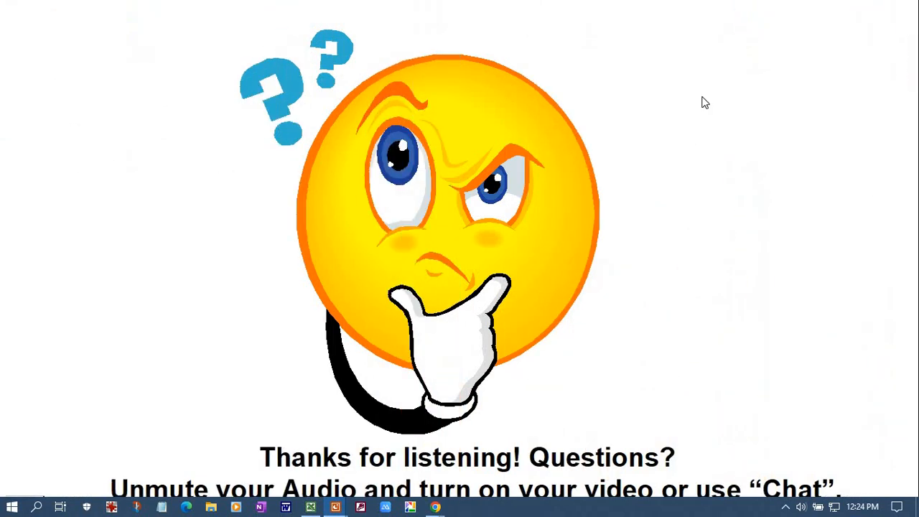
{"action": "mouse_move", "coordinate": [701, 98]}
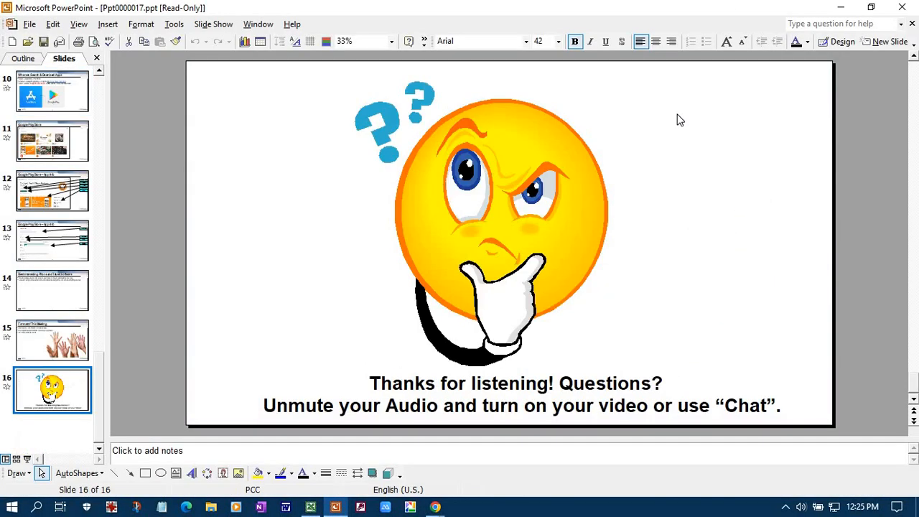
{"action": "mouse_move", "coordinate": [580, 201]}
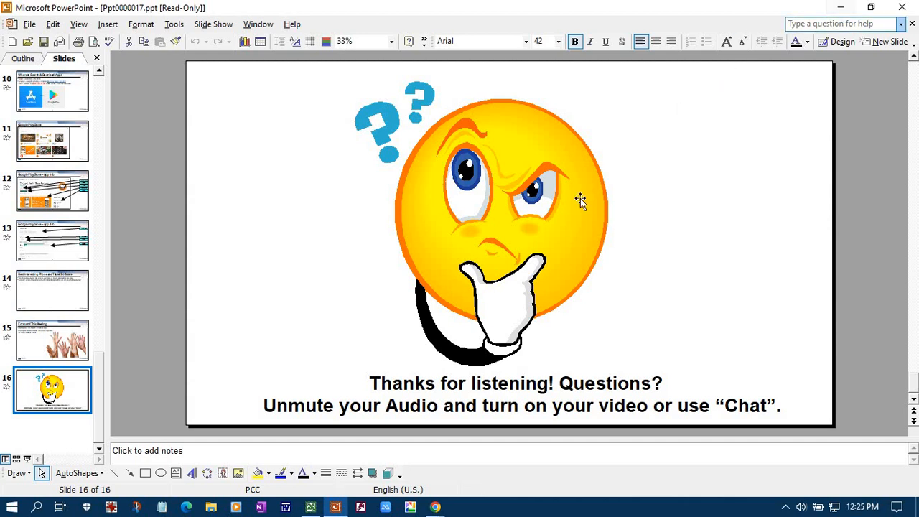
{"action": "mouse_move", "coordinate": [842, 7]}
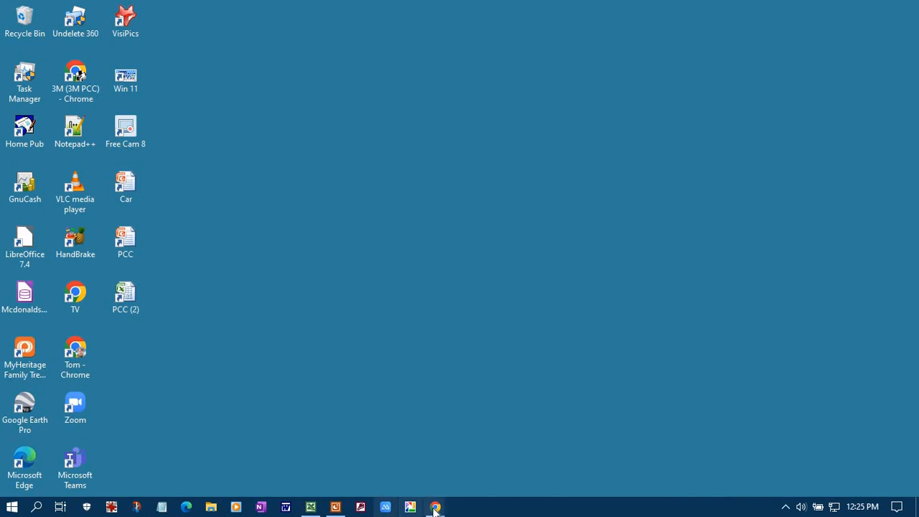
Bring up Chrome and switch to the 'Meeting | Microsoft Teams' tab
{"action": "left_click", "coordinate": [434, 507]}
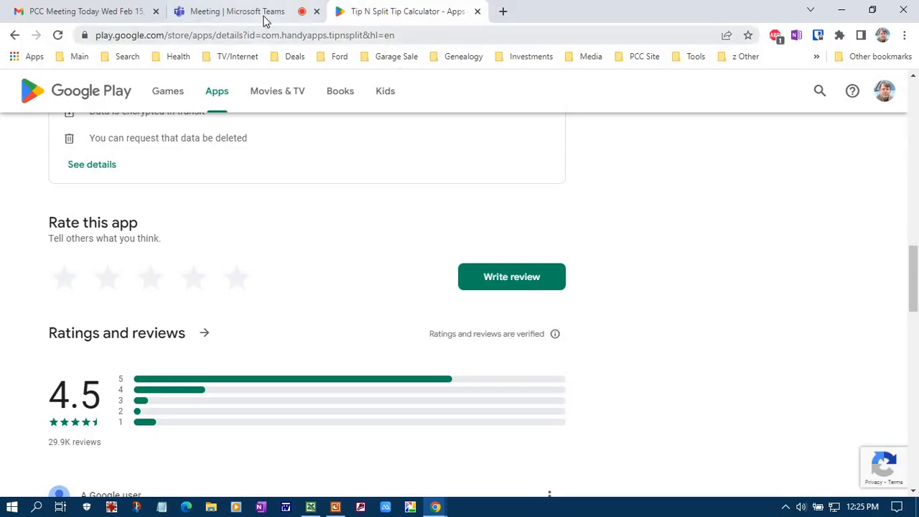
{"action": "left_click", "coordinate": [237, 11]}
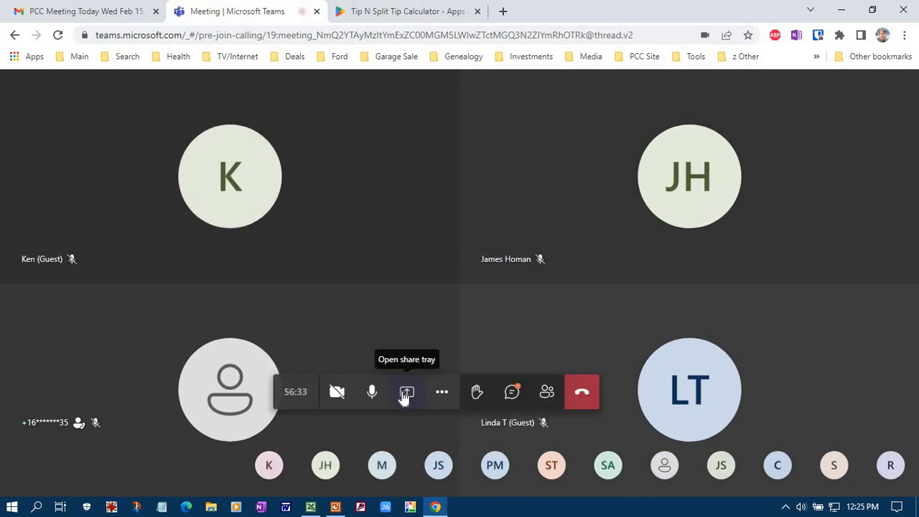
{"action": "mouse_move", "coordinate": [337, 390]}
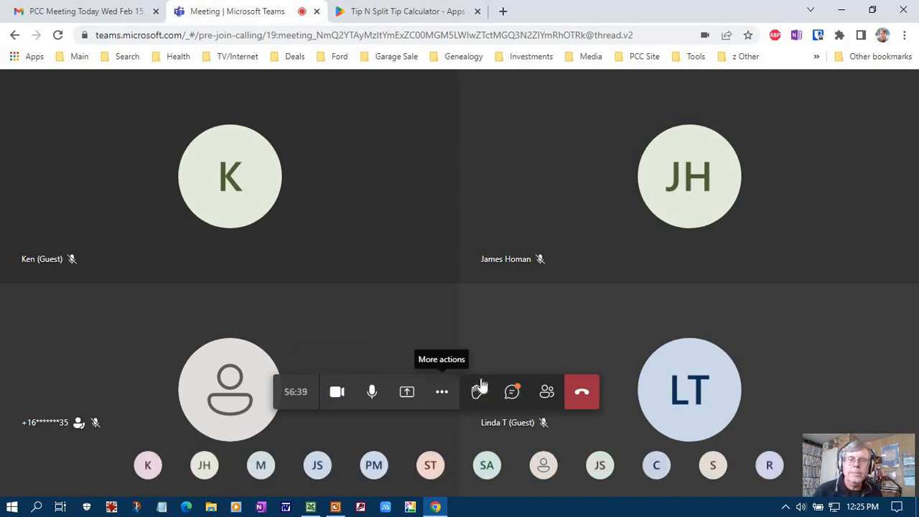
{"action": "left_click", "coordinate": [512, 391]}
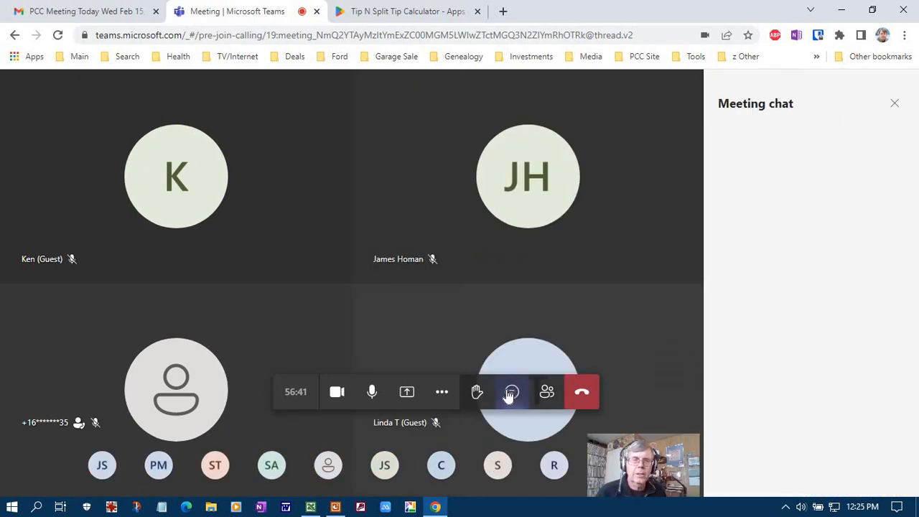
{"action": "left_click", "coordinate": [512, 391]}
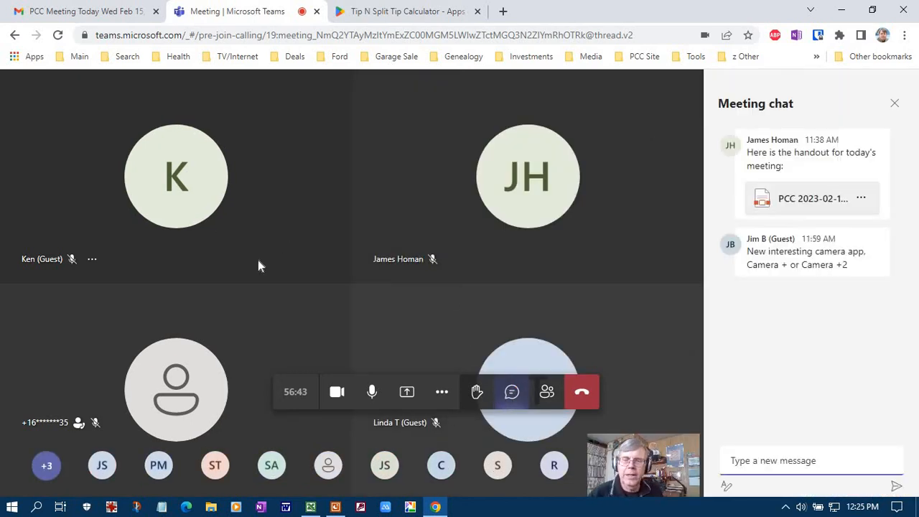
{"action": "mouse_move", "coordinate": [262, 238]}
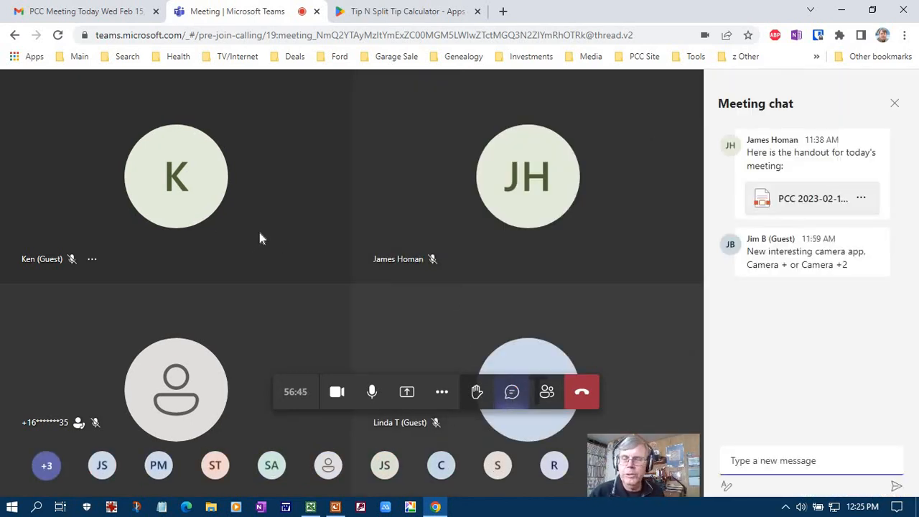
{"action": "mouse_move", "coordinate": [741, 328]}
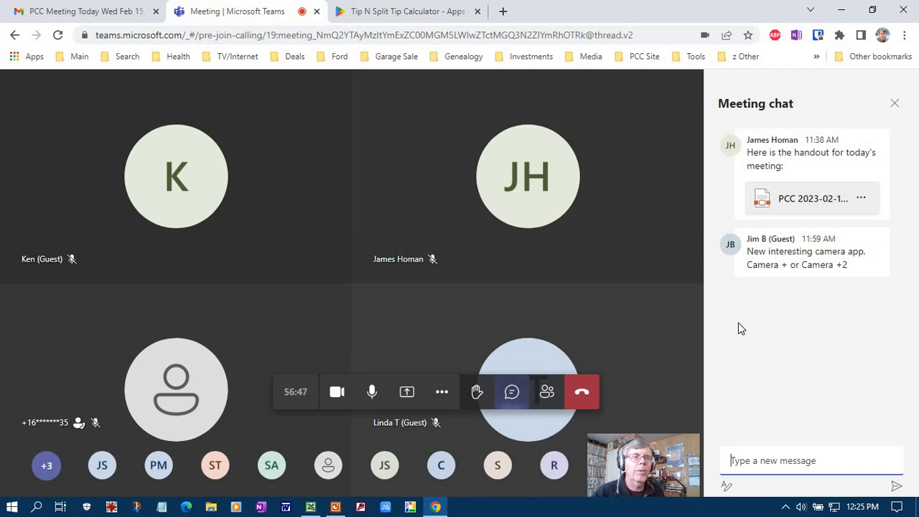
{"action": "mouse_move", "coordinate": [767, 348]}
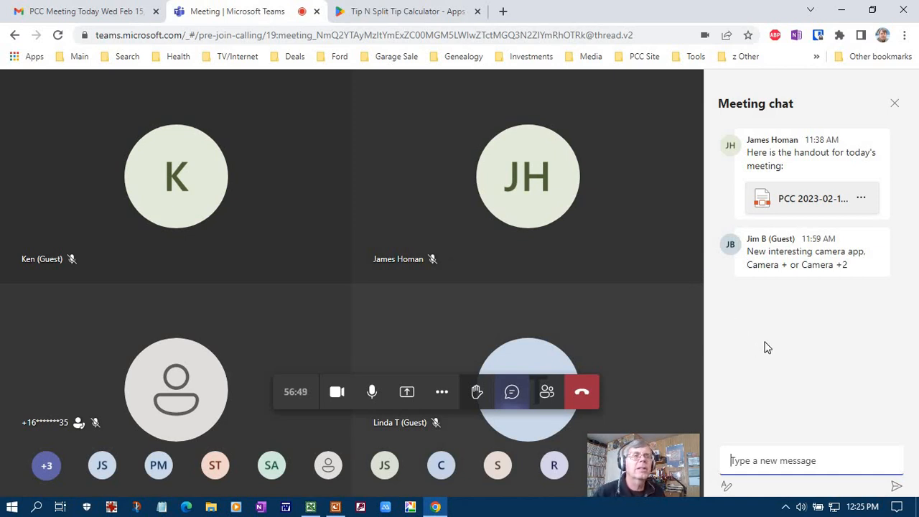
{"action": "mouse_move", "coordinate": [816, 359]}
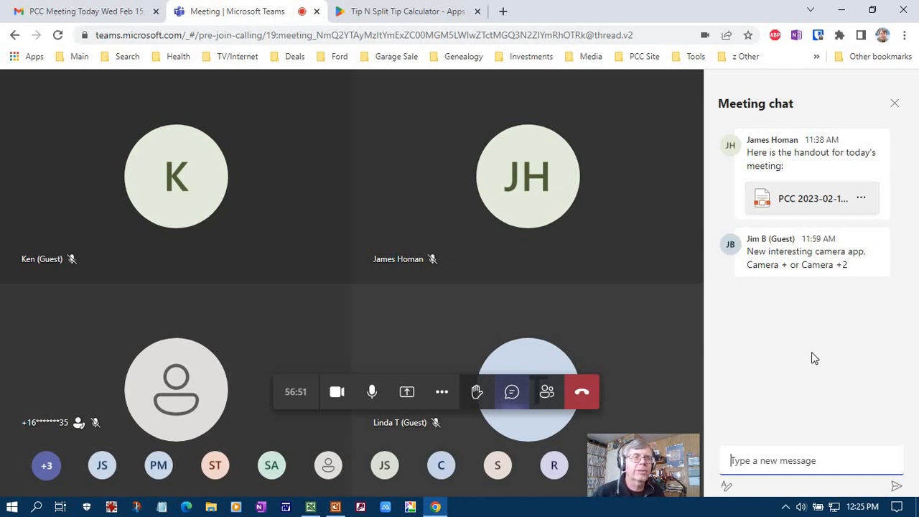
{"action": "mouse_move", "coordinate": [766, 250]}
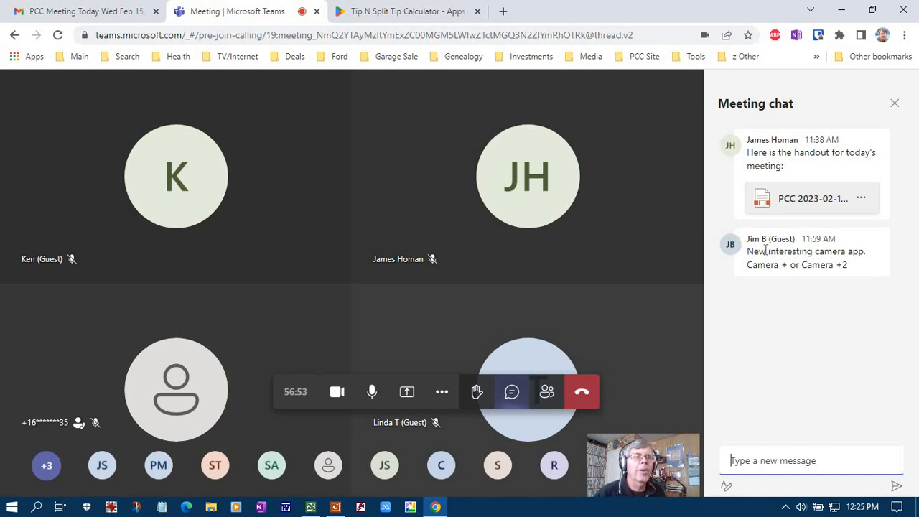
{"action": "mouse_move", "coordinate": [753, 279]}
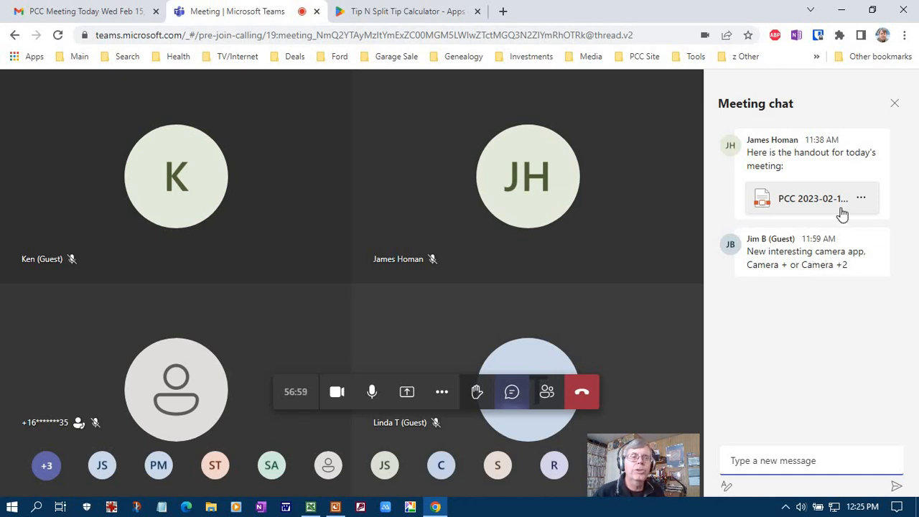
{"action": "mouse_move", "coordinate": [833, 354]}
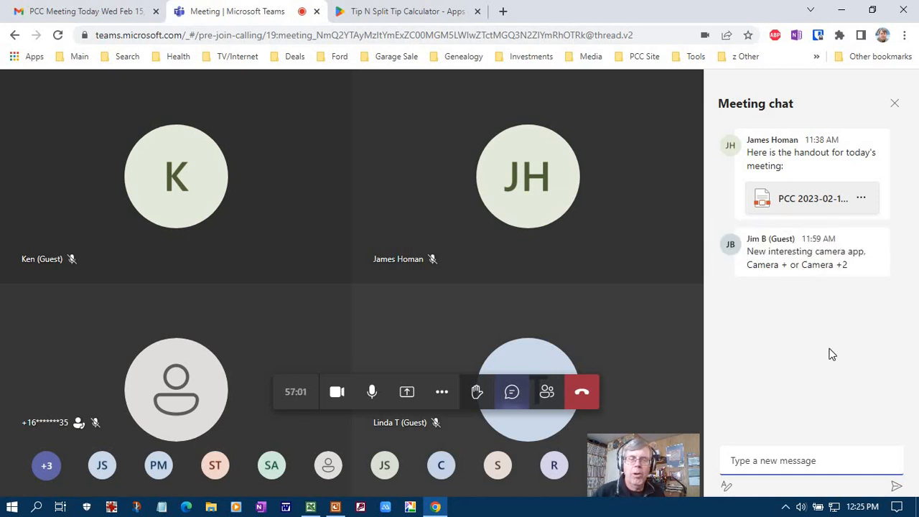
{"action": "mouse_move", "coordinate": [664, 352]}
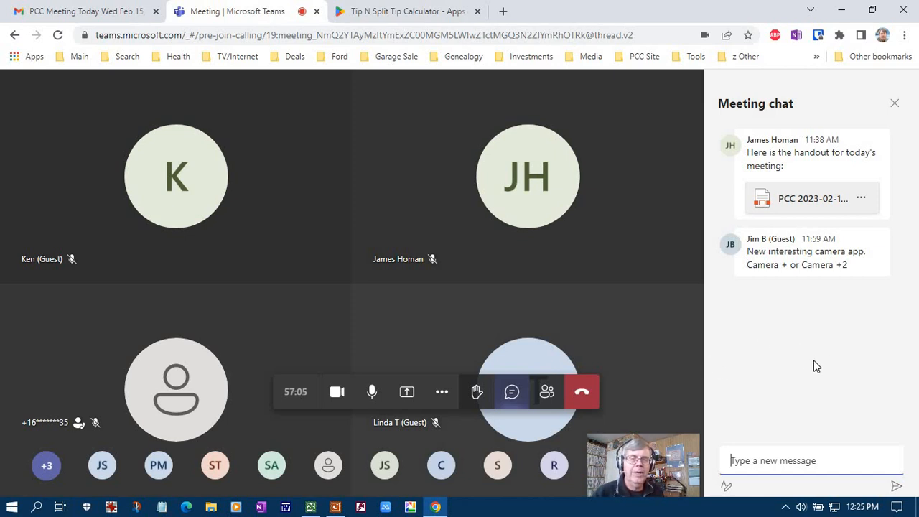
{"action": "mouse_move", "coordinate": [811, 365]}
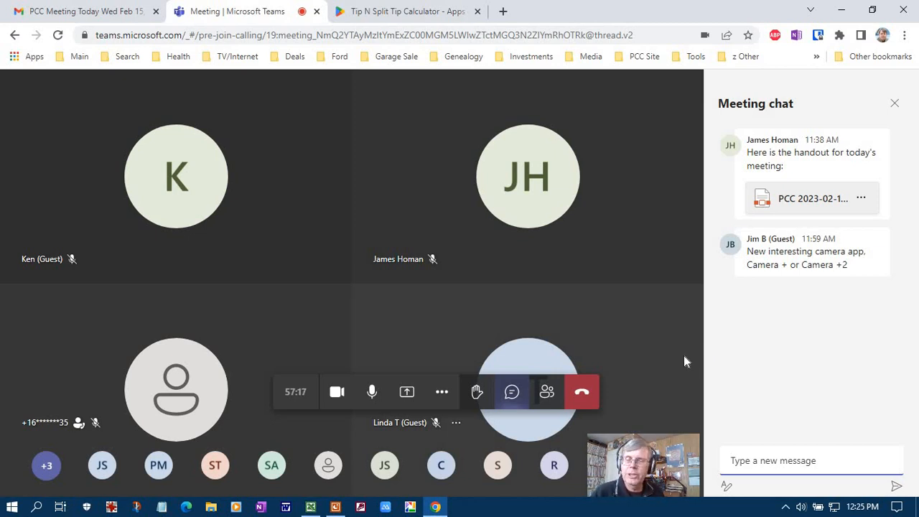
{"action": "mouse_move", "coordinate": [707, 371]}
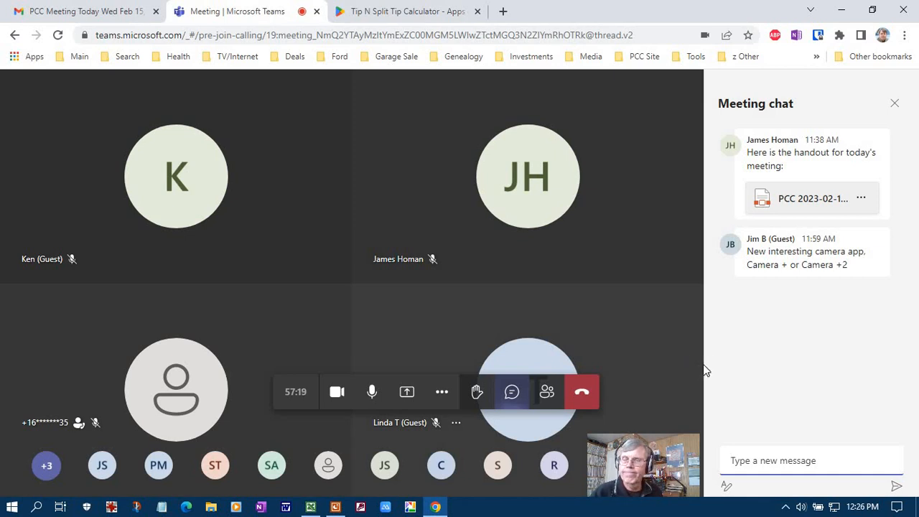
{"action": "mouse_move", "coordinate": [716, 362]}
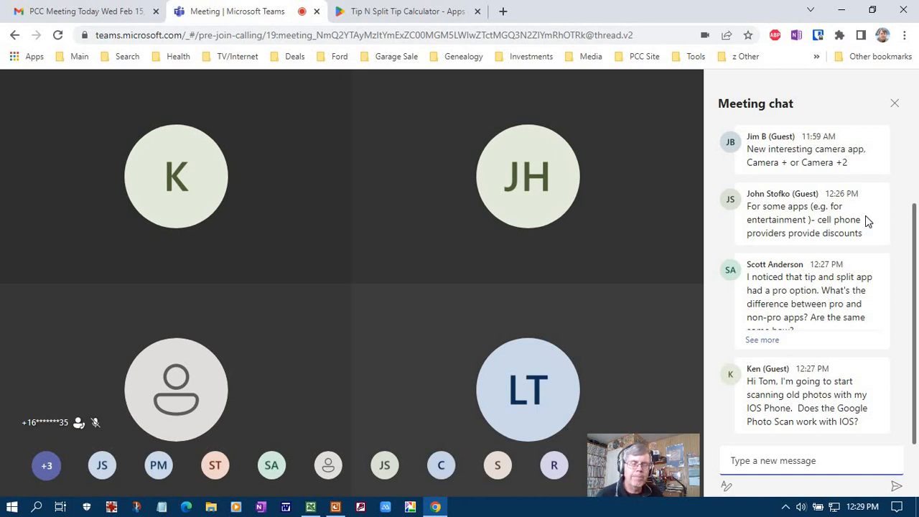
{"action": "scroll", "scroll_direction": "down", "scroll_amount": 3}
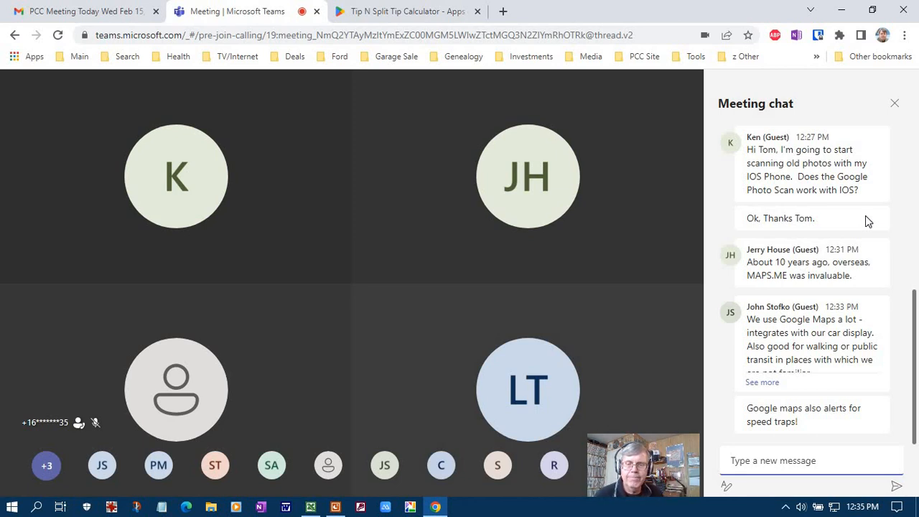
Follow the thank-you messages in the Meeting chat as Sue, Ken and Richard leave
{"action": "scroll", "scroll_direction": "down", "scroll_amount": 3}
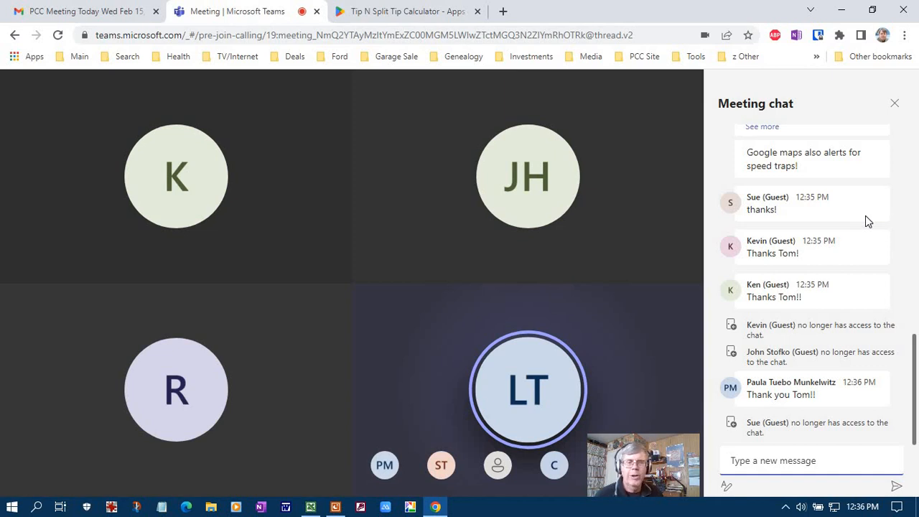
{"action": "left_click", "coordinate": [810, 459]}
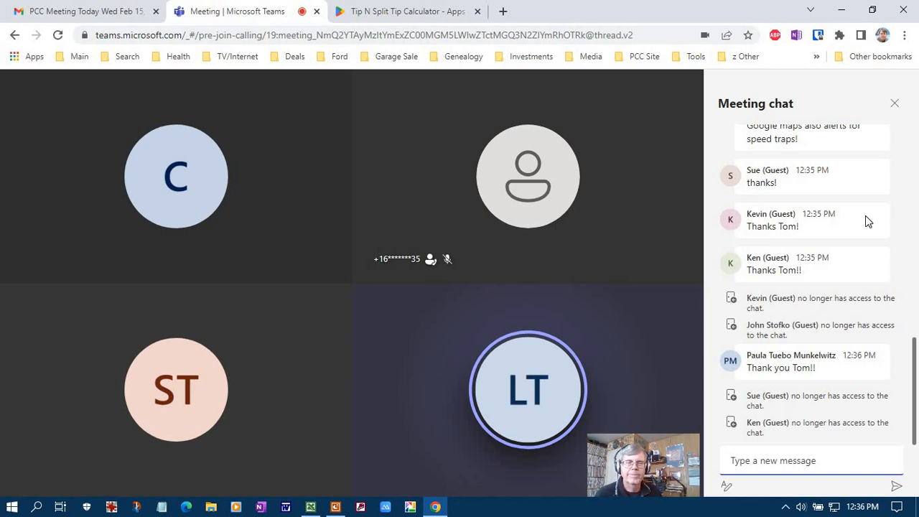
{"action": "scroll", "scroll_direction": "down", "scroll_amount": 3}
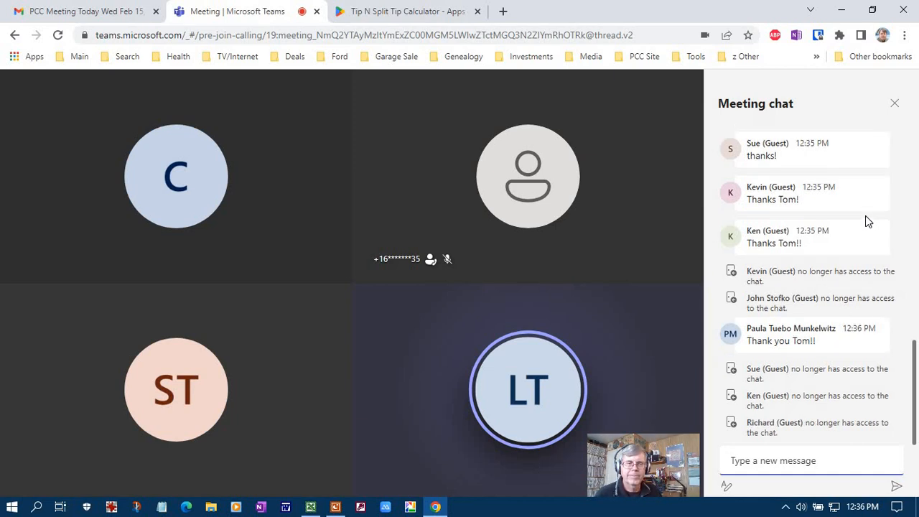